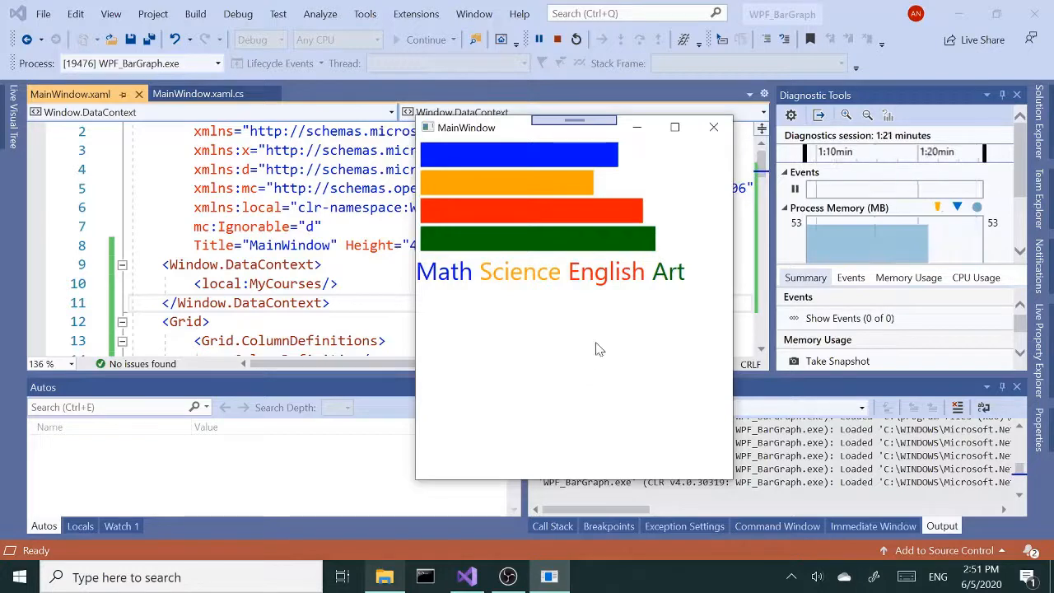
# - Close the running bar chart window, stop debugging, and show Solution Explorer
pyautogui.click(713, 127)
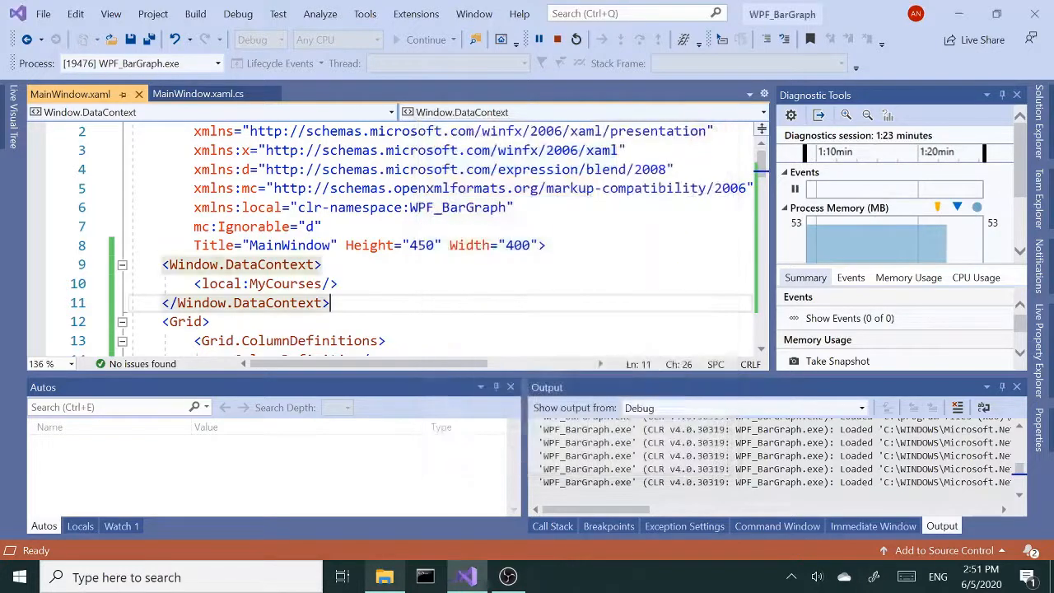
pyautogui.click(557, 38)
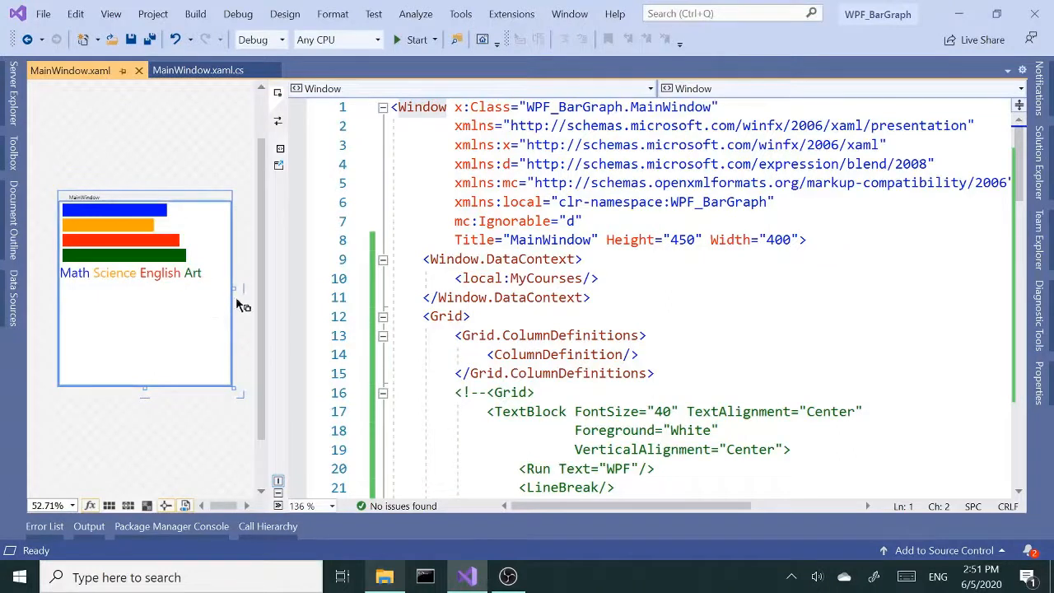
pyautogui.moveTo(1039, 152)
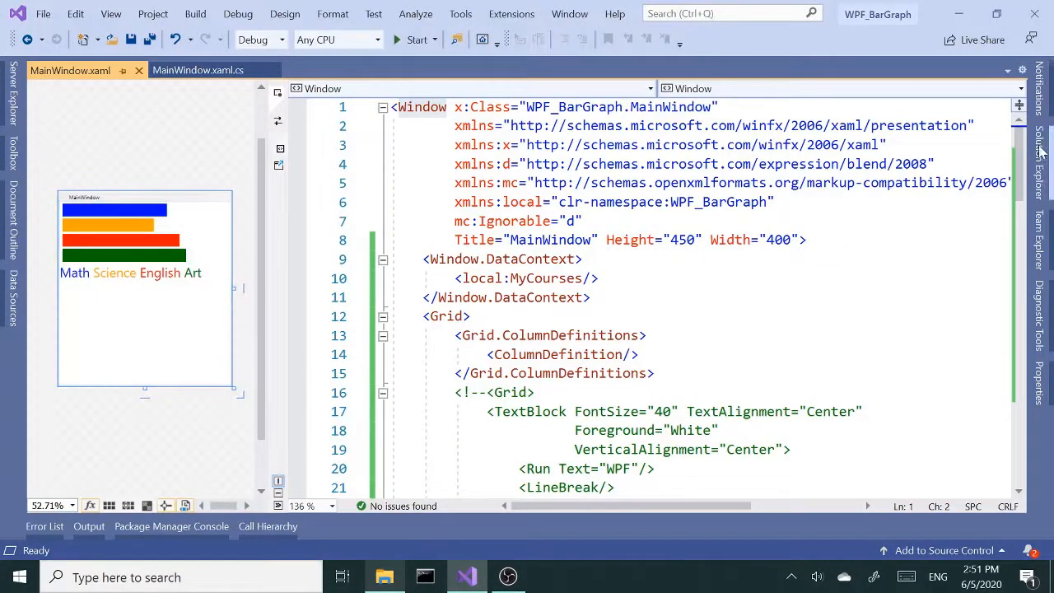
pyautogui.click(1039, 149)
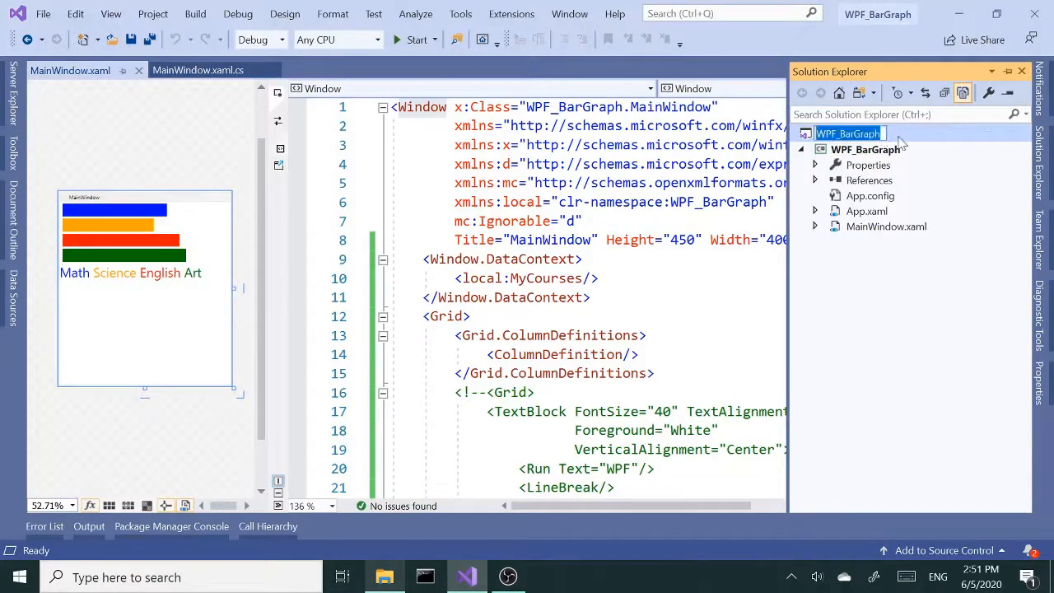
# - Add a WPF App (.NET Framework) project named BarChartDemo to the WPF_BarGraph solution
pyautogui.rightClick(849, 133)
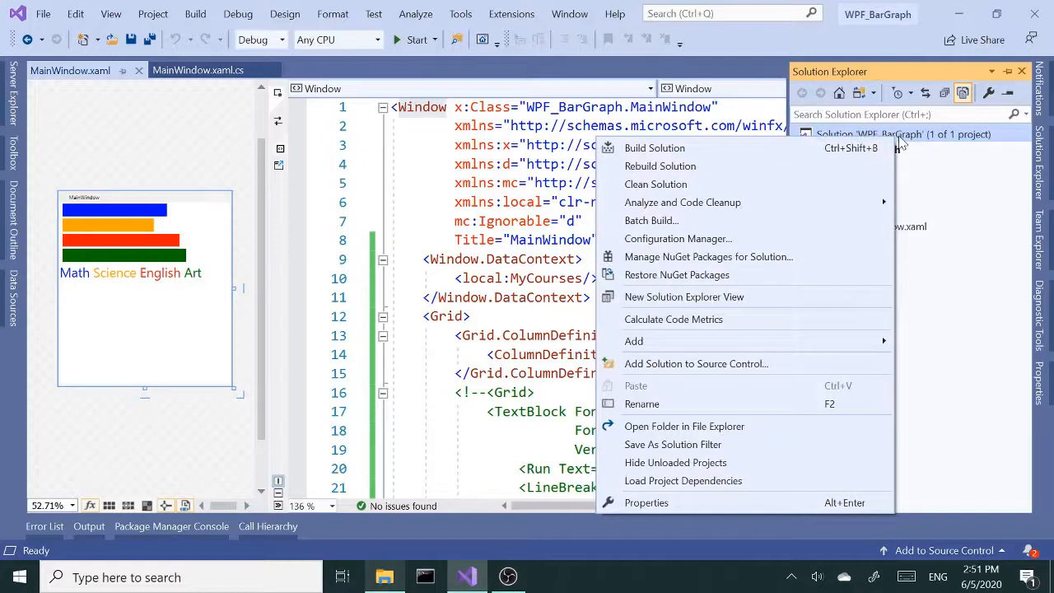
pyautogui.moveTo(727, 327)
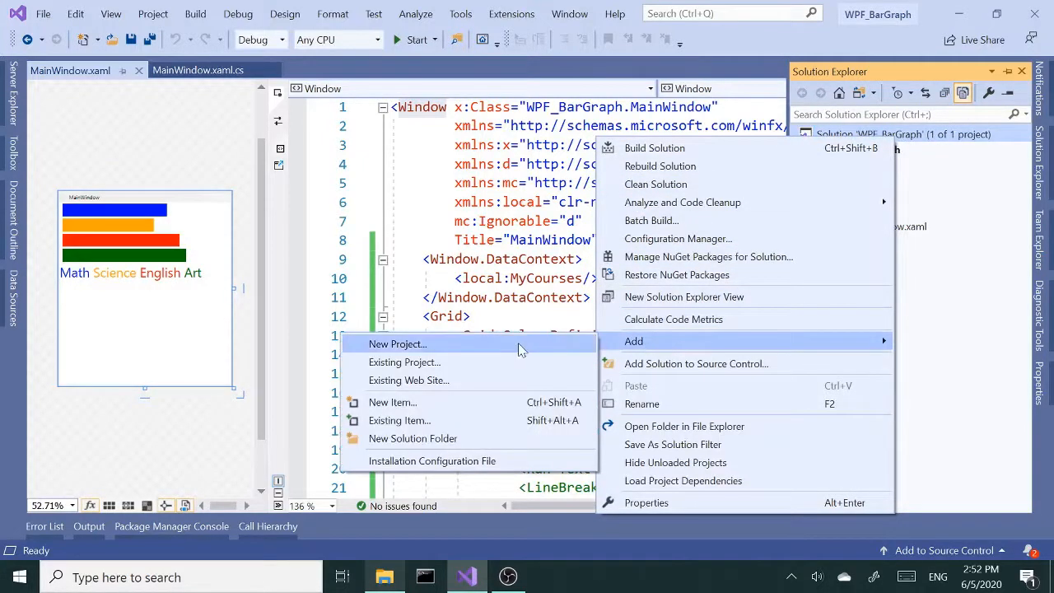
pyautogui.click(397, 344)
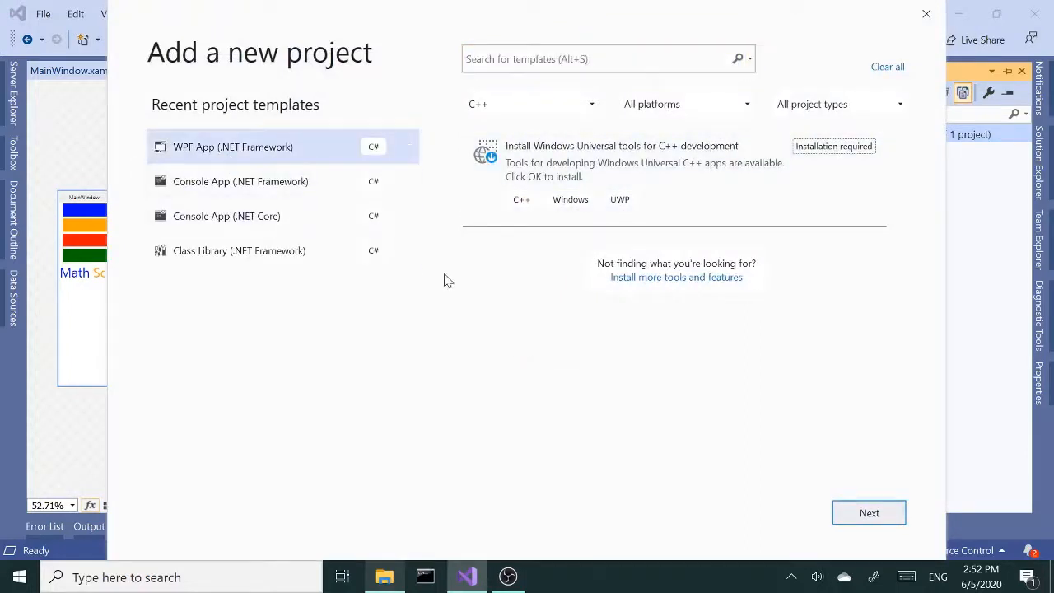
pyautogui.moveTo(856, 511)
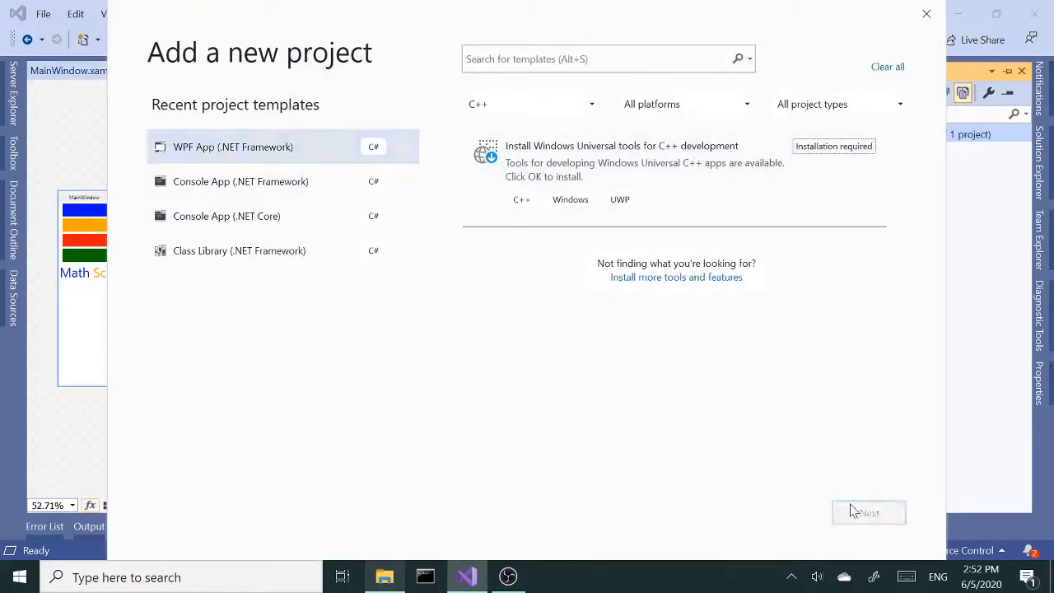
pyautogui.click(869, 512)
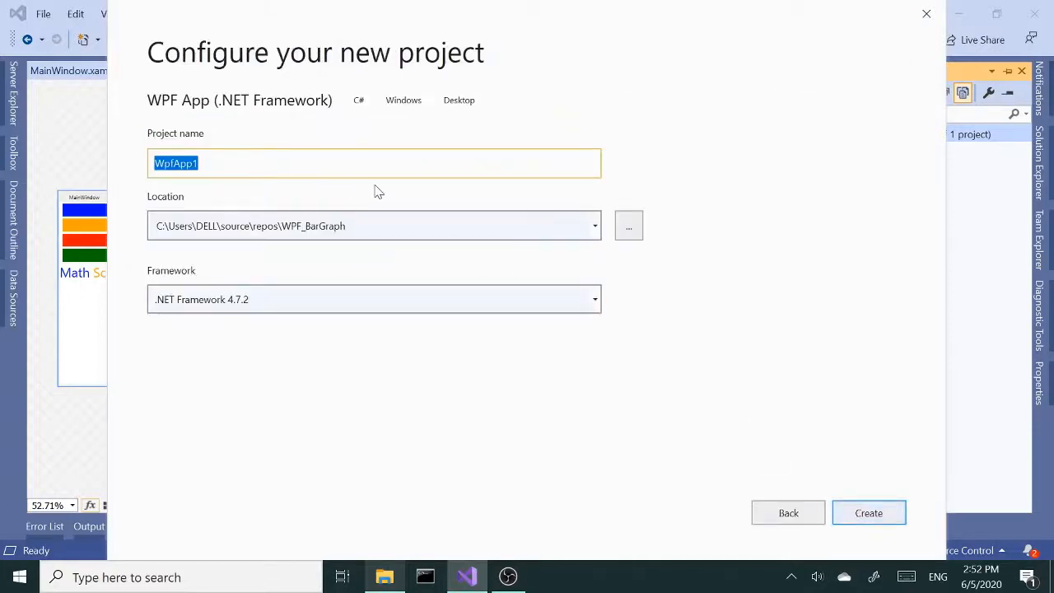
pyautogui.write('BA')
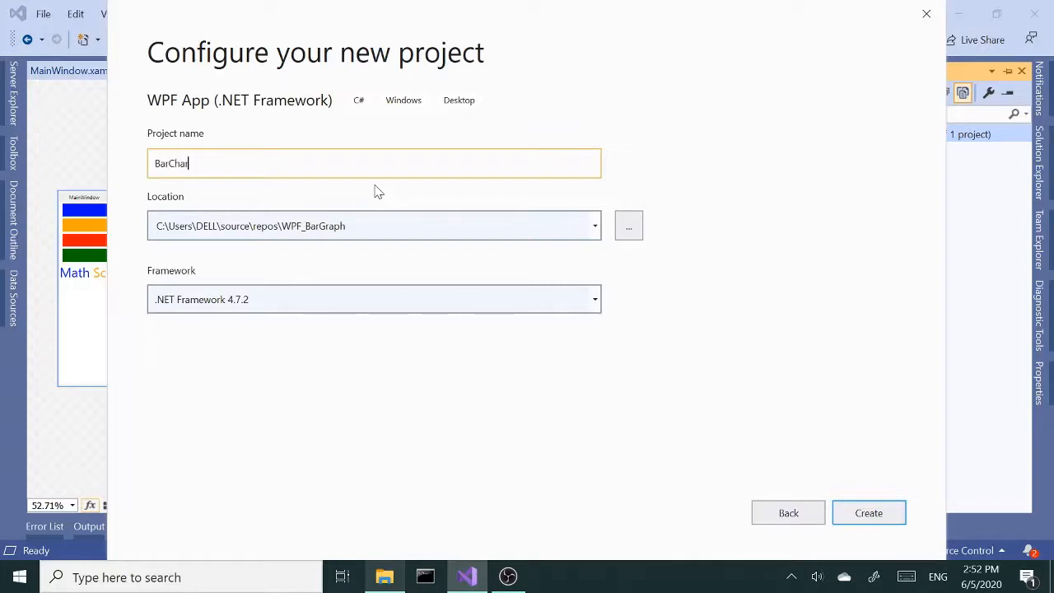
pyautogui.write('Demo')
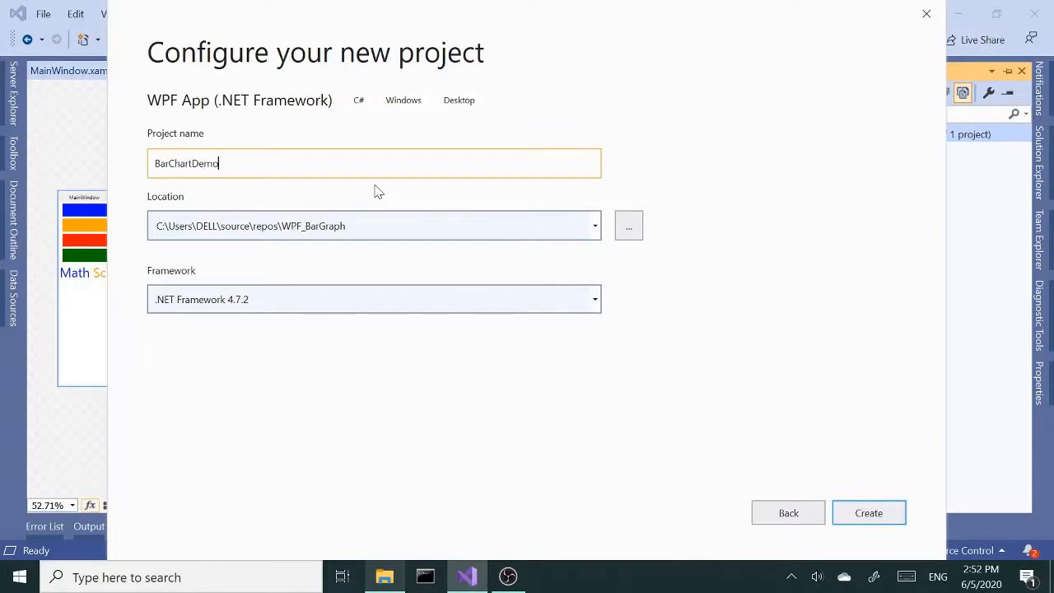
pyautogui.moveTo(857, 504)
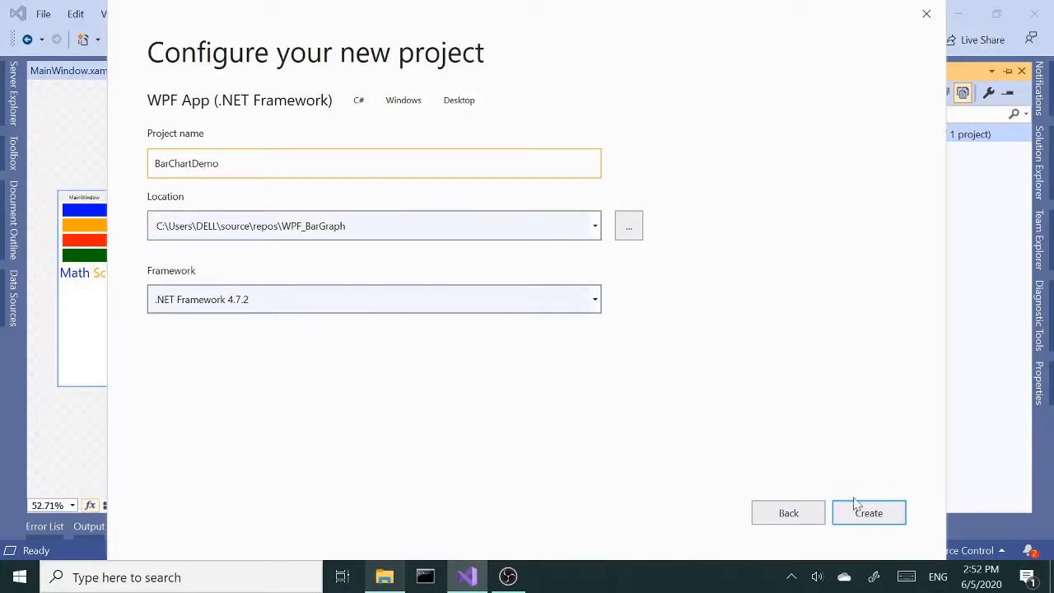
pyautogui.click(868, 512)
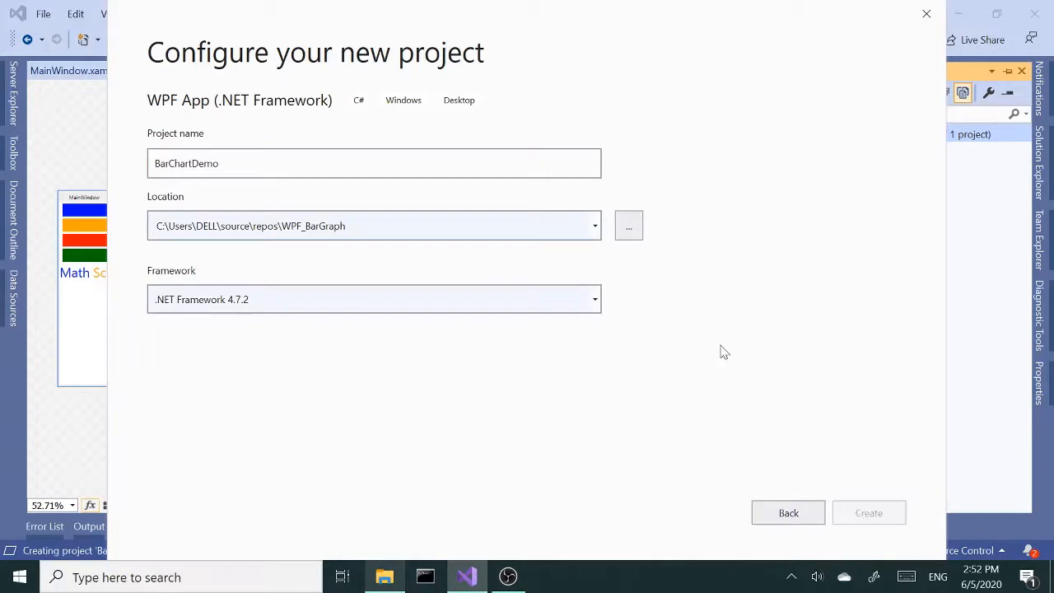
# - Set BarChartDemo as the startup project in Solution Explorer
pyautogui.click(868, 512)
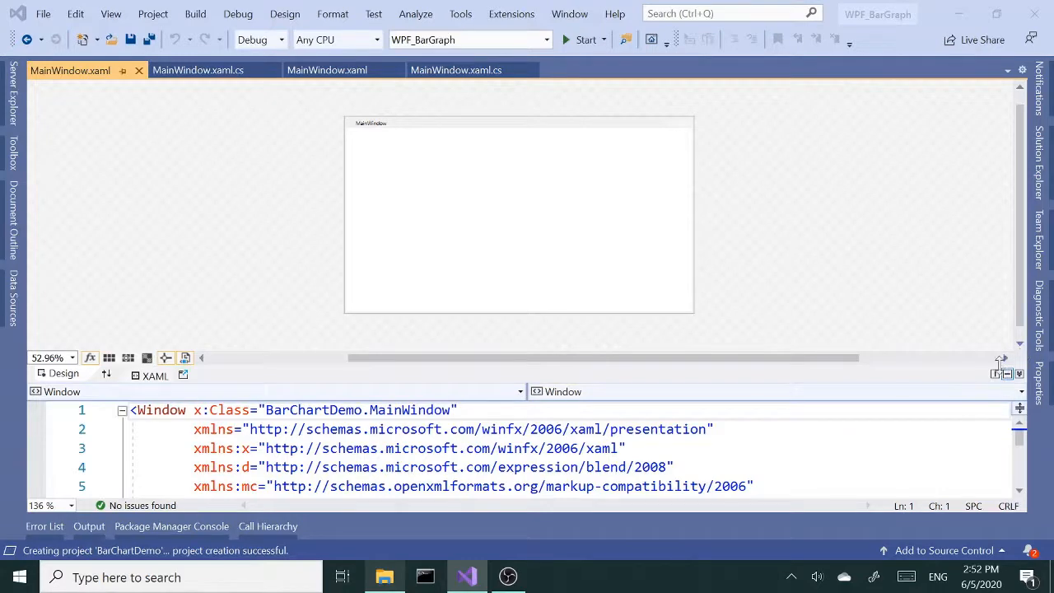
pyautogui.click(1037, 156)
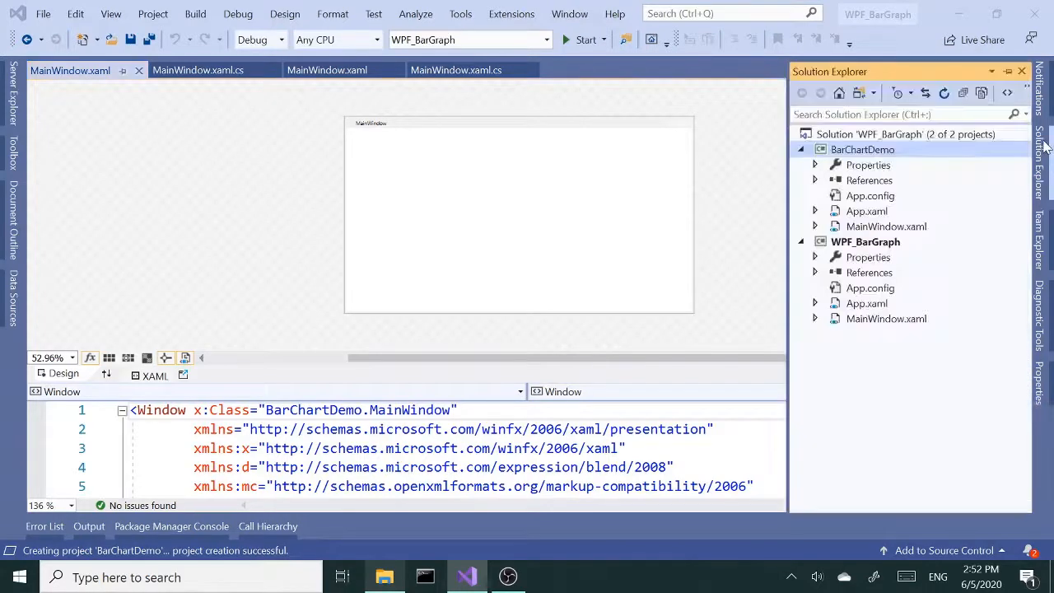
pyautogui.moveTo(901, 153)
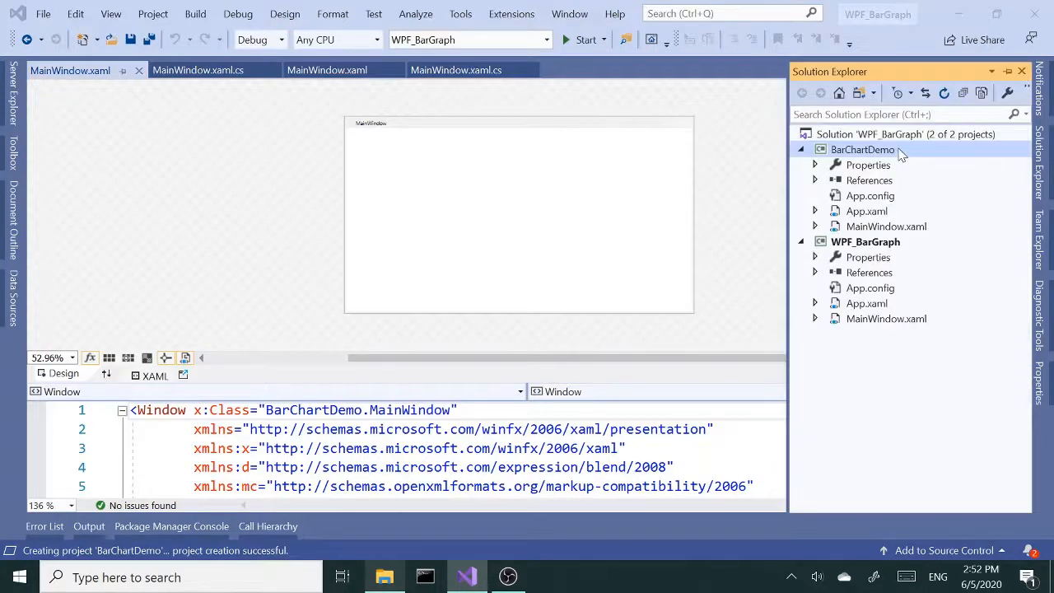
pyautogui.rightClick(862, 149)
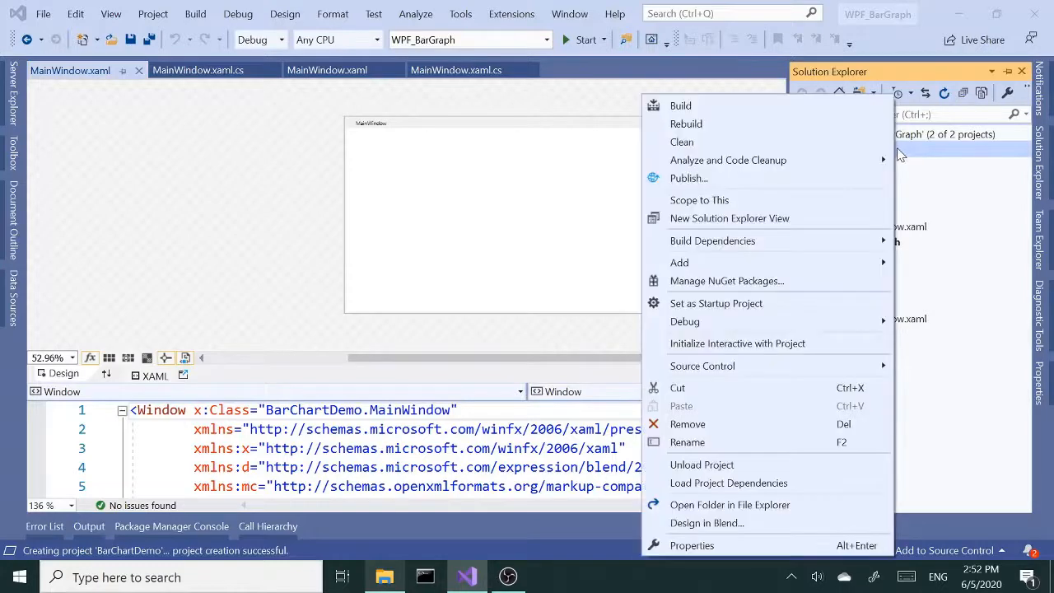
pyautogui.click(716, 303)
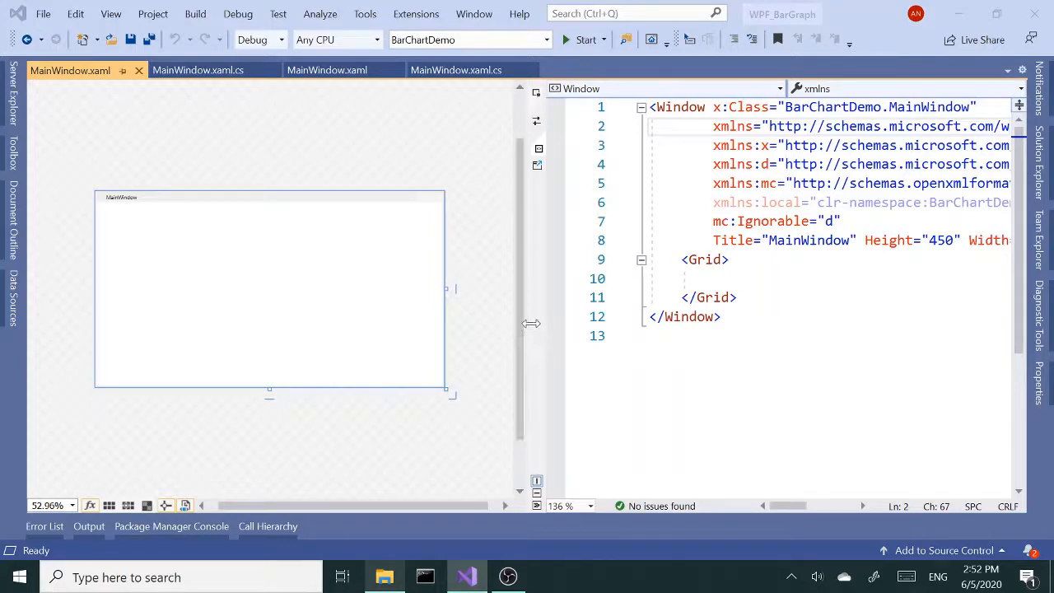
# - Widen the XAML editor and change the window Width from 800 to 400
pyautogui.moveTo(531, 322); pyautogui.dragTo(340, 352)
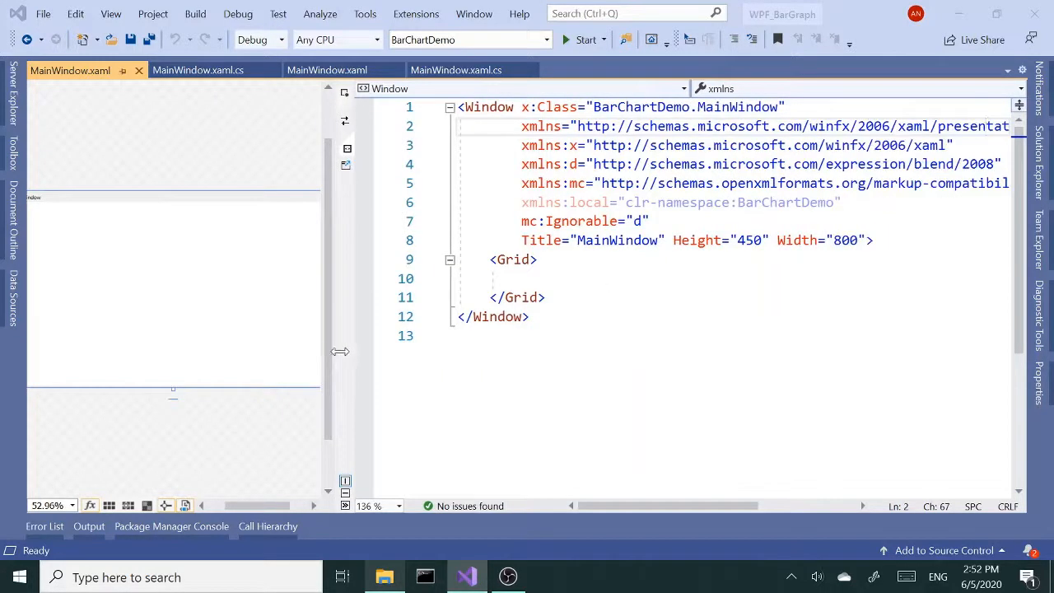
pyautogui.click(839, 239)
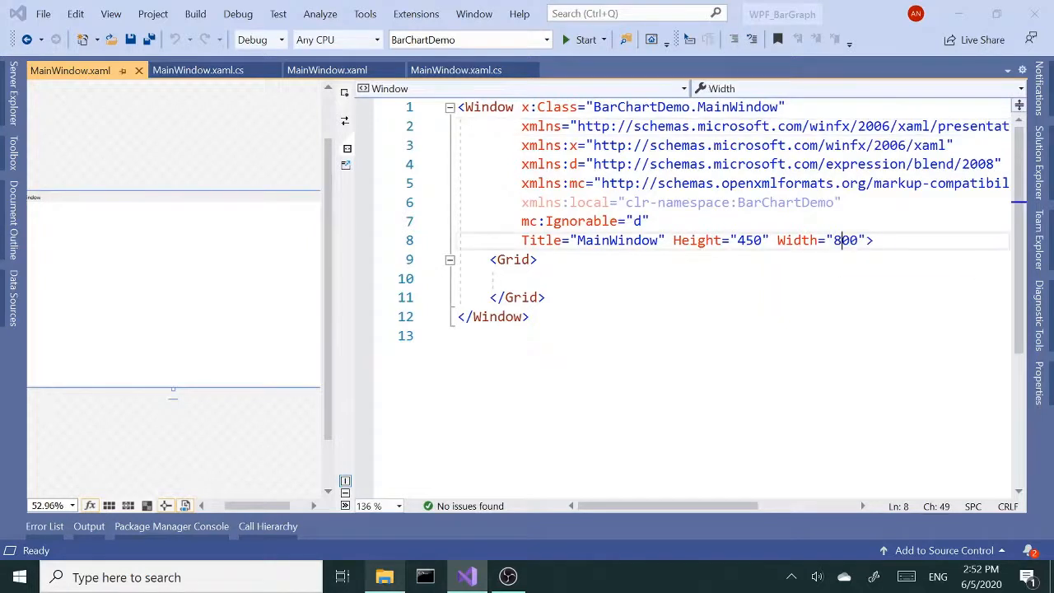
pyautogui.press('Backspace')
pyautogui.write('4')
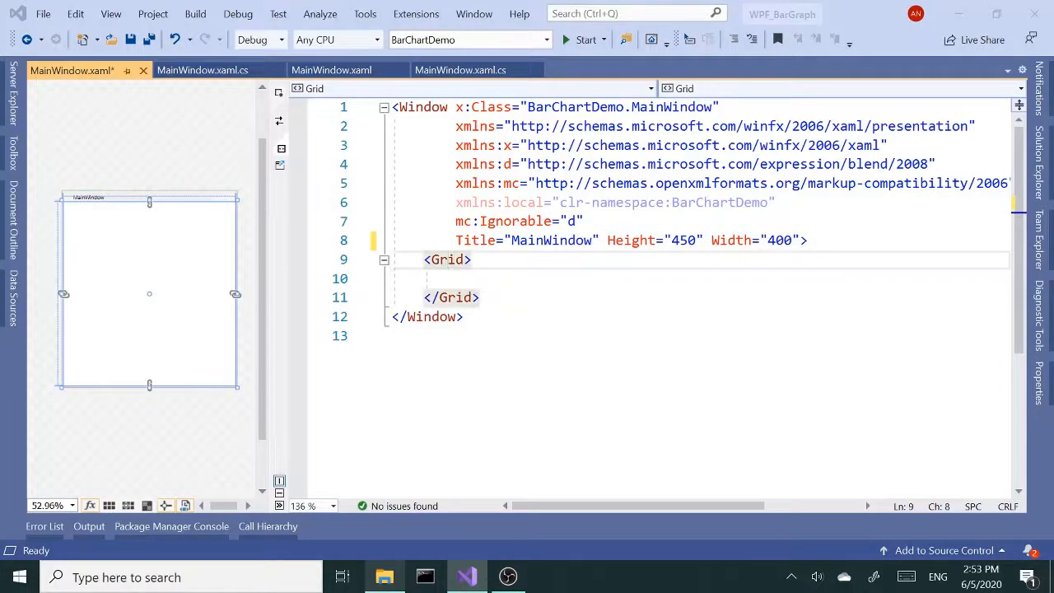
# - Replace the Grid element with a StackPanel and place the caret inside it
pyautogui.doubleClick(447, 260)
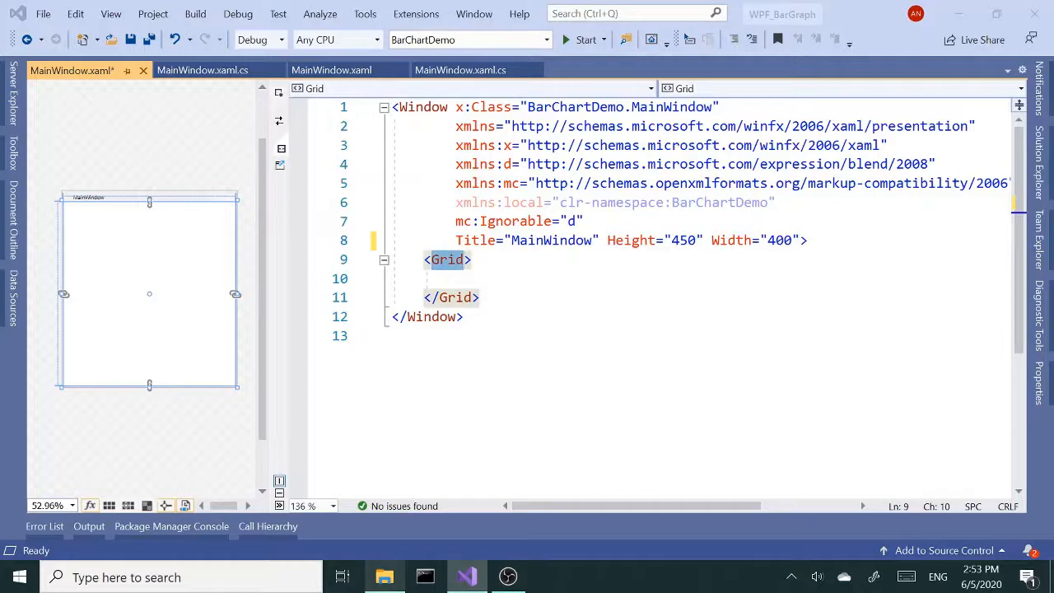
pyautogui.write('s')
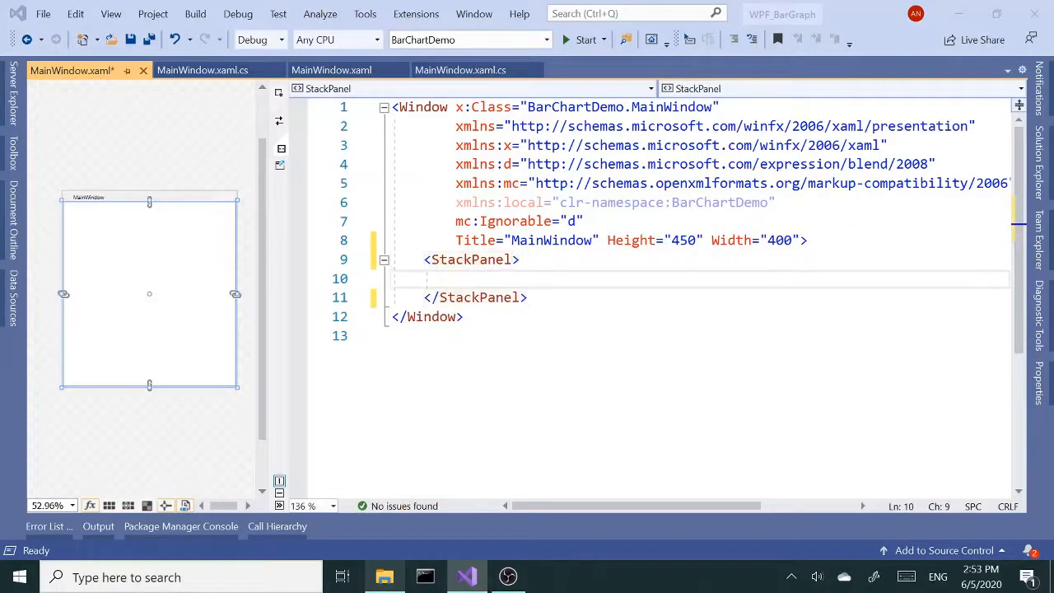
pyautogui.click(455, 278)
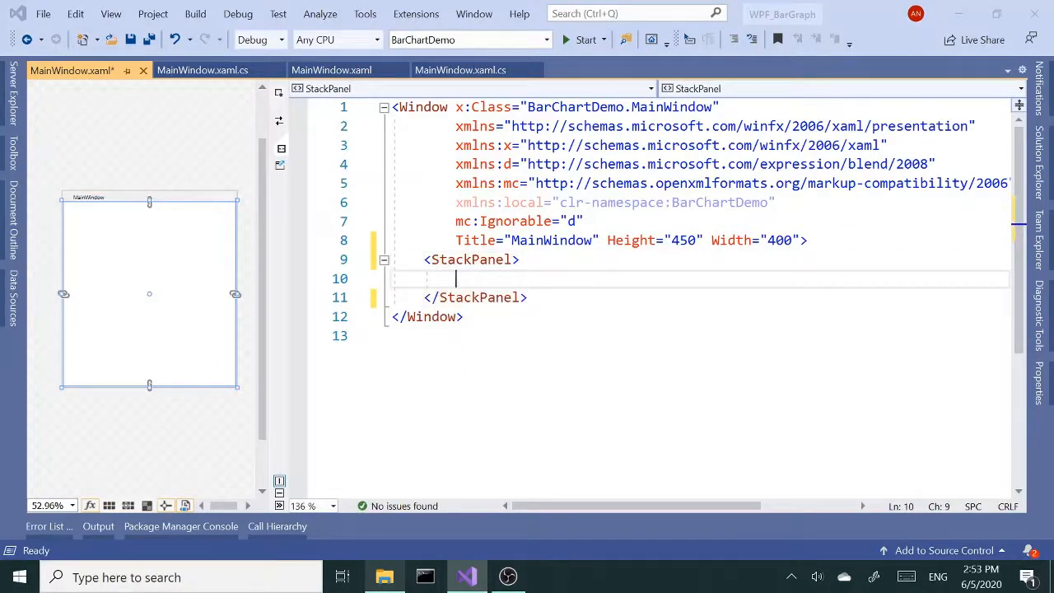
pyautogui.moveTo(469, 259)
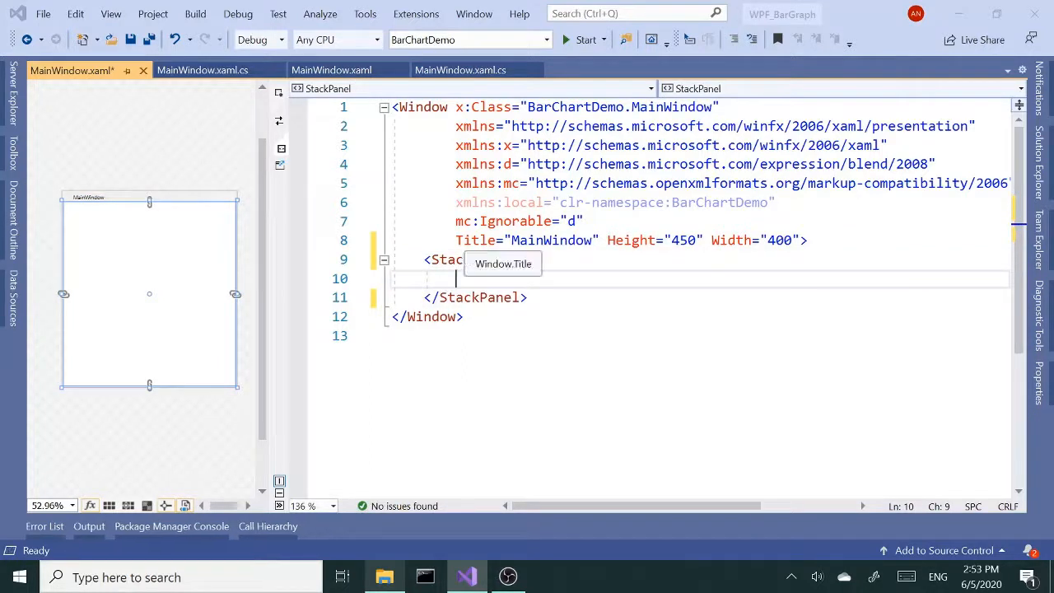
pyautogui.moveTo(202, 70)
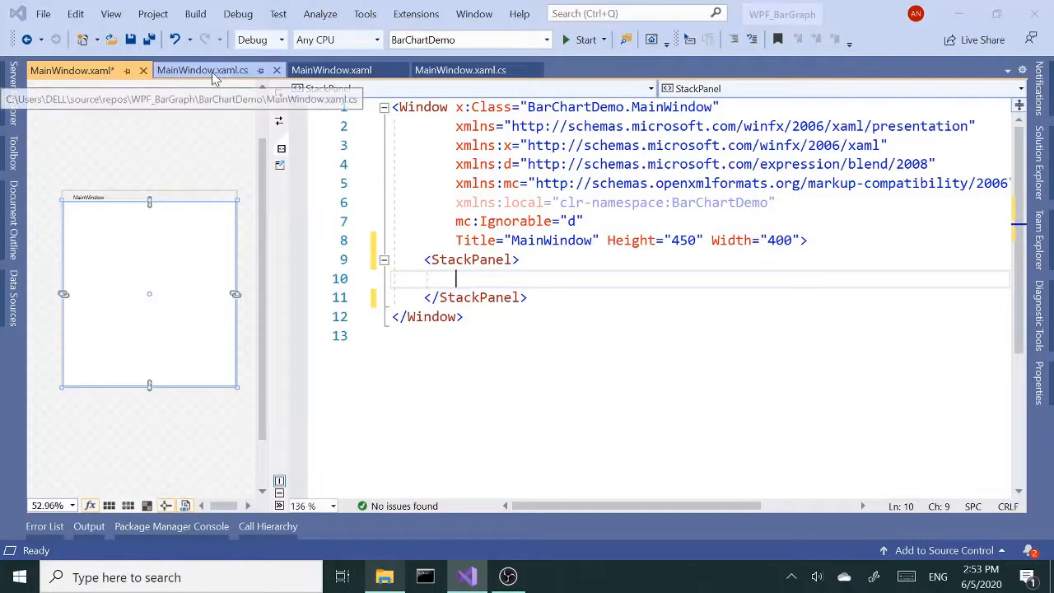
# - In MainWindow.xaml.cs, add an empty public class Course below MainWindow
pyautogui.click(203, 70)
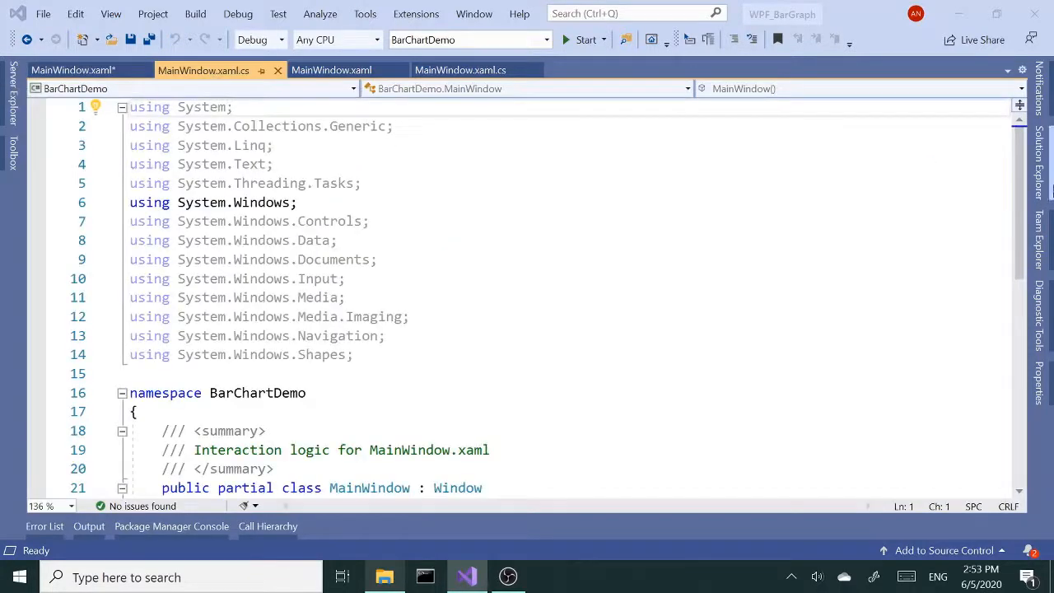
pyautogui.scroll(-3)
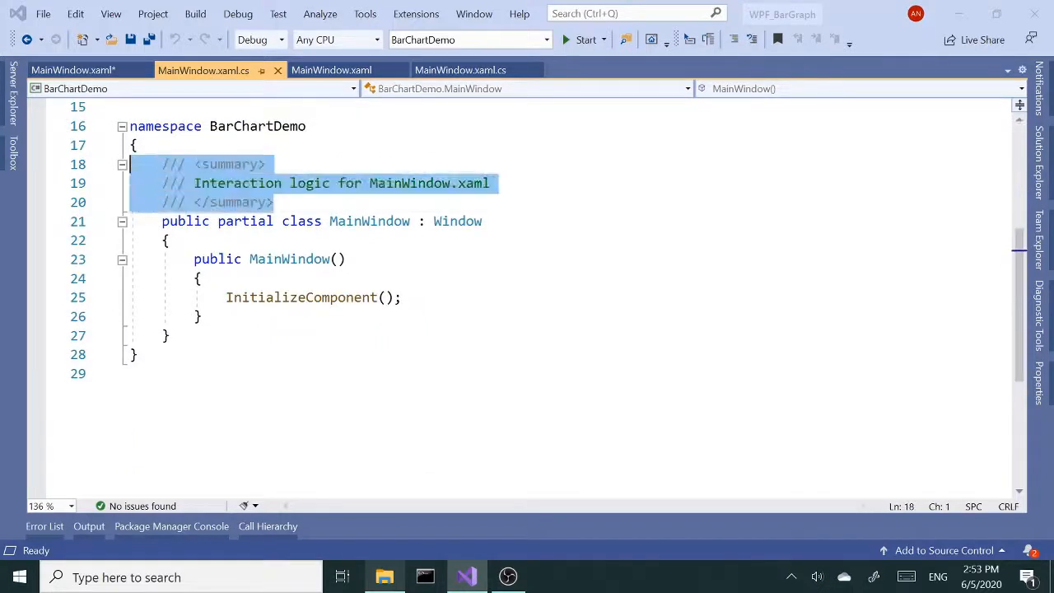
pyautogui.press('Delete')
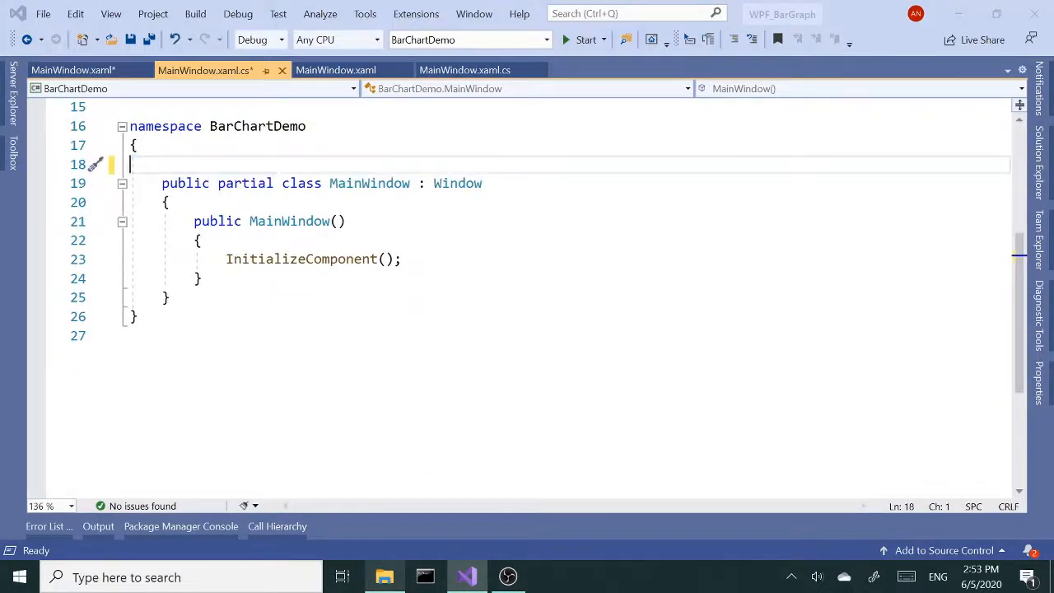
pyautogui.press('enter')
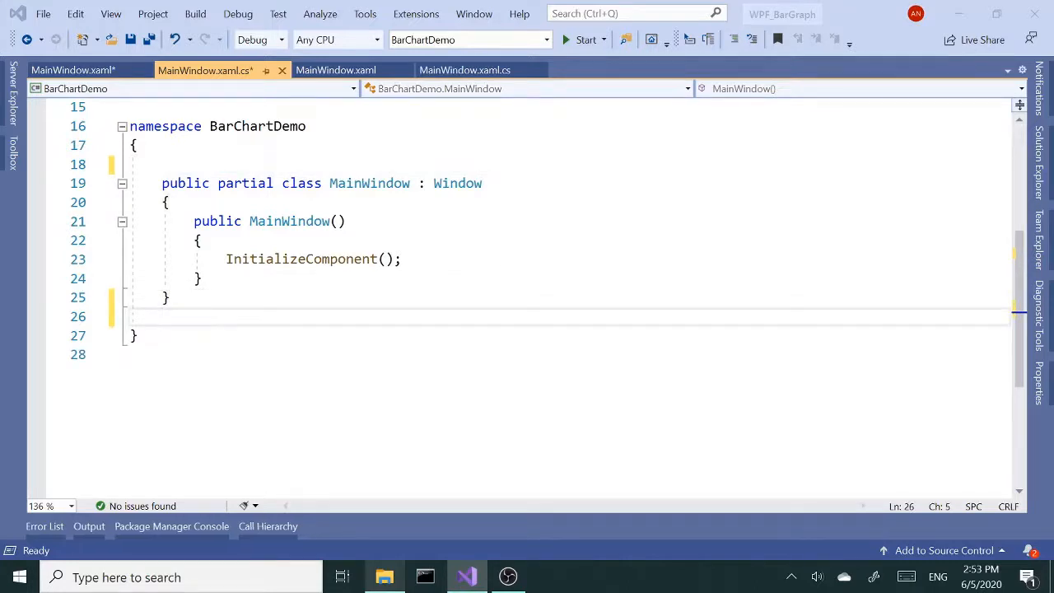
pyautogui.write('public')
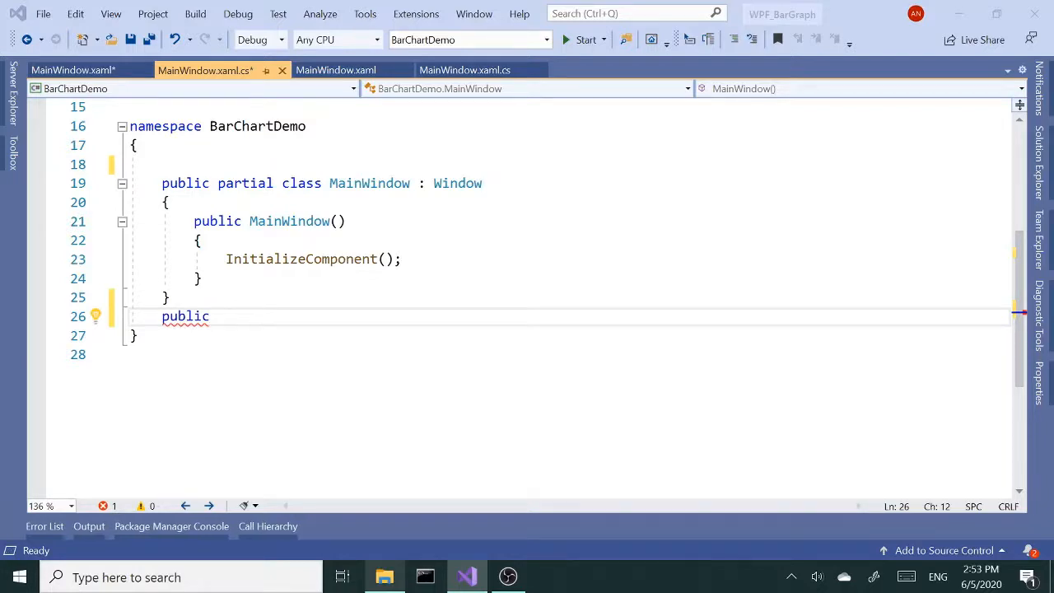
pyautogui.write('c')
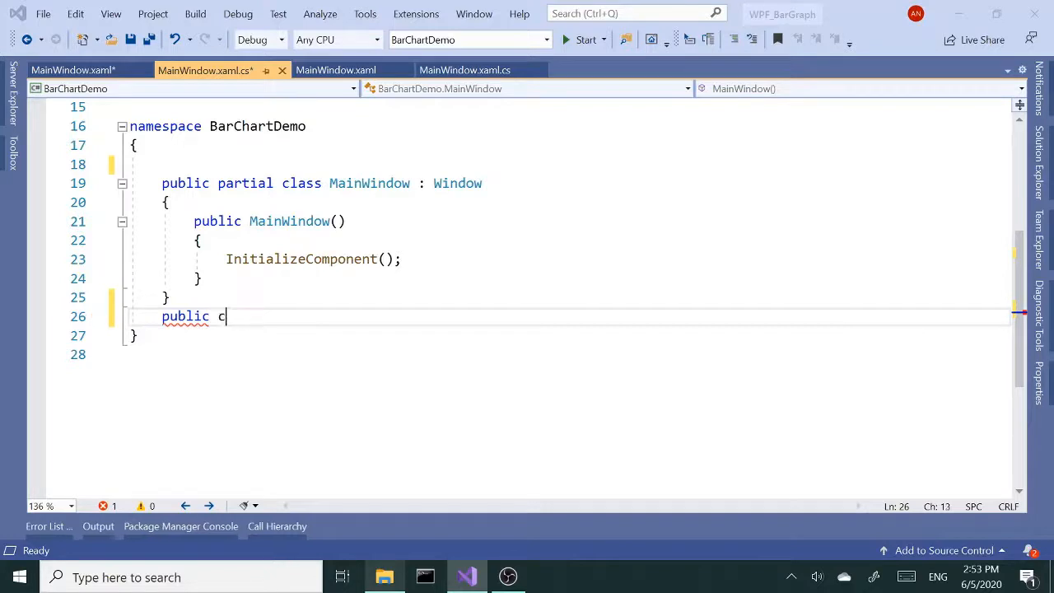
pyautogui.write('lass C')
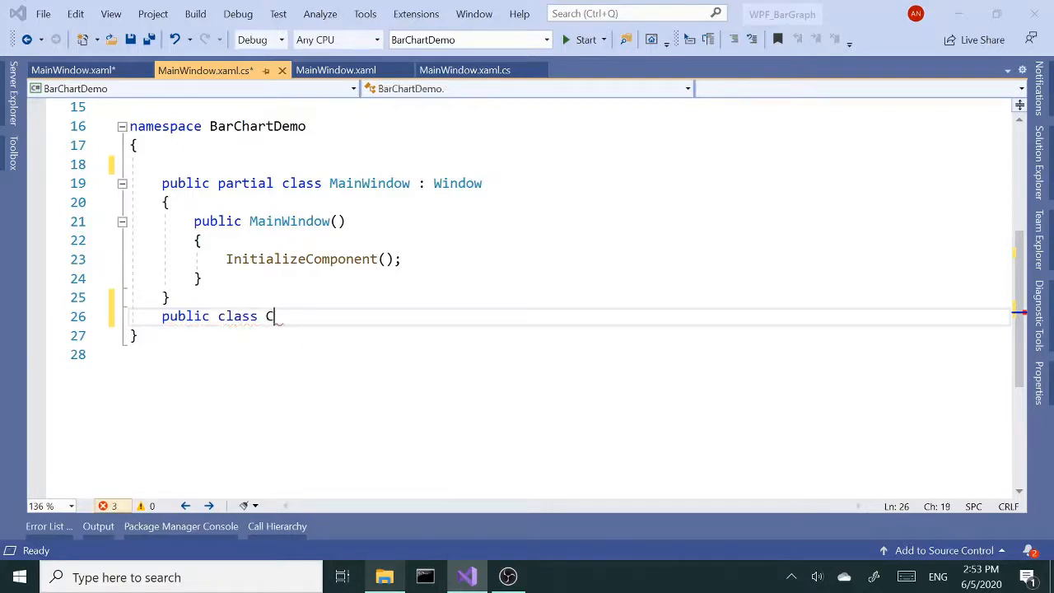
pyautogui.write('ourse { }')
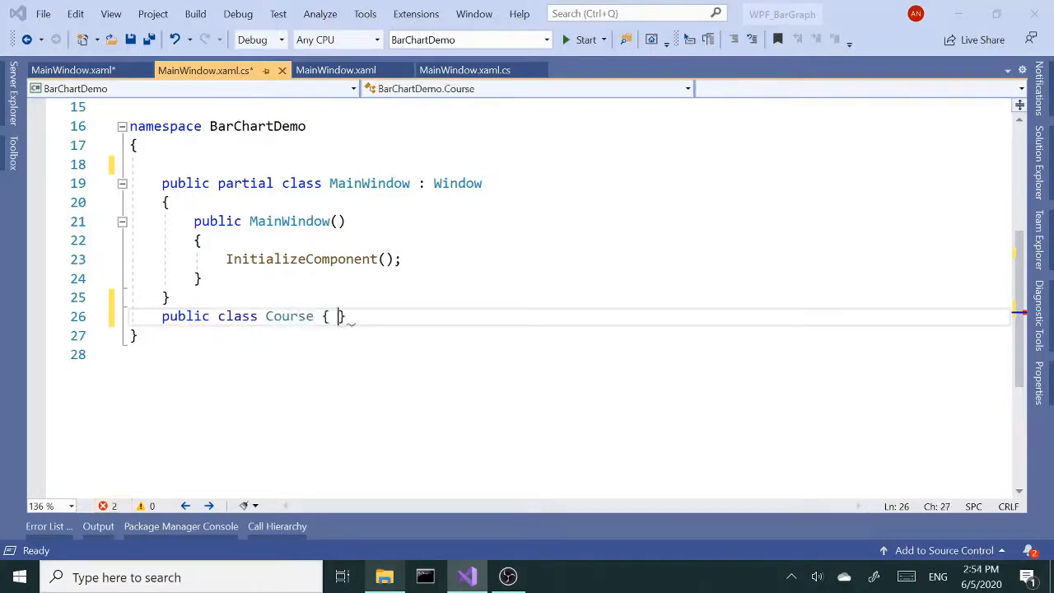
pyautogui.press('enter')
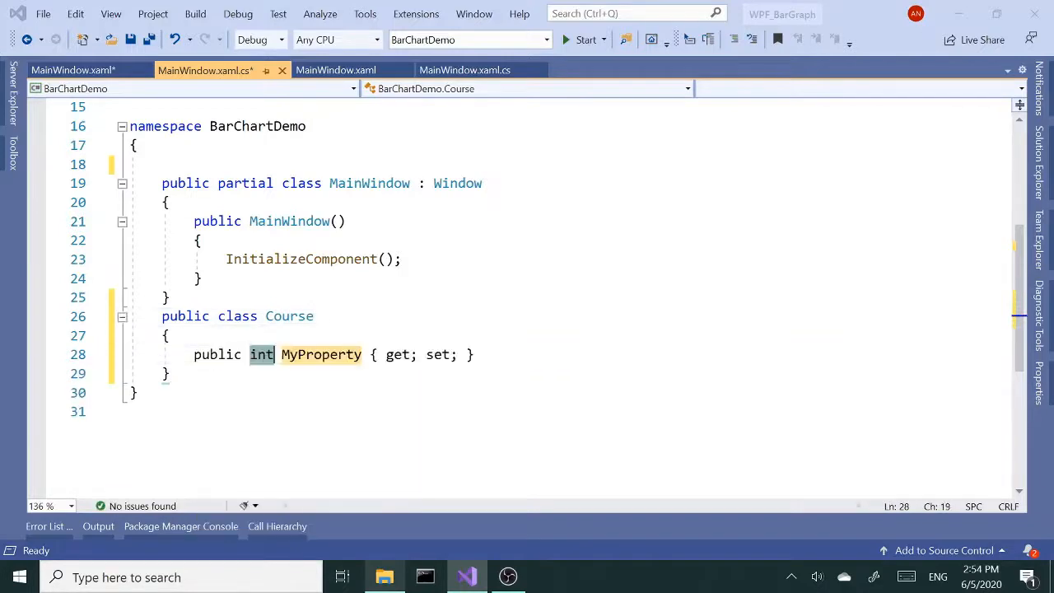
# - Give Course a string Name and an int Grade property using the prop snippet
pyautogui.write('string')
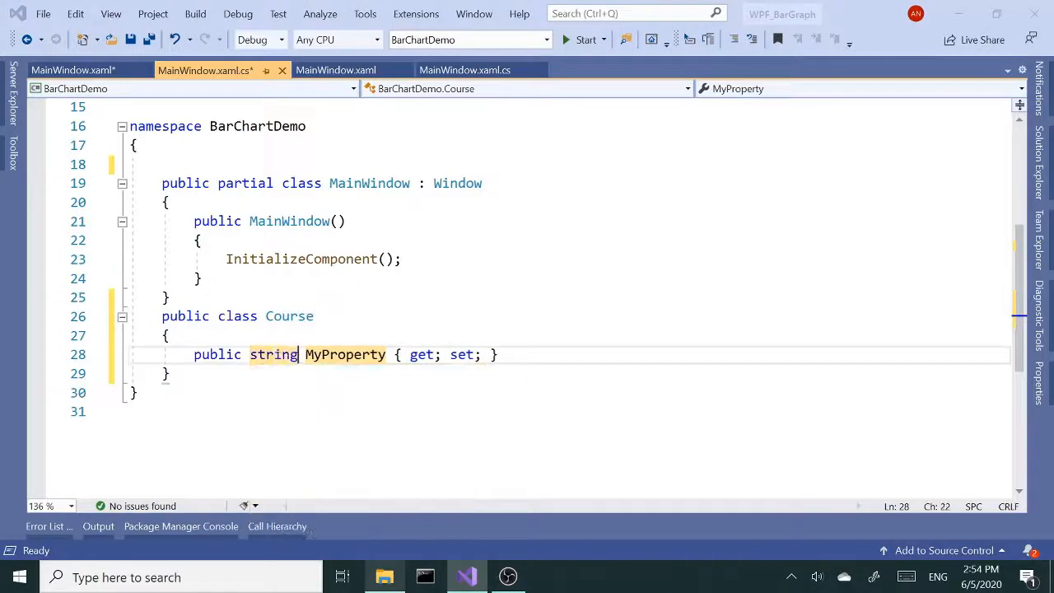
pyautogui.write('Name')
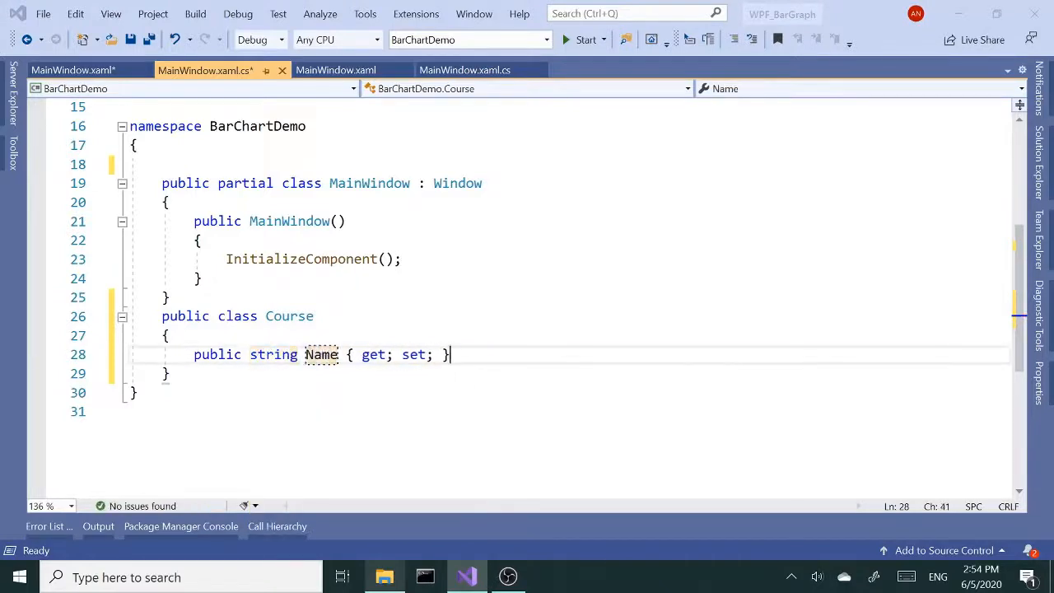
pyautogui.write('pr')
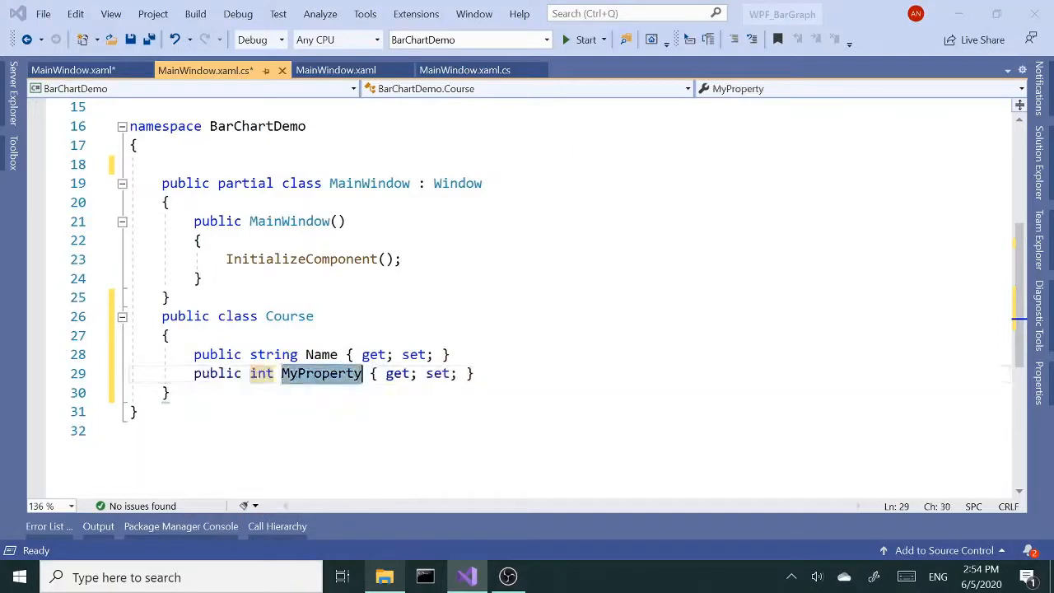
pyautogui.write('Grade')
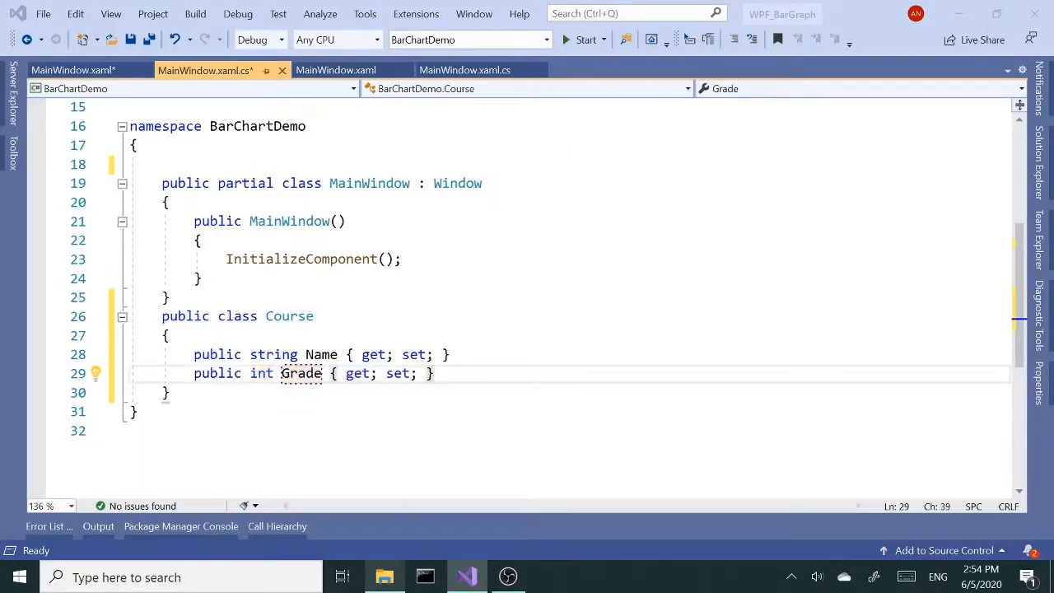
pyautogui.write('publi')
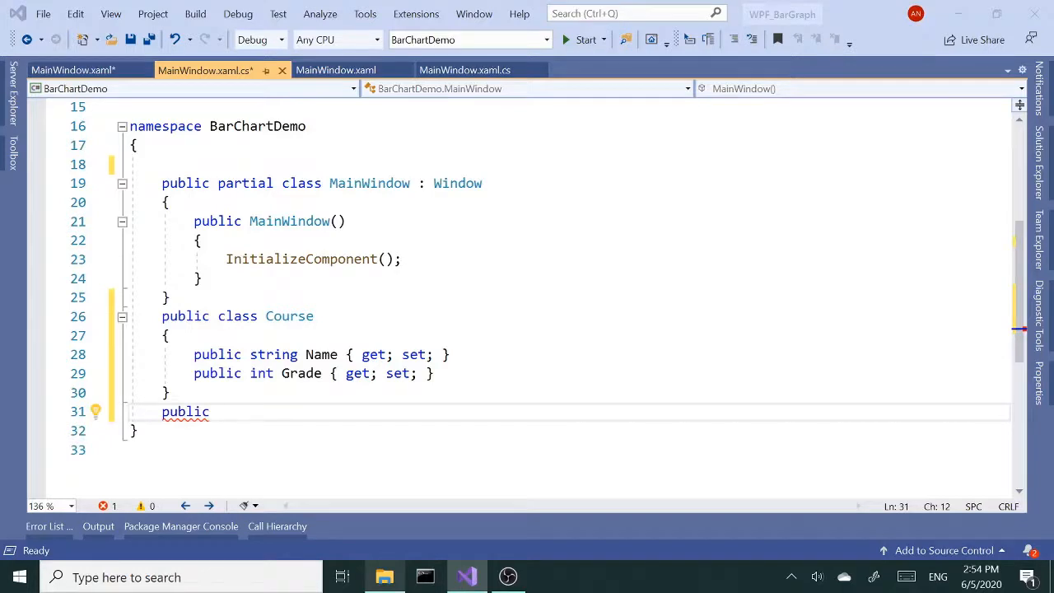
# - Add a public class Courses with its braces
pyautogui.write('class')
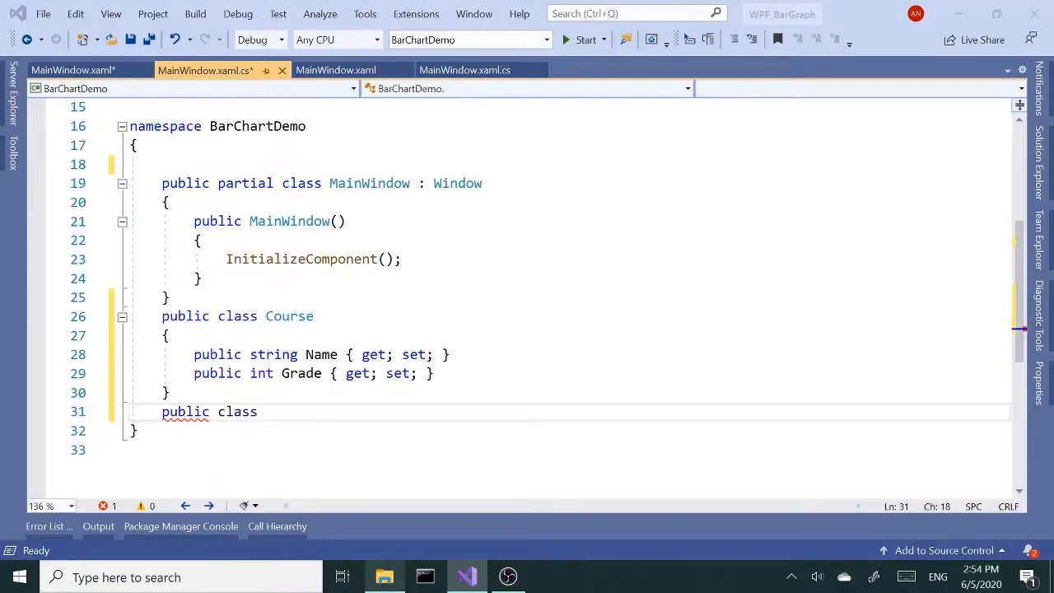
pyautogui.write('Co')
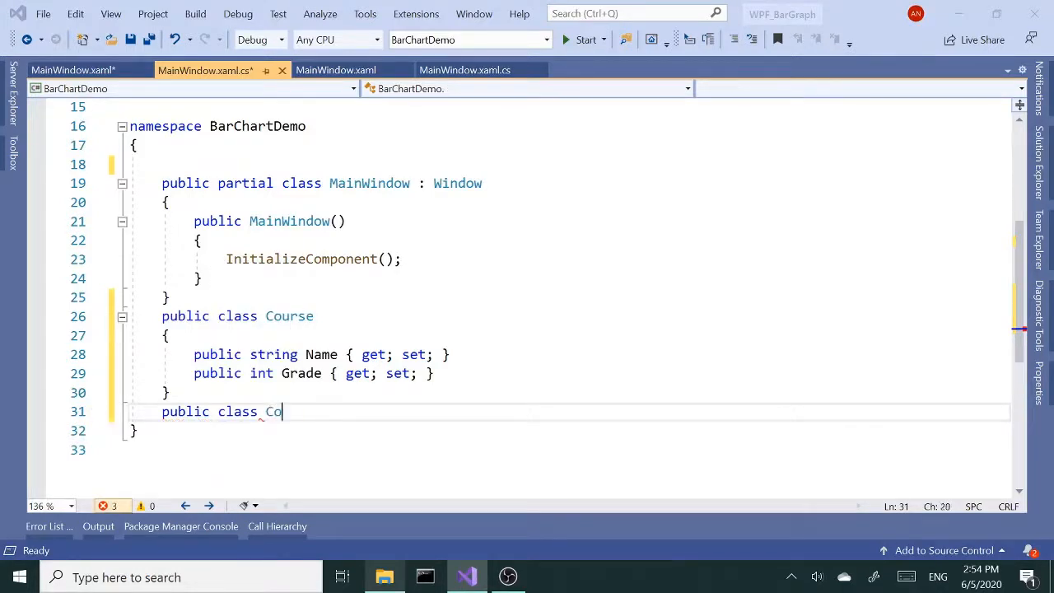
pyautogui.write('urses')
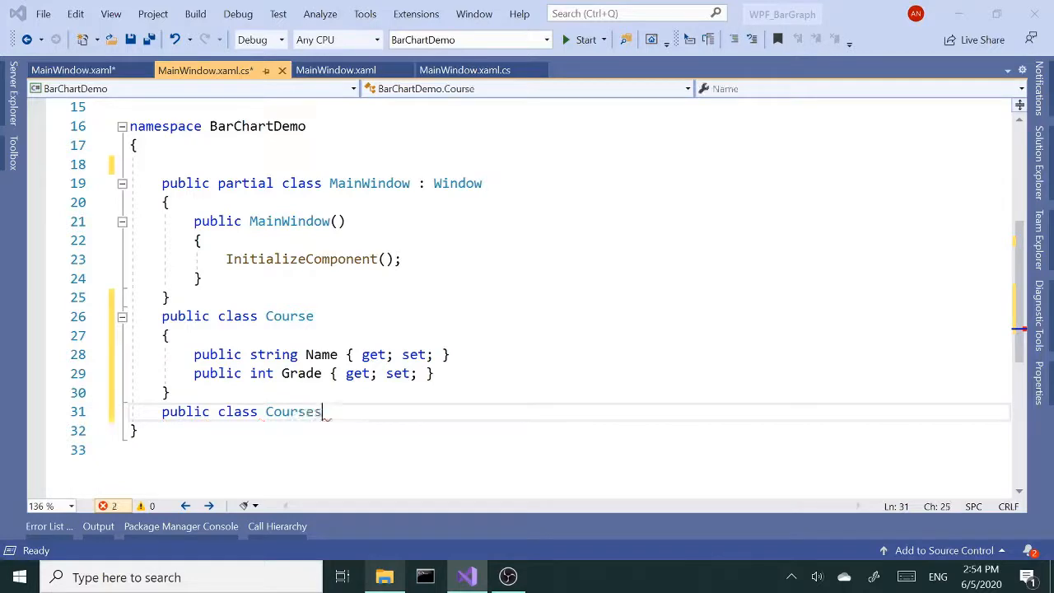
pyautogui.press('enter')
pyautogui.write('{')
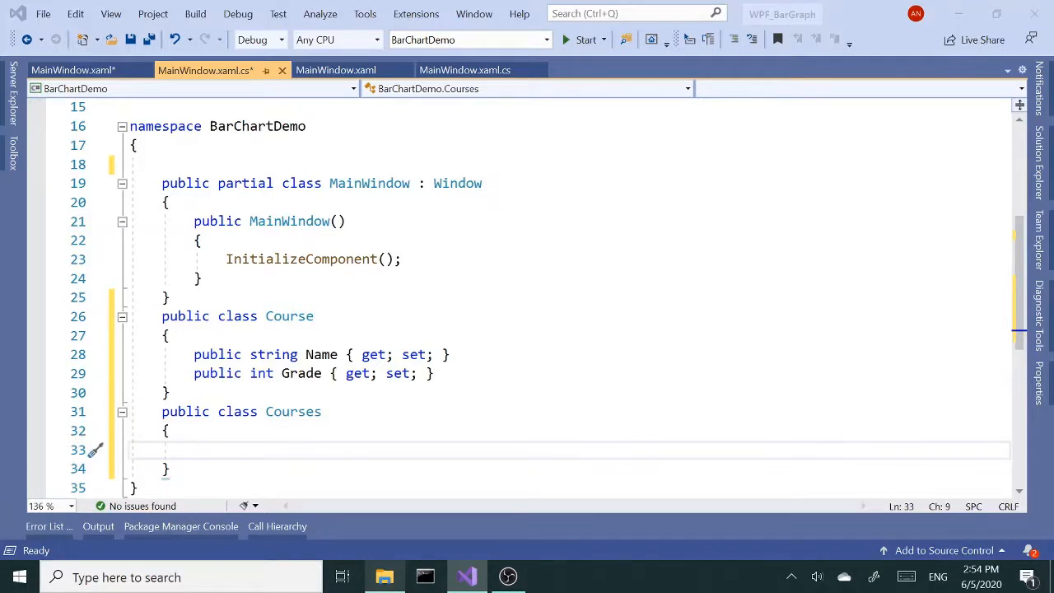
# - Add a List<Course> CoursList property to Courses via the prop snippet
pyautogui.write('li')
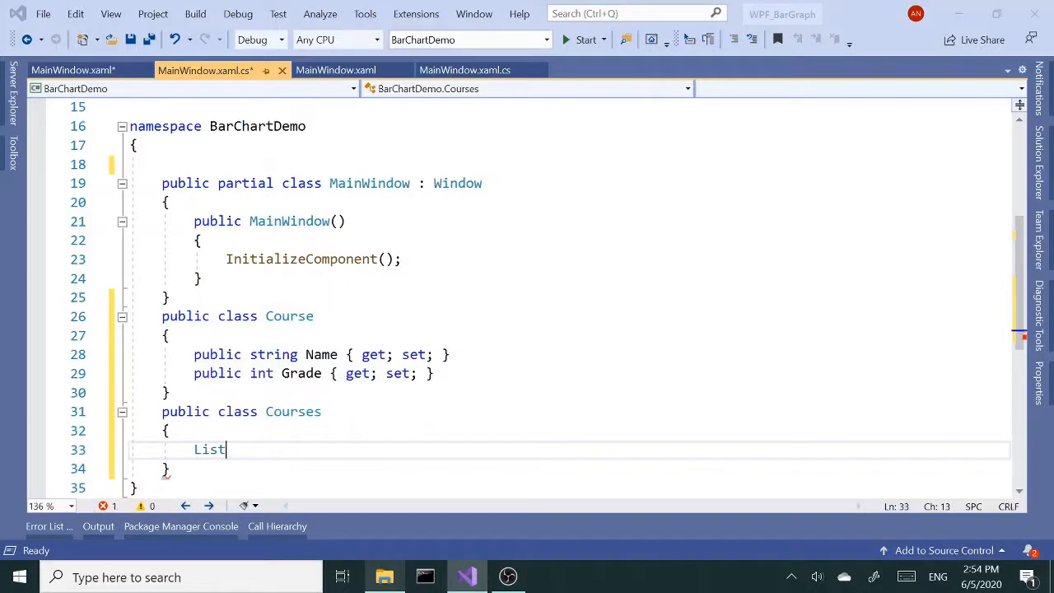
pyautogui.write('pro')
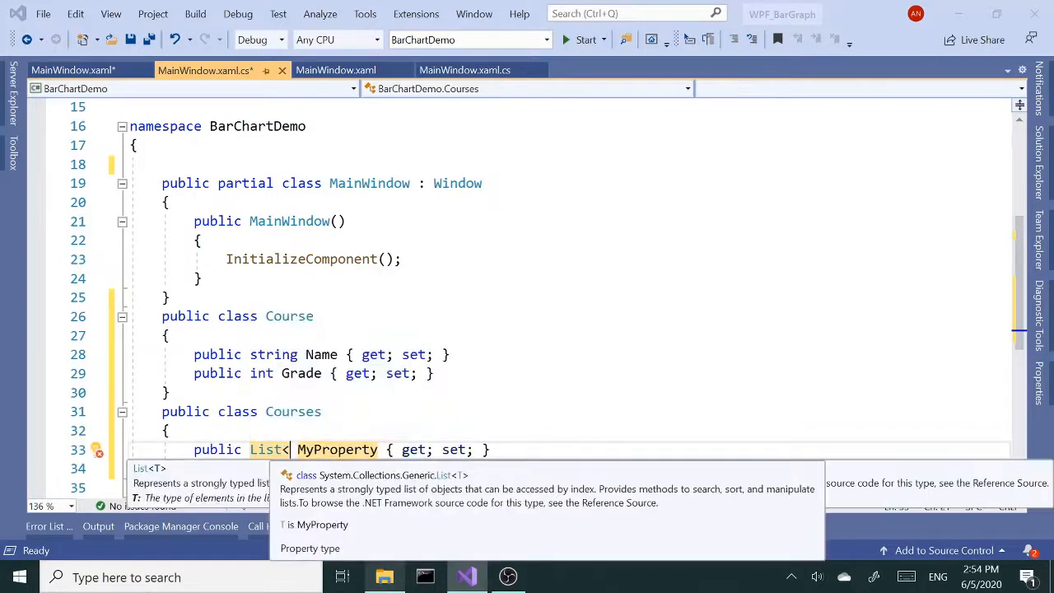
pyautogui.write('Course>')
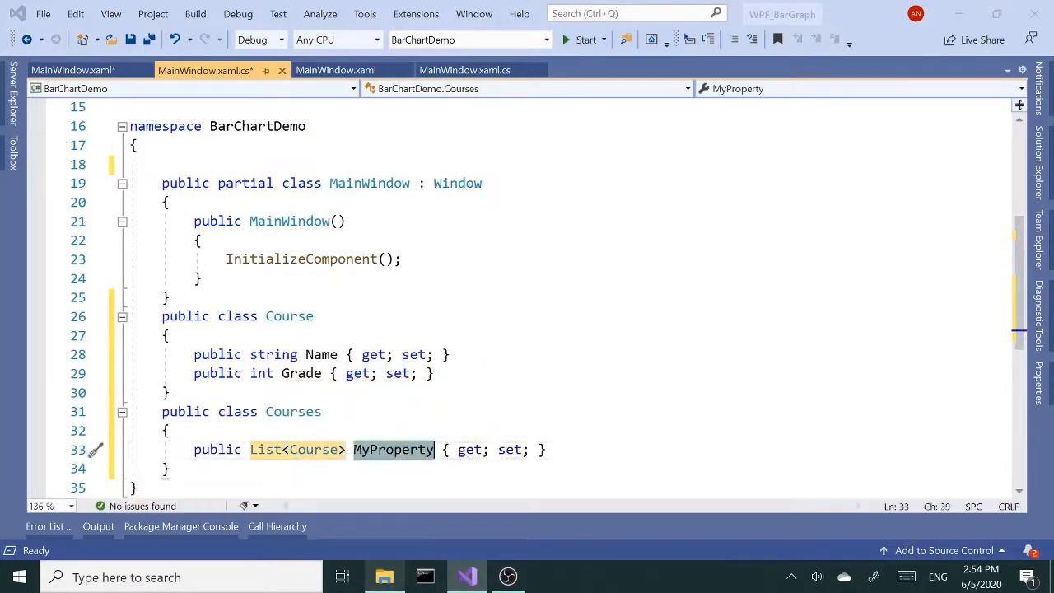
pyautogui.write('Course')
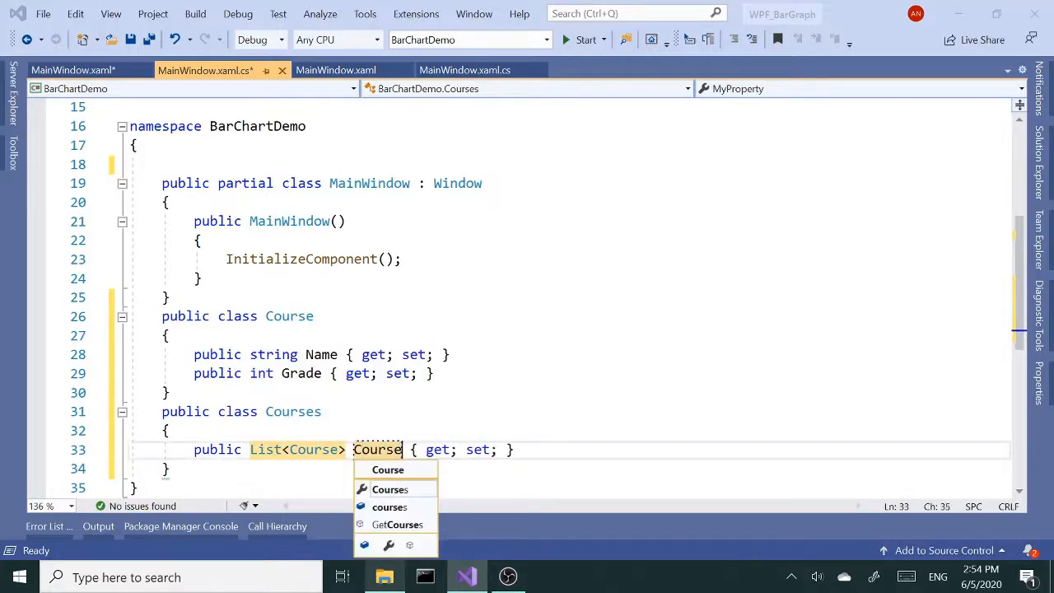
pyautogui.write('List')
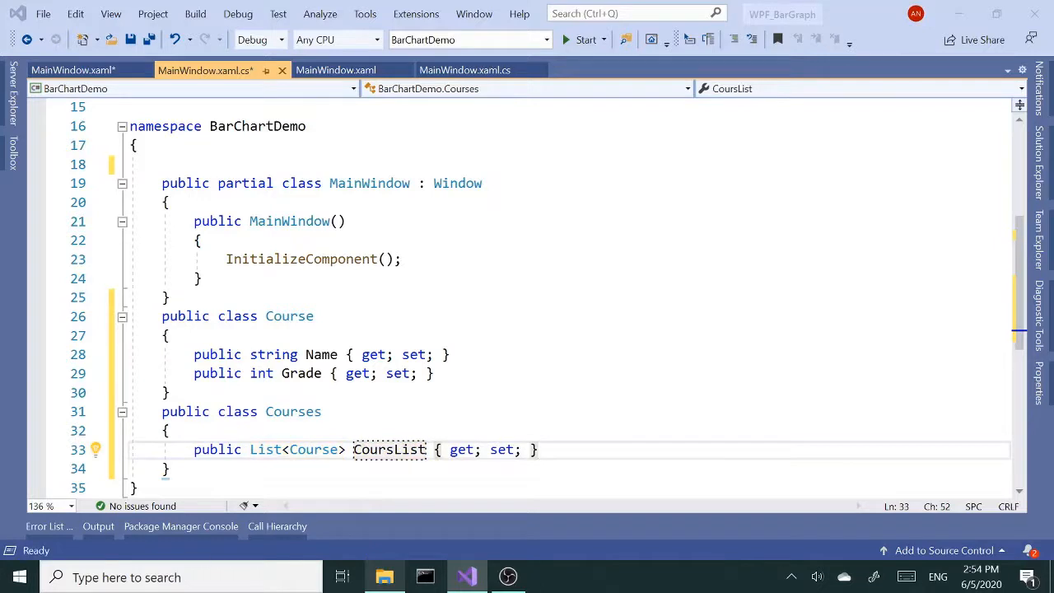
pyautogui.click(538, 449)
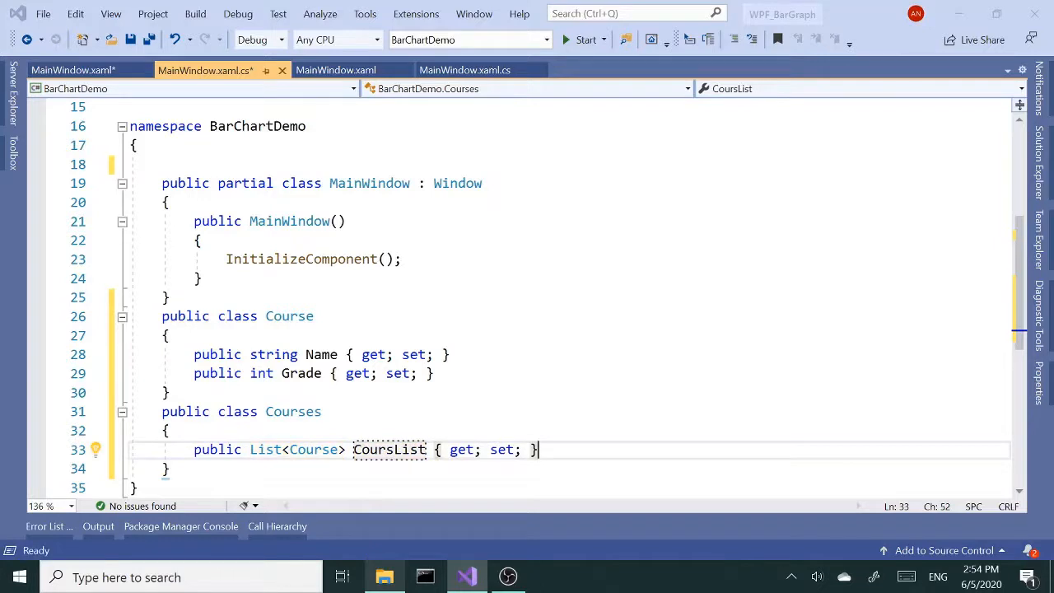
pyautogui.scroll(-3)
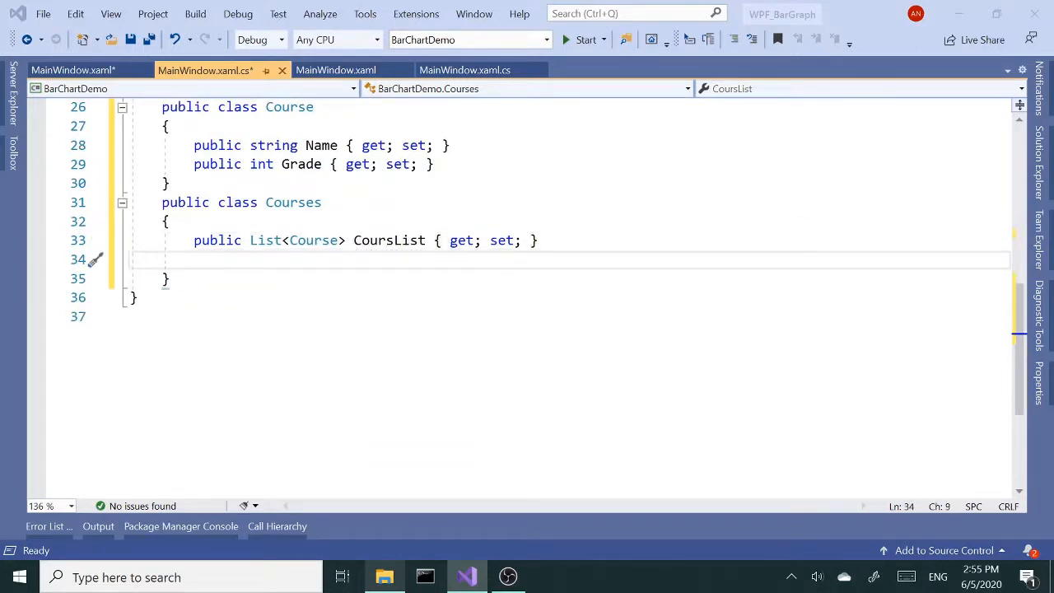
# - Write public static List<Course> GetCourses() returning new List<Course>() { }
pyautogui.write('public sta')
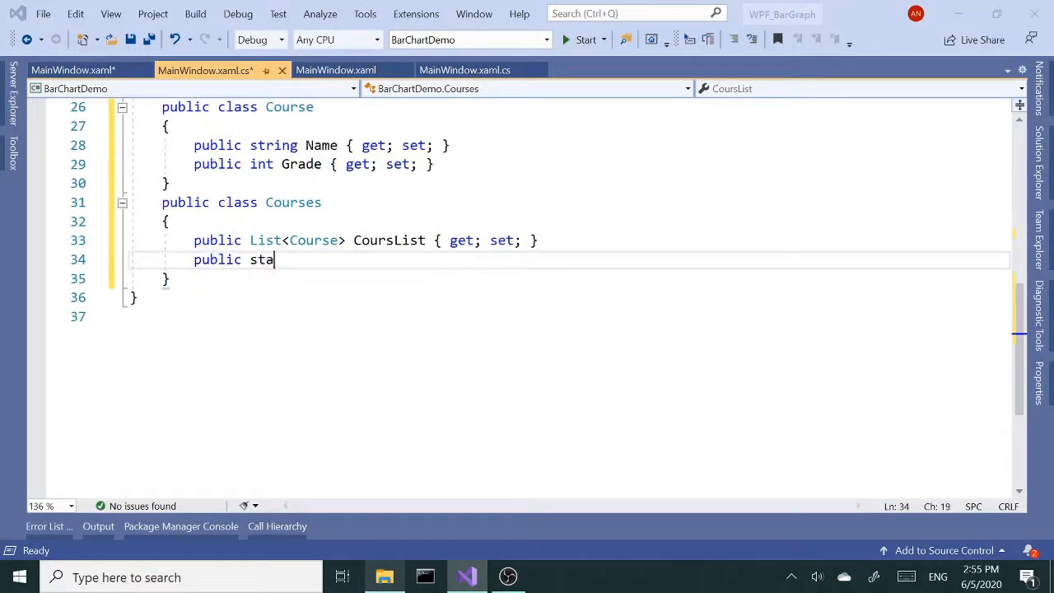
pyautogui.write('tic')
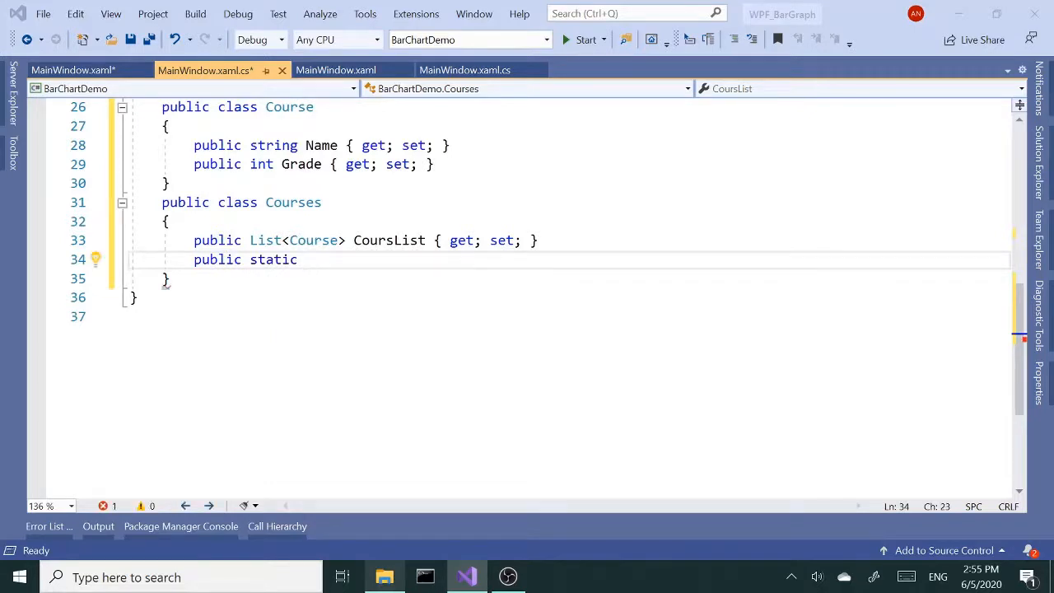
pyautogui.write('List')
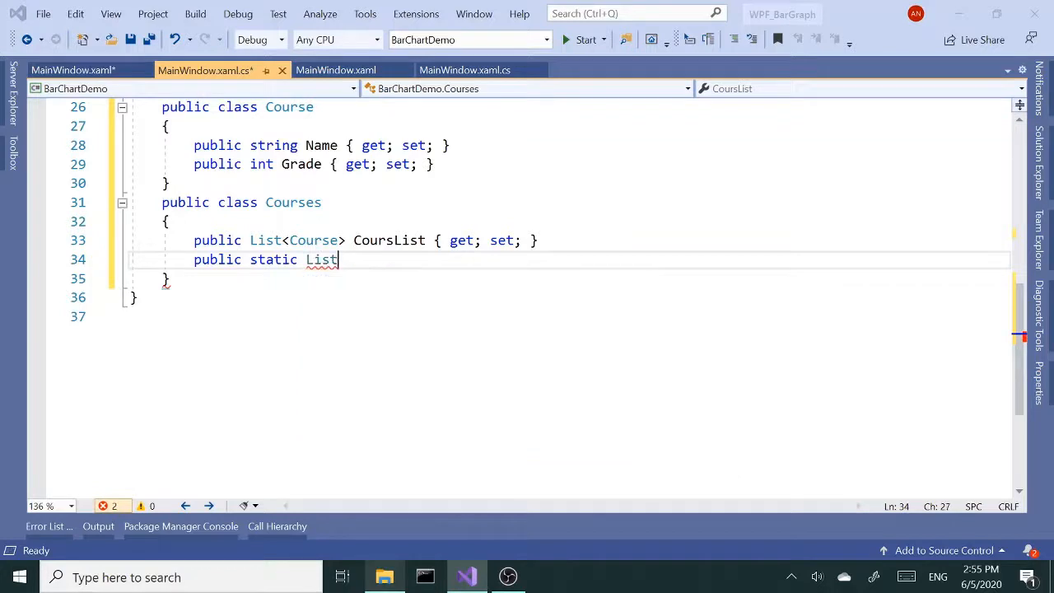
pyautogui.write('<c>')
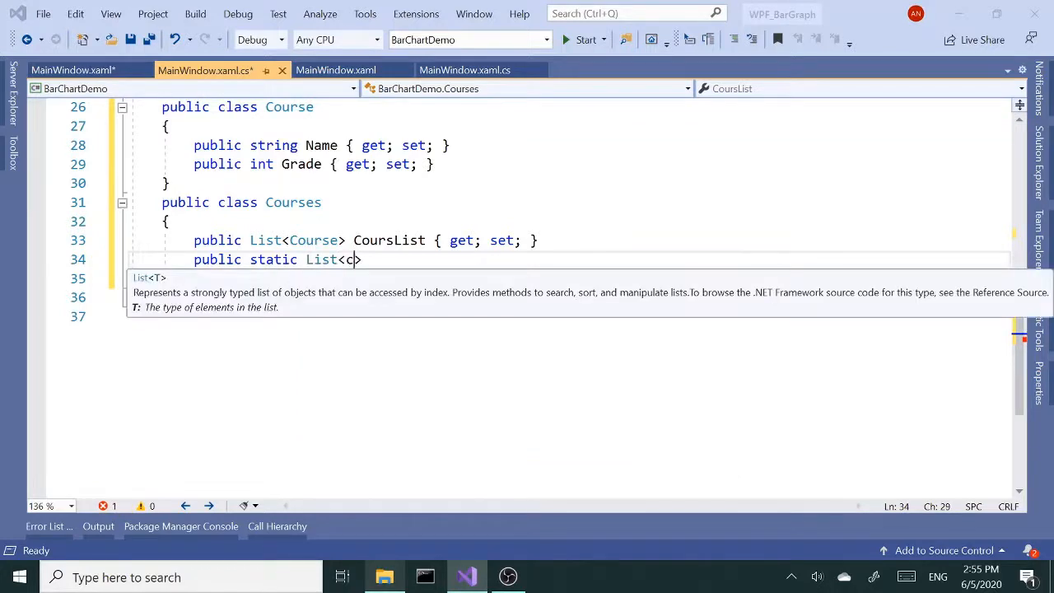
pyautogui.write('ourse>')
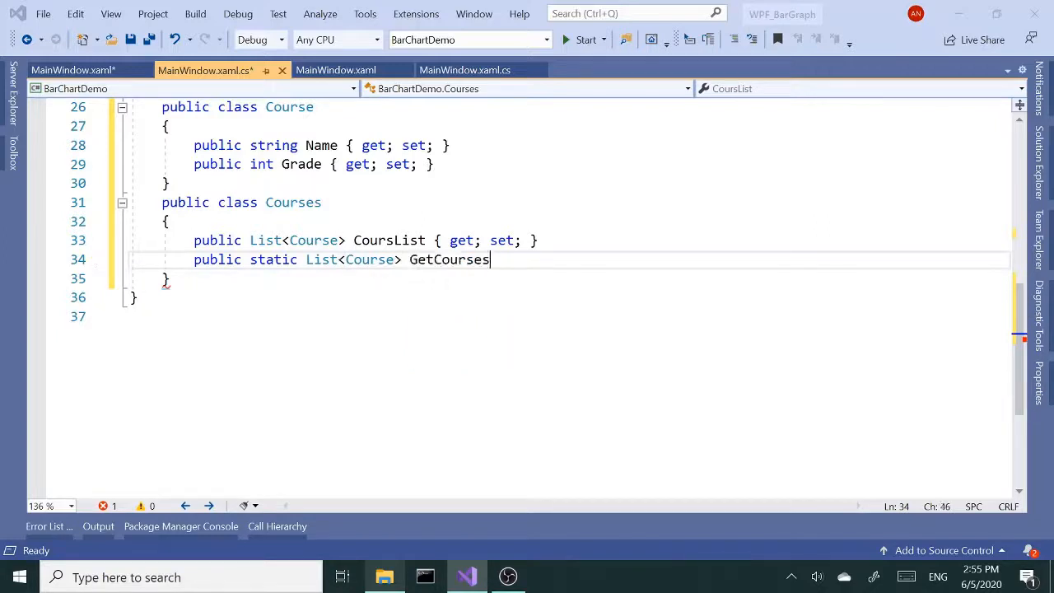
pyautogui.write('()')
pyautogui.write('{')
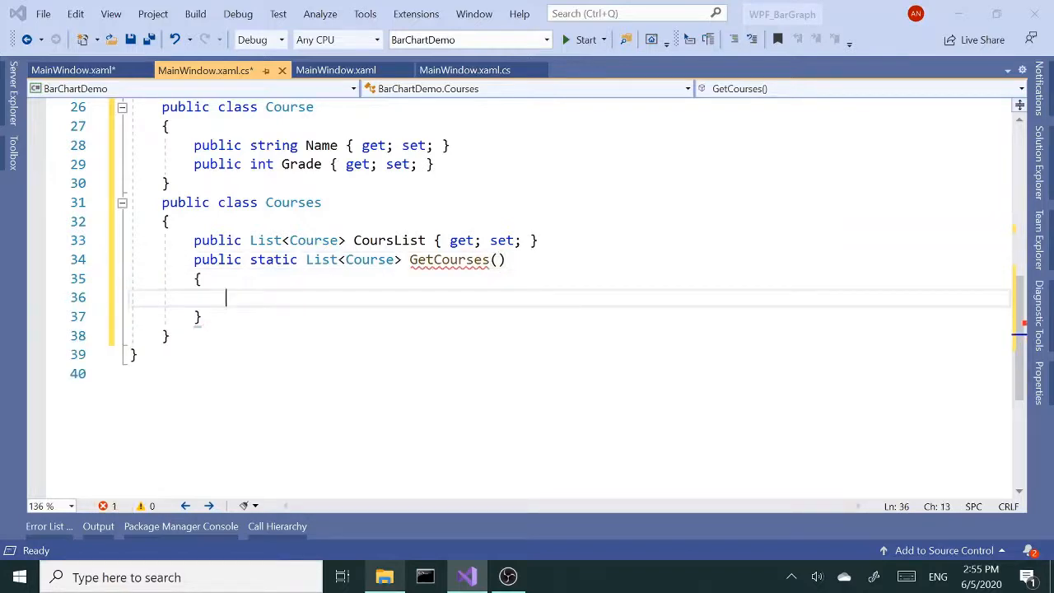
pyautogui.write('return n')
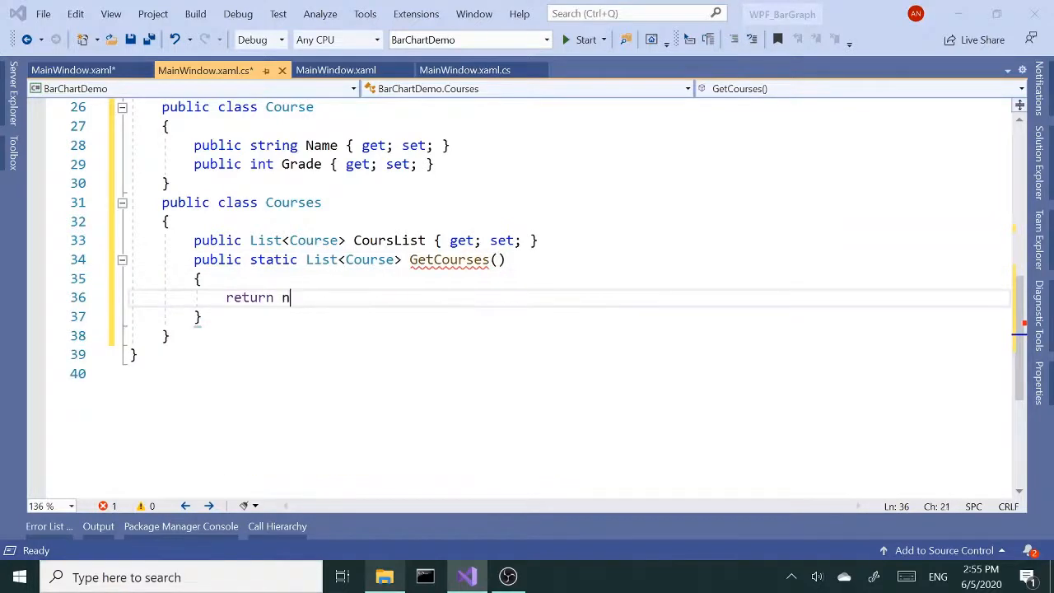
pyautogui.write('ew List<Course>')
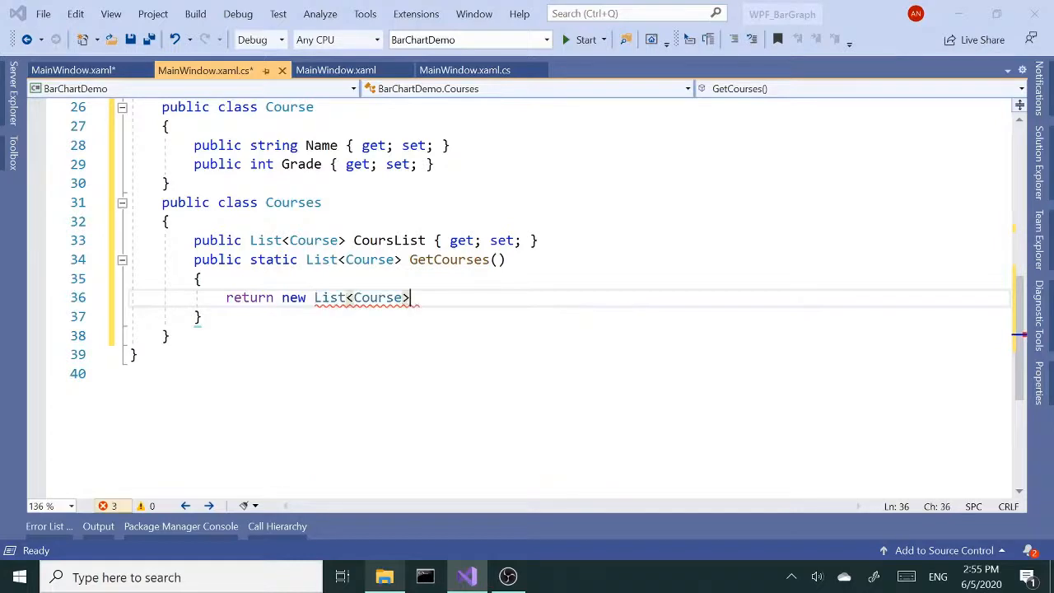
pyautogui.write('() { }')
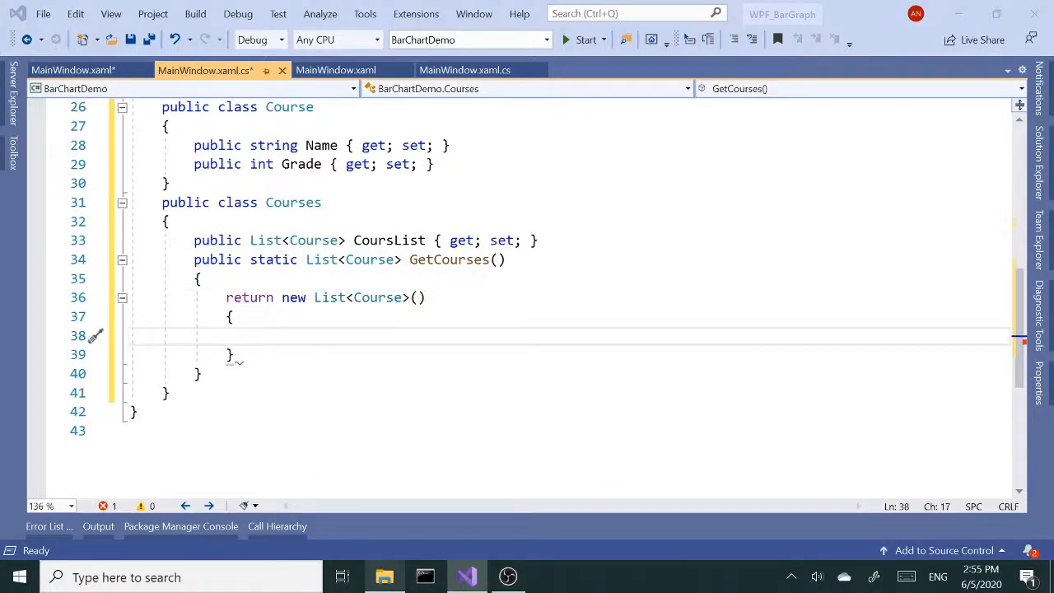
# - Add the first list entry: the Math course with Grade 75
pyautogui.write('new Course(')
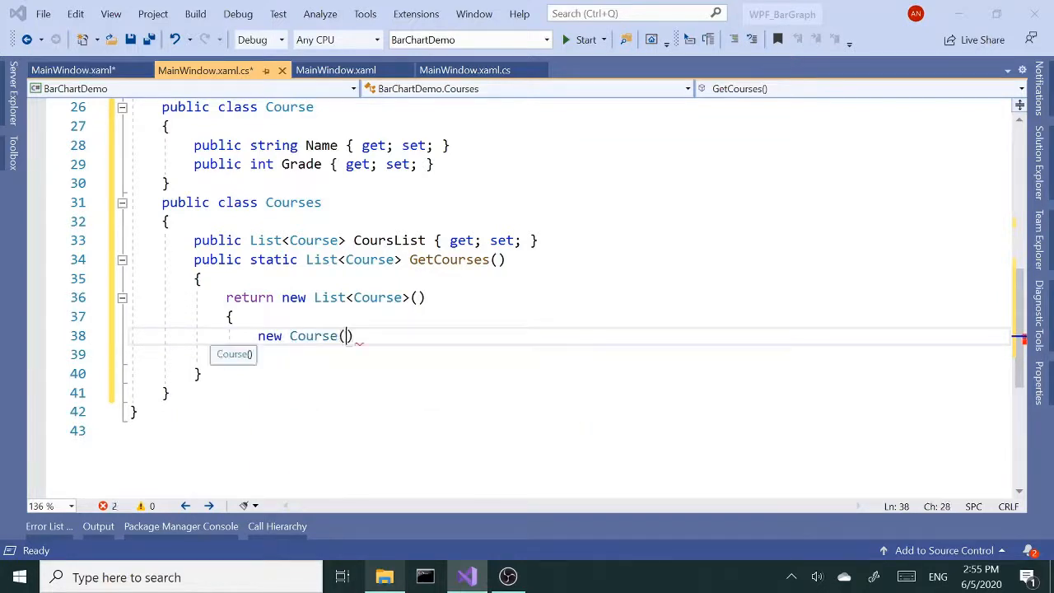
pyautogui.write('P{}')
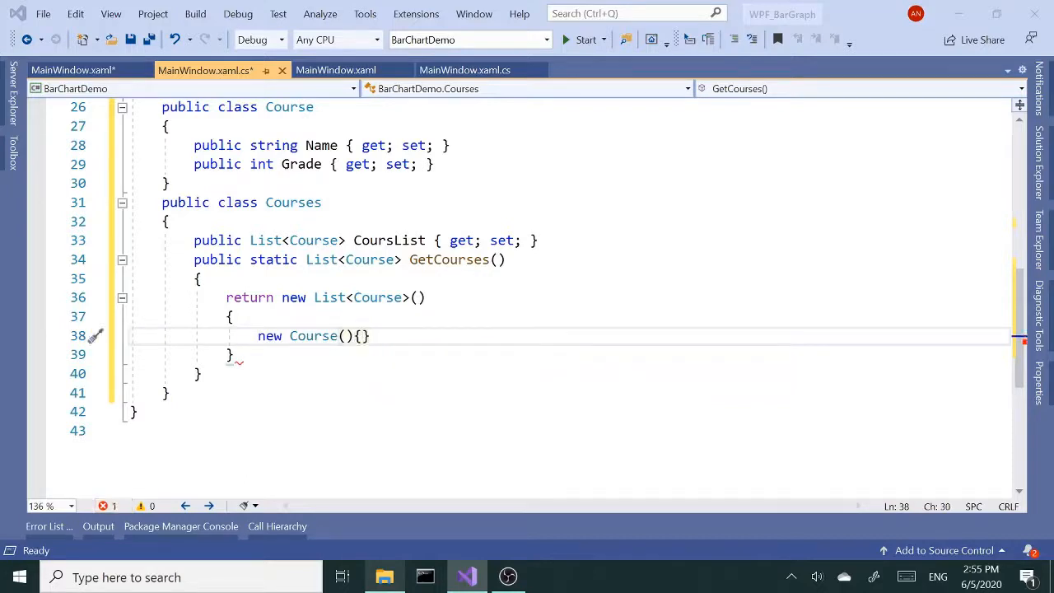
pyautogui.write('Name=')
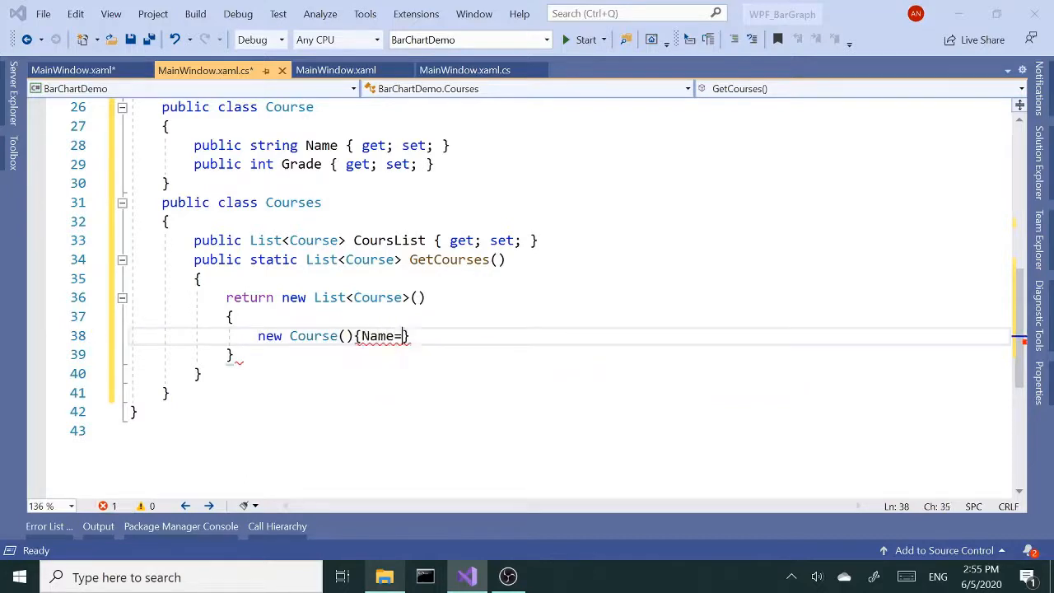
pyautogui.write('"Math",')
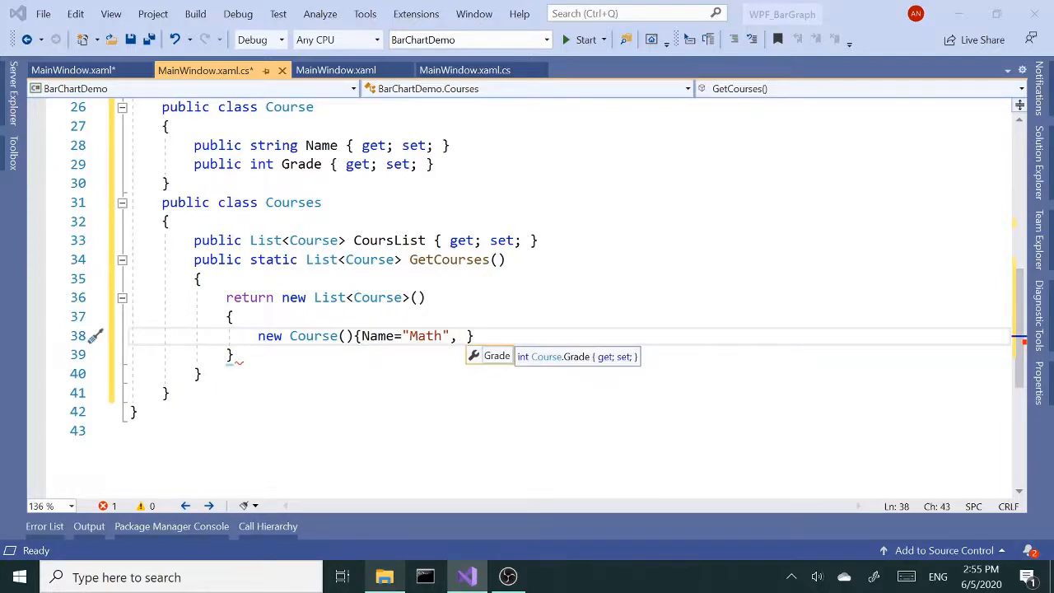
pyautogui.write('70')
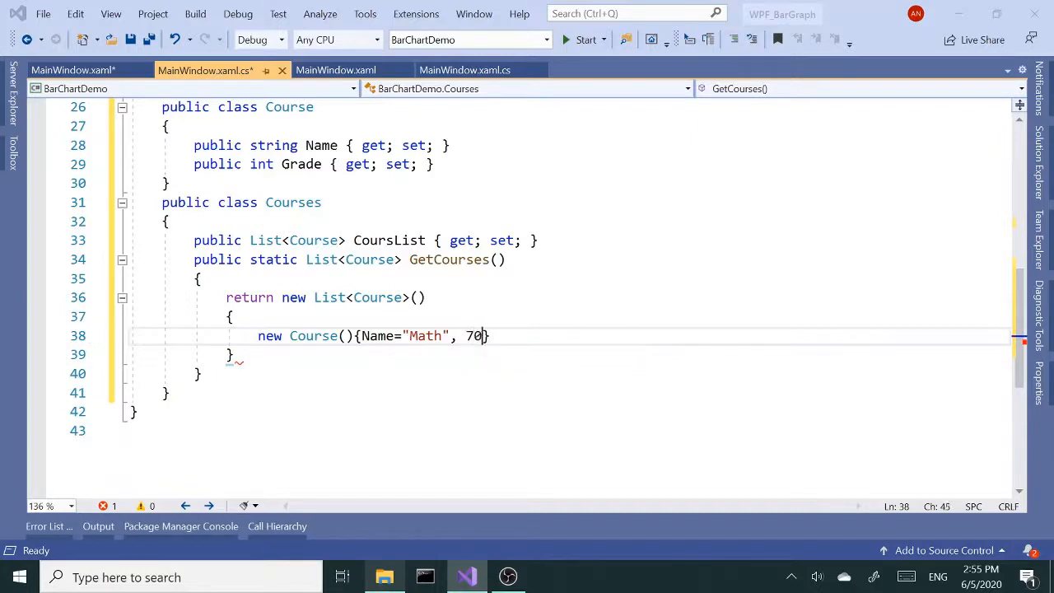
pyautogui.write('5')
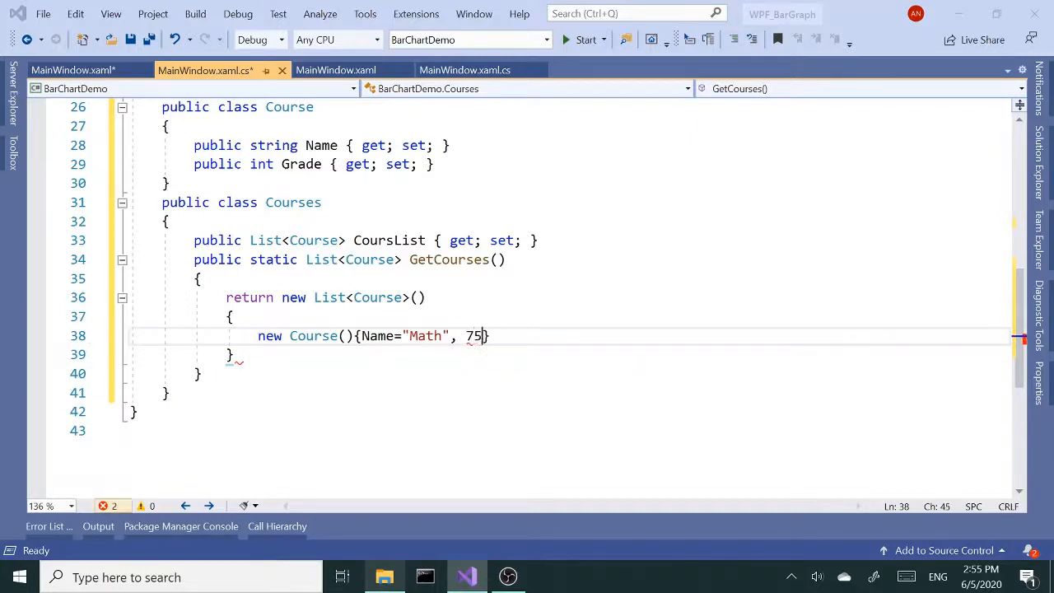
pyautogui.press('Backspace')
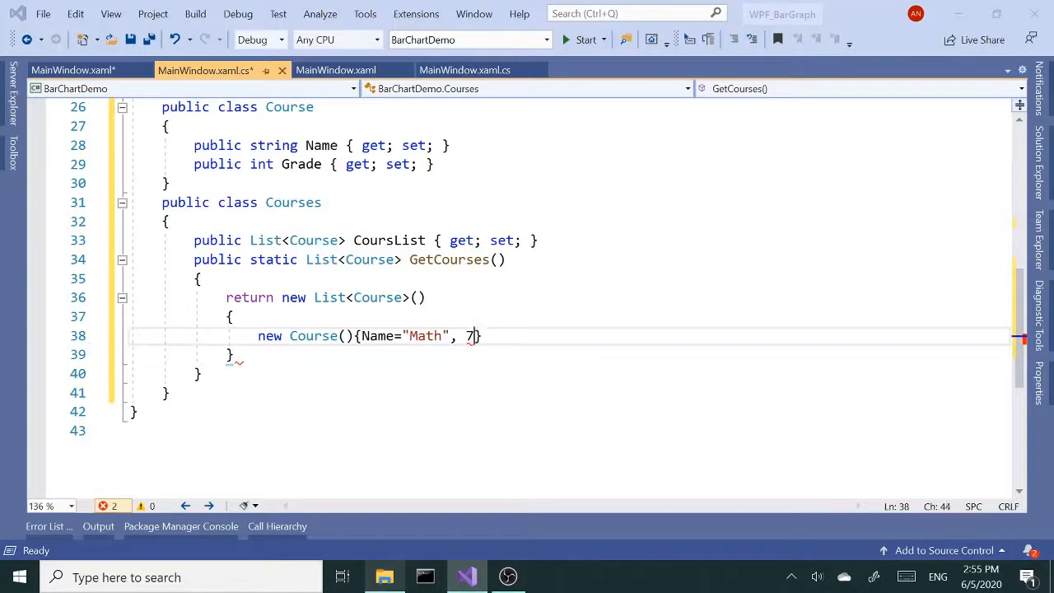
pyautogui.write('Grade=')
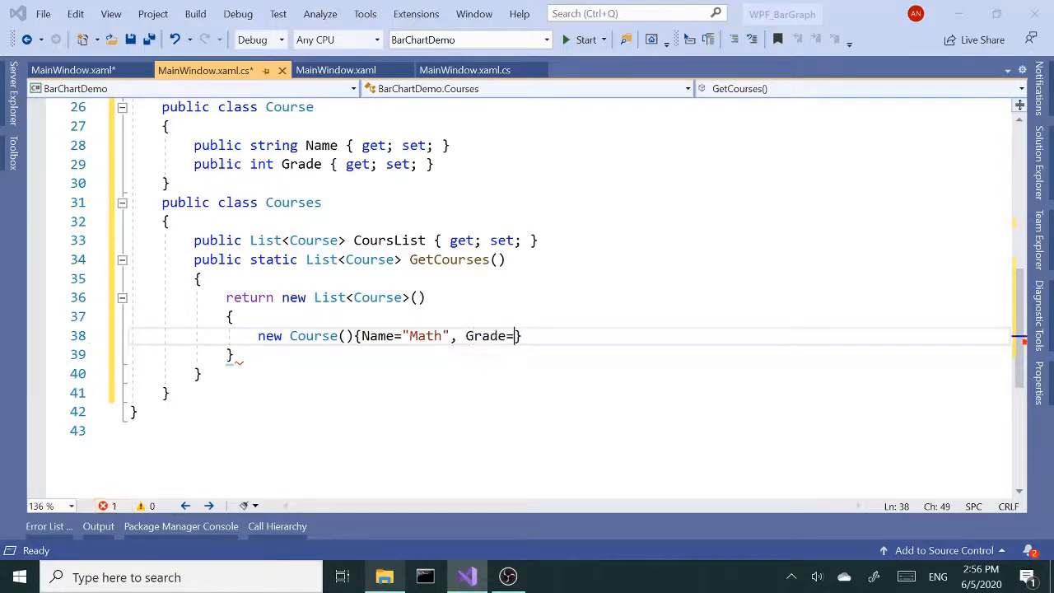
pyautogui.write('75')
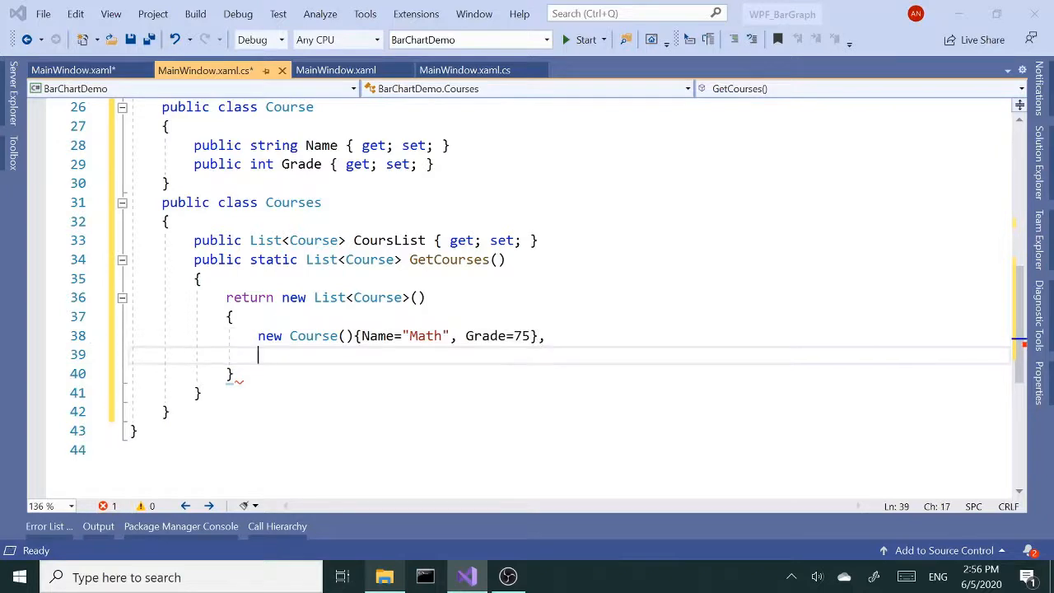
# - Add the Science course with Grade 85
pyautogui.write('new Course(')
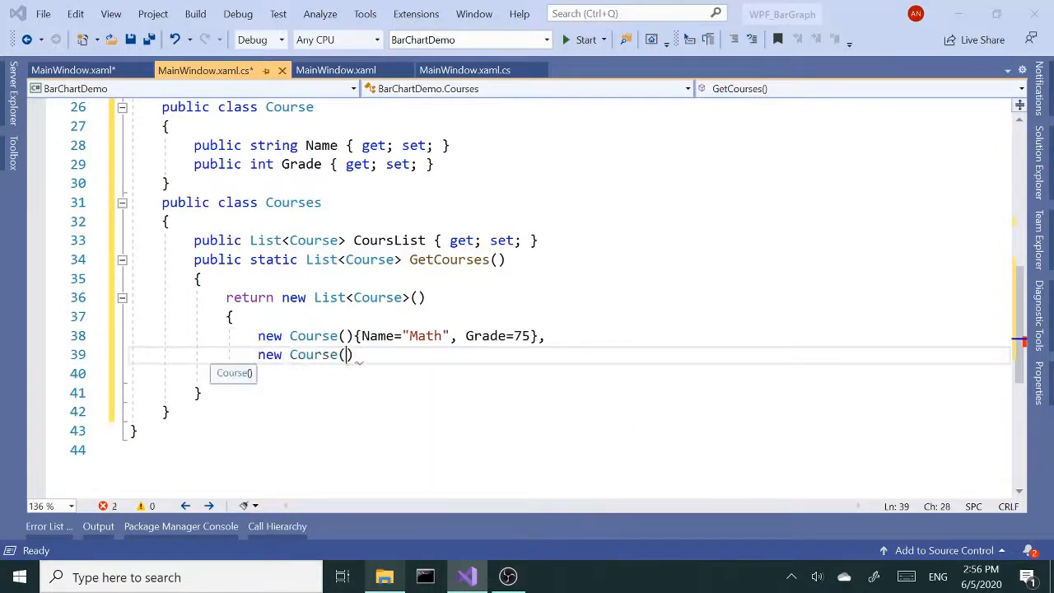
pyautogui.write('{na')
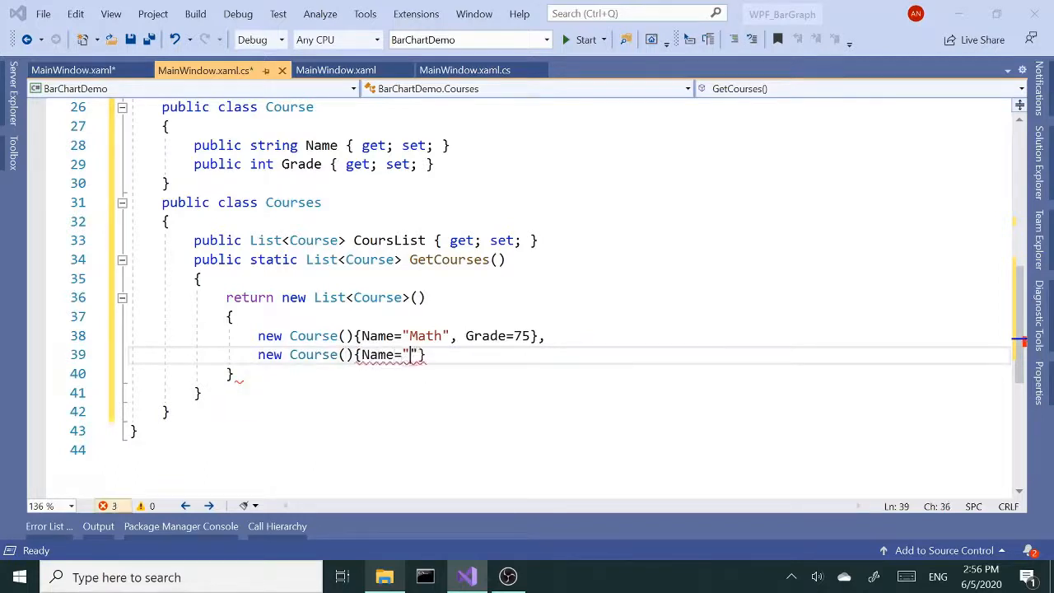
pyautogui.press('Backspace')
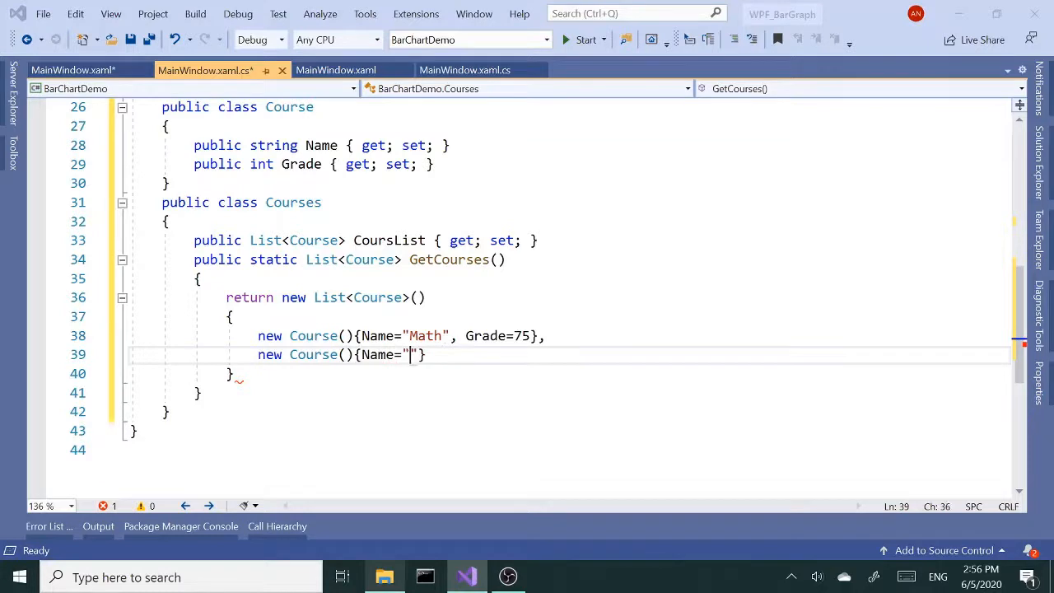
pyautogui.write('Sci')
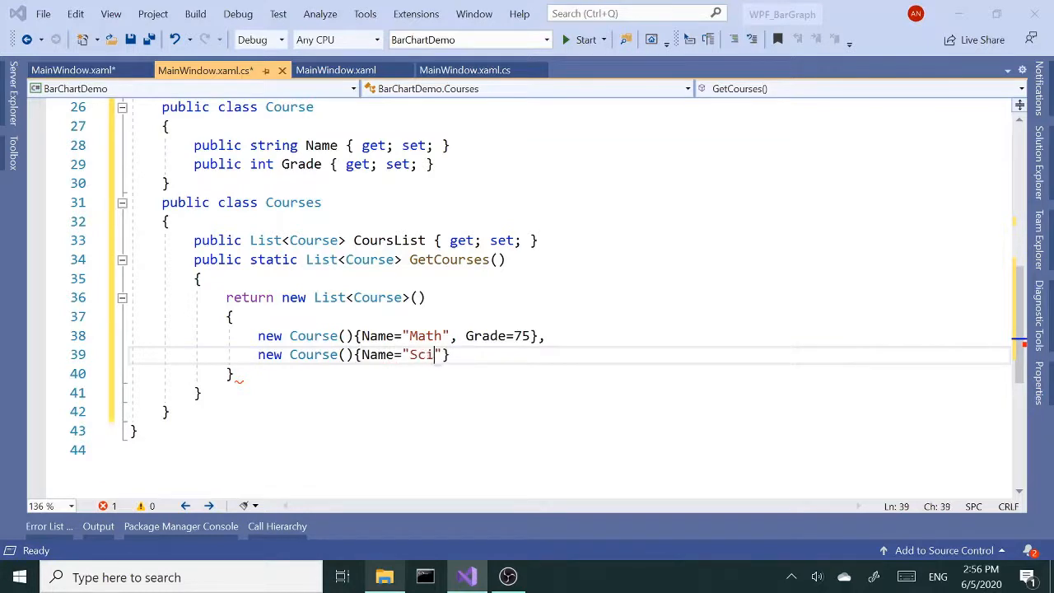
pyautogui.write('enve')
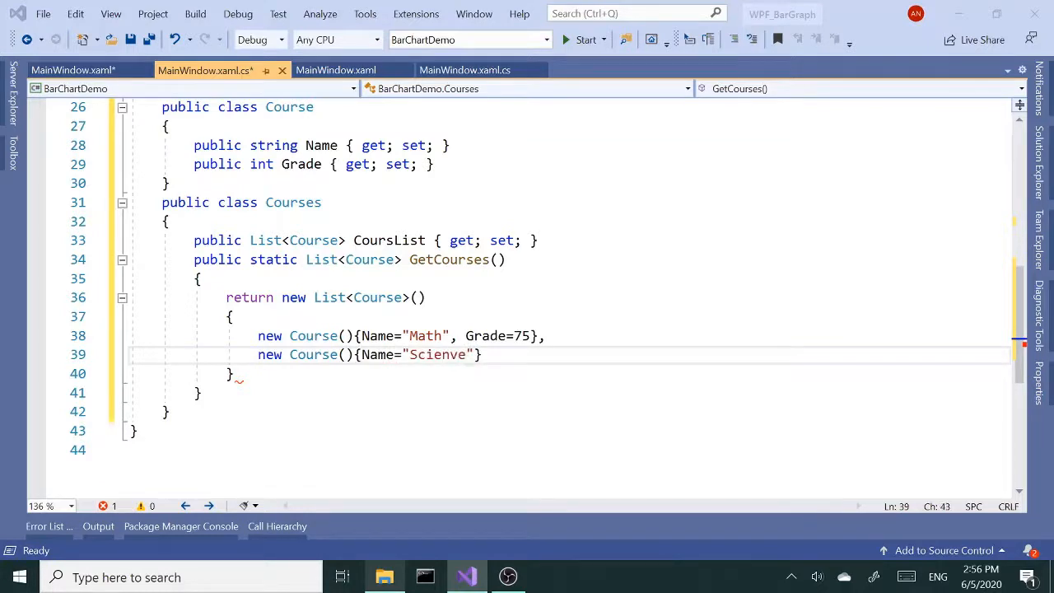
pyautogui.write(',gra')
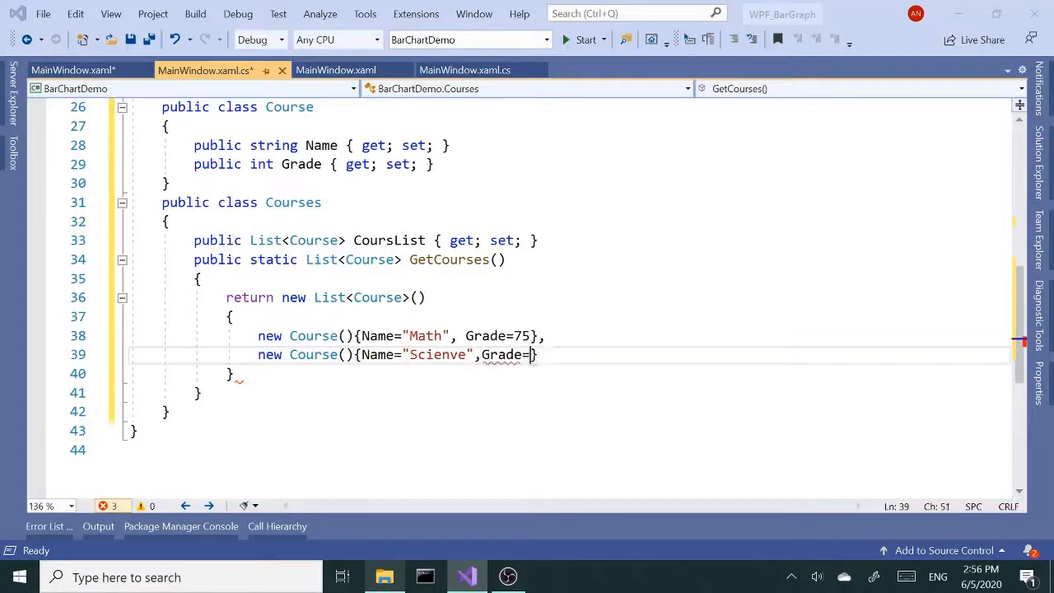
pyautogui.write('85')
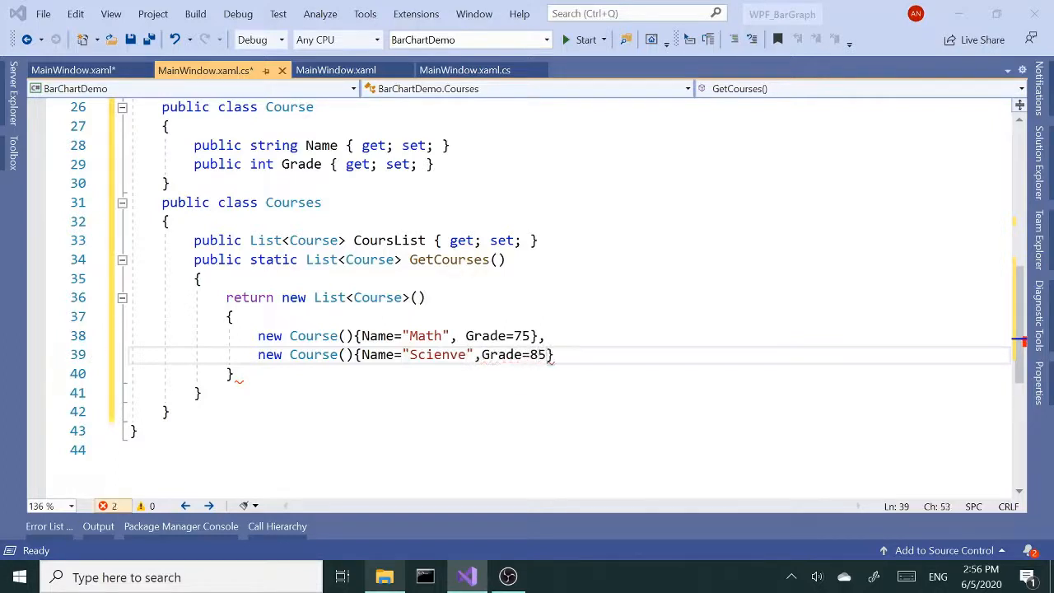
pyautogui.write('}')
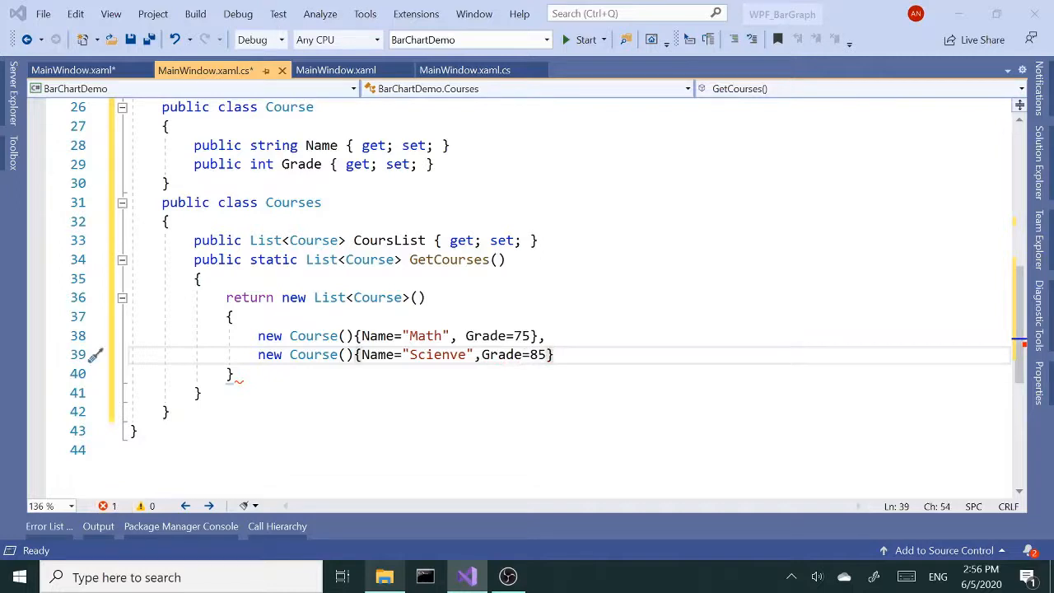
pyautogui.press('enter')
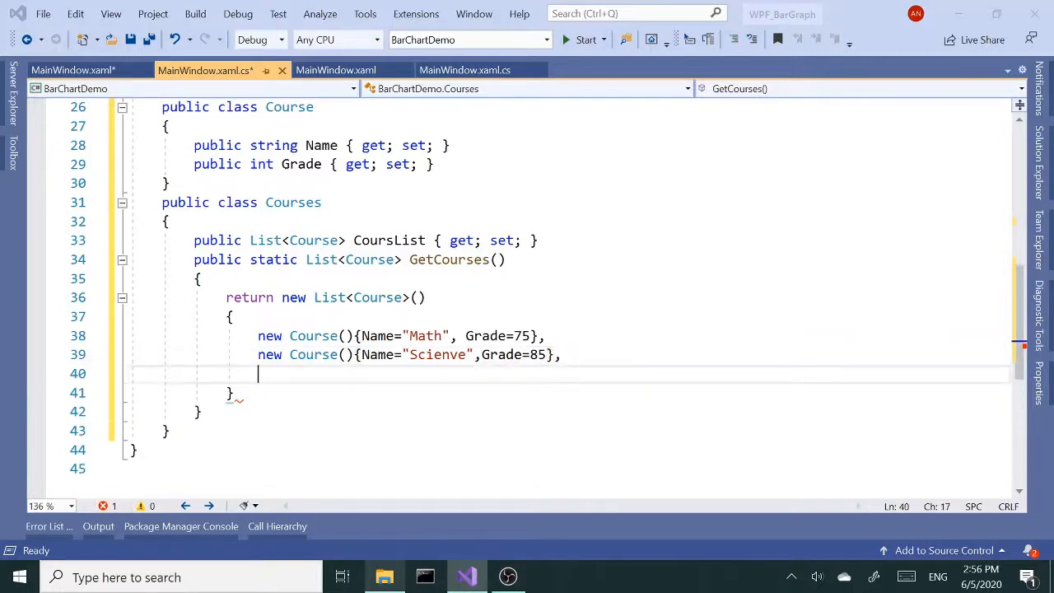
# - Add the English course with Grade 80 and fix the Scienve typo
pyautogui.write('new Course(')
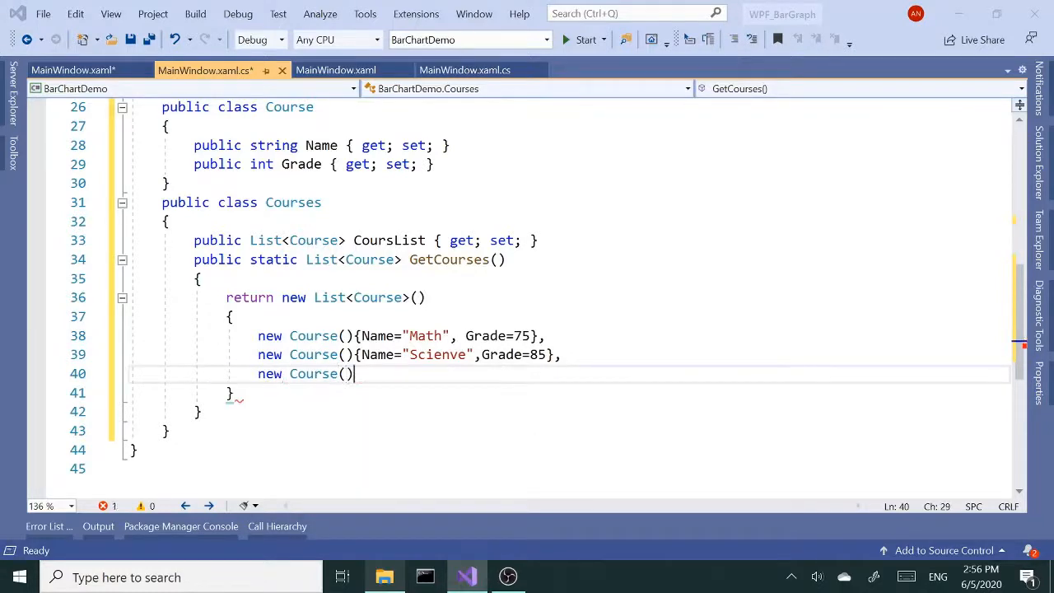
pyautogui.write('{')
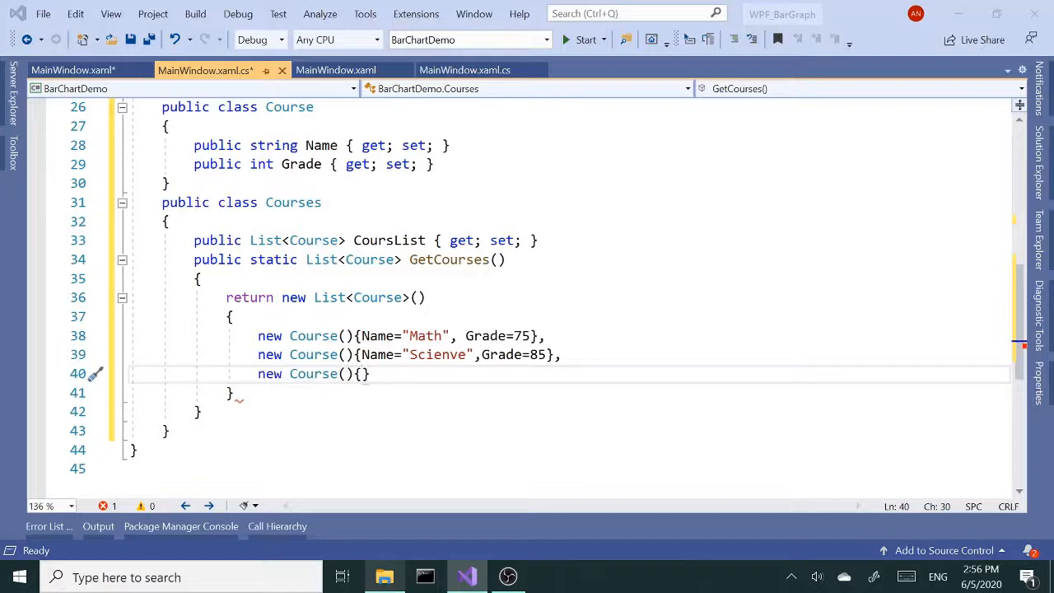
pyautogui.write('na')
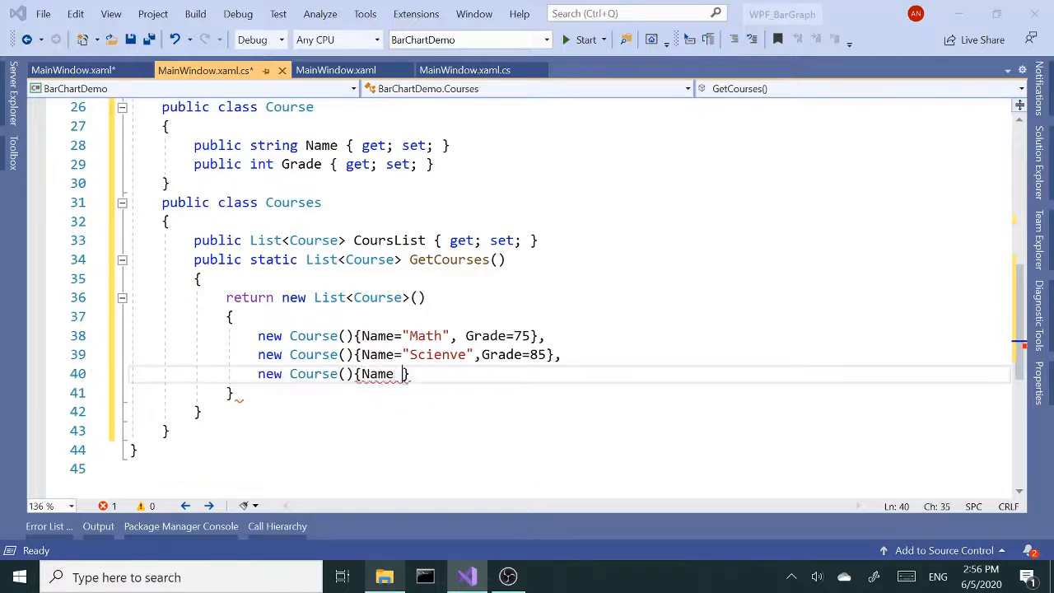
pyautogui.write('=')
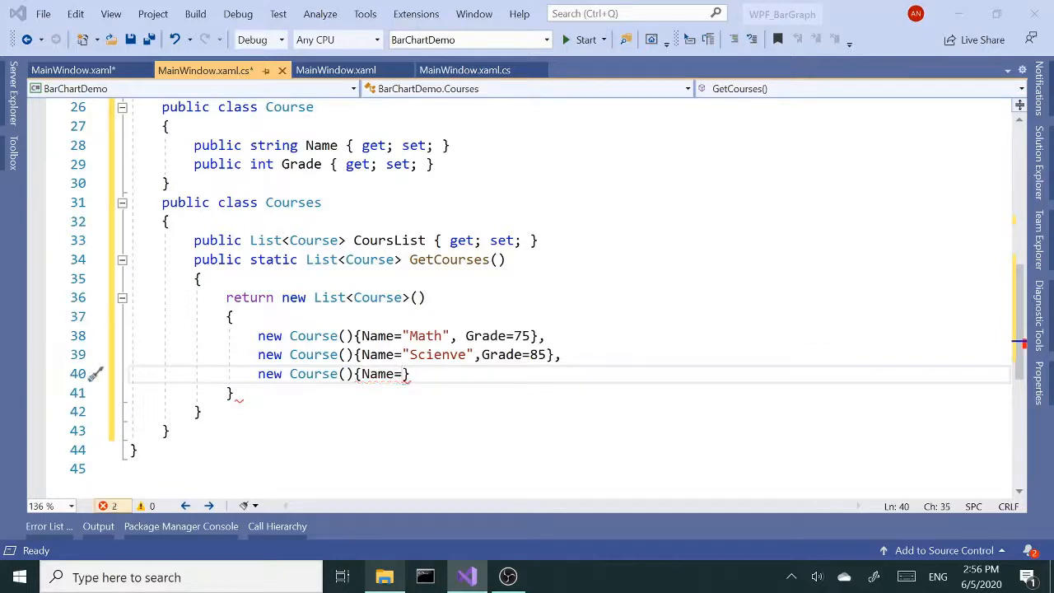
pyautogui.write('""')
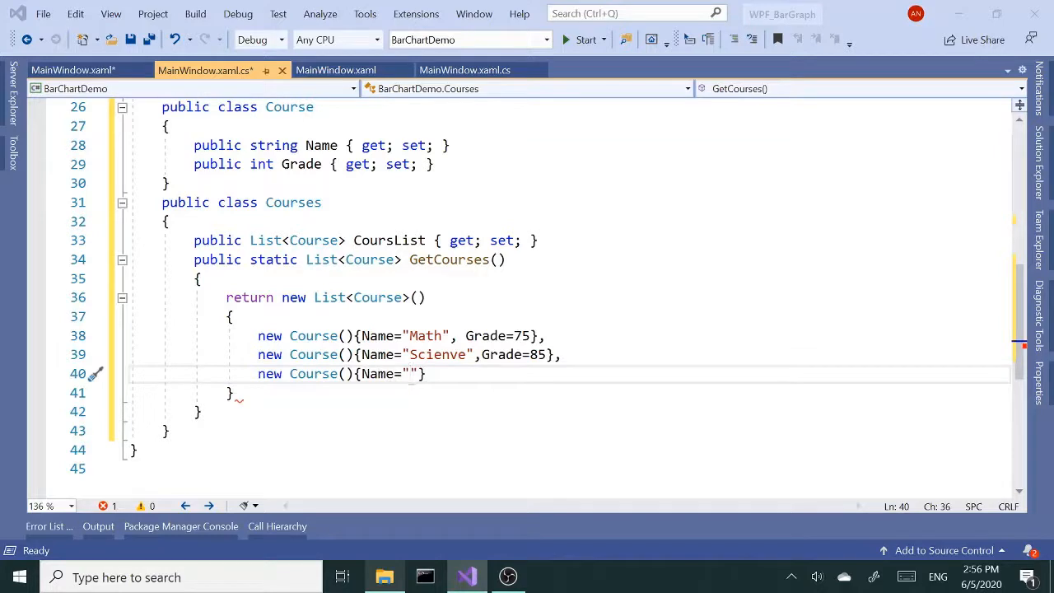
pyautogui.click(461, 354)
pyautogui.write('c')
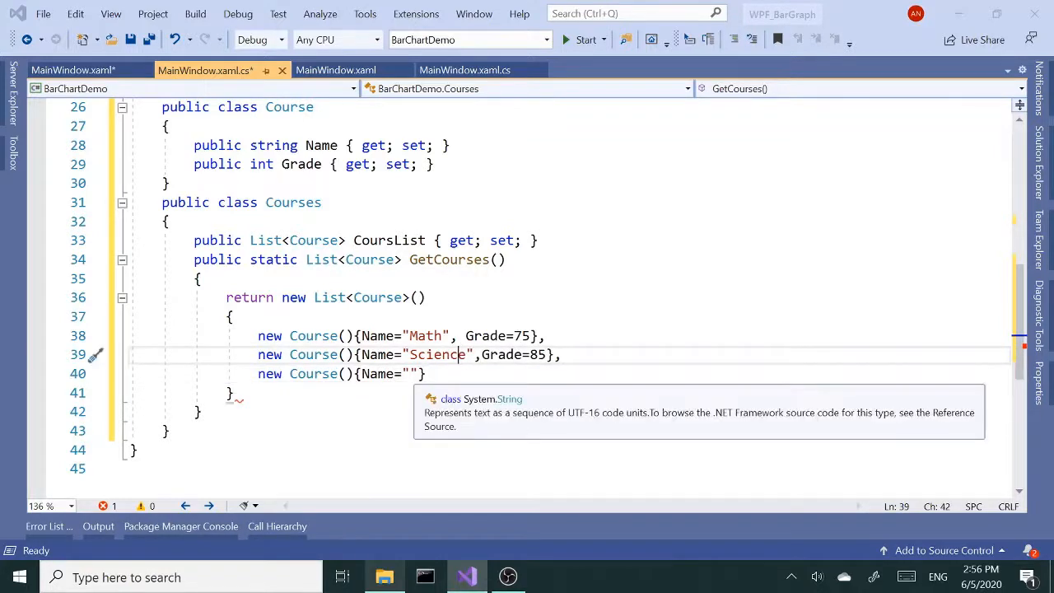
pyautogui.write('Engl')
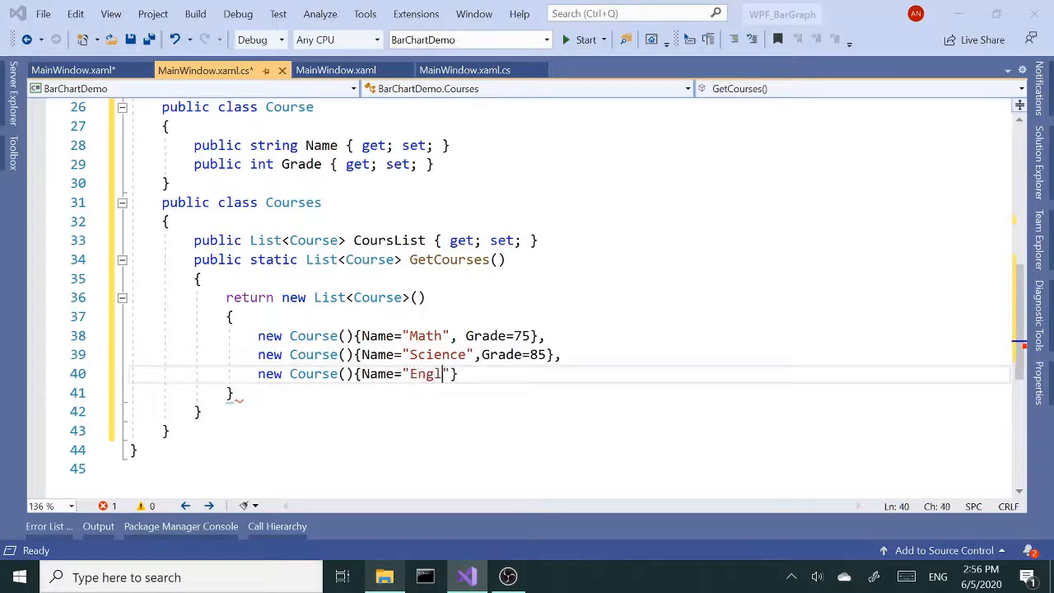
pyautogui.write('ish",')
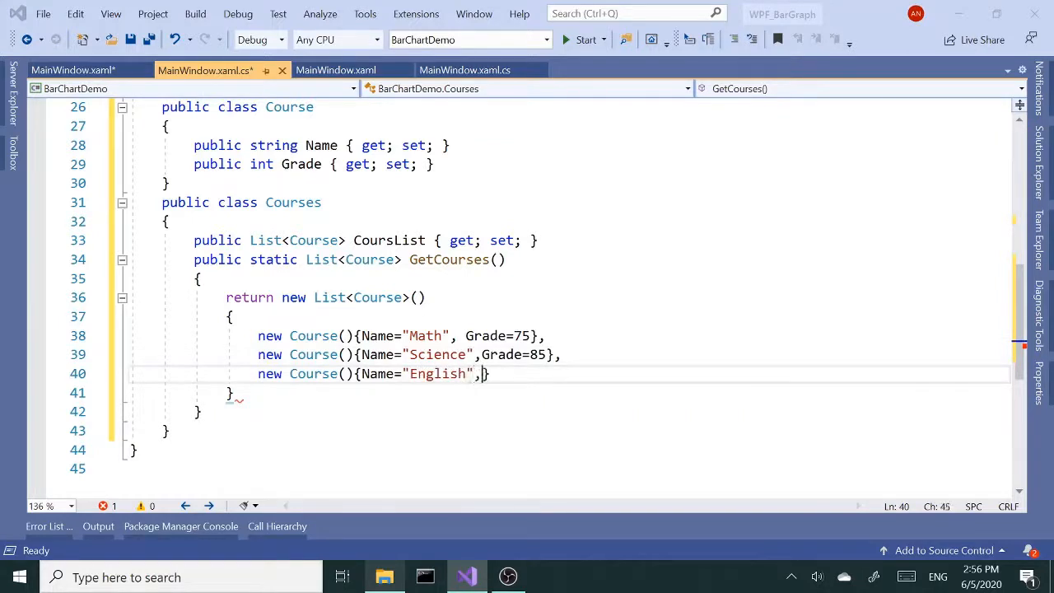
pyautogui.write('Grade')
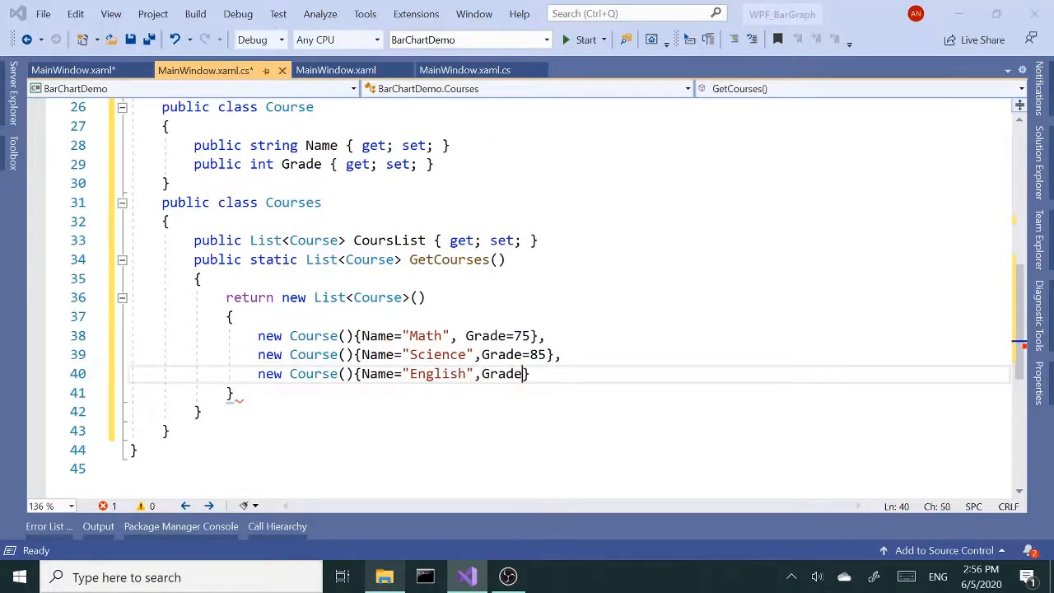
pyautogui.write('80')
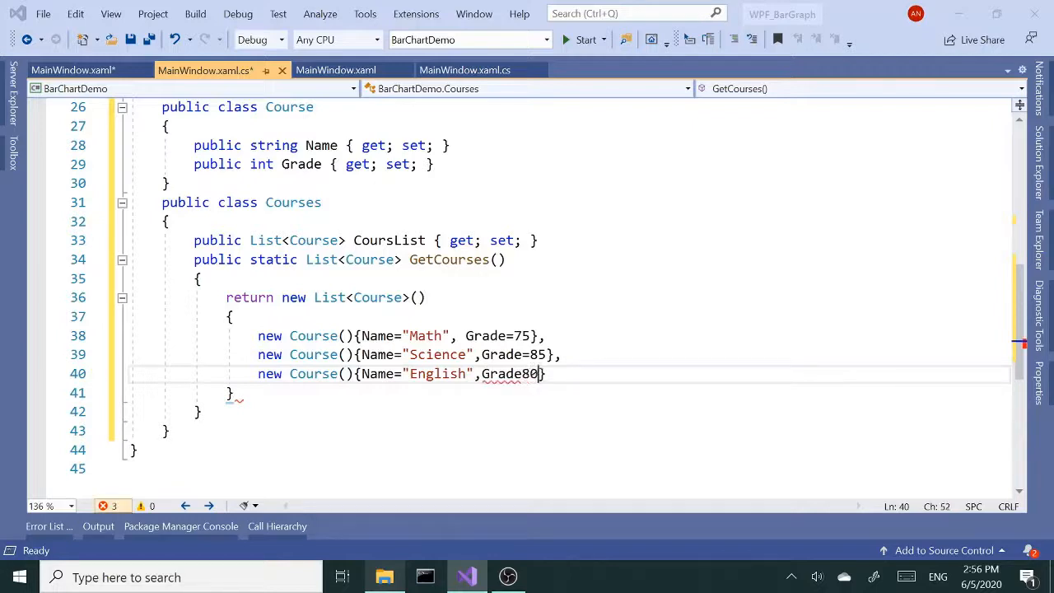
pyautogui.press('Backspace')
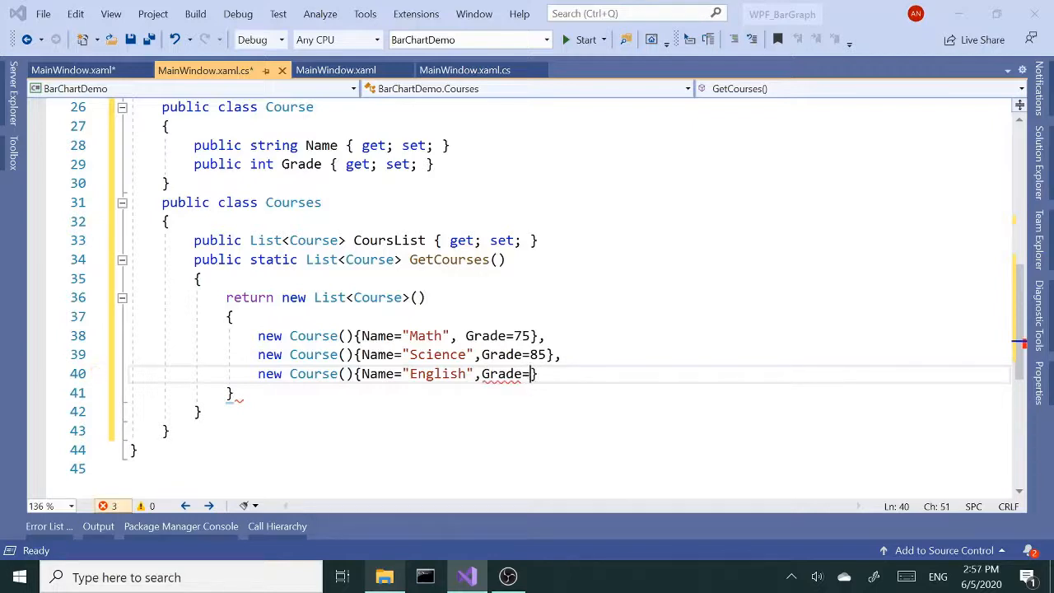
pyautogui.write('80')
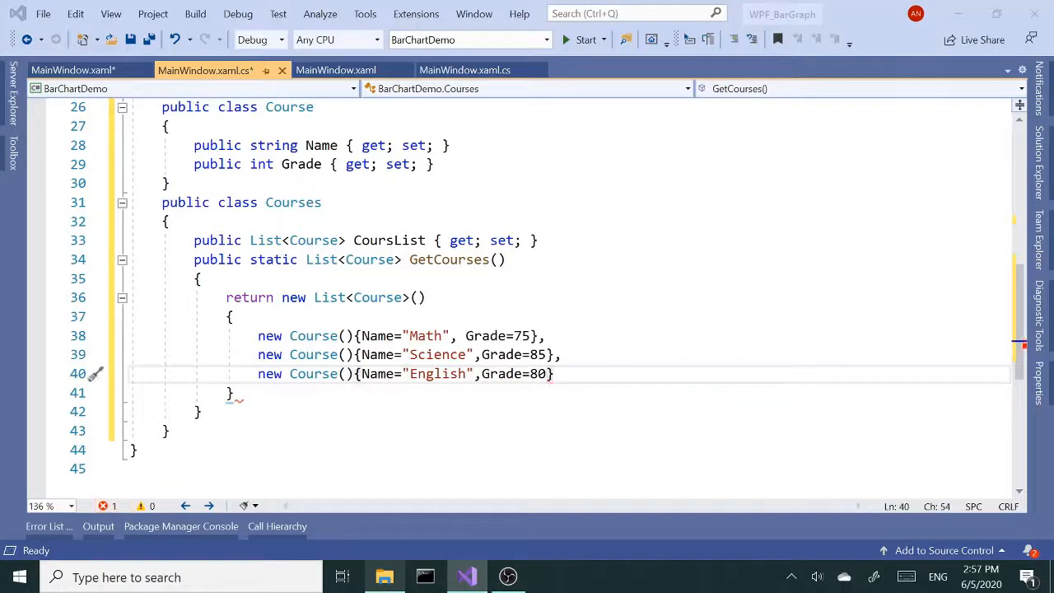
# - Add the Art course with Grade 90 and append .ToList(); after the initializer
pyautogui.write('new')
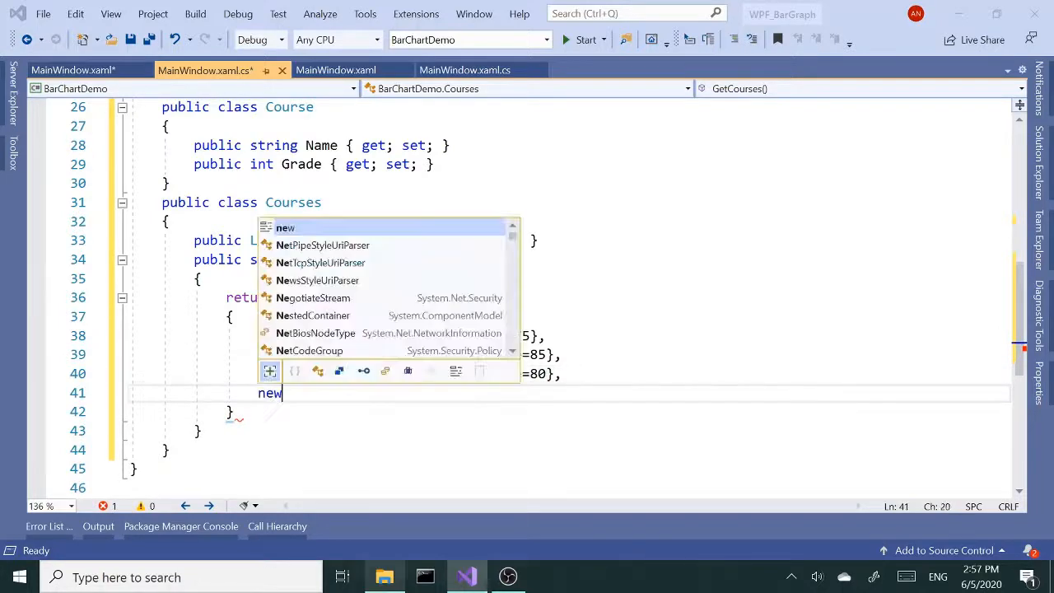
pyautogui.write('cou')
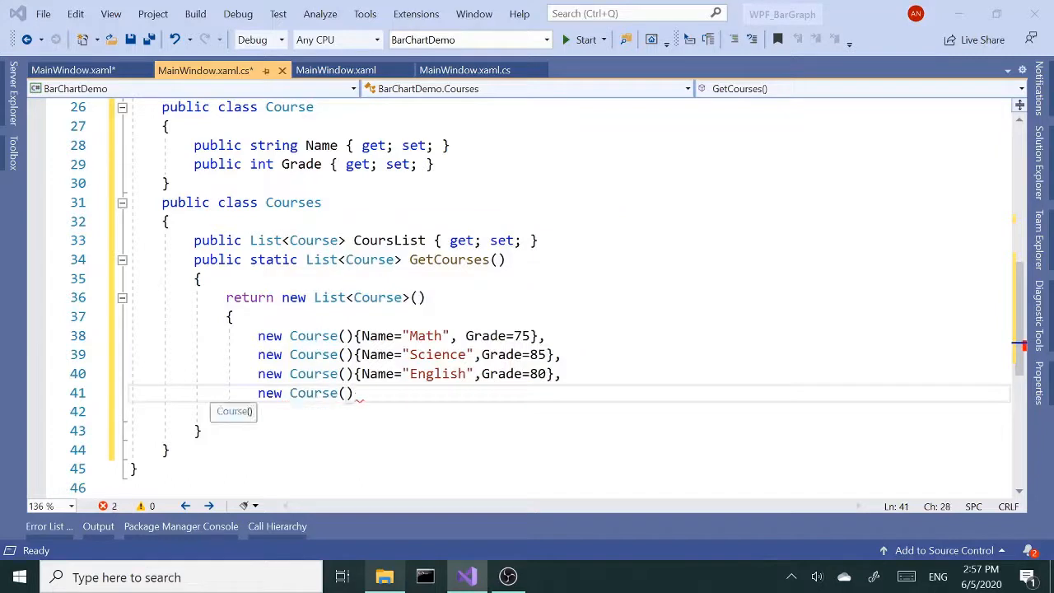
pyautogui.write('{}')
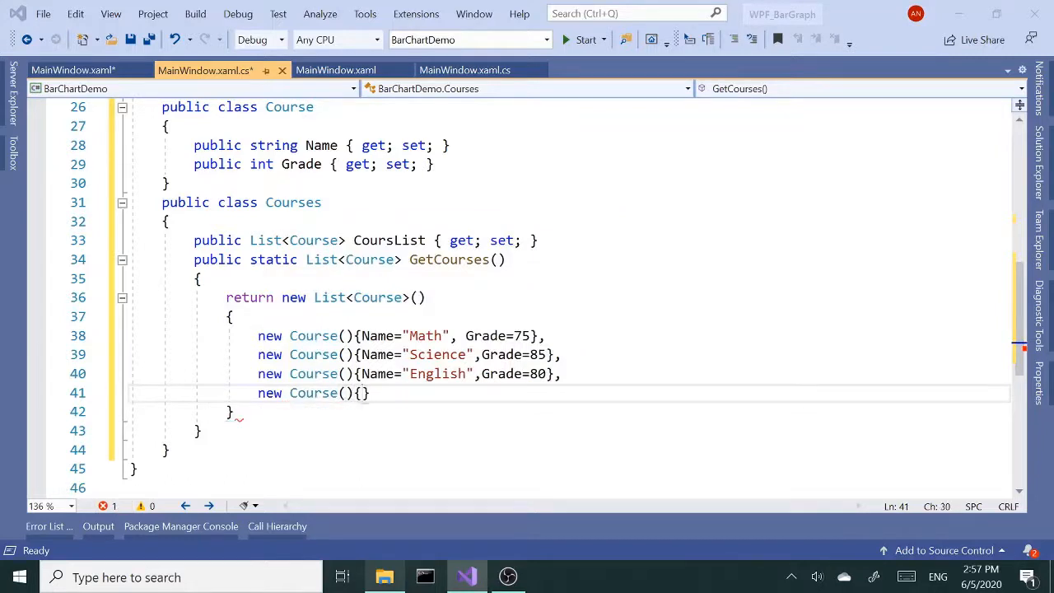
pyautogui.write('Name="A')
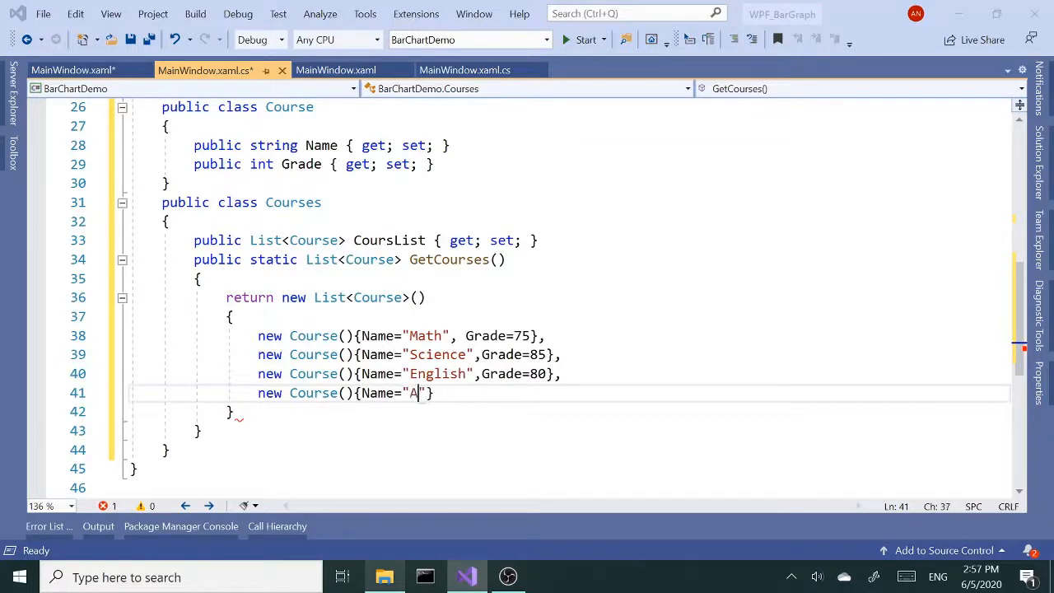
pyautogui.write('rt",Grade')
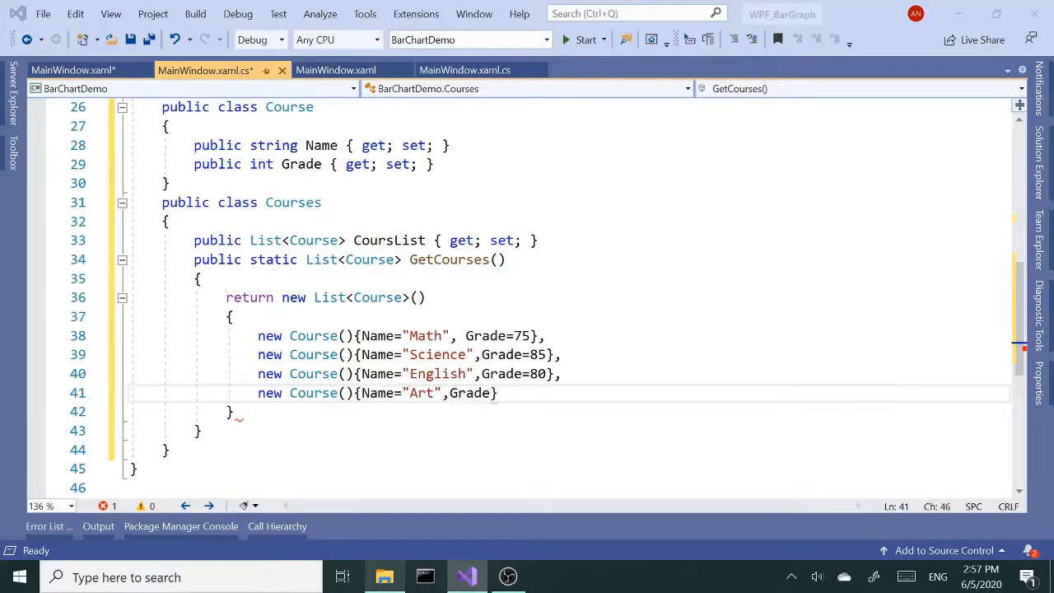
pyautogui.write('=')
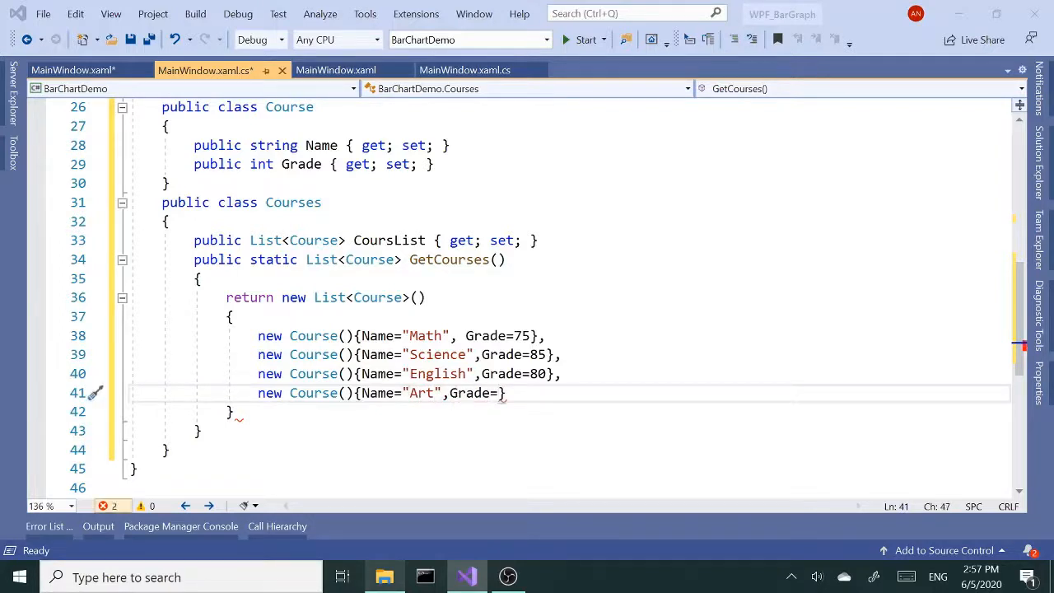
pyautogui.write('90')
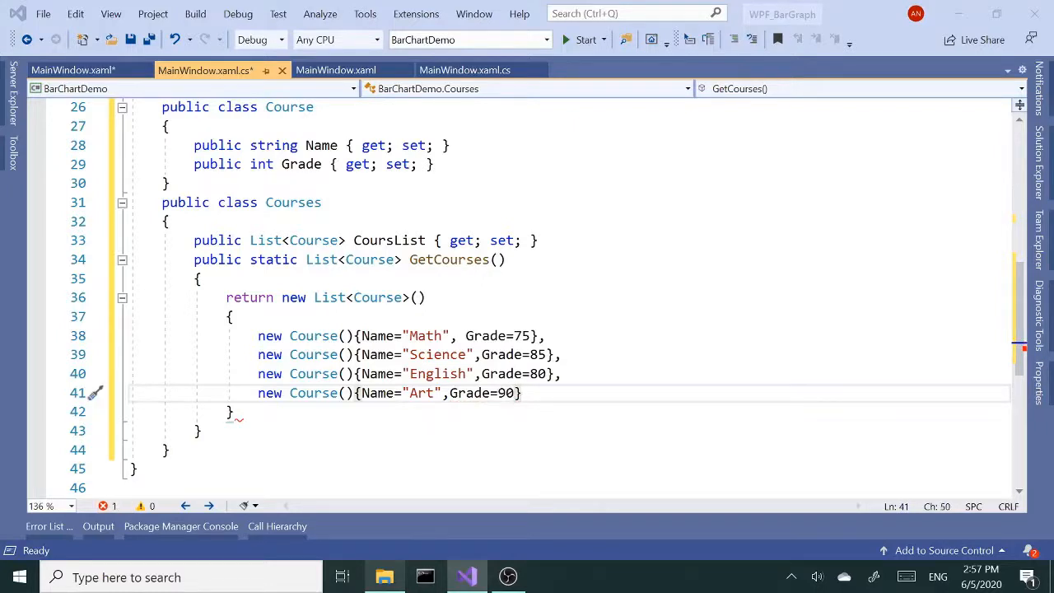
pyautogui.write('.ToList')
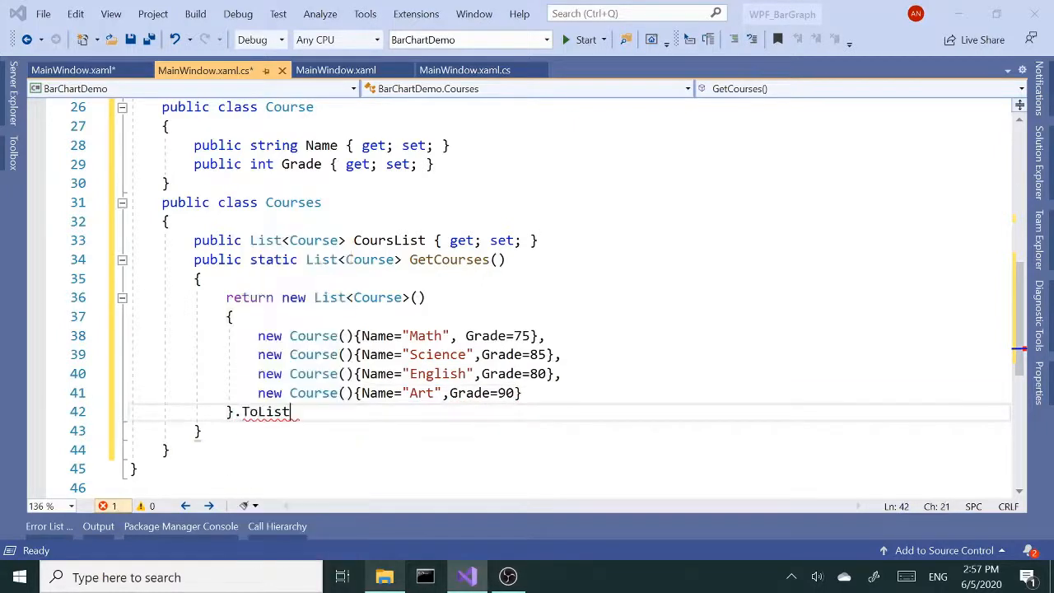
pyautogui.write('();')
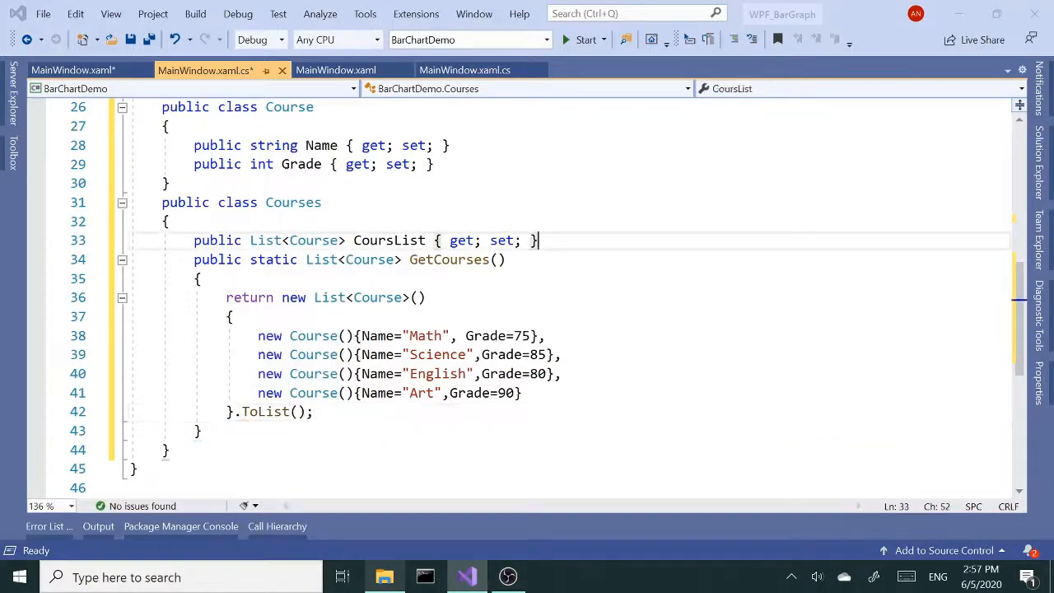
# - Initialize the CoursList property with = GetCourses()
pyautogui.write('=')
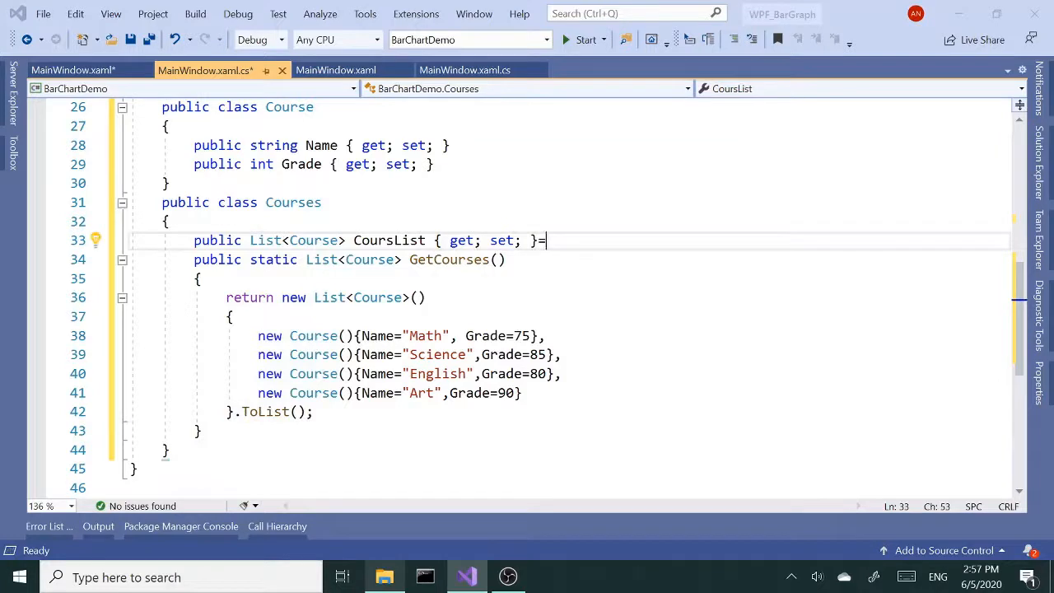
pyautogui.write('GetCourses();')
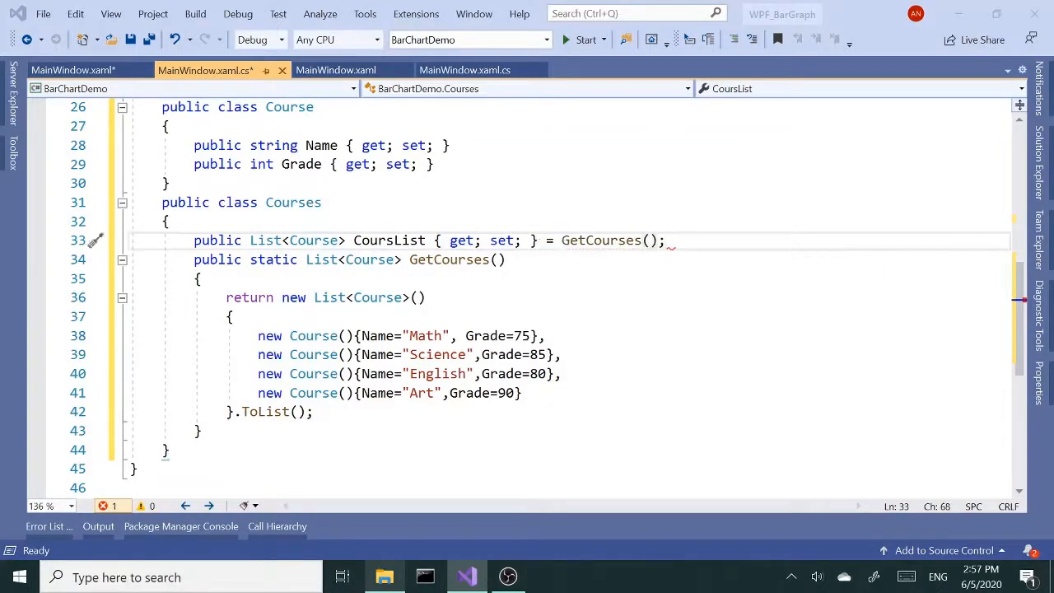
pyautogui.click(198, 278)
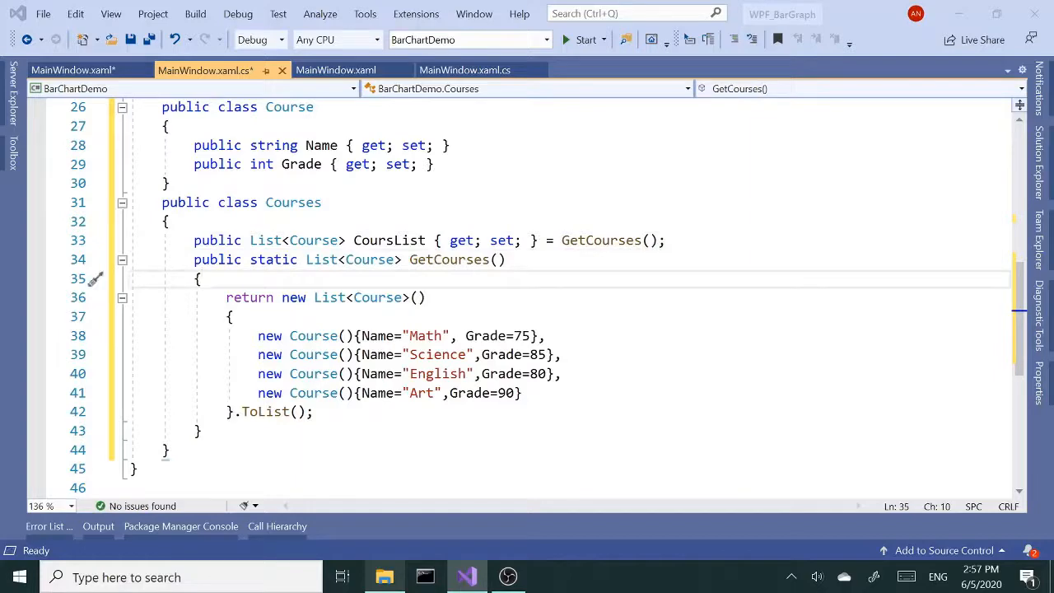
# - Remove the unnecessary using directives via the lightbulb suggestion
pyautogui.scroll(3)
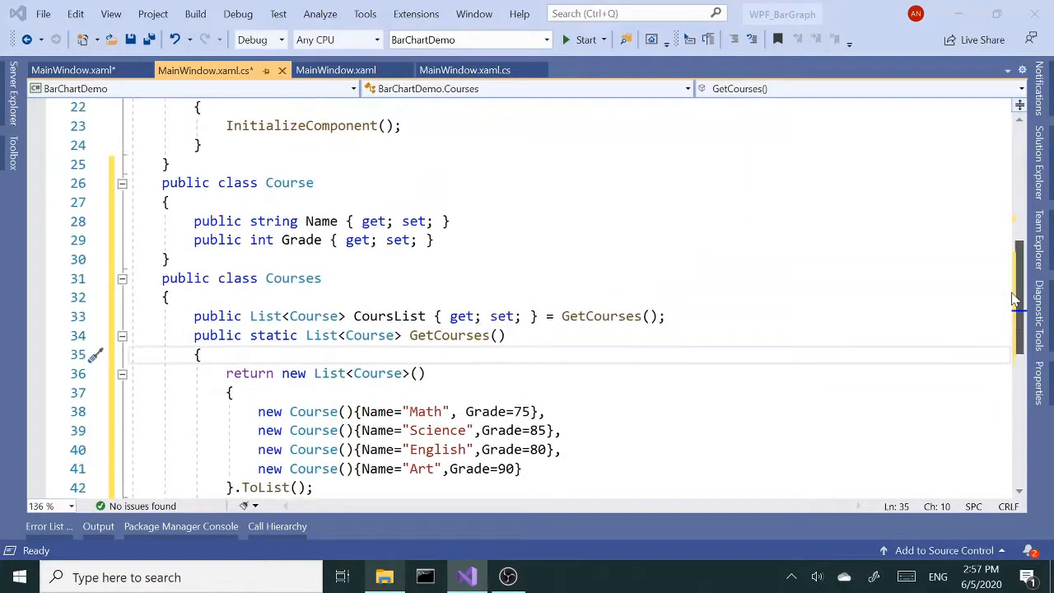
pyautogui.scroll(3)
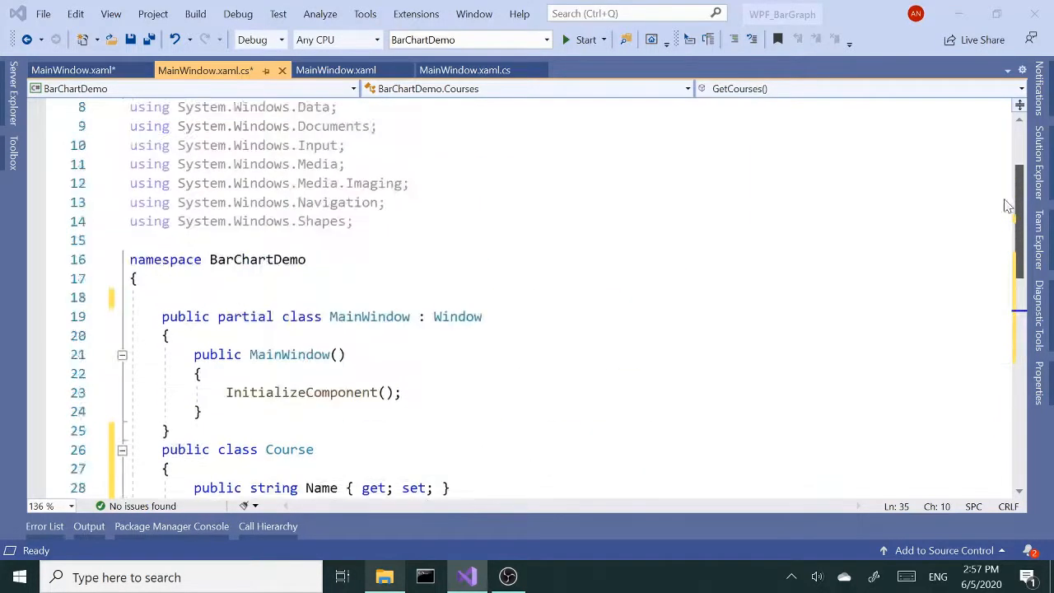
pyautogui.scroll(3)
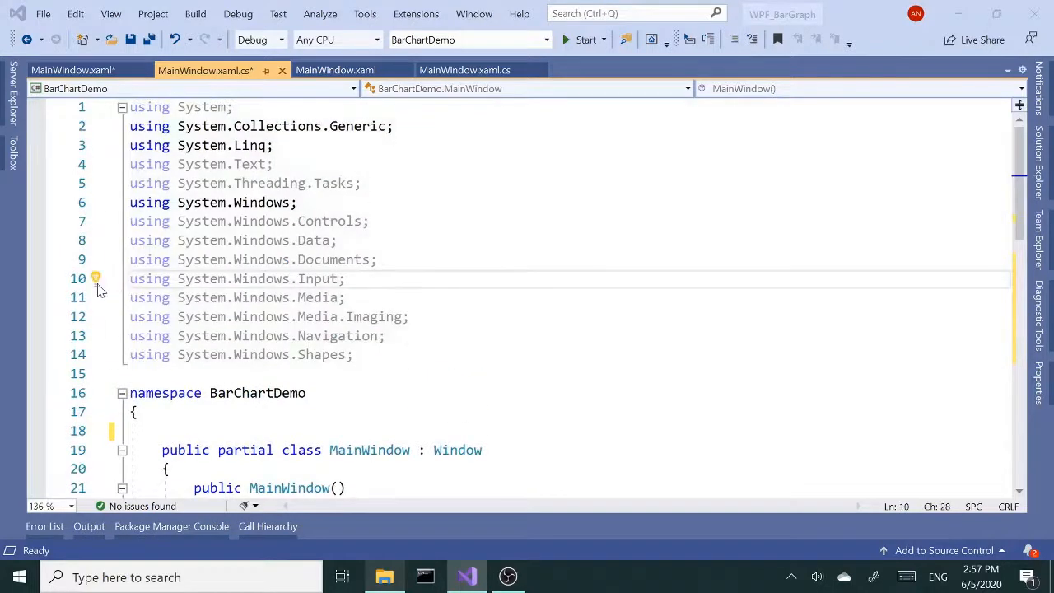
pyautogui.click(96, 280)
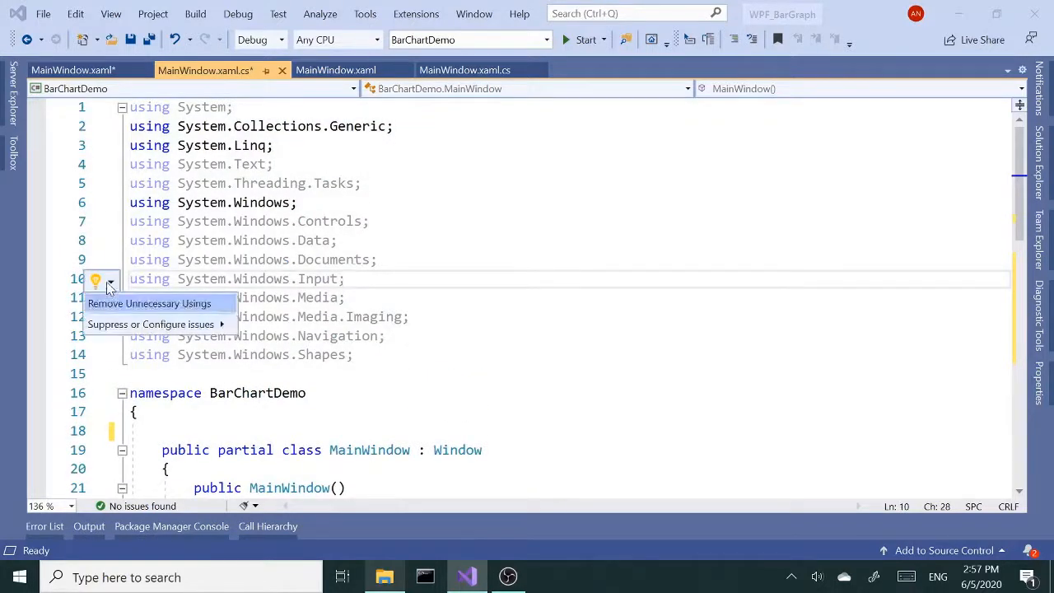
pyautogui.click(148, 303)
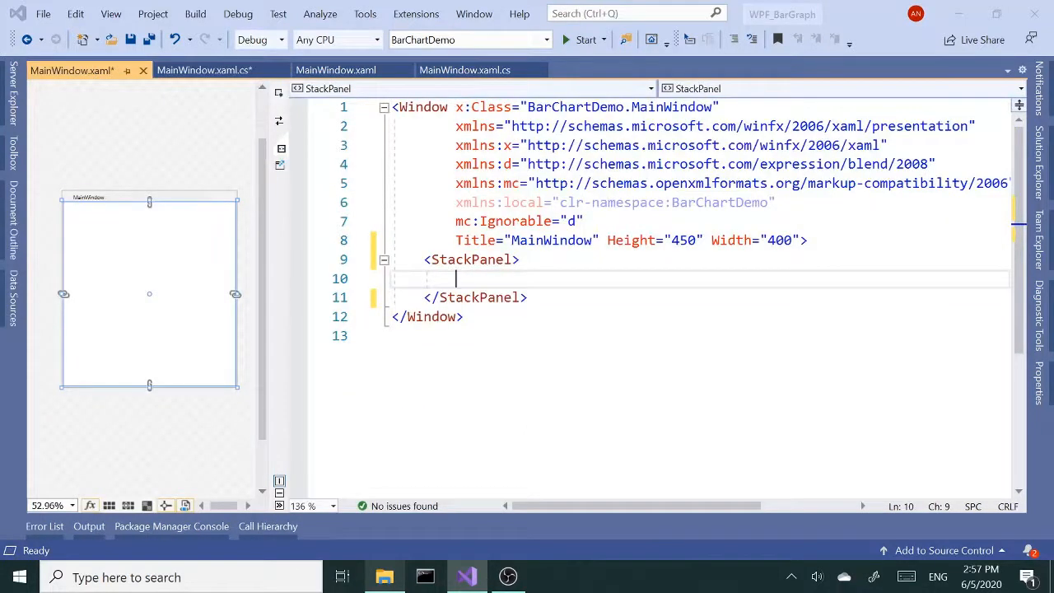
# - Add a Window.DataContext containing <local:Courses/> above the StackPanel in MainWindow.xaml
pyautogui.write('<')
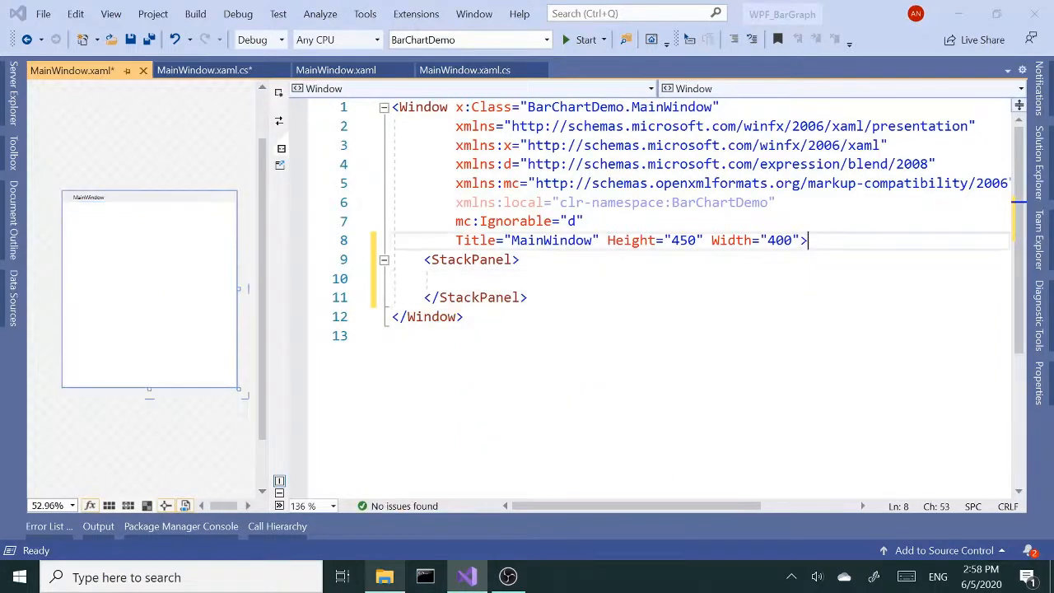
pyautogui.write('<wi')
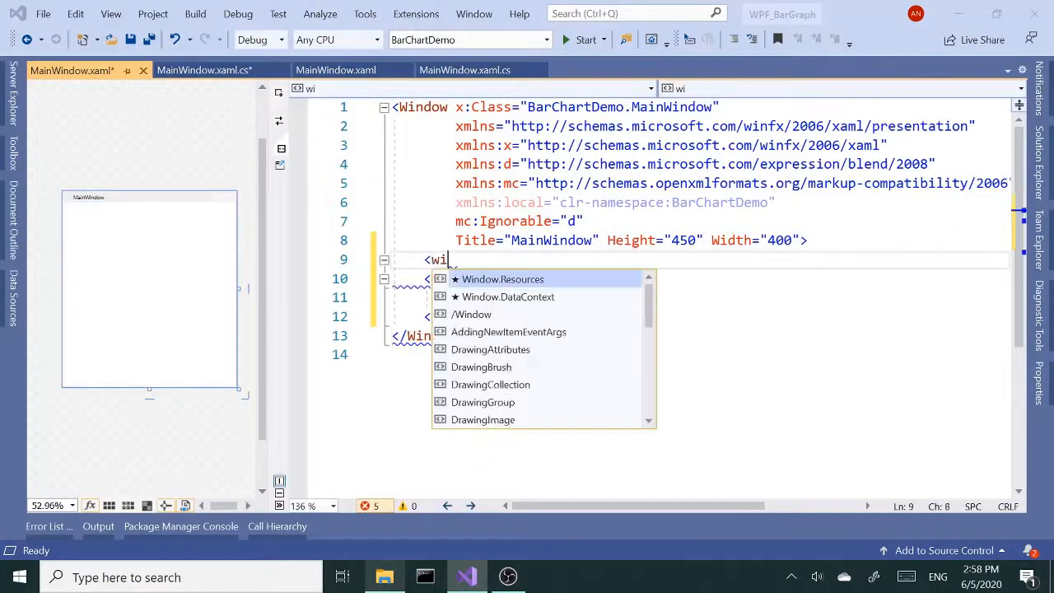
pyautogui.write('ndow.DataContext>')
pyautogui.write('<')
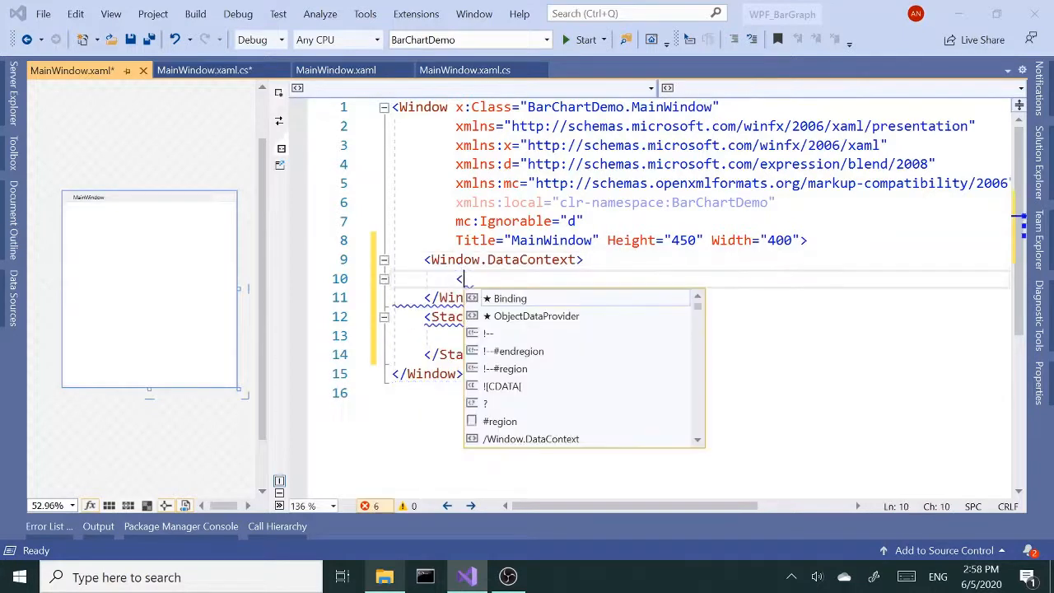
pyautogui.write('local:Courses')
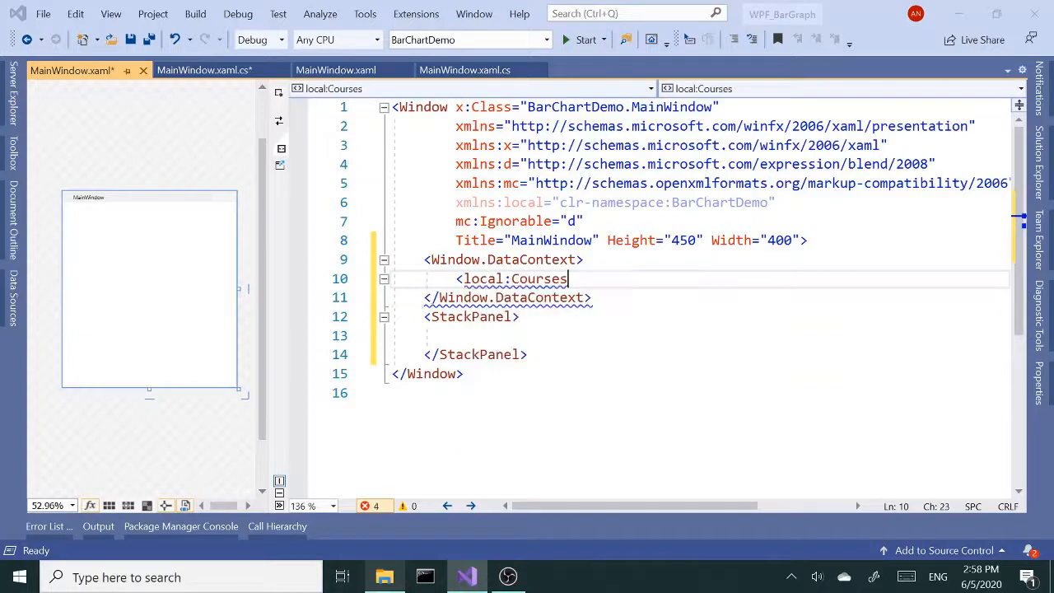
pyautogui.write('/>')
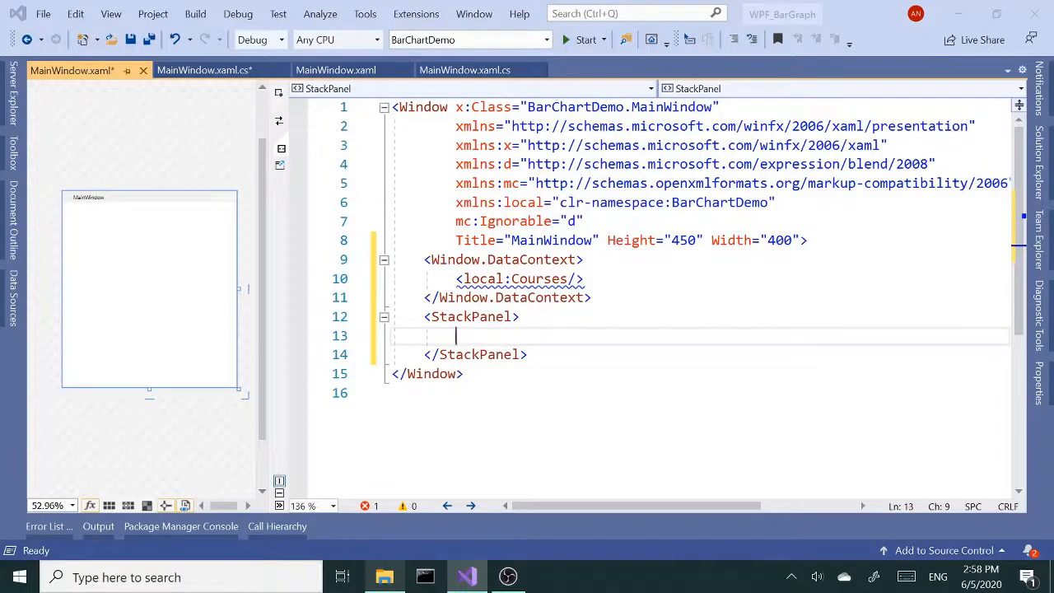
pyautogui.moveTo(196, 14)
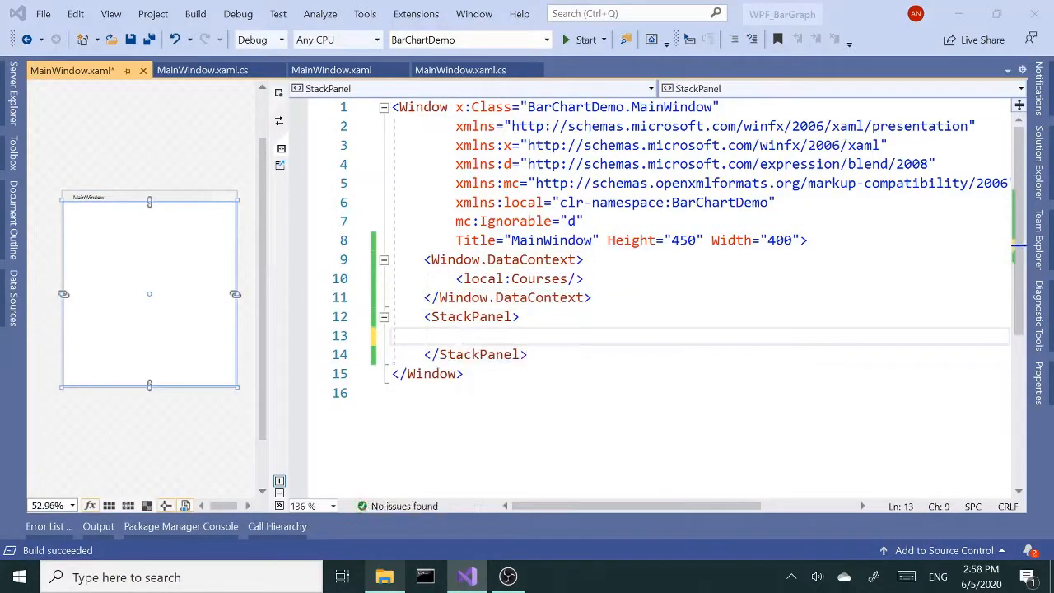
# - Add a ListBox with FontSize 30 and ItemsSource bound to CoursList
pyautogui.write('l')
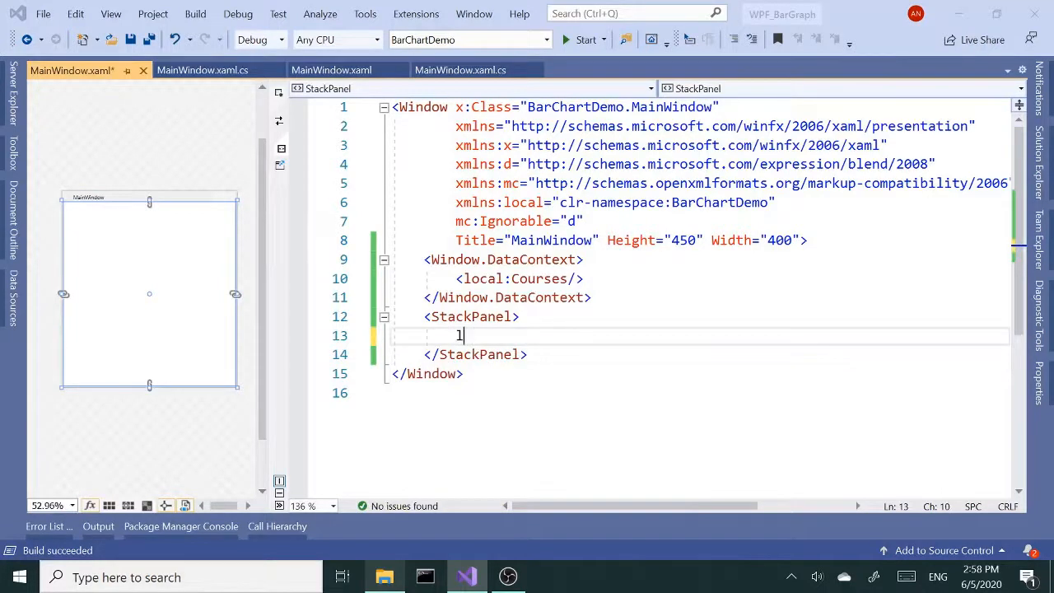
pyautogui.write('<ListBox')
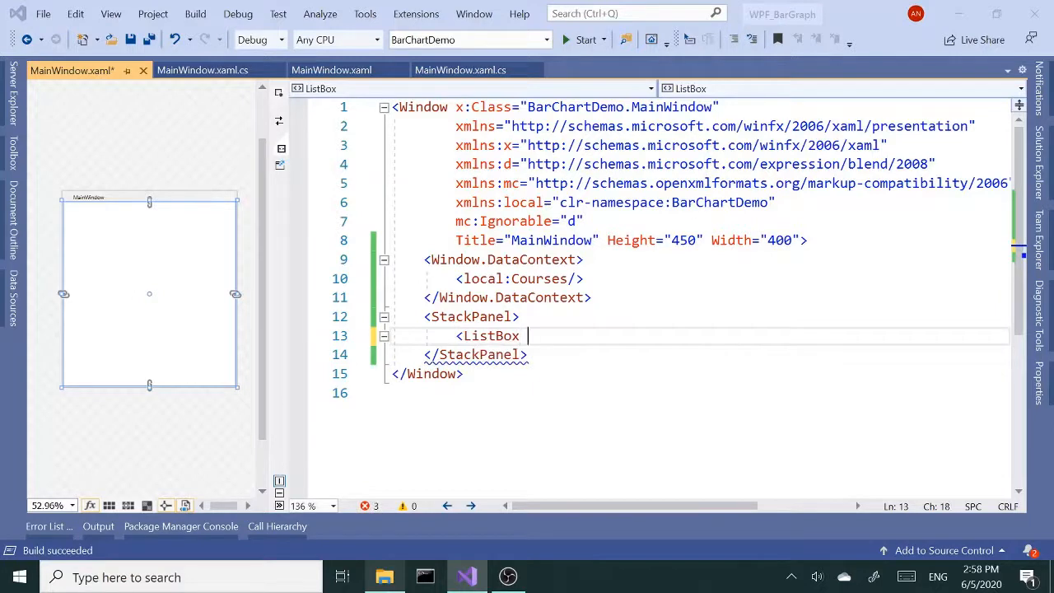
pyautogui.write('ite')
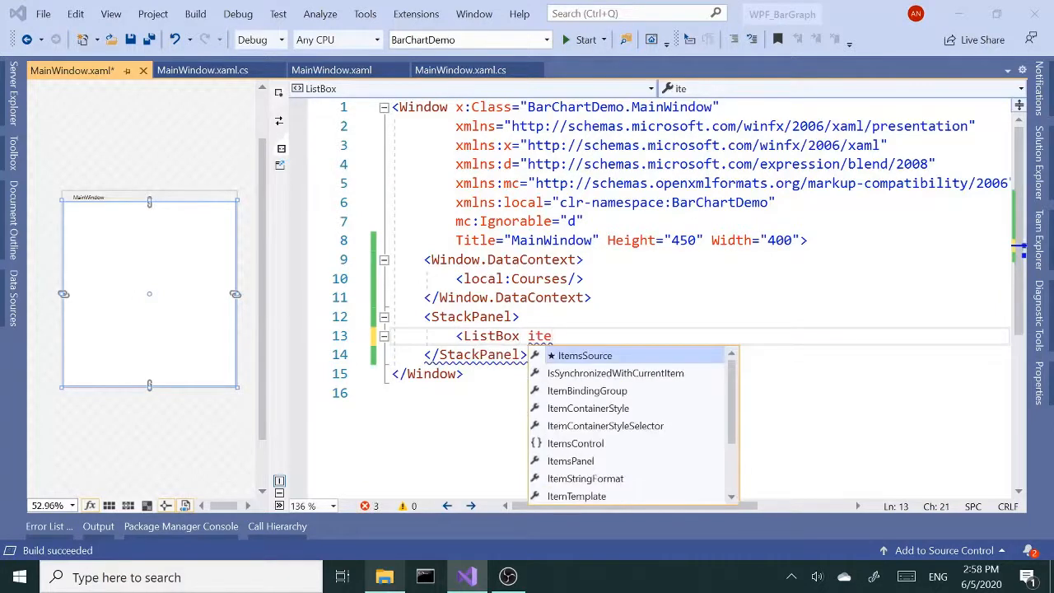
pyautogui.press('backspace')
pyautogui.write('FontSize="')
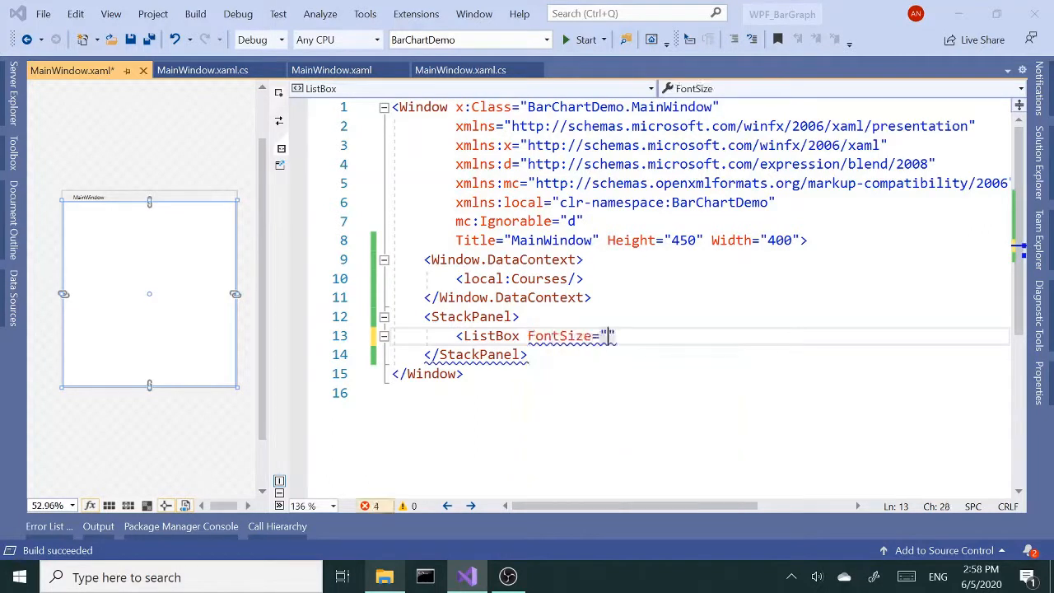
pyautogui.write('30')
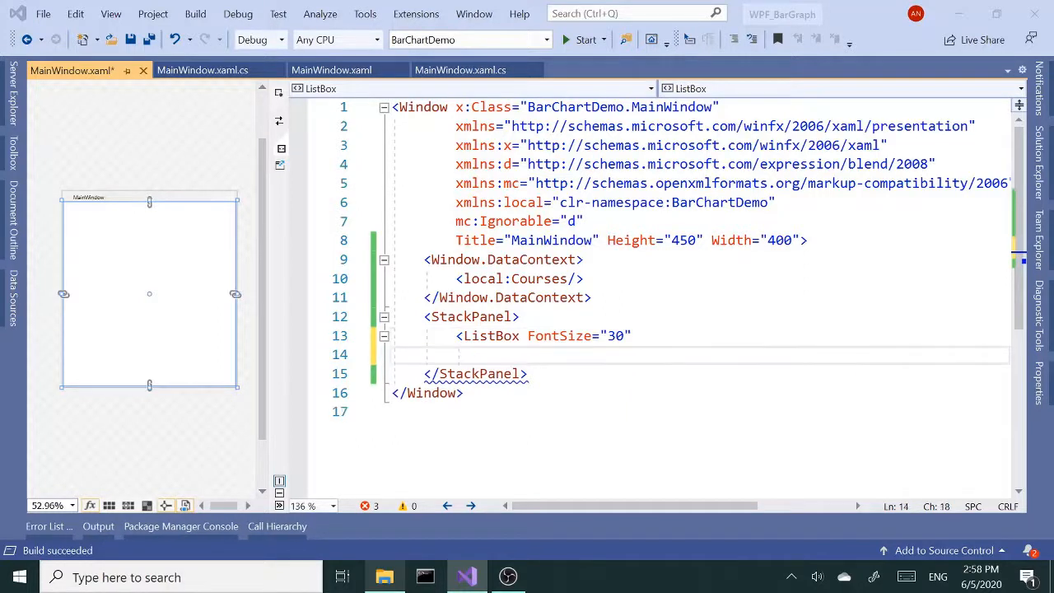
pyautogui.write('ItemsSource="')
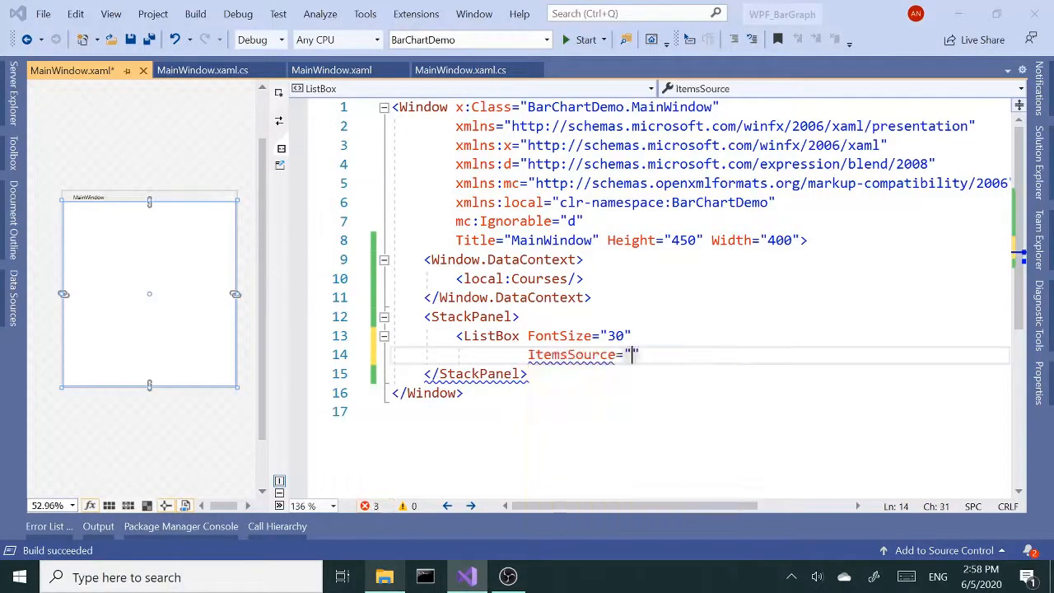
pyautogui.write('{Binding')
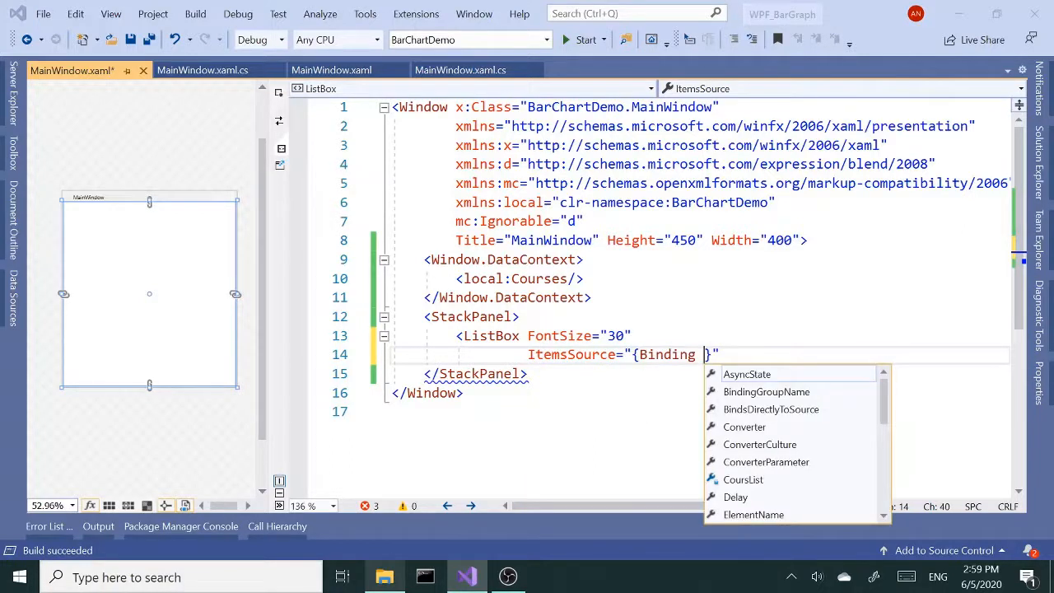
pyautogui.write('m')
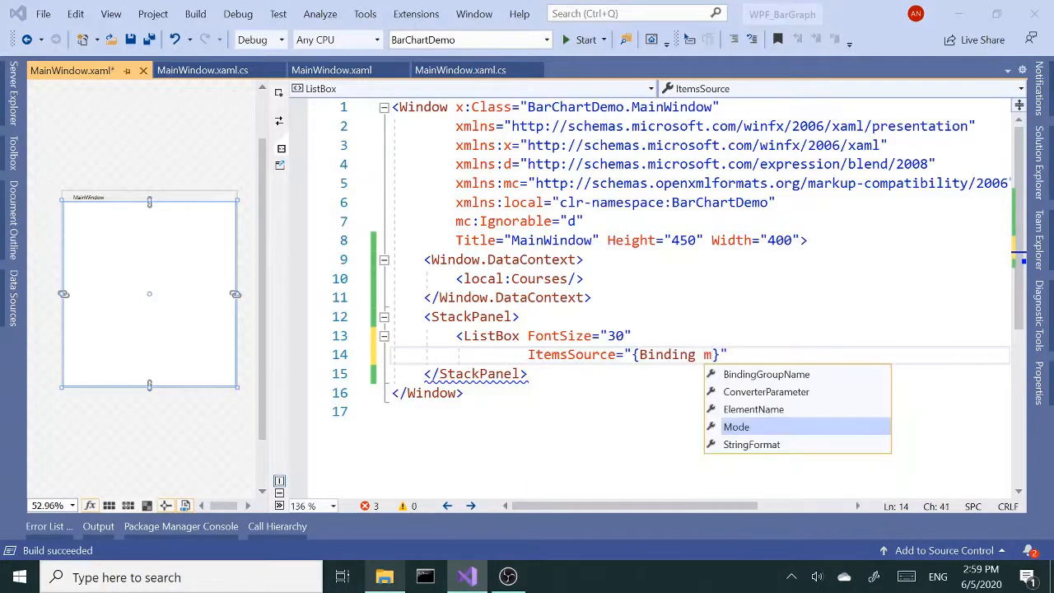
pyautogui.write('co')
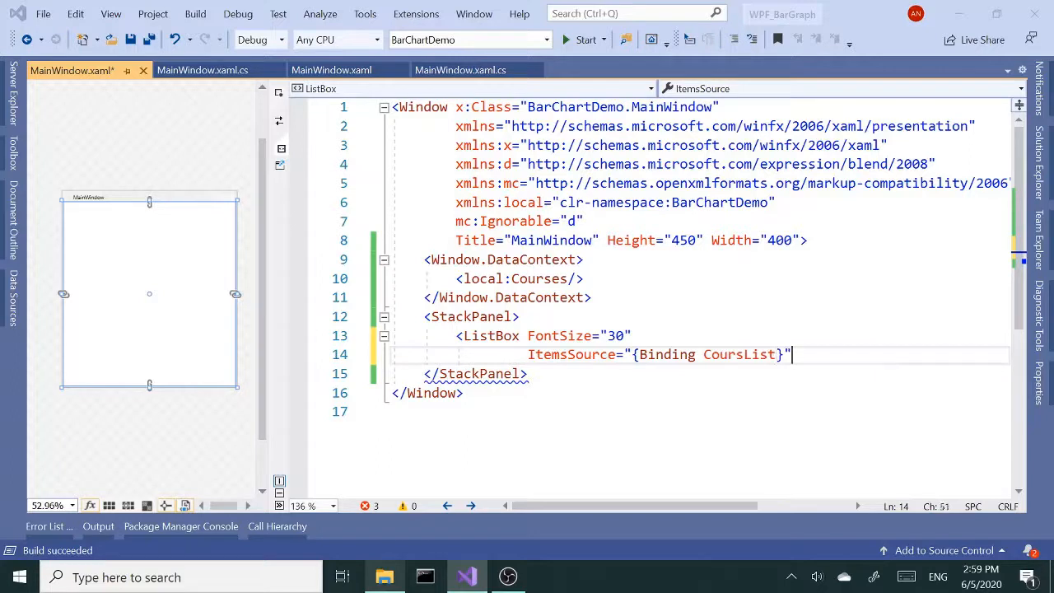
pyautogui.write('>')
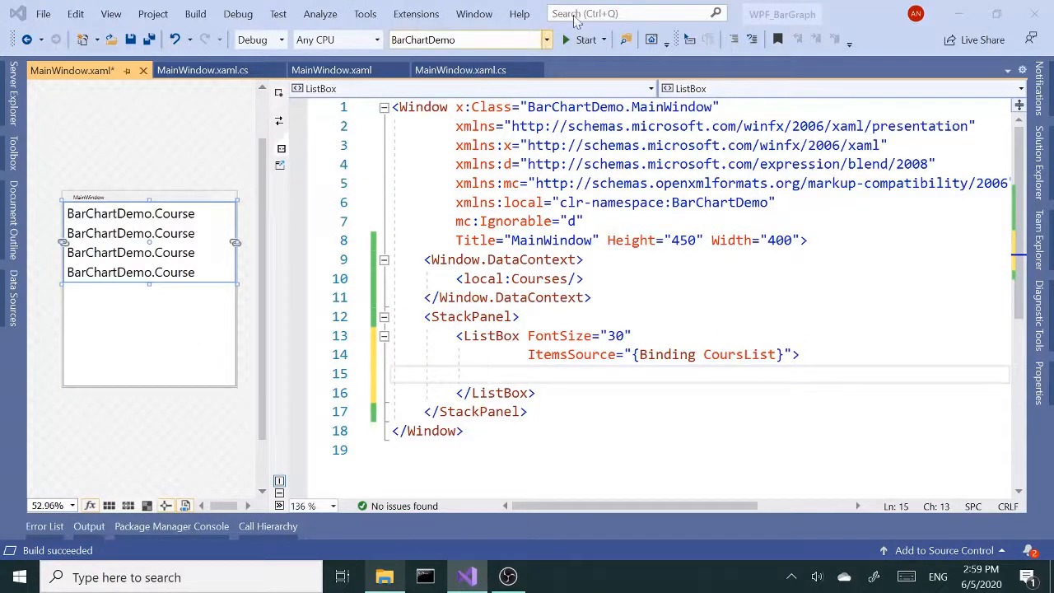
# - Run BarChartDemo, select course entries in its list, then close the window
pyautogui.click(585, 39)
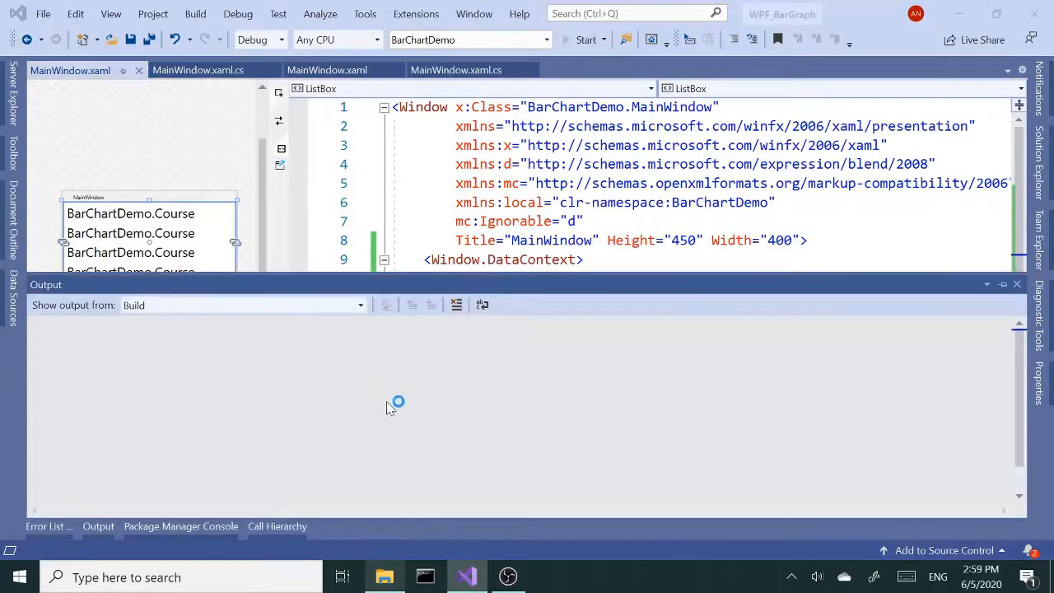
pyautogui.click(586, 39)
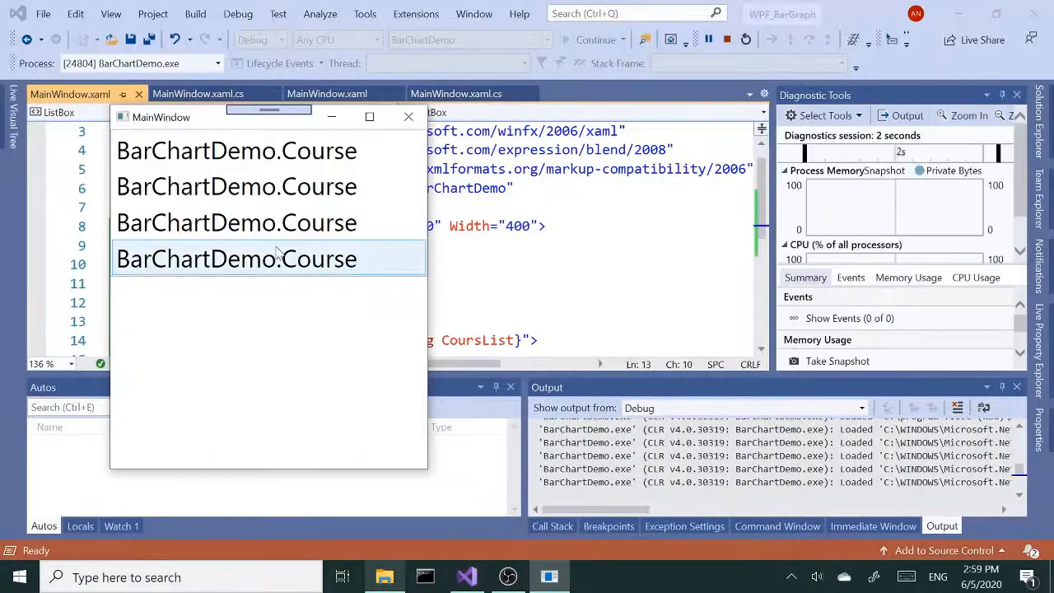
pyautogui.click(236, 186)
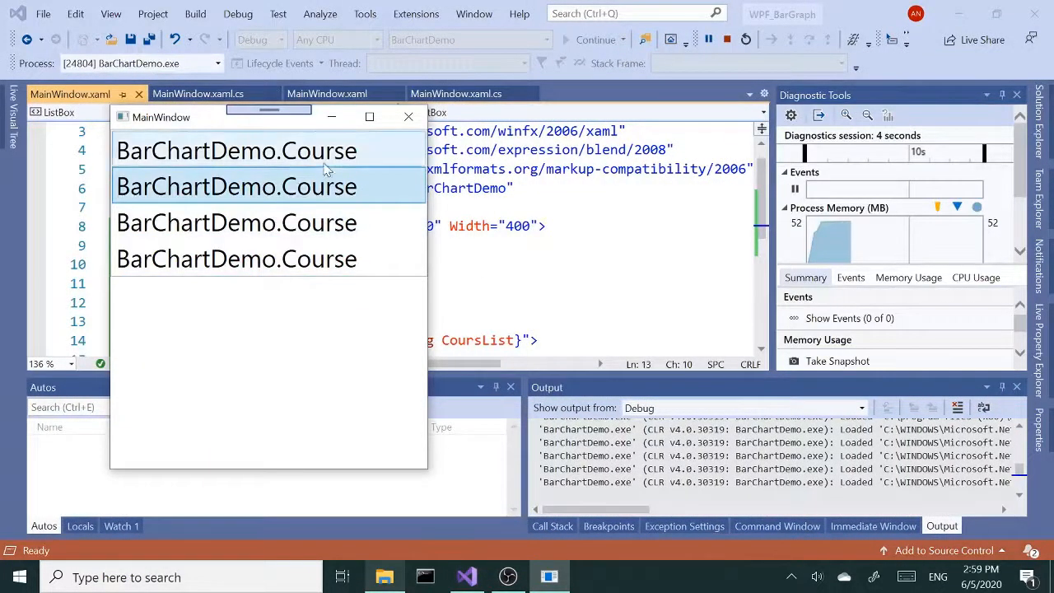
pyautogui.click(236, 223)
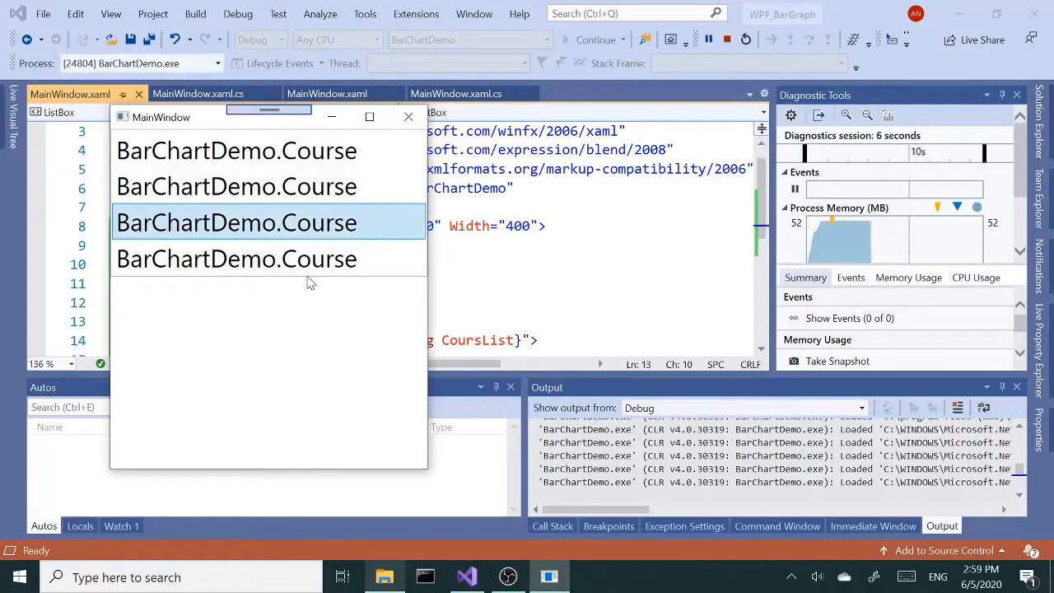
pyautogui.click(408, 116)
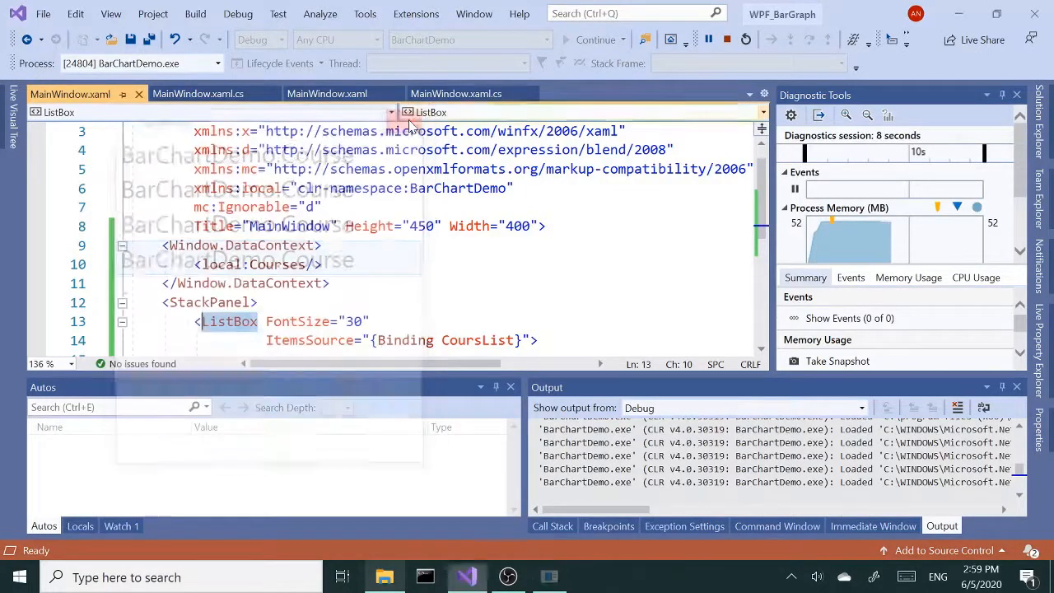
pyautogui.click(726, 40)
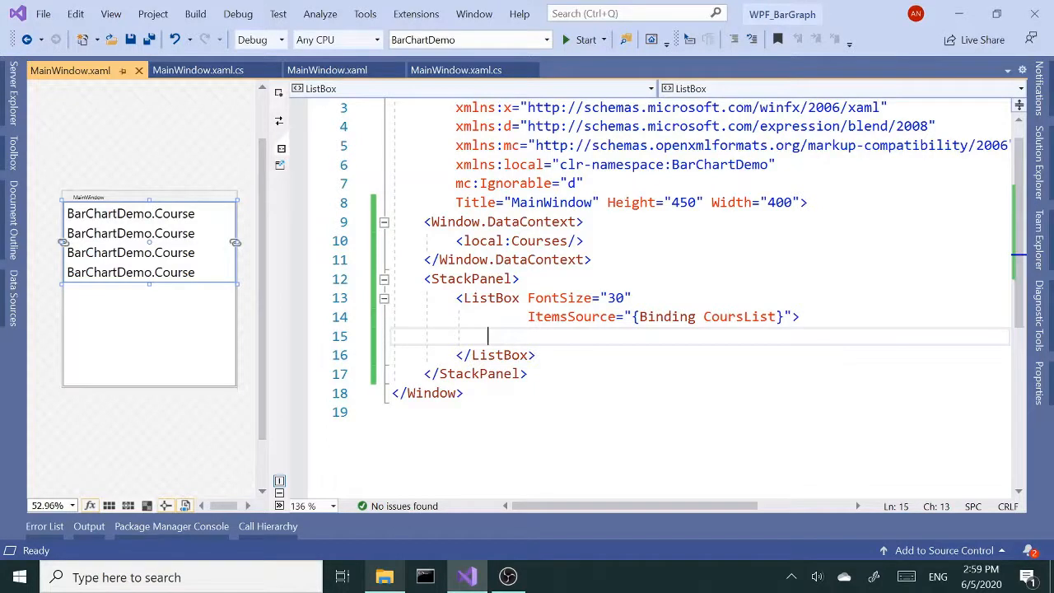
# - Add a ListBox.ItemTemplate containing a DataTemplate inside the ListBox
pyautogui.write('<')
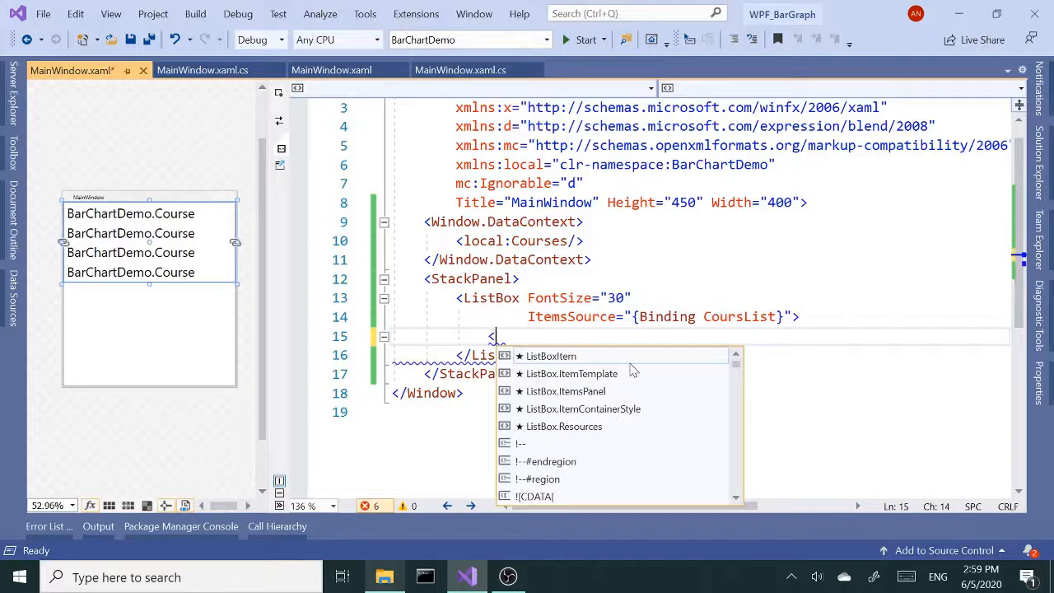
pyautogui.write('list')
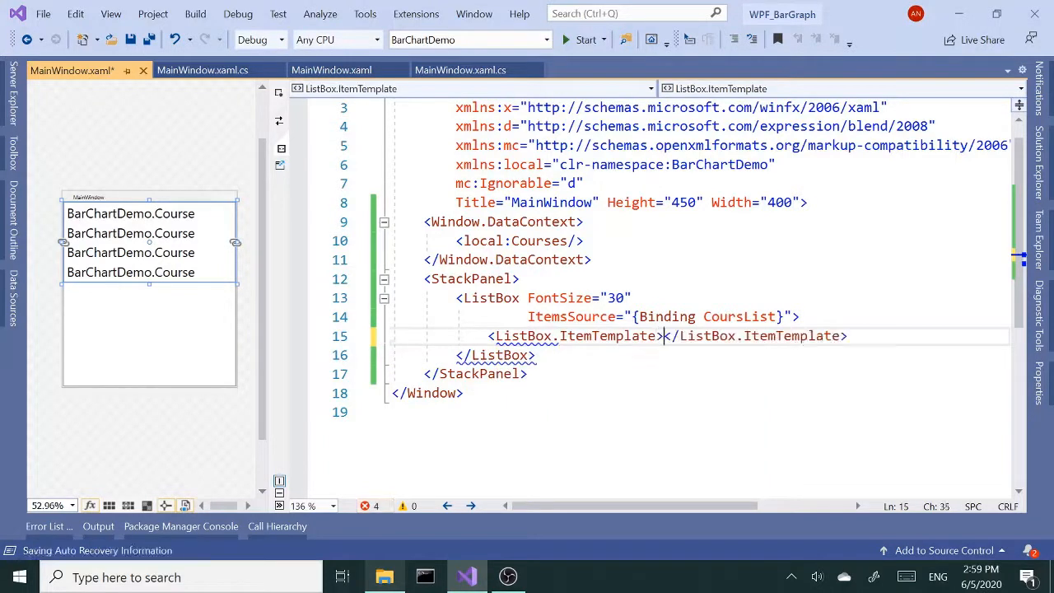
pyautogui.write('<DataTemplate')
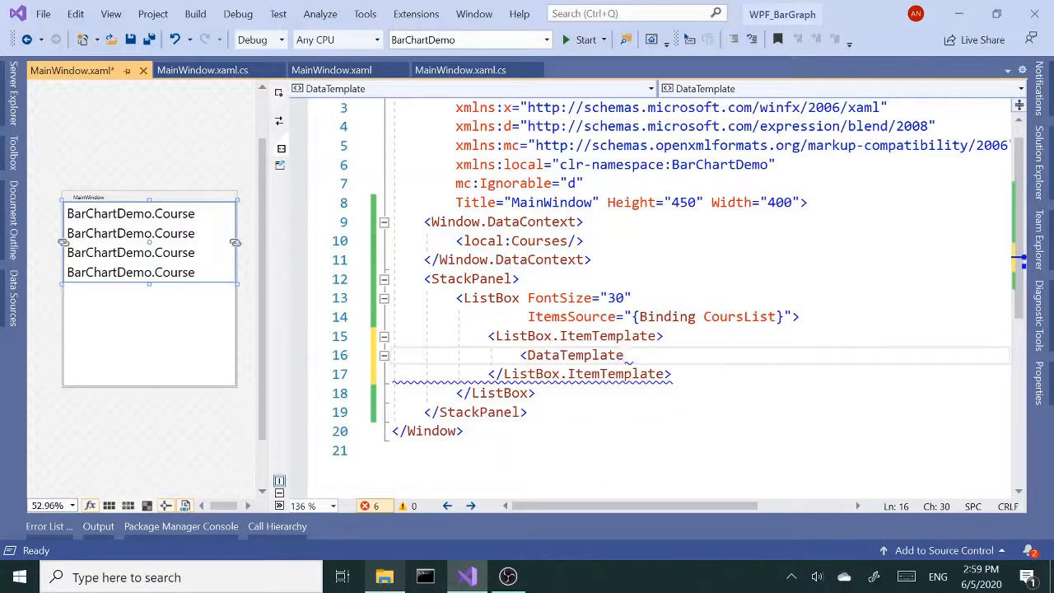
pyautogui.write('>')
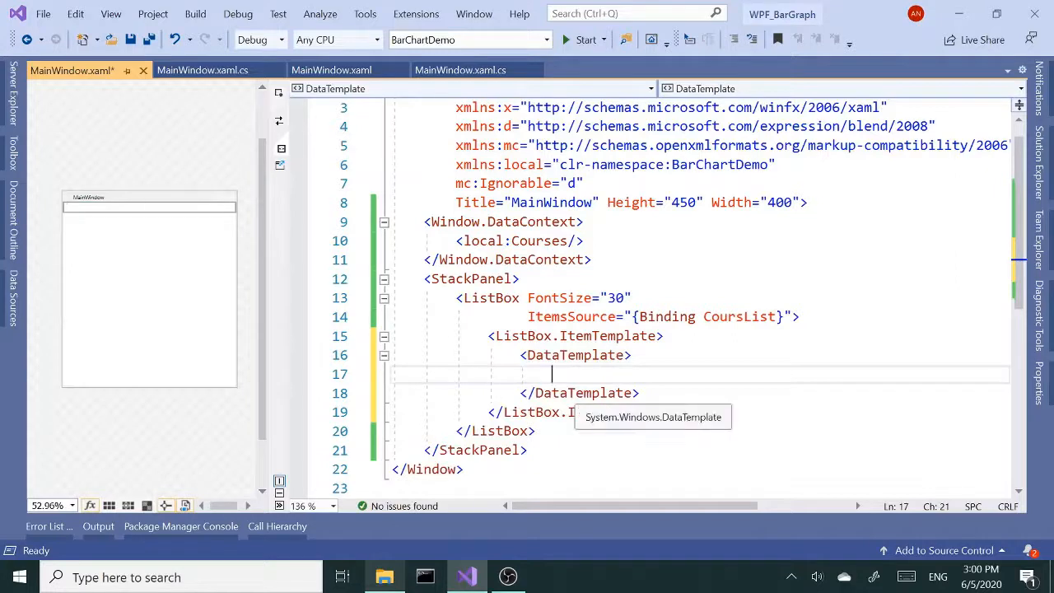
pyautogui.write('<')
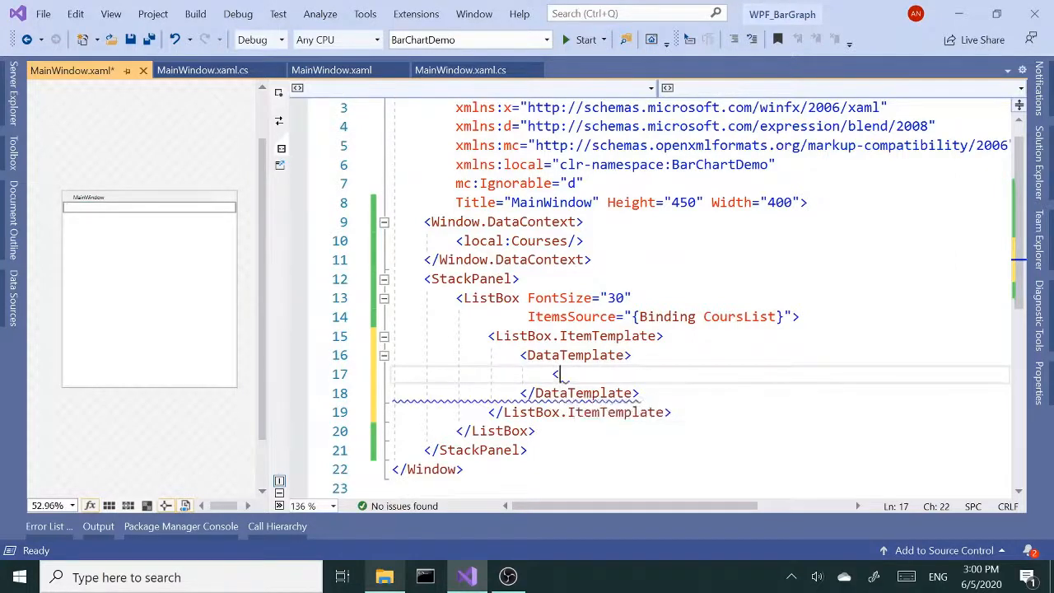
# - Put a Rectangle with Height 30, Width 40 and red Fill in the DataTemplate
pyautogui.write('<')
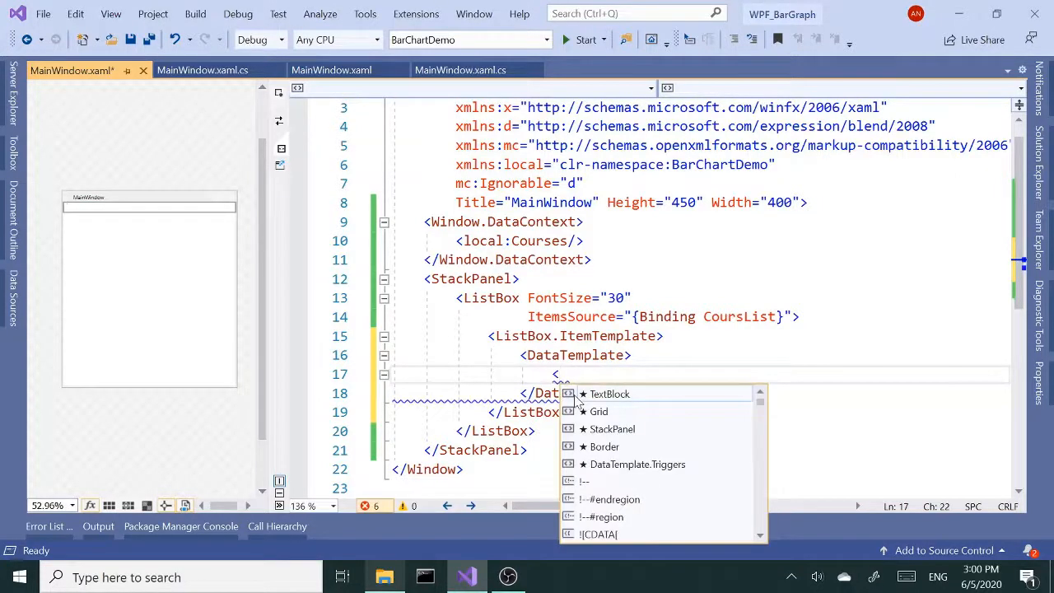
pyautogui.write('re')
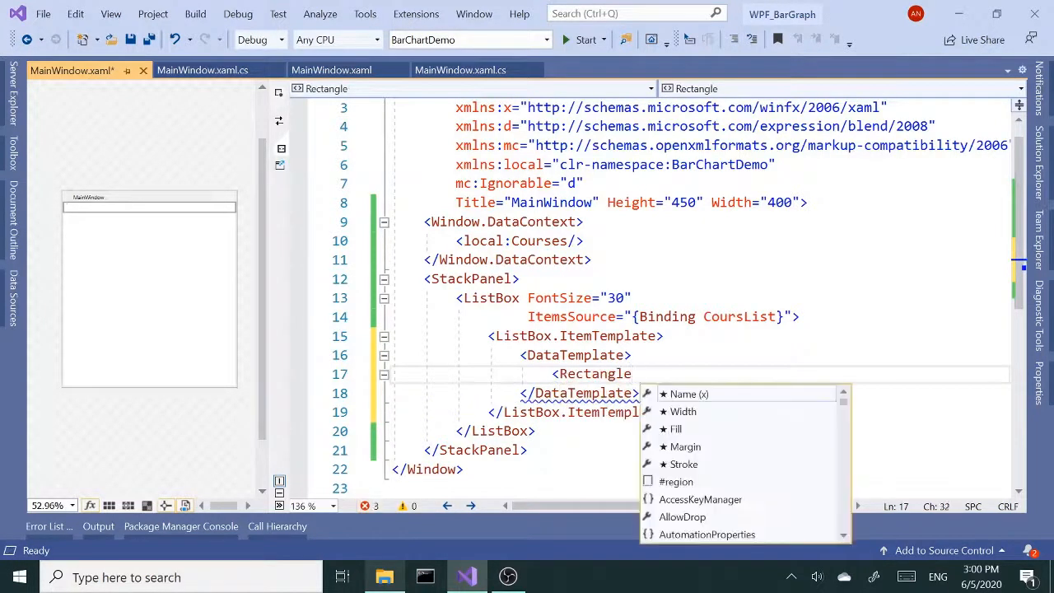
pyautogui.write('h')
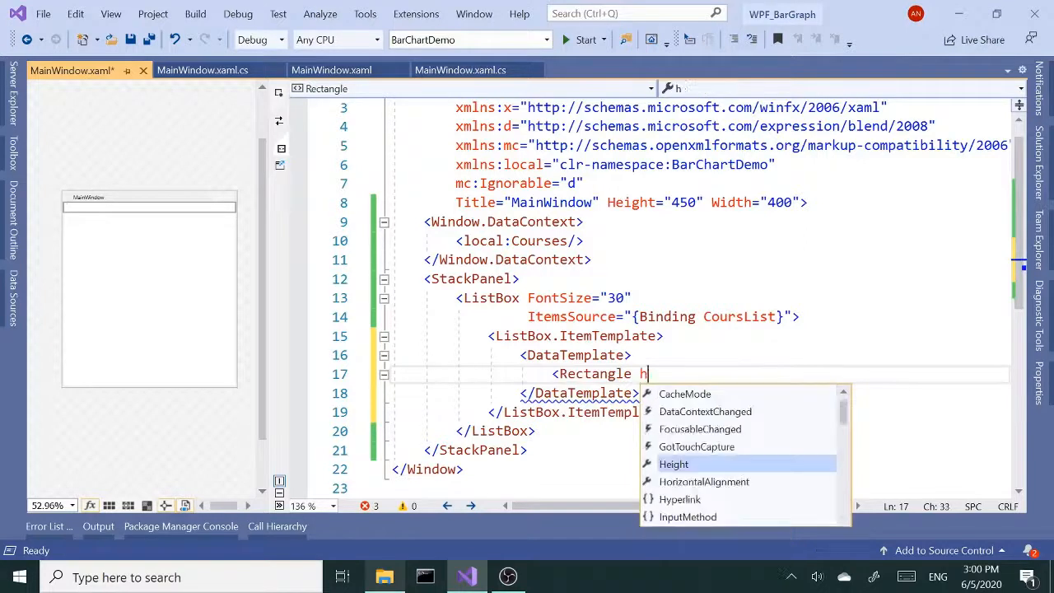
pyautogui.write('Height="3')
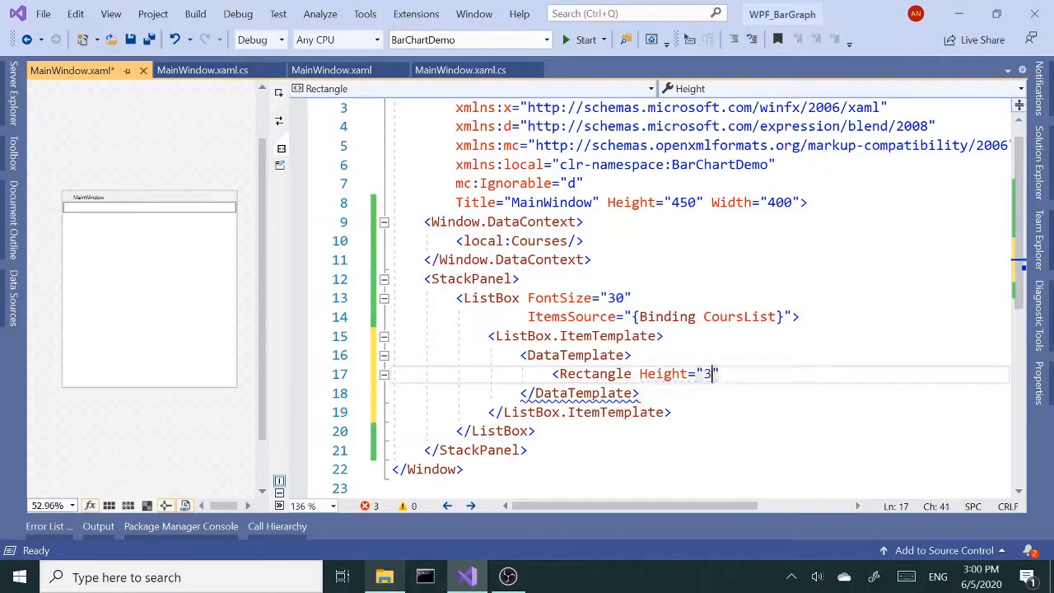
pyautogui.write('0')
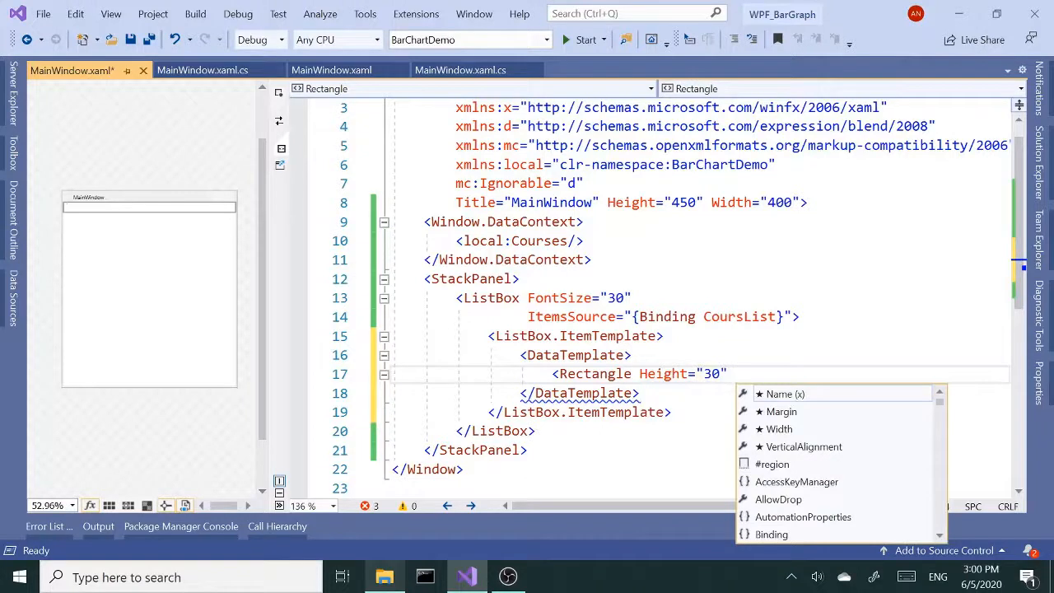
pyautogui.write('co')
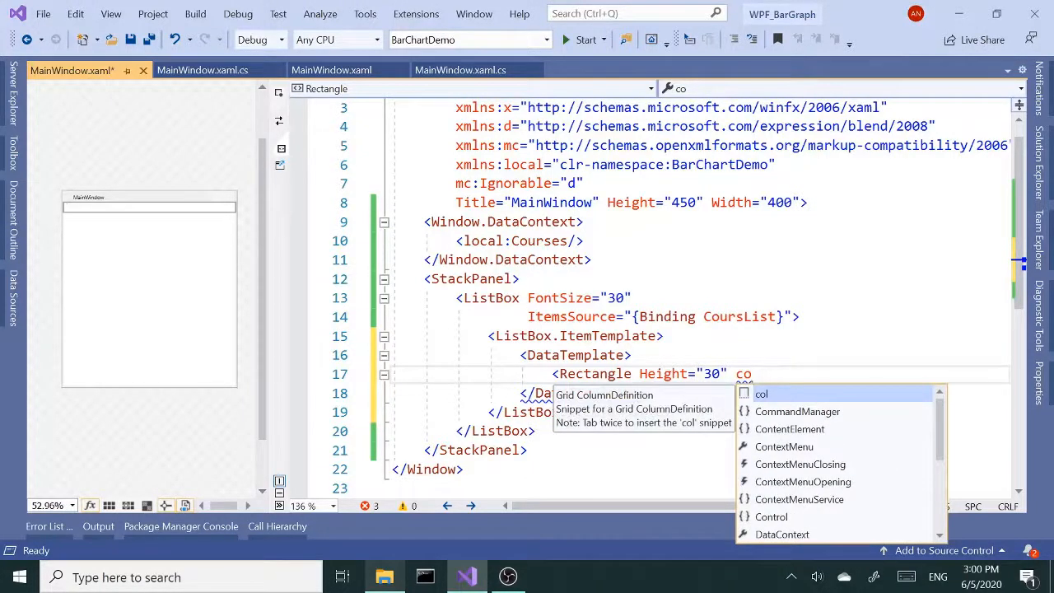
pyautogui.press('Backspace')
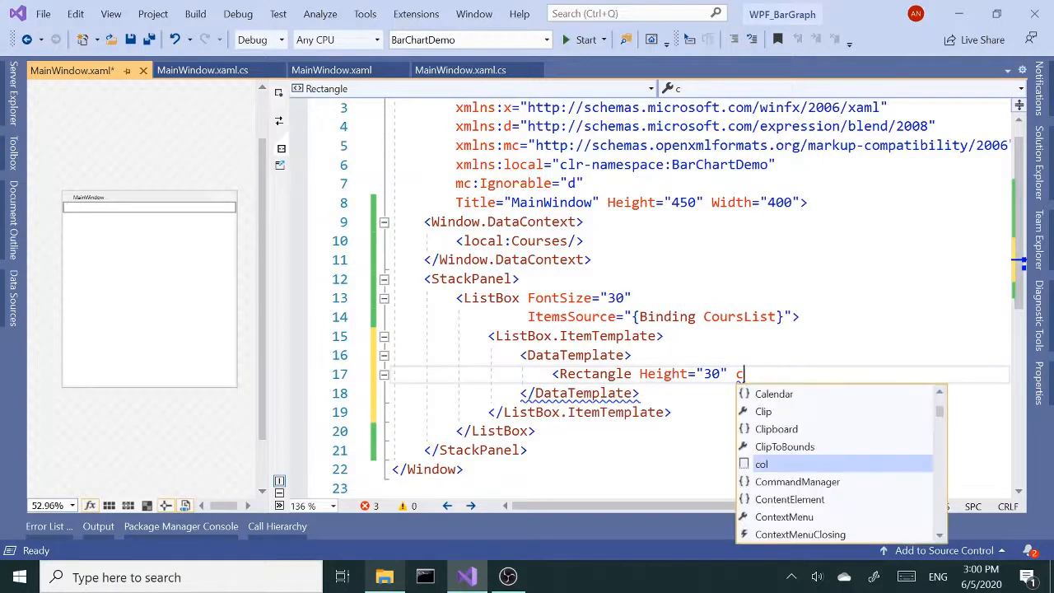
pyautogui.write('fi')
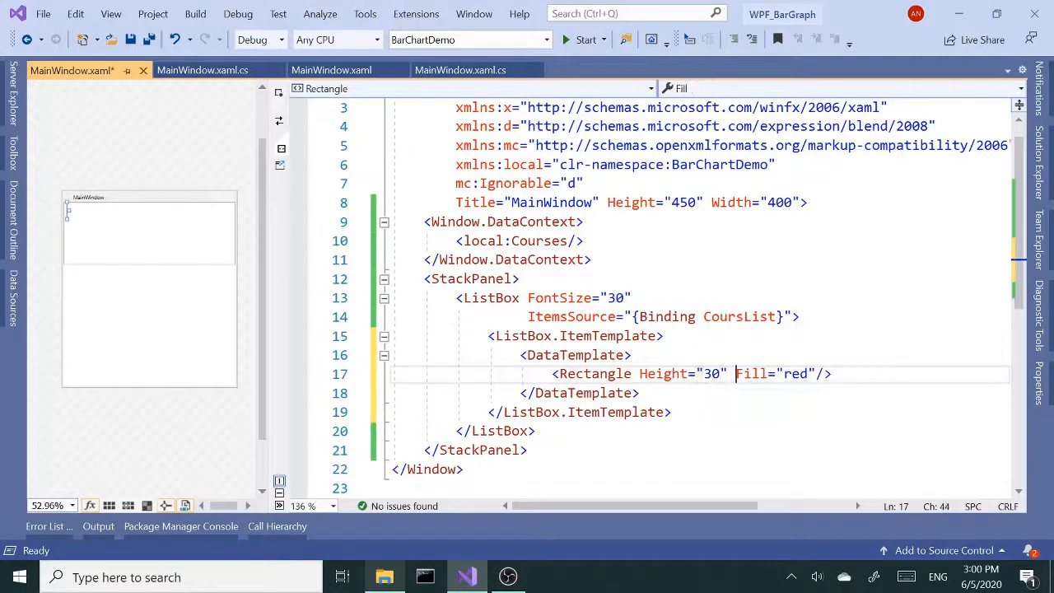
pyautogui.write('wid')
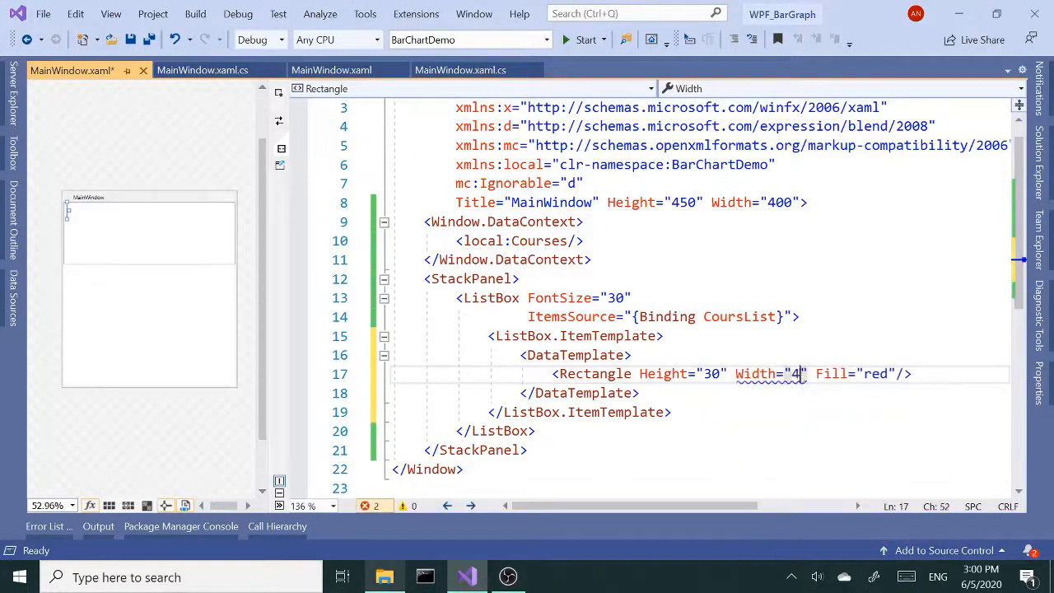
pyautogui.write('0')
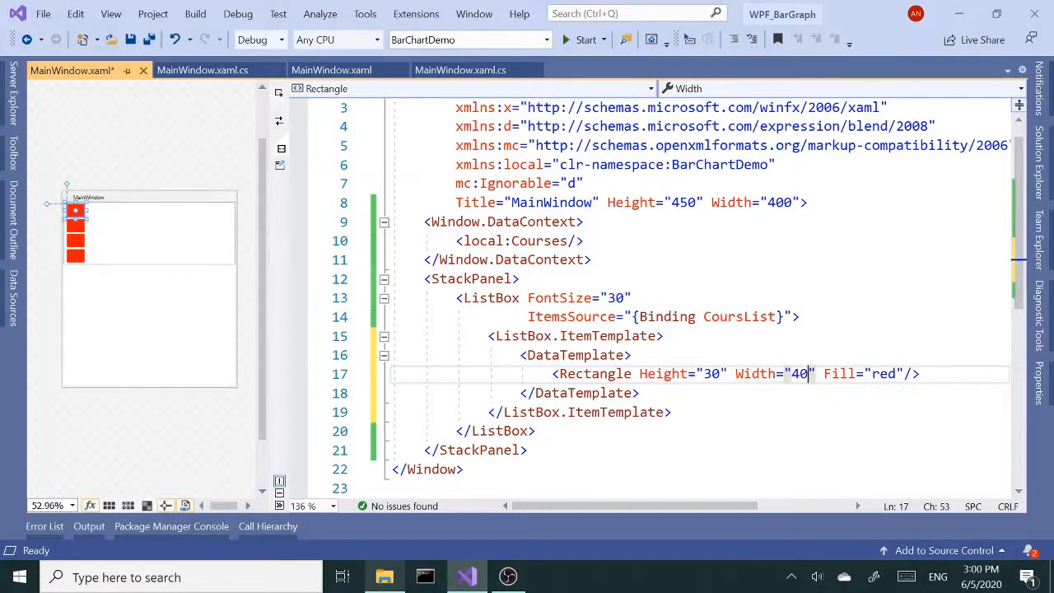
# - Delete the rectangle's red Fill attribute
pyautogui.doubleClick(754, 374)
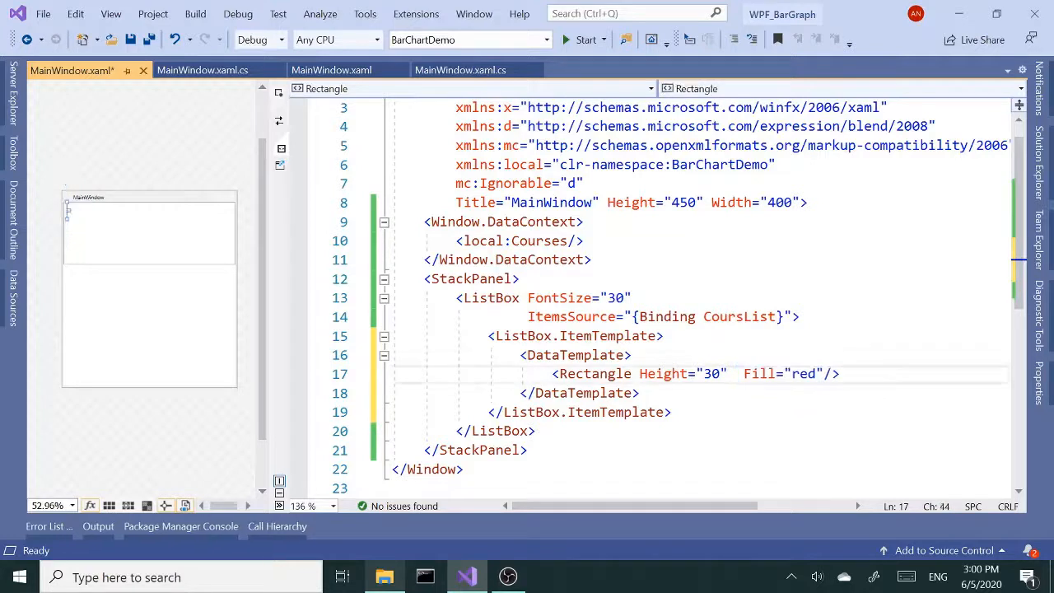
pyautogui.doubleClick(781, 373)
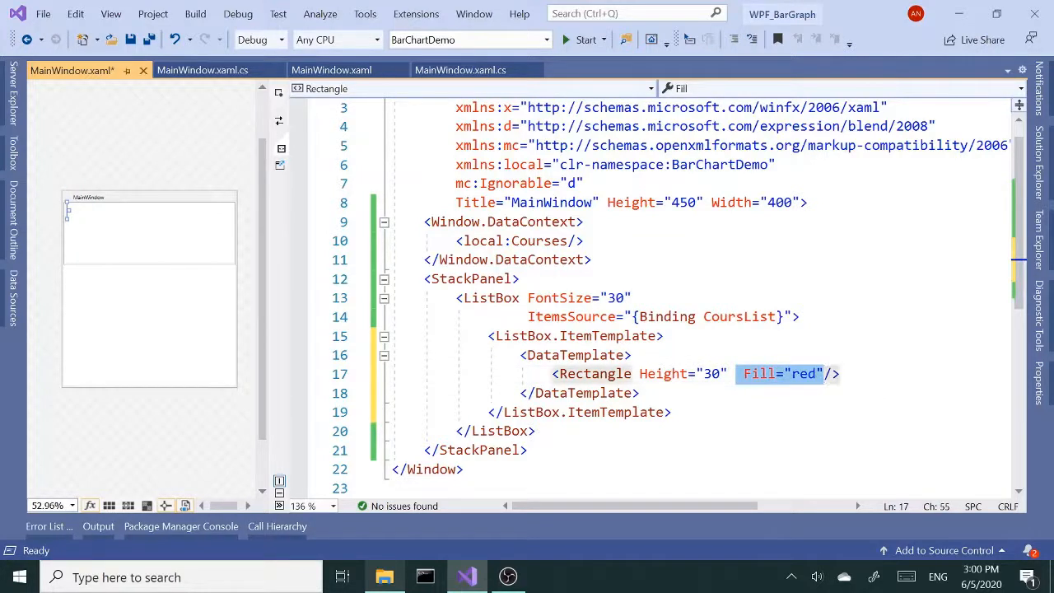
pyautogui.press('Delete')
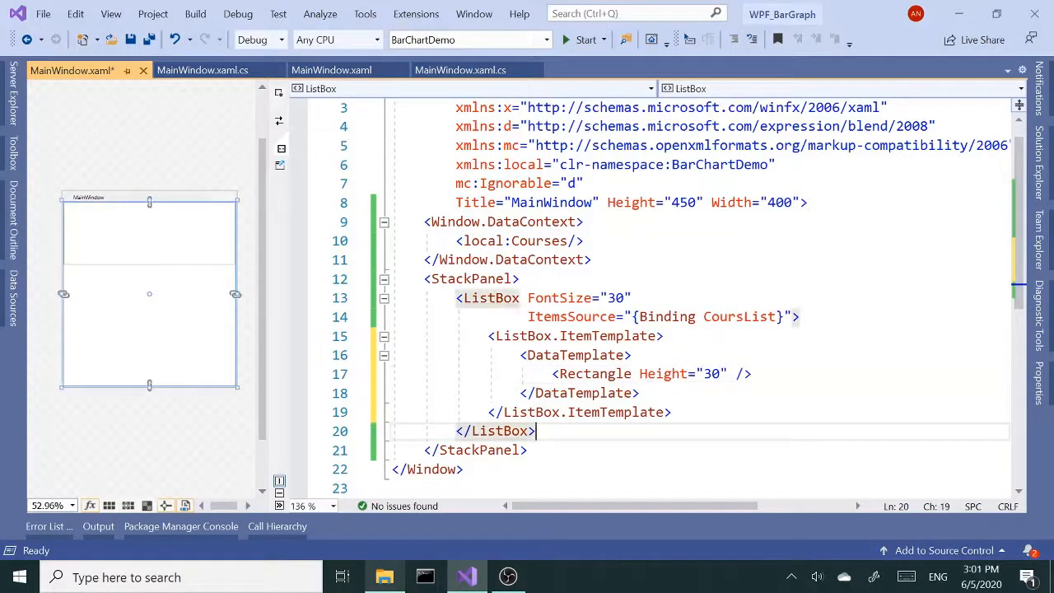
# - Bind the rectangle's Width to Grade instead of the fixed 40
pyautogui.click(734, 373)
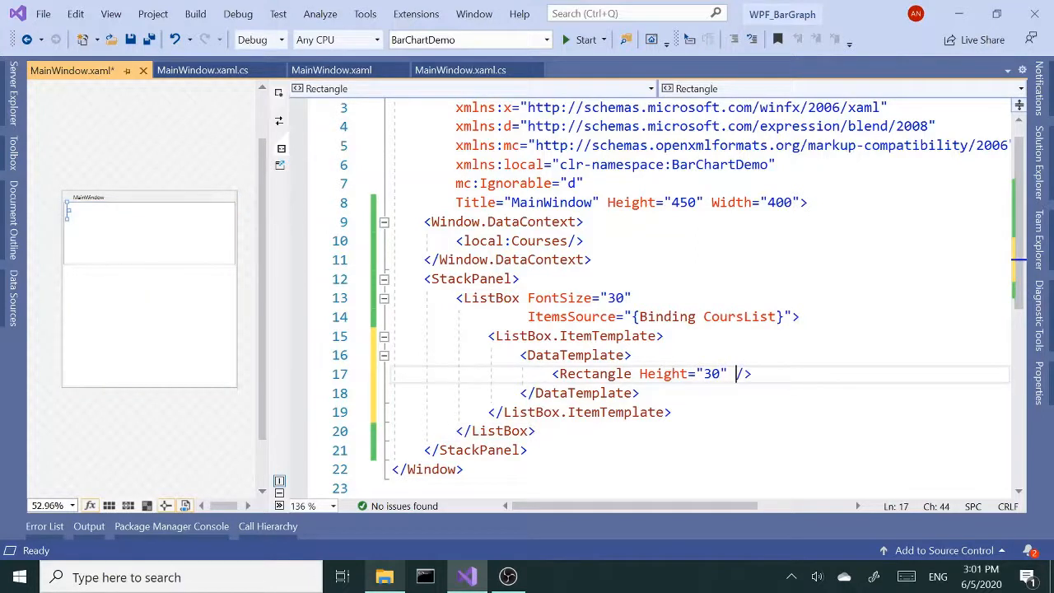
pyautogui.write('{')
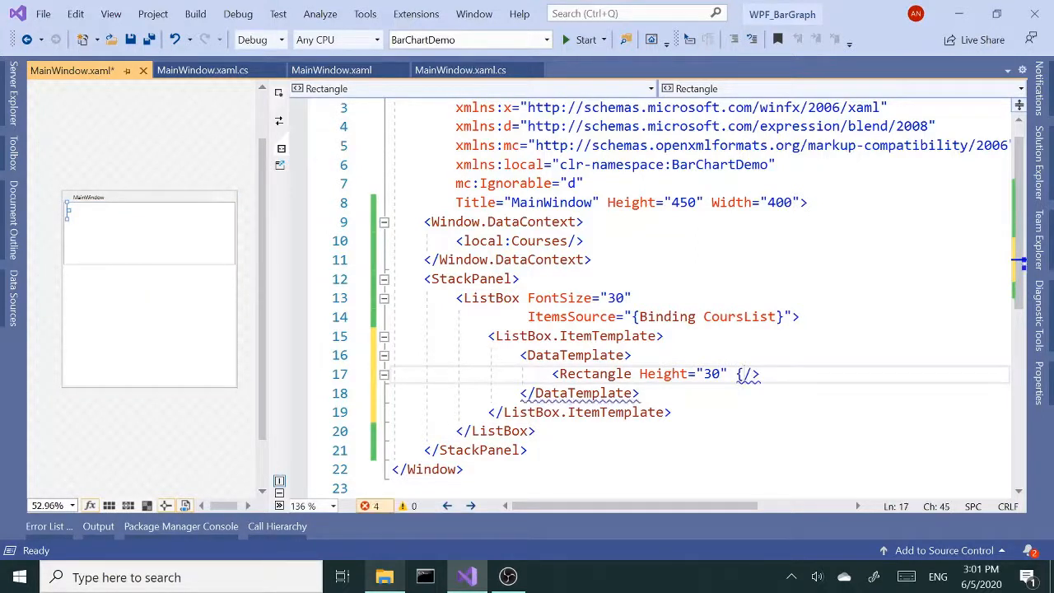
pyautogui.write('Width=""')
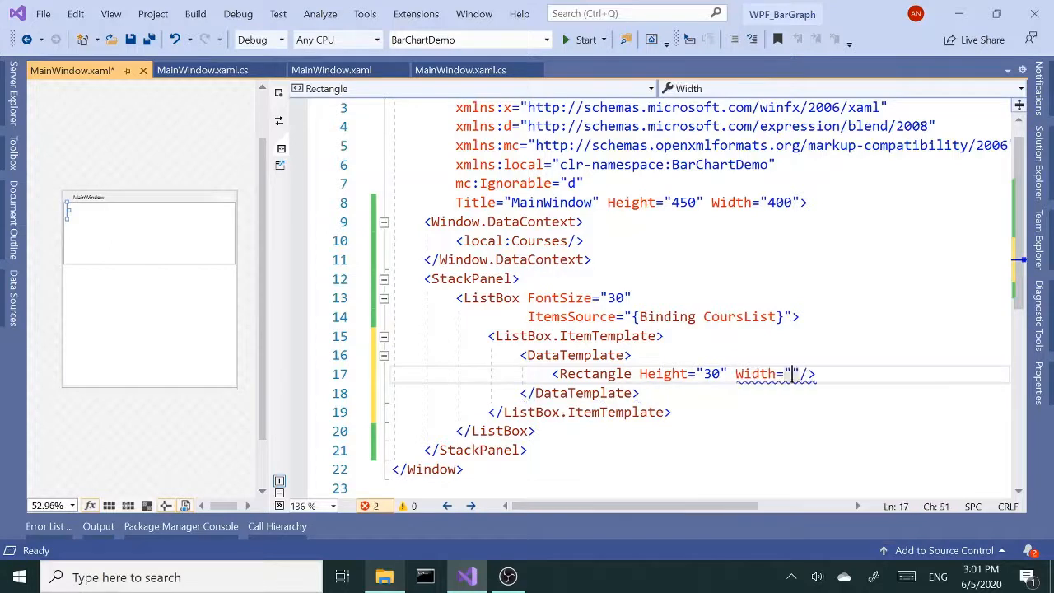
pyautogui.write('{Binding')
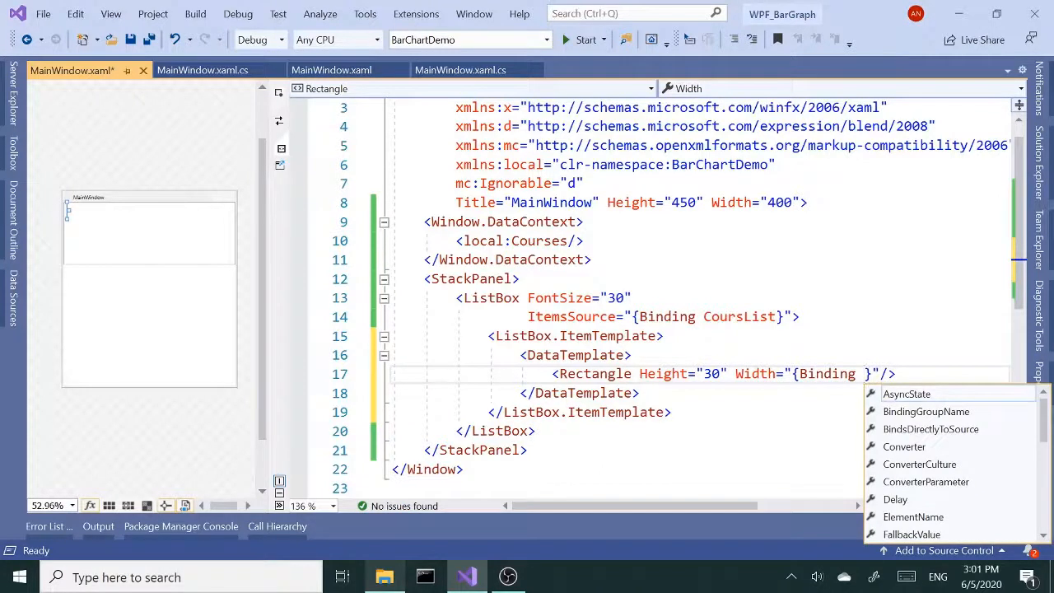
pyautogui.write('Grade')
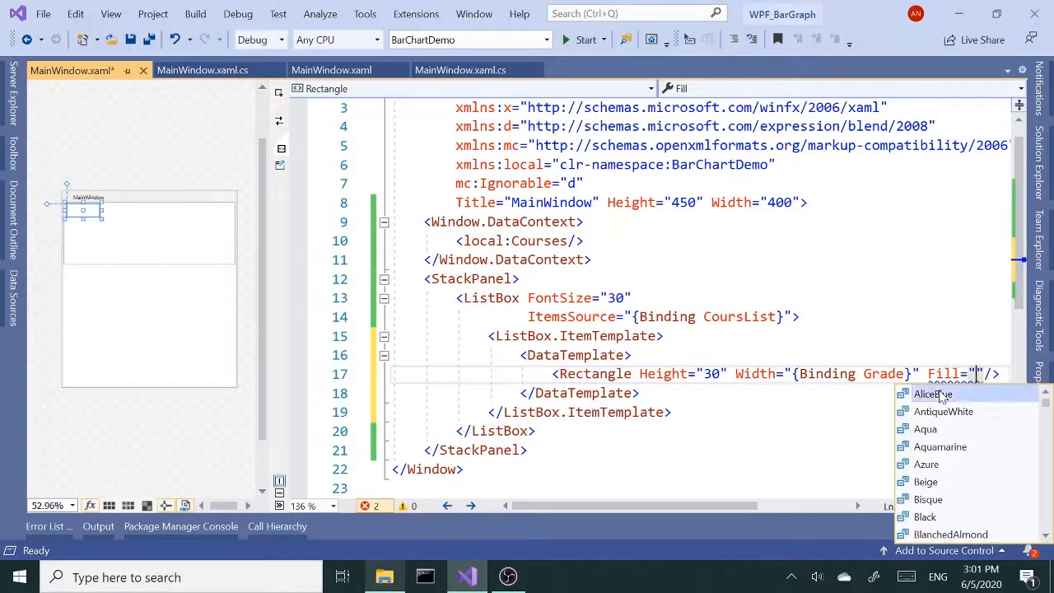
# - Set the rectangle Fill to Red, then delete that Fill again
pyautogui.click(944, 411)
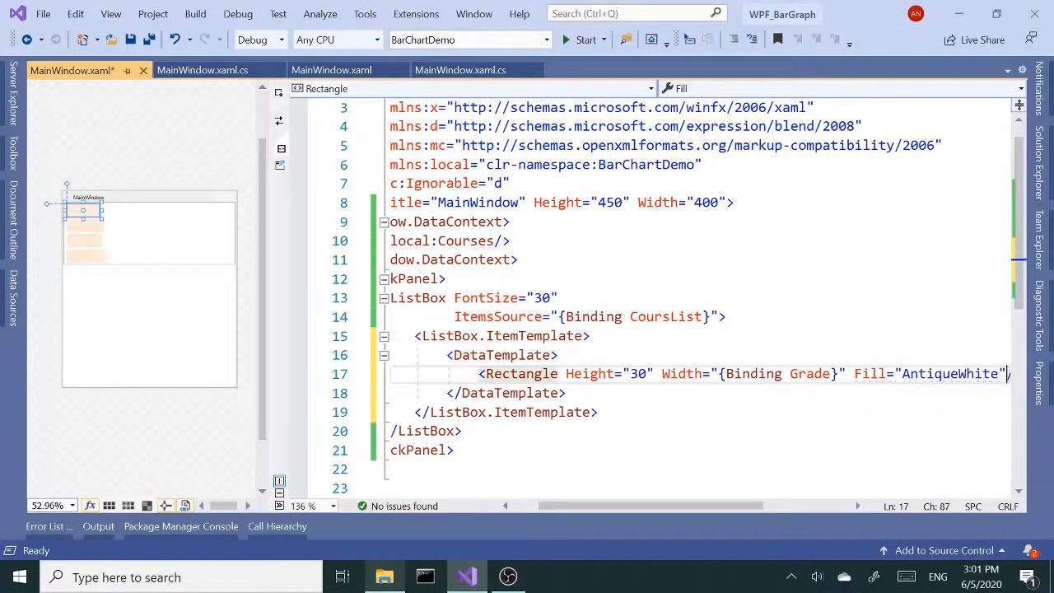
pyautogui.write('Red')
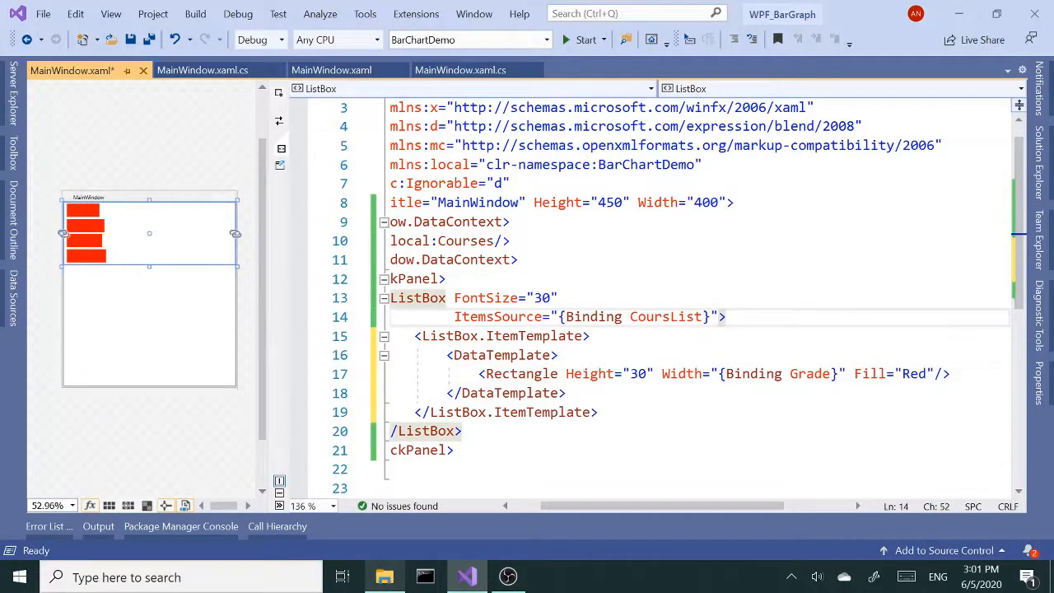
pyautogui.click(914, 373)
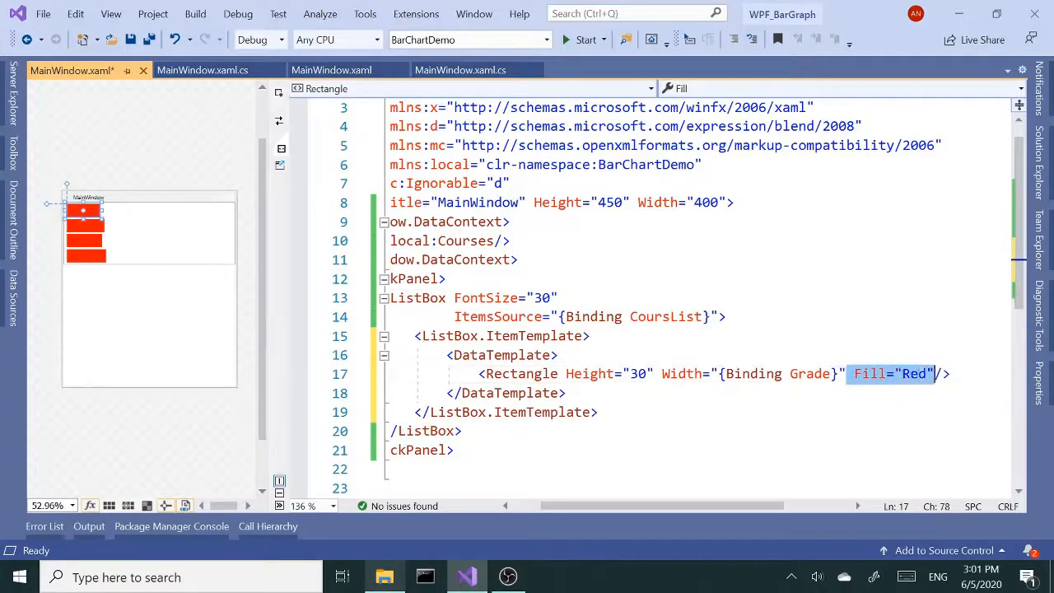
pyautogui.press('Delete')
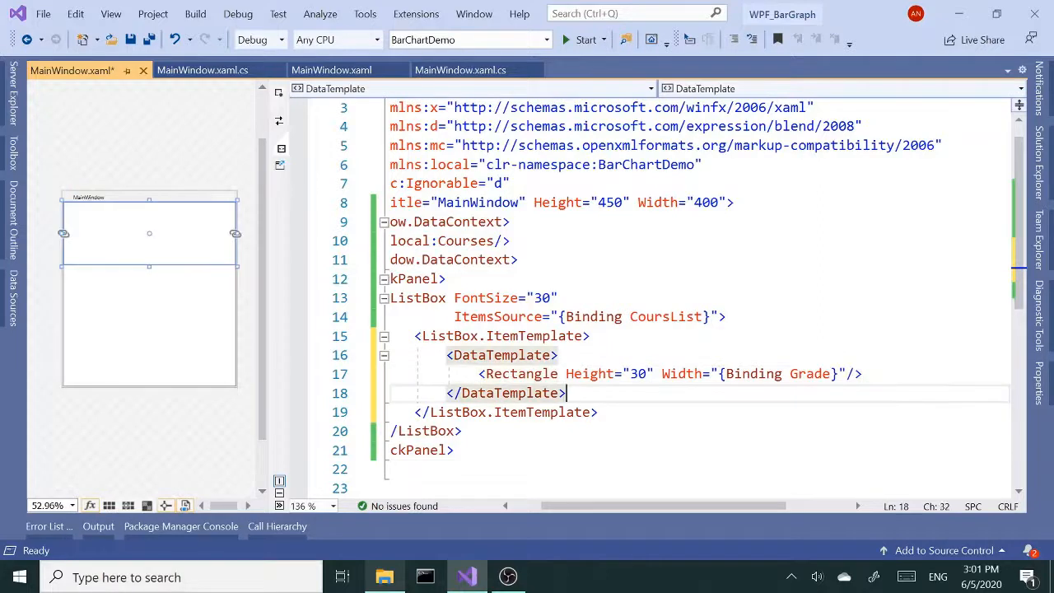
# - Add a Rectangle.Style targeting Rectangle with a Setter making Fill Black
pyautogui.click(857, 374)
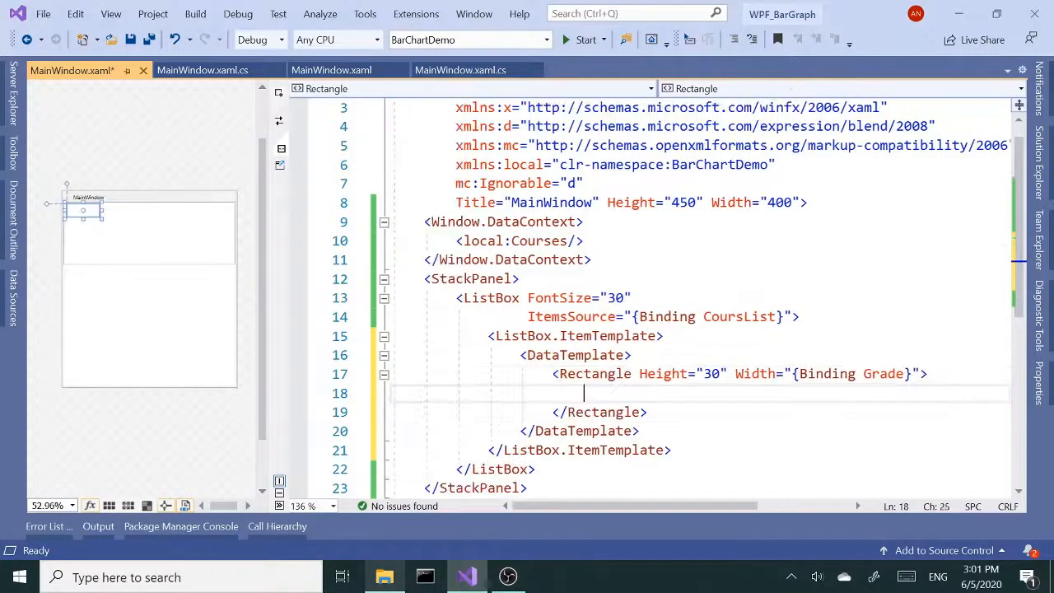
pyautogui.write('<')
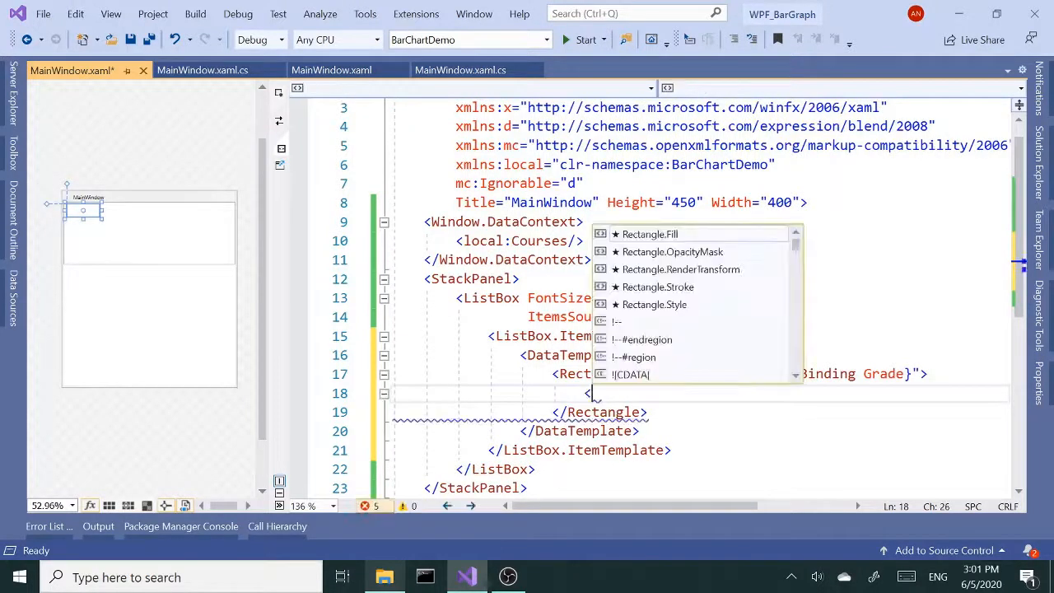
pyautogui.write('re')
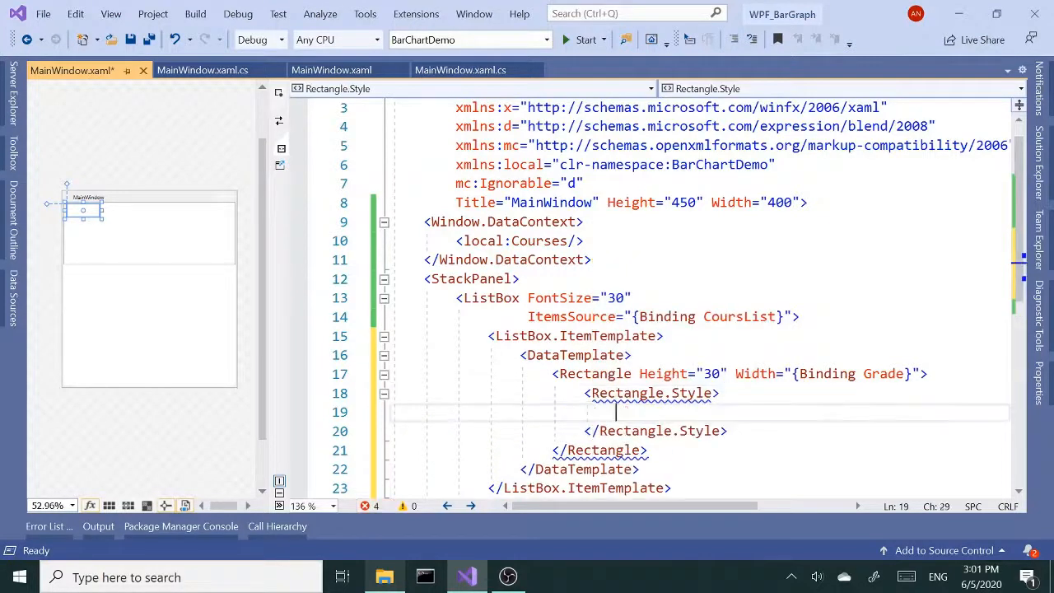
pyautogui.write('<st')
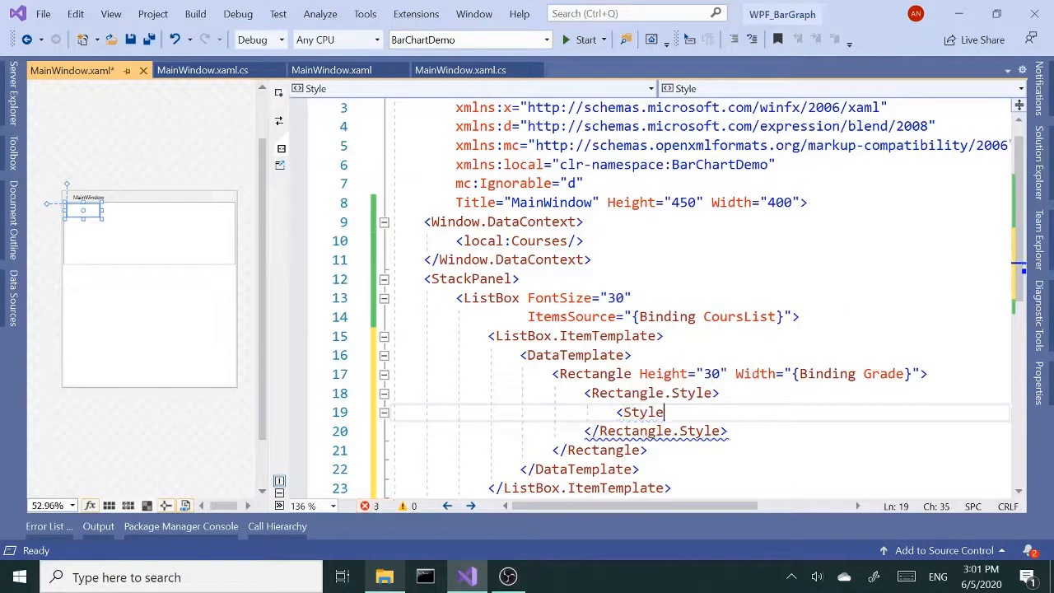
pyautogui.write('tangle">')
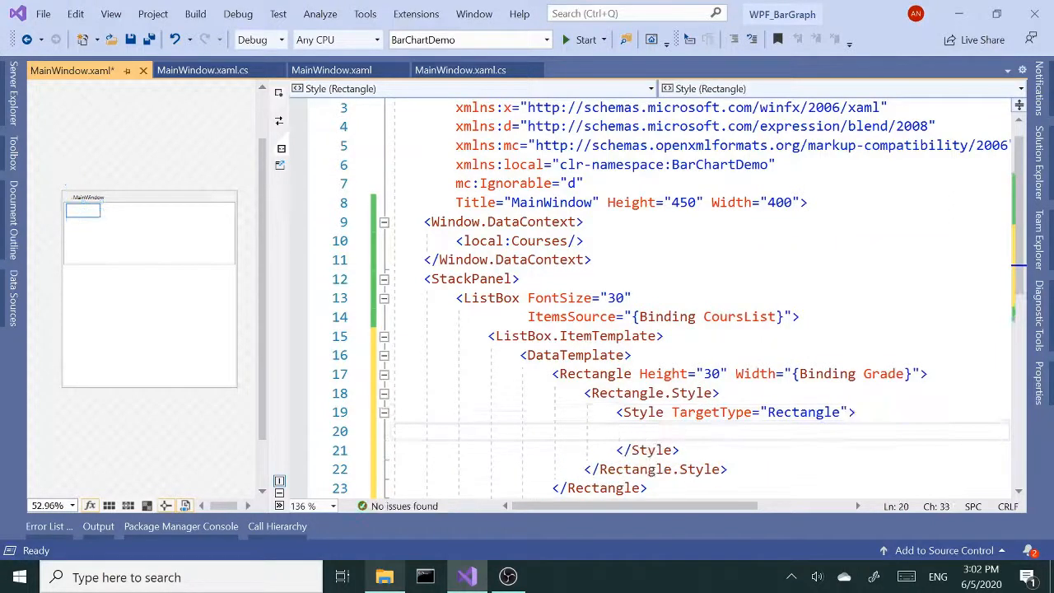
pyautogui.write('F')
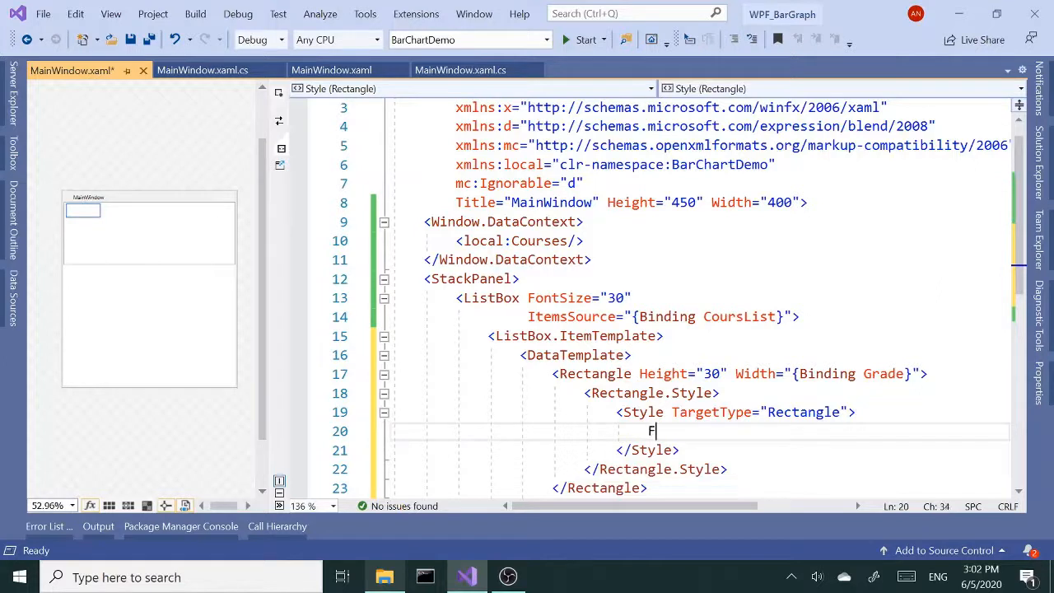
pyautogui.write('<')
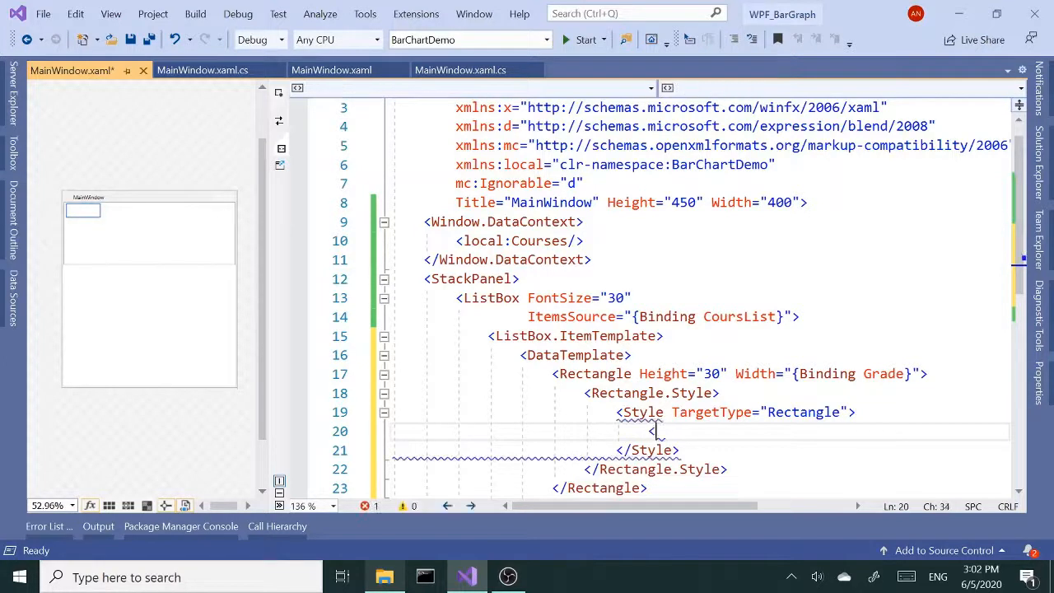
pyautogui.write('se')
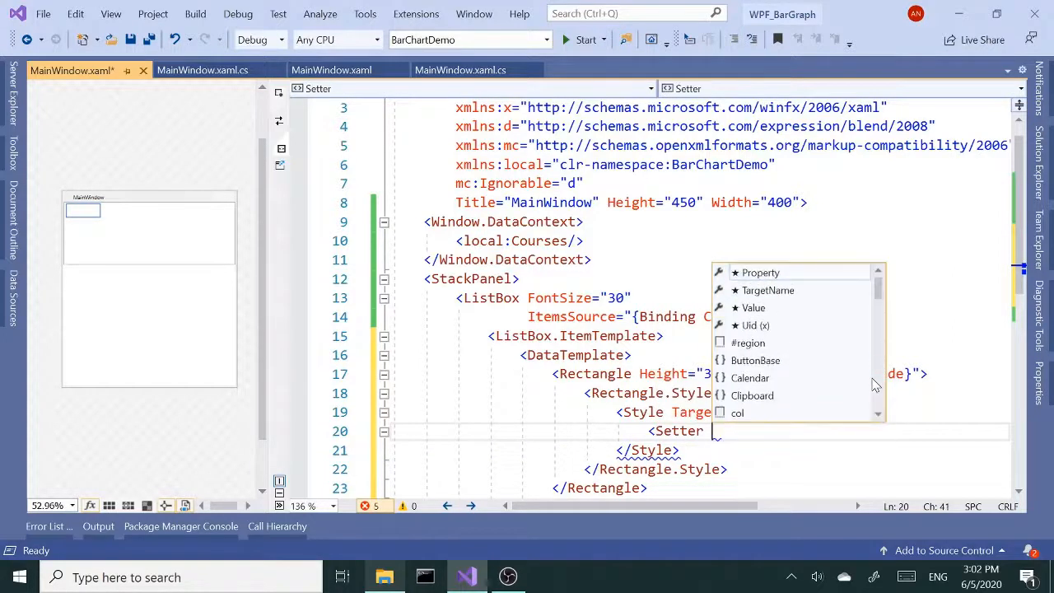
pyautogui.write('fi')
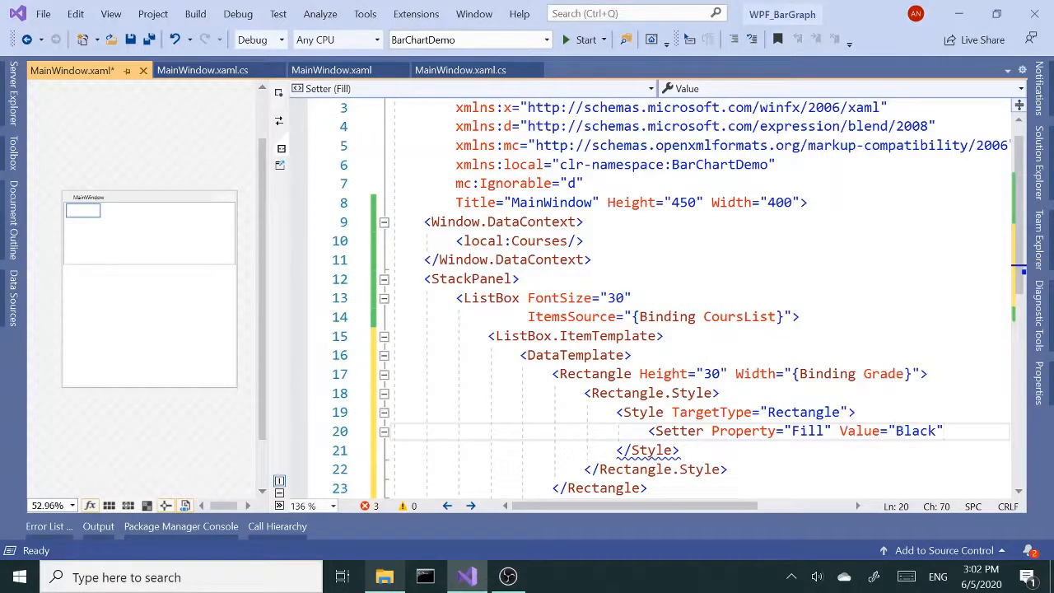
pyautogui.write('/>')
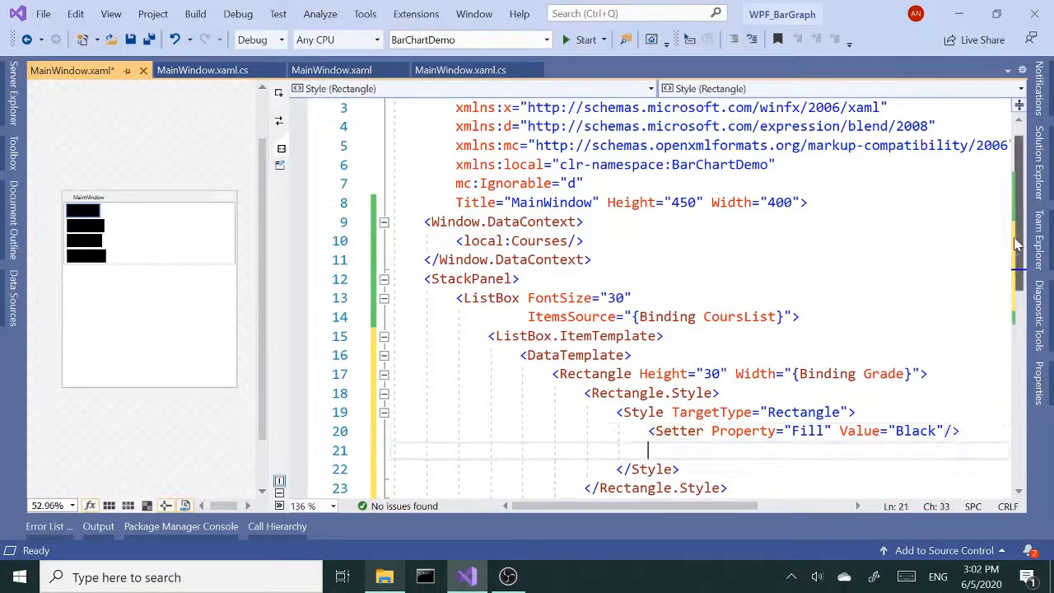
# - Add Style.Triggers with a DataTrigger bound to the course Name
pyautogui.scroll(-3)
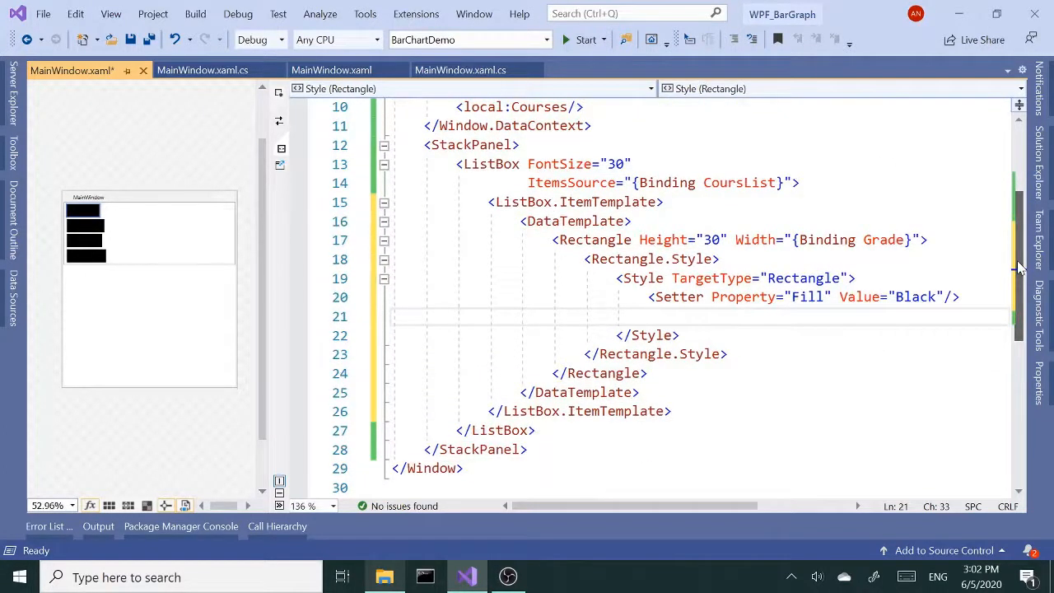
pyautogui.write('<Style.Triggers')
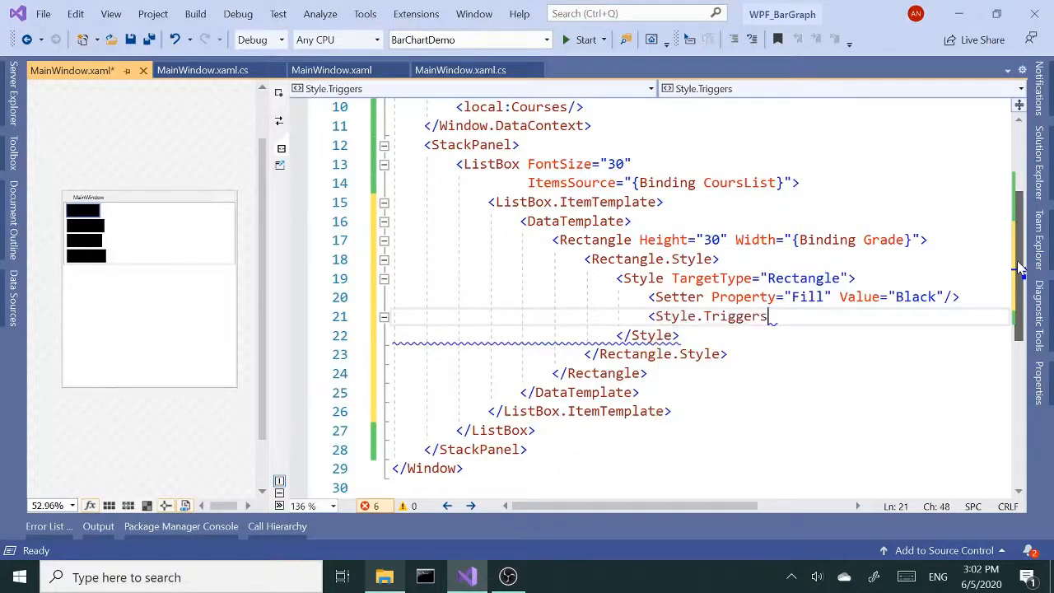
pyautogui.write('<')
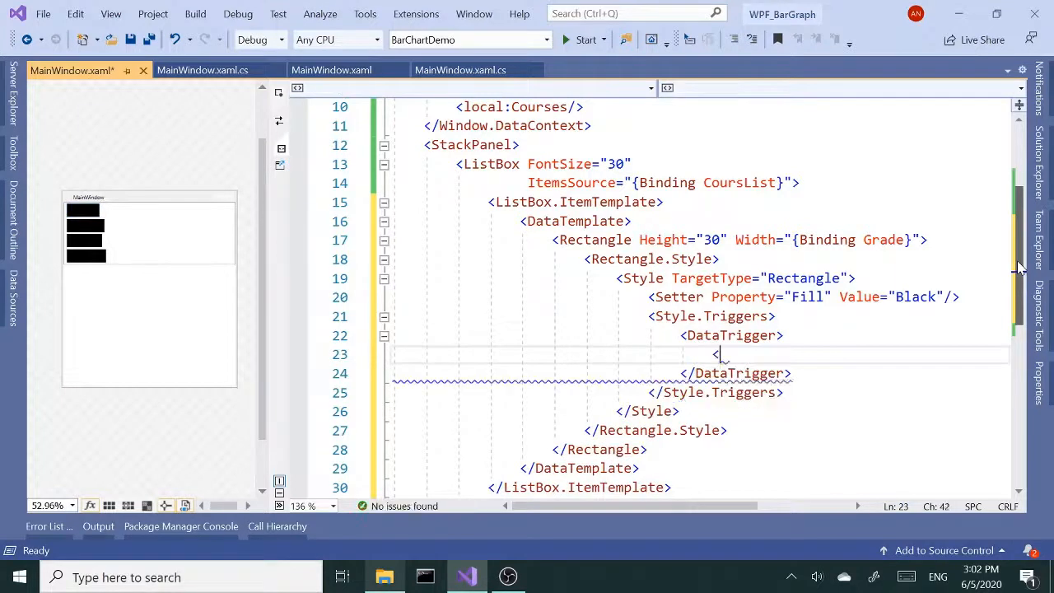
pyautogui.press('Backspace')
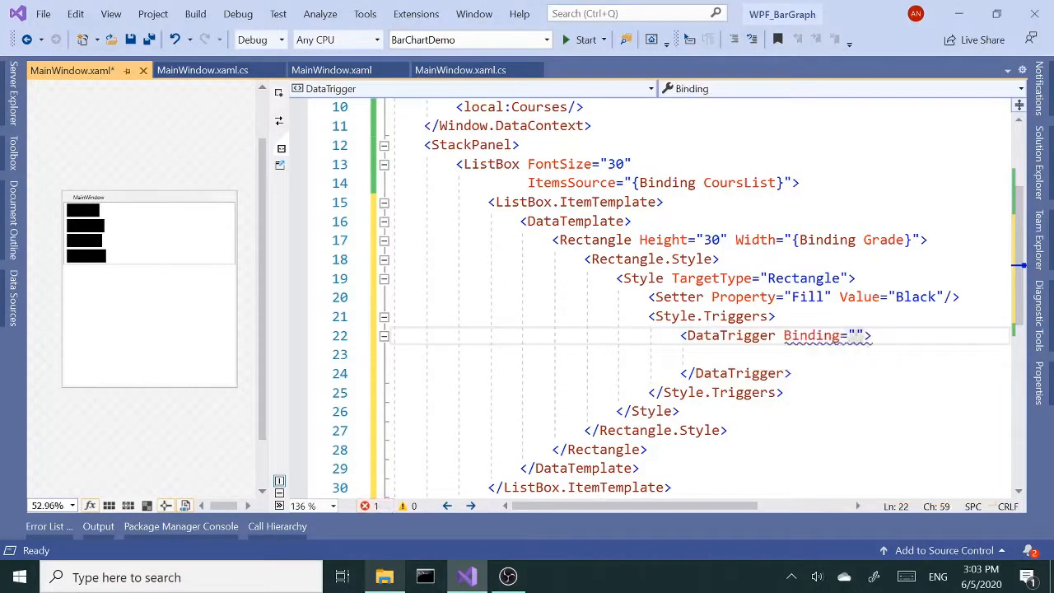
pyautogui.write('{Binding')
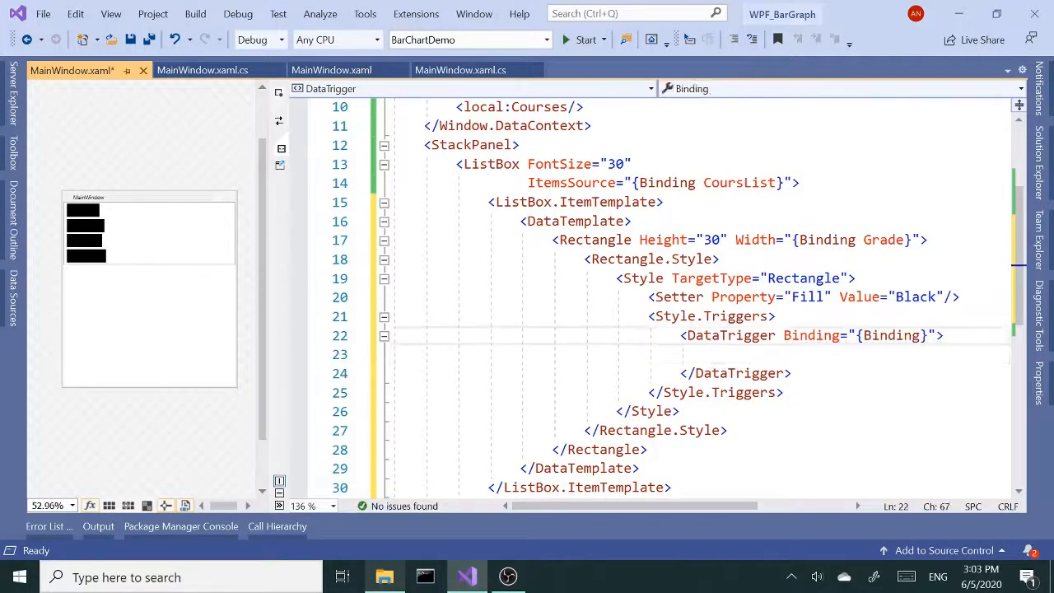
pyautogui.write('Na')
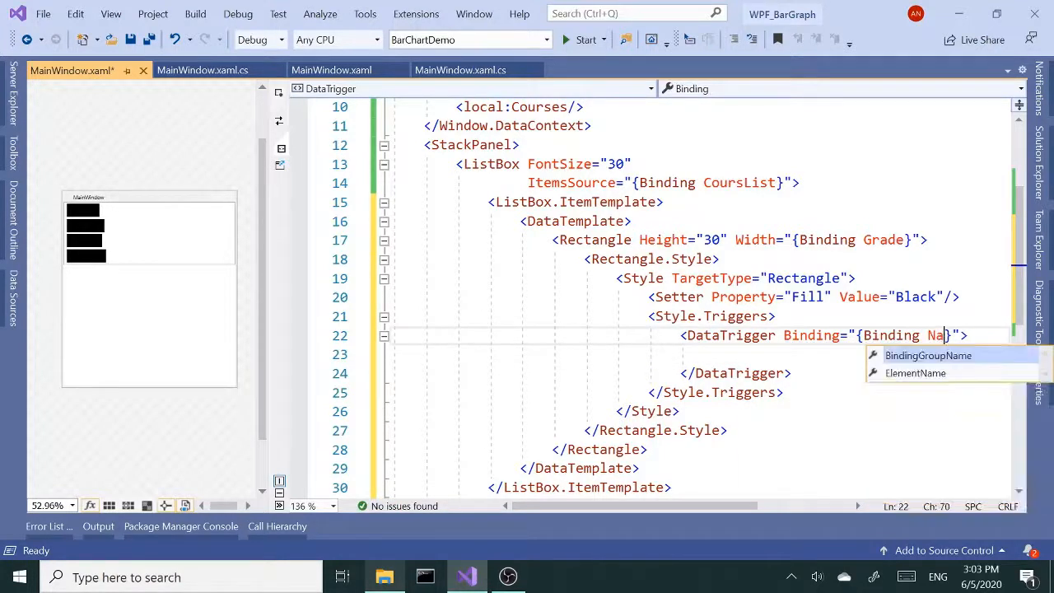
pyautogui.write('me')
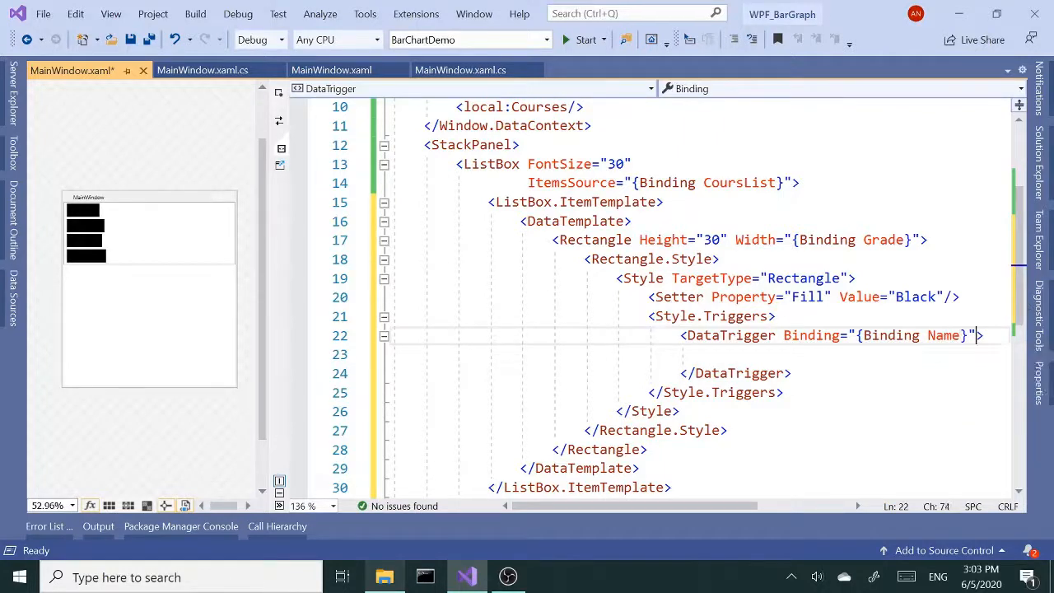
# - Set the trigger Value to Math and begin a Fill Setter inside it
pyautogui.write('val')
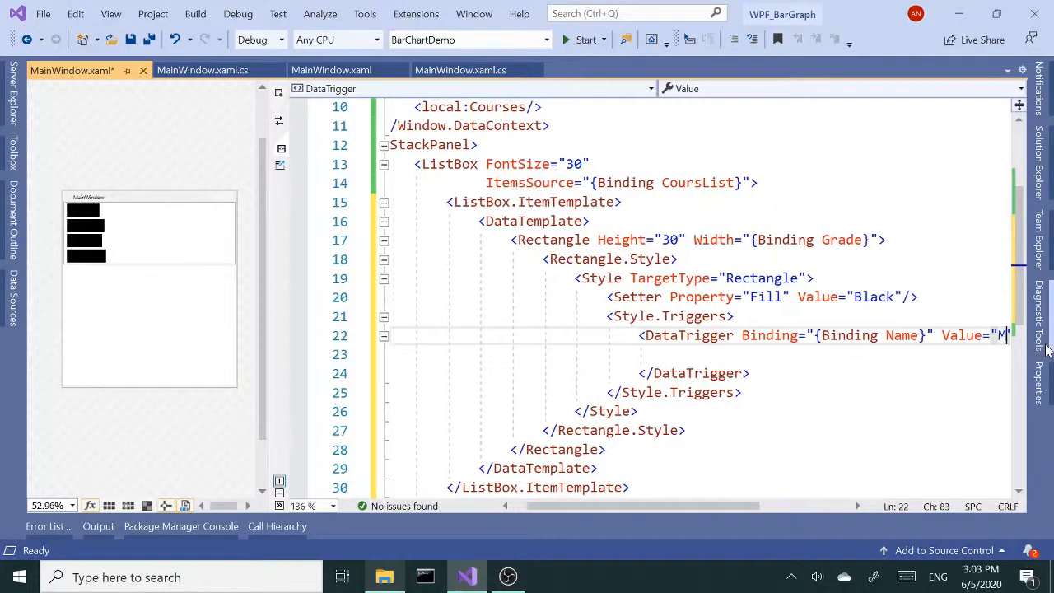
pyautogui.write('ath"')
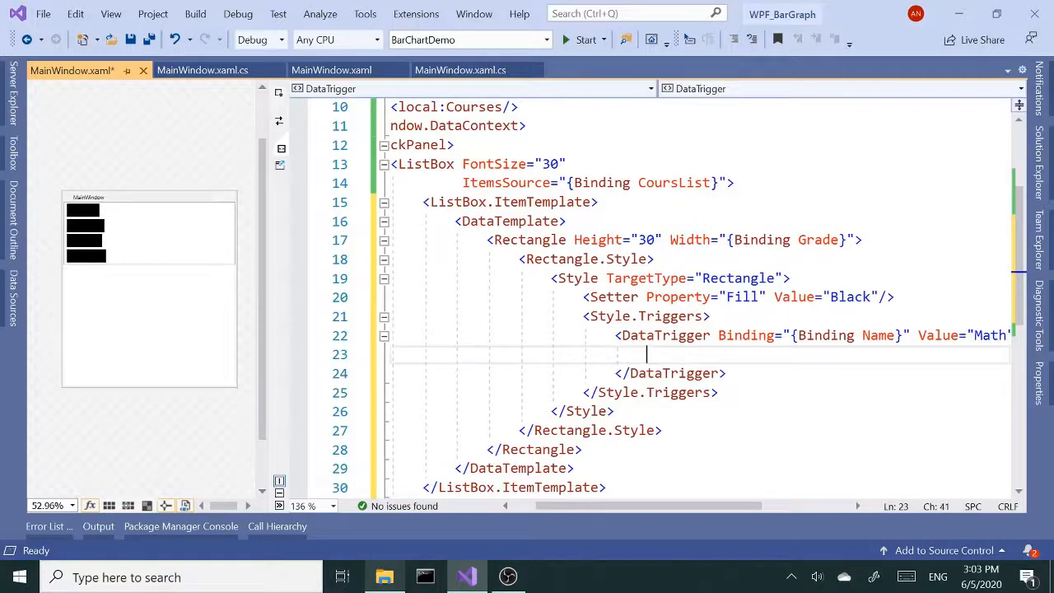
pyautogui.write('<')
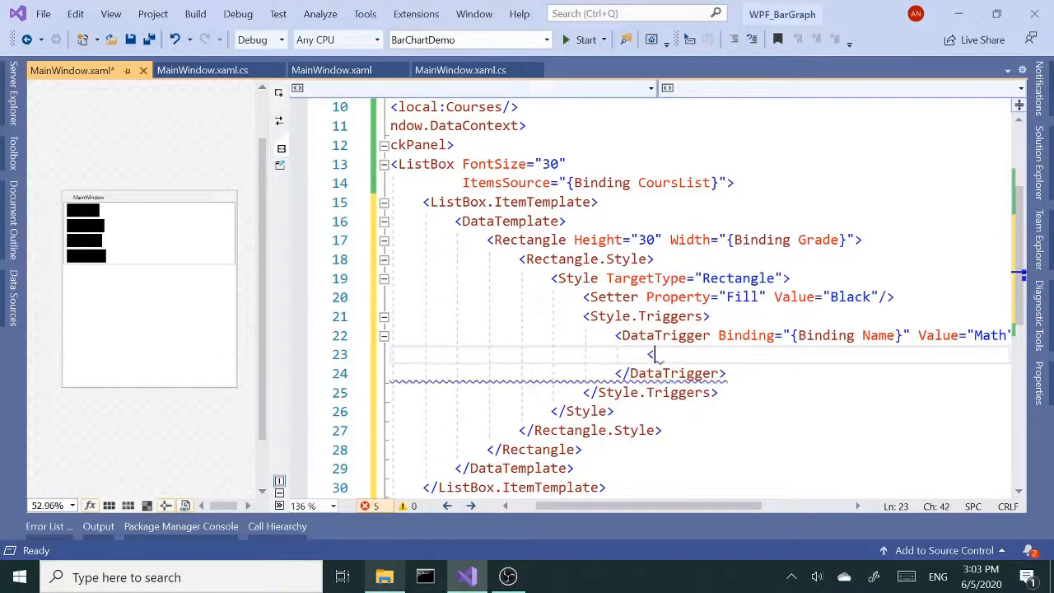
pyautogui.write('set')
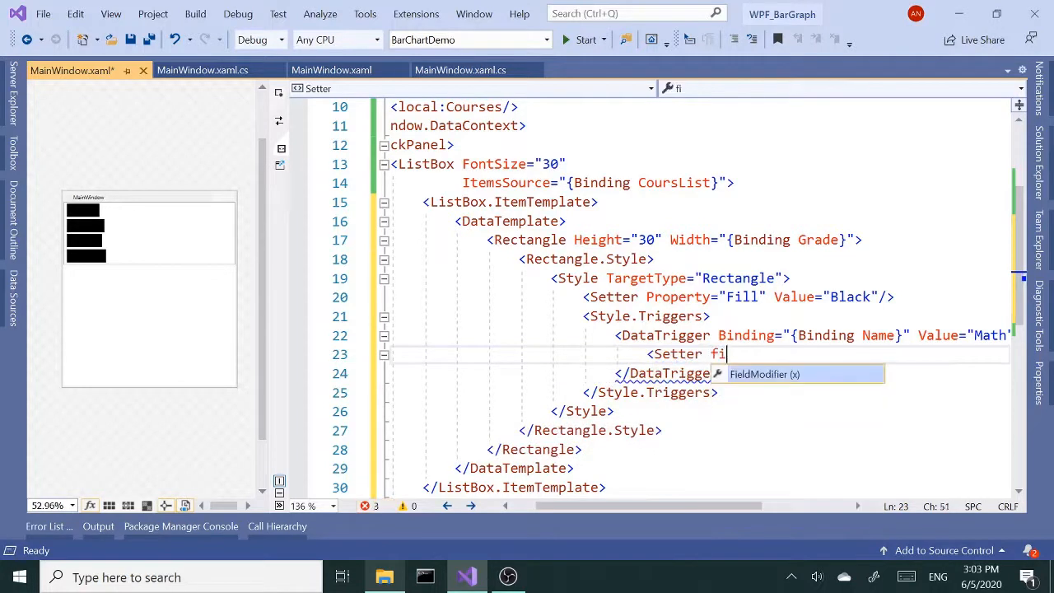
pyautogui.write('Property="f')
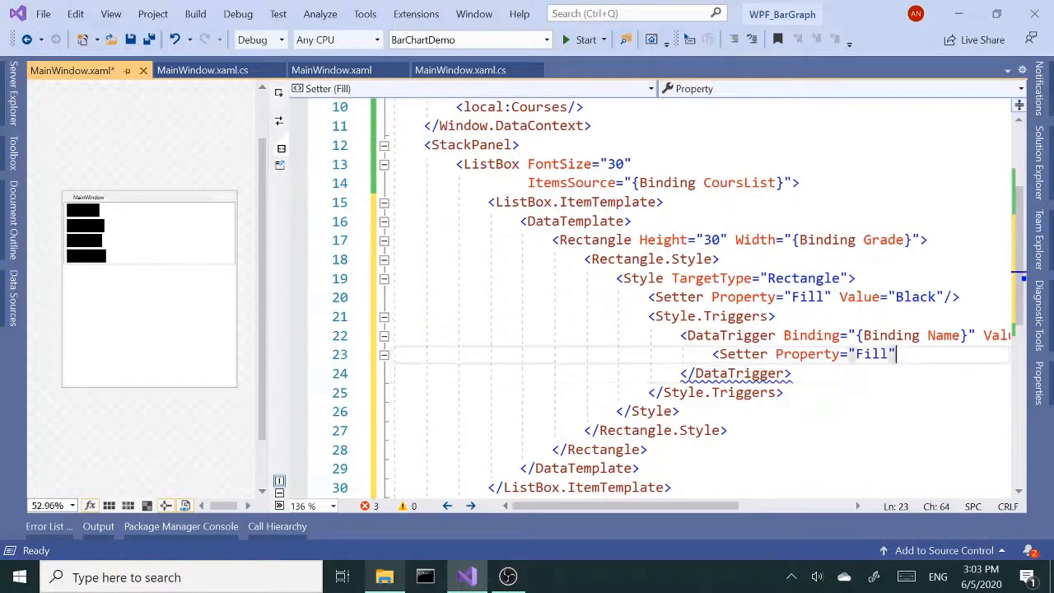
pyautogui.write('Value=""')
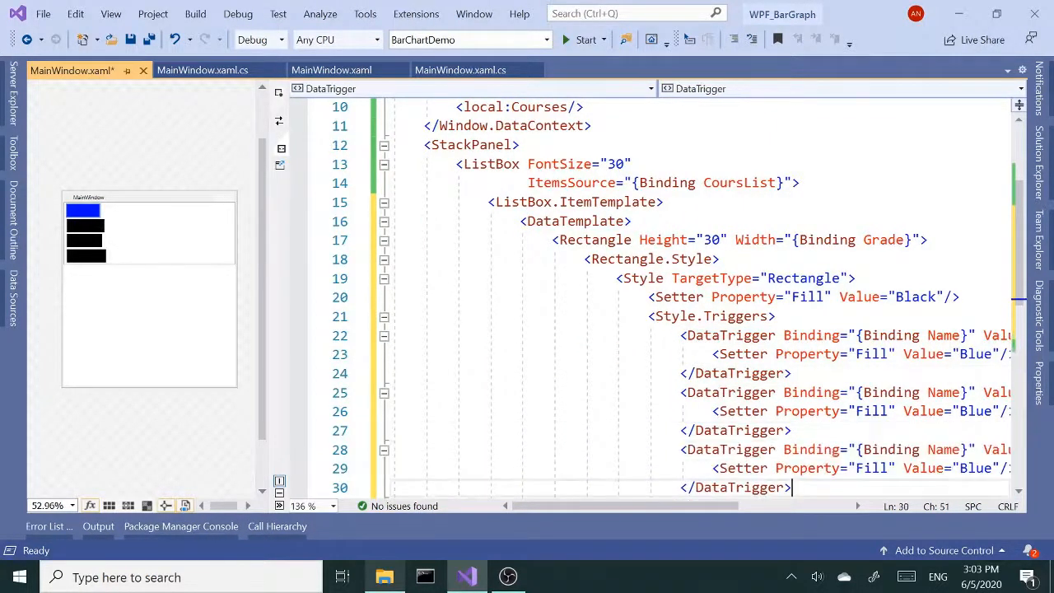
# - Change the second DataTrigger to Science with an Orange fill
pyautogui.scroll(-3)
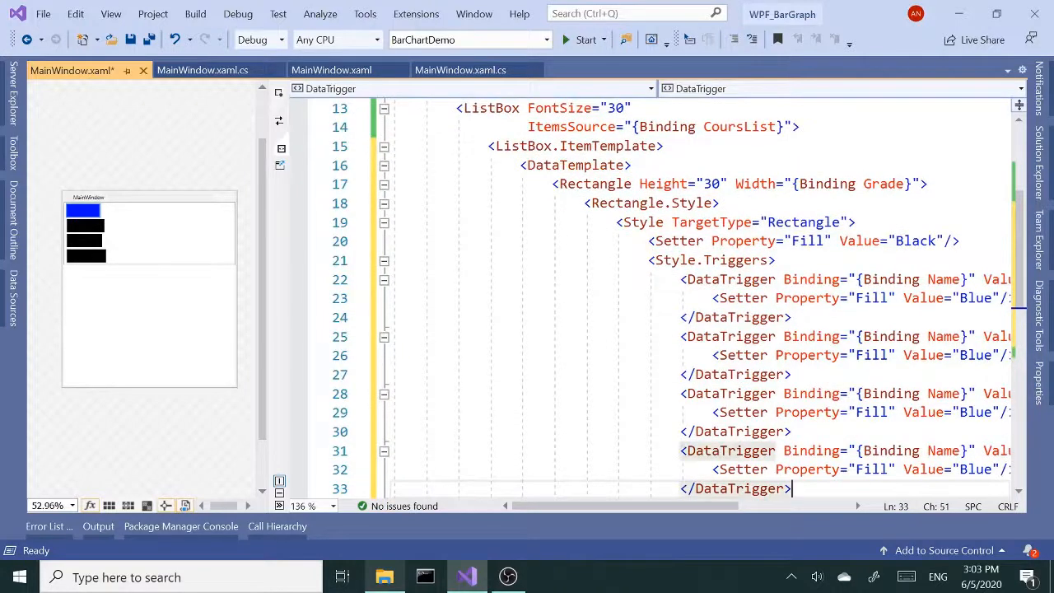
pyautogui.hscroll(-3)
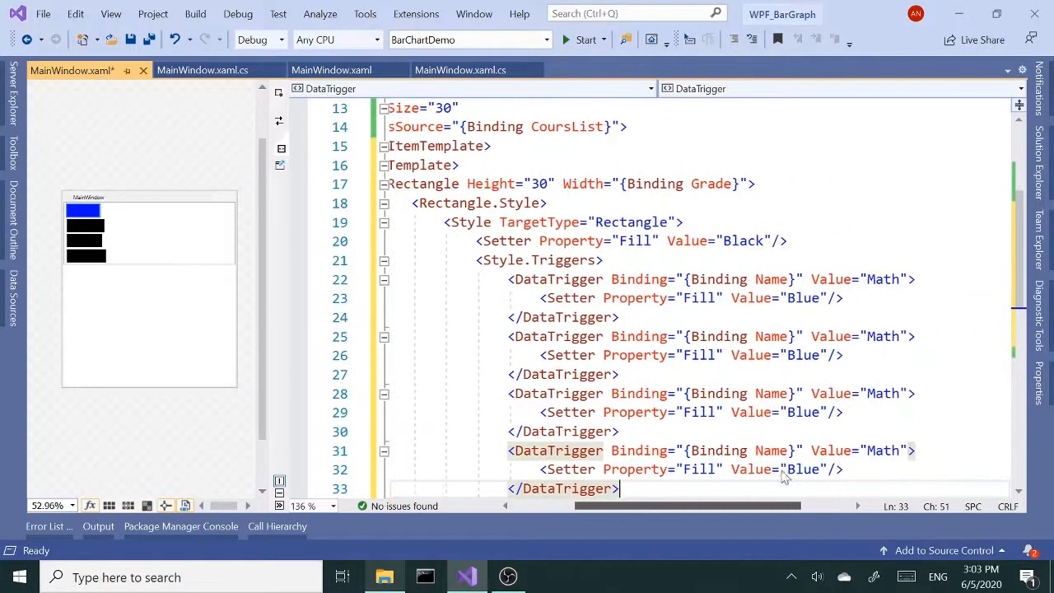
pyautogui.doubleClick(878, 336)
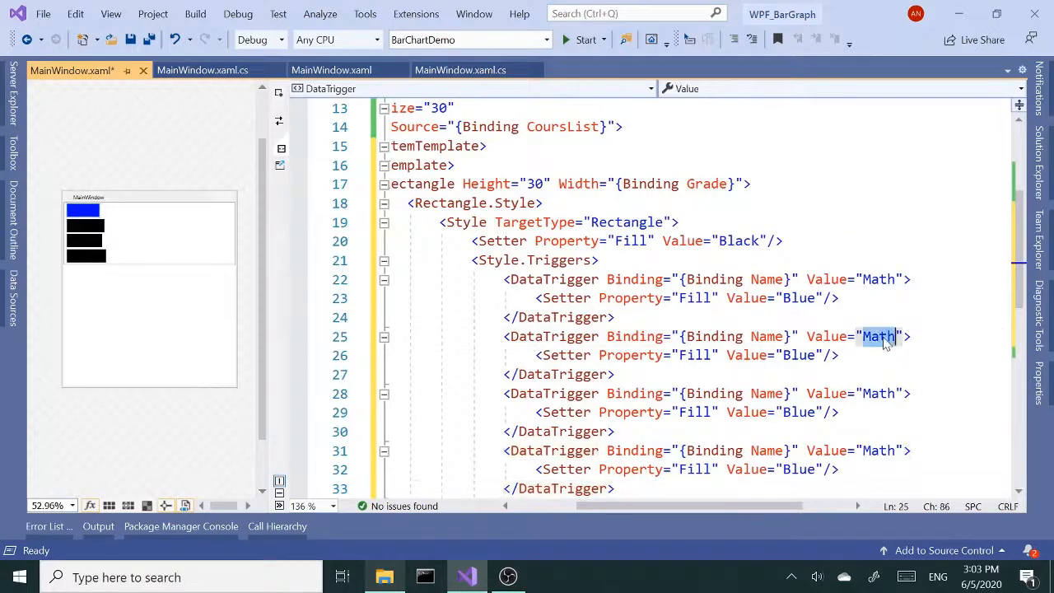
pyautogui.write('Science')
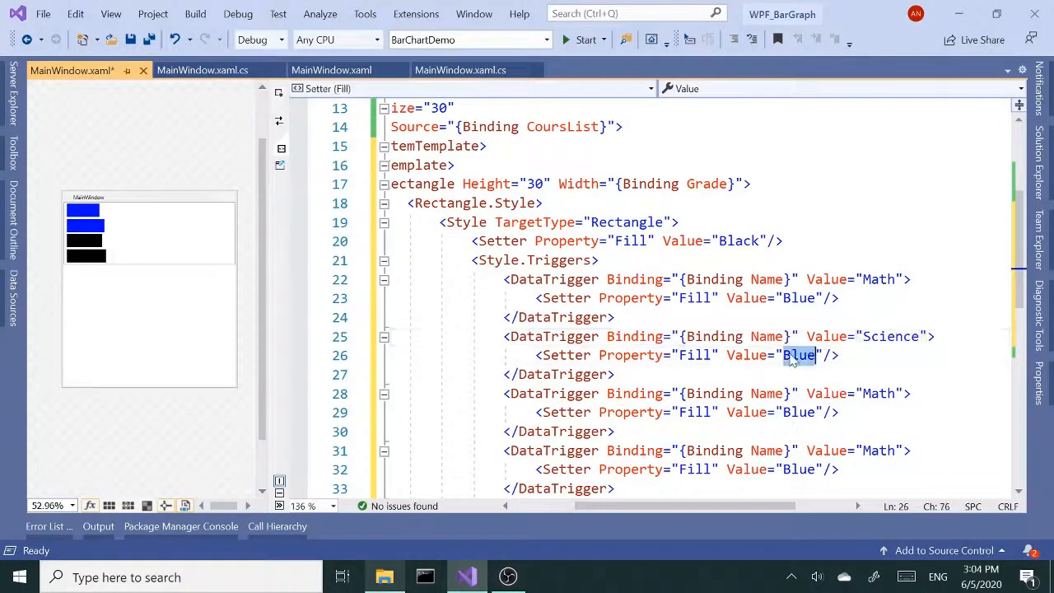
pyautogui.moveTo(800, 355)
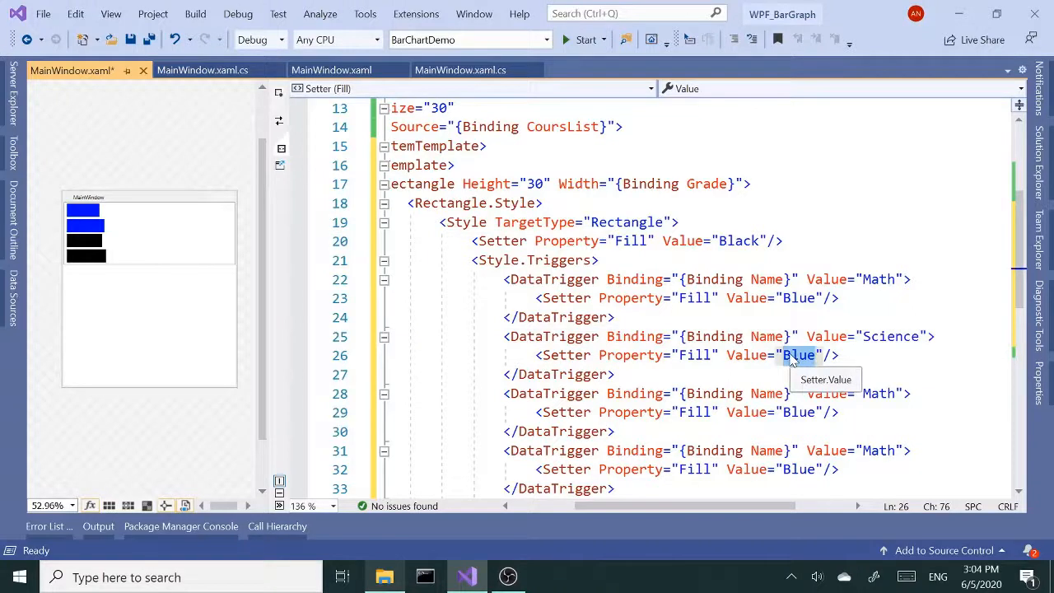
pyautogui.write('dar')
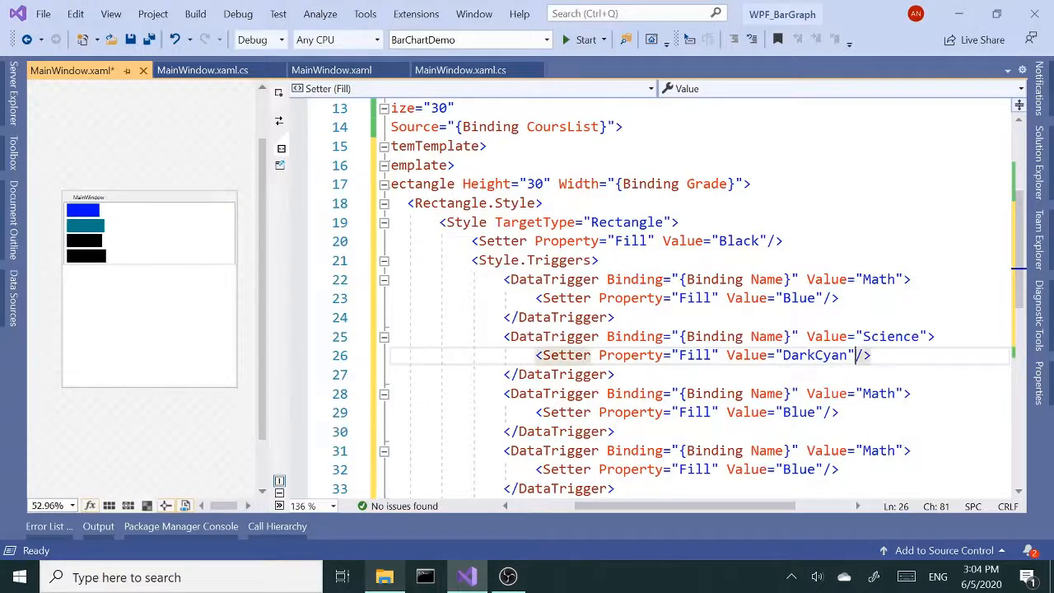
pyautogui.doubleClick(814, 354)
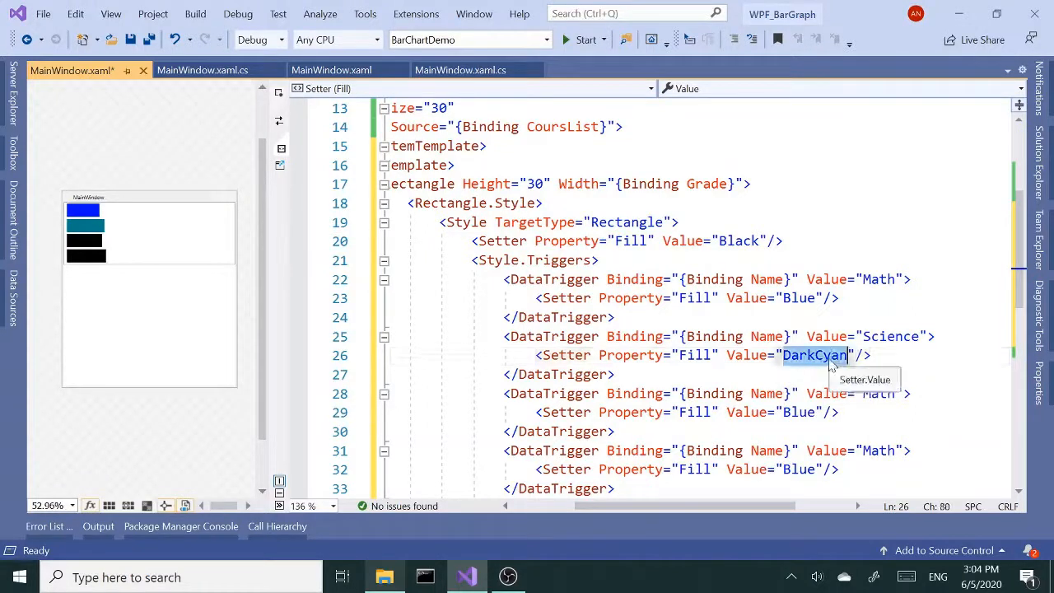
pyautogui.write('d')
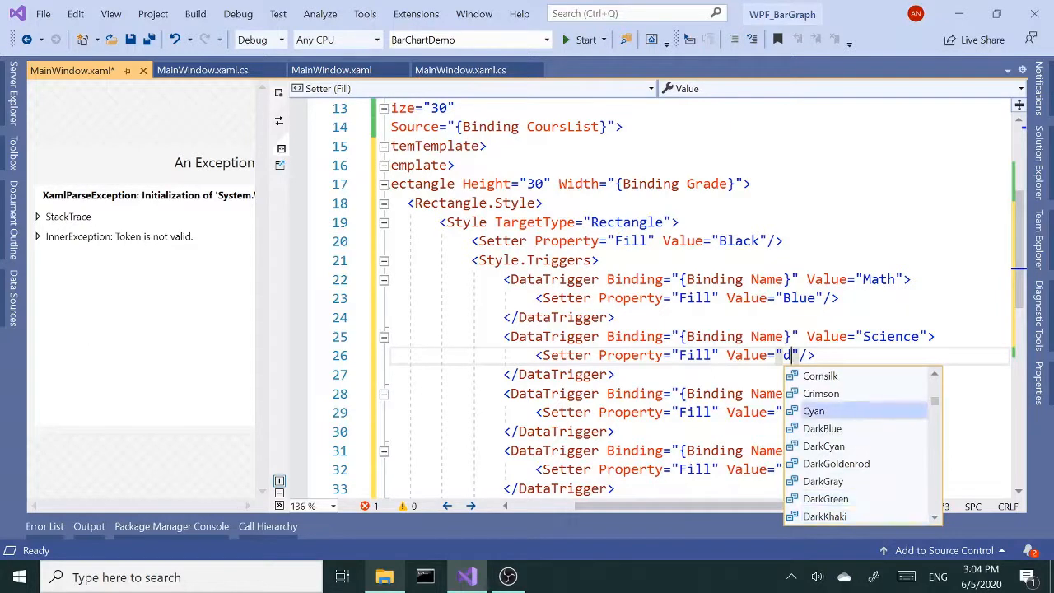
pyautogui.click(821, 393)
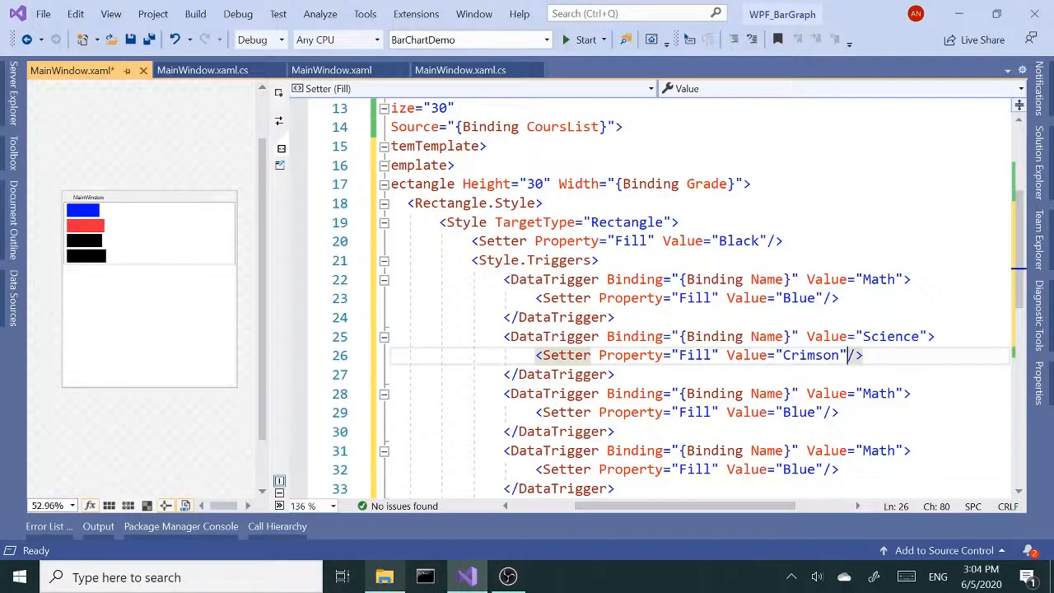
pyautogui.doubleClick(811, 355)
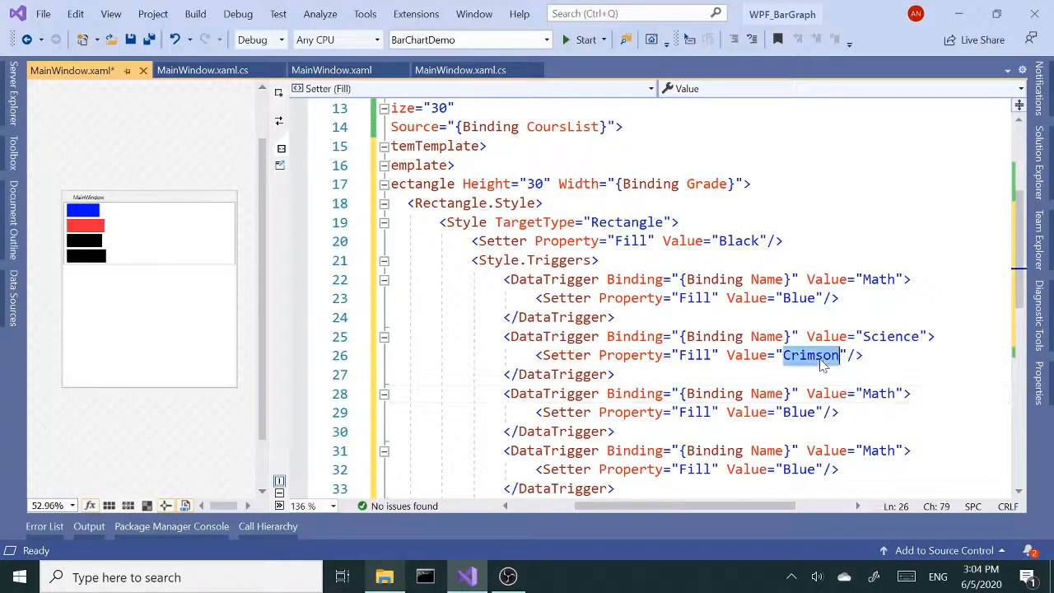
pyautogui.write('Orange')
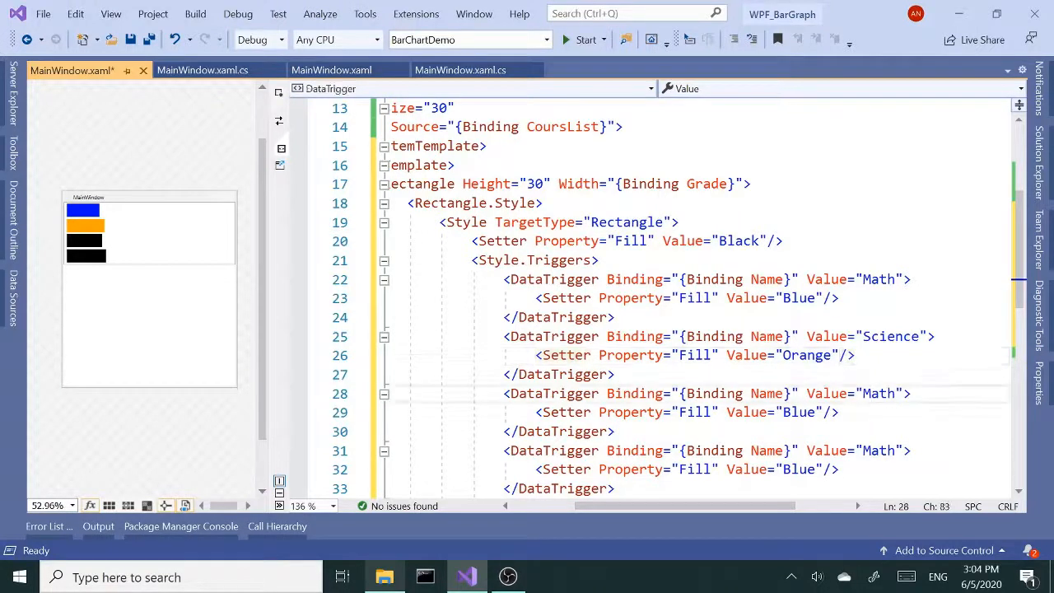
# - Select the third trigger's value and check course names in MainWindow.xaml.cs
pyautogui.doubleClick(878, 393)
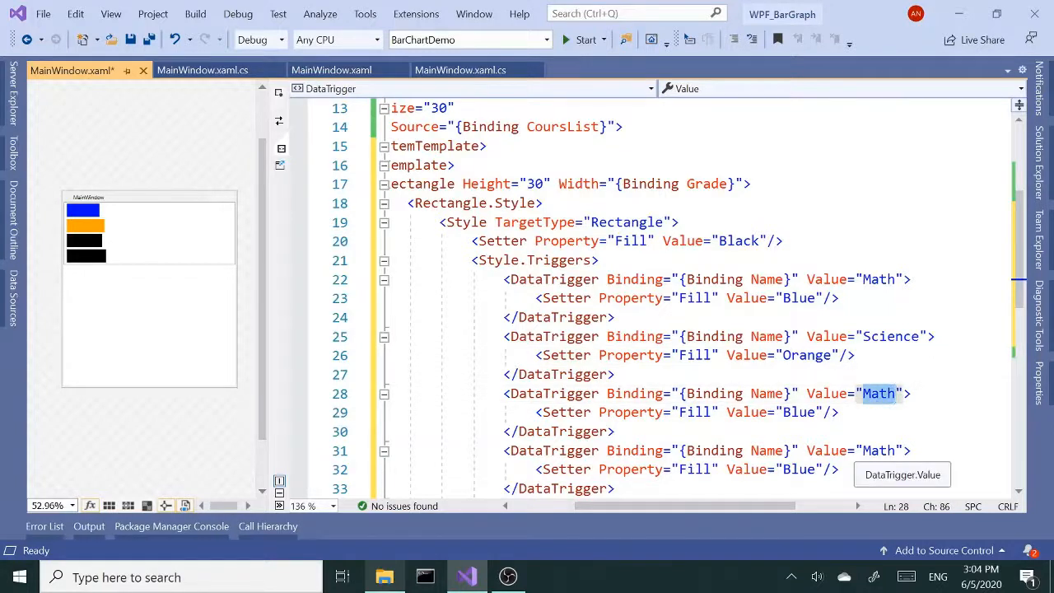
pyautogui.moveTo(212, 121)
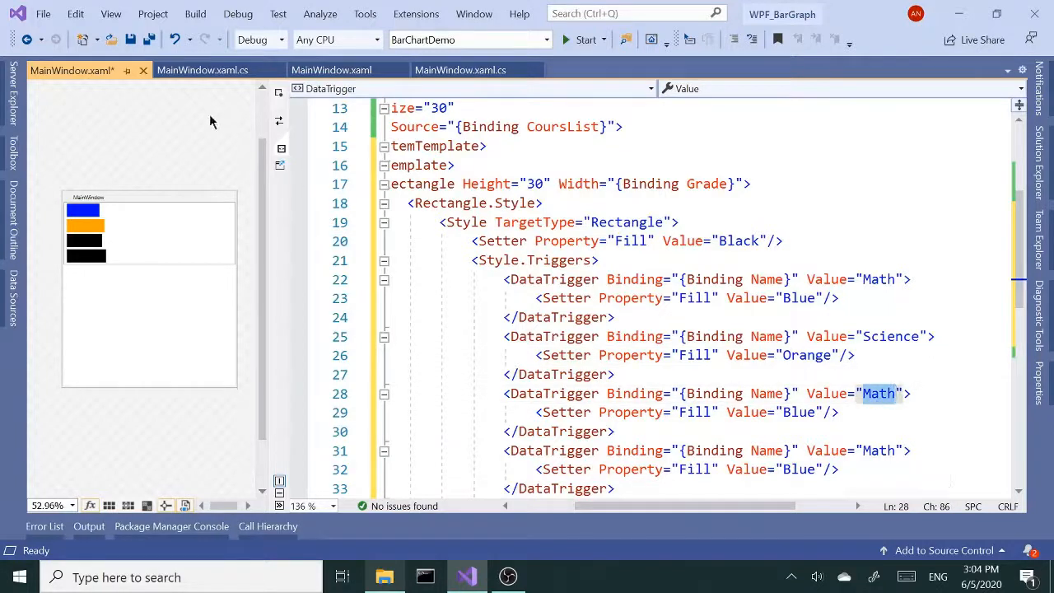
pyautogui.click(203, 70)
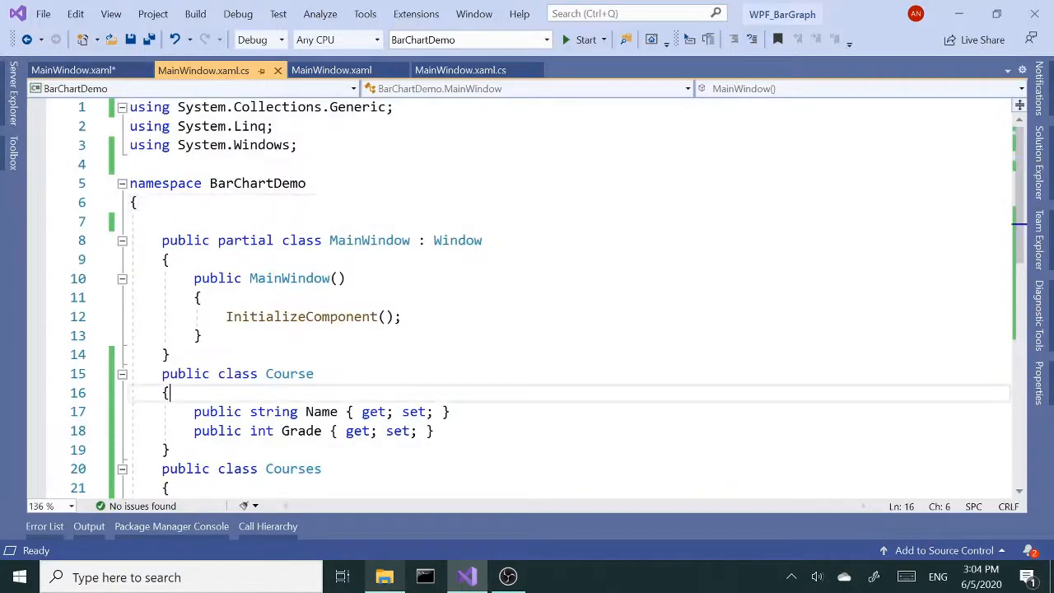
pyautogui.scroll(-3)
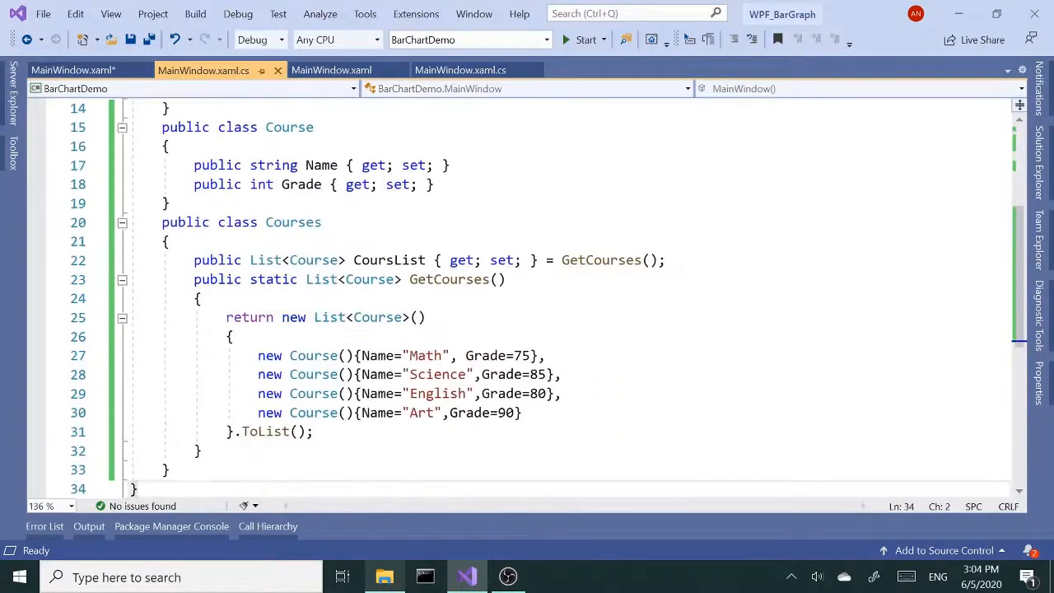
pyautogui.click(73, 70)
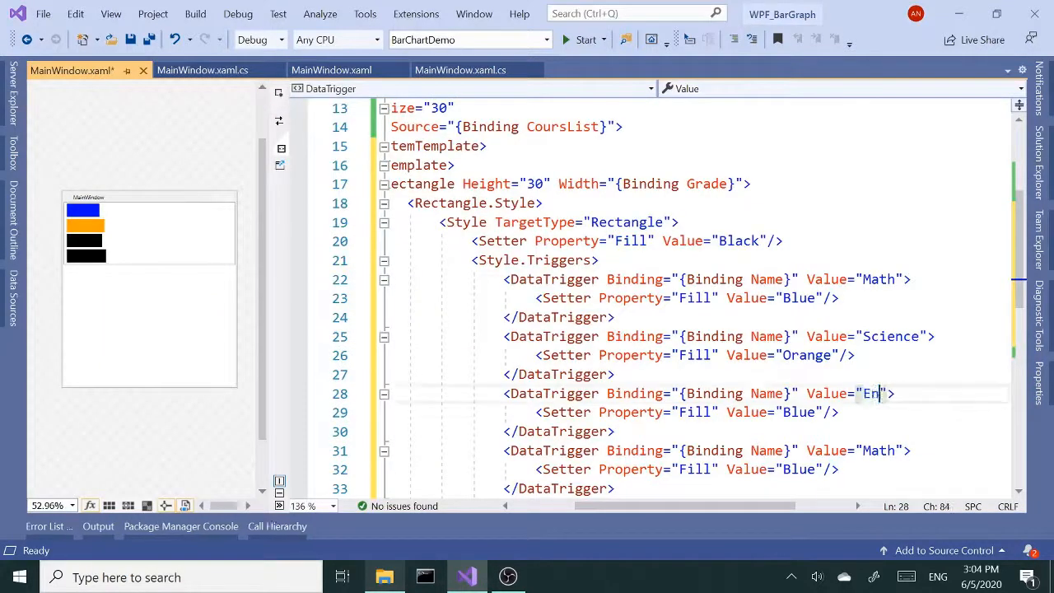
# - Set the third trigger to English with Red fill and the fourth to Art with Green
pyautogui.write('glish')
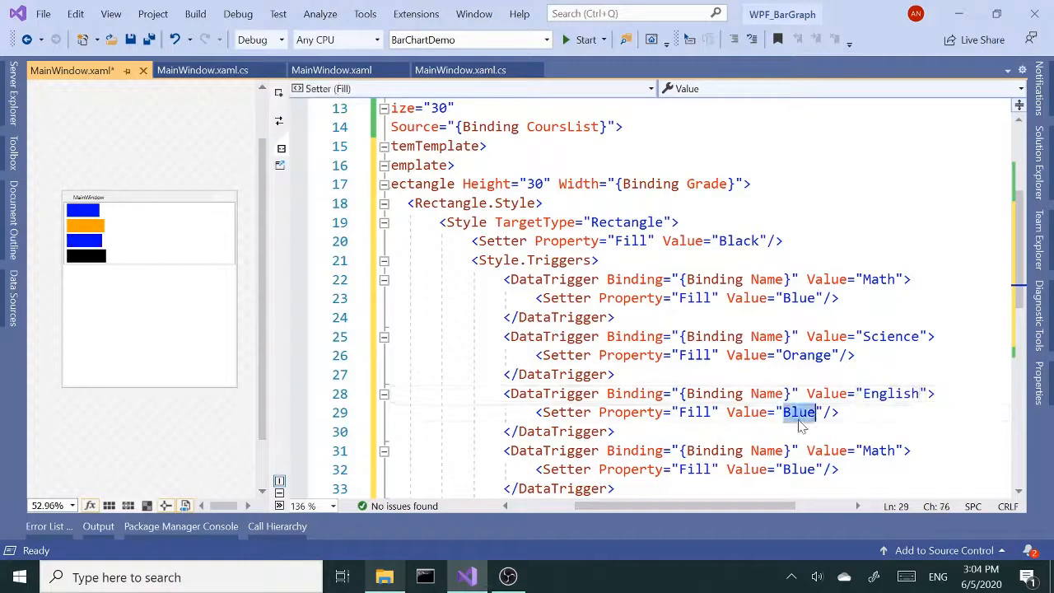
pyautogui.write('Red')
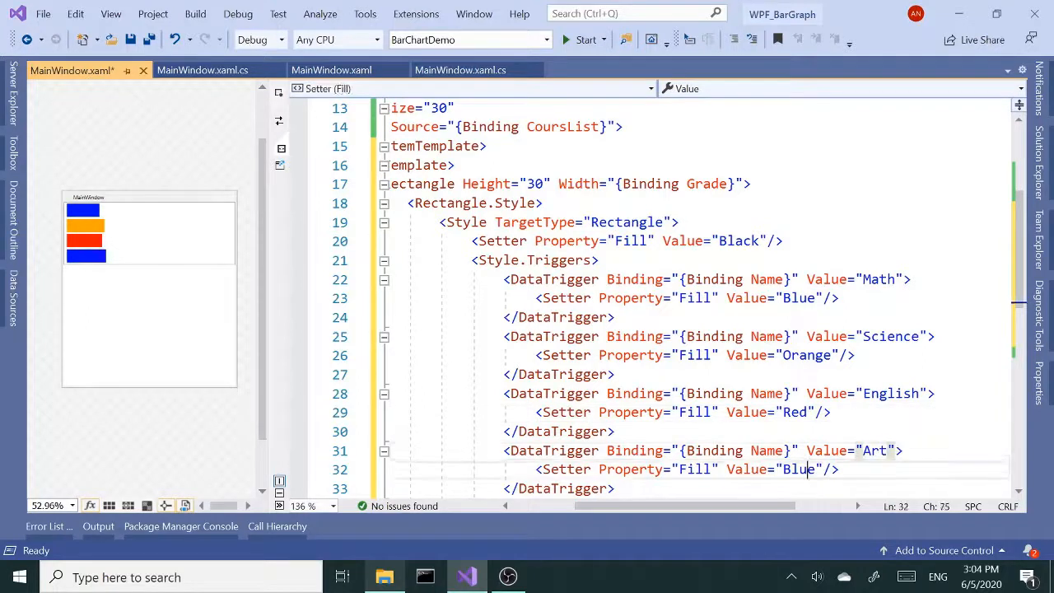
pyautogui.write('Green')
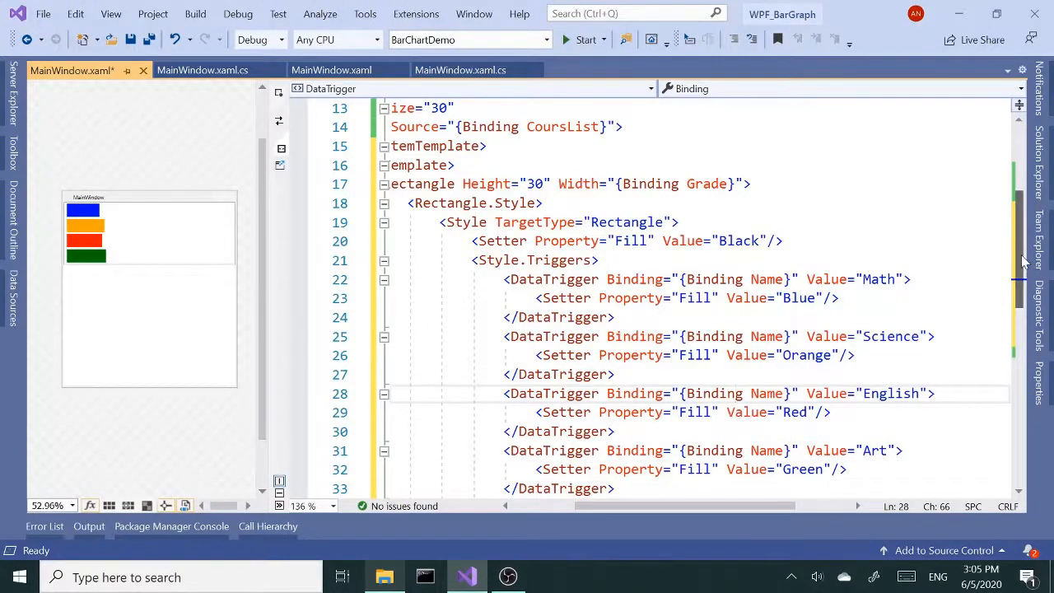
pyautogui.scroll(-3)
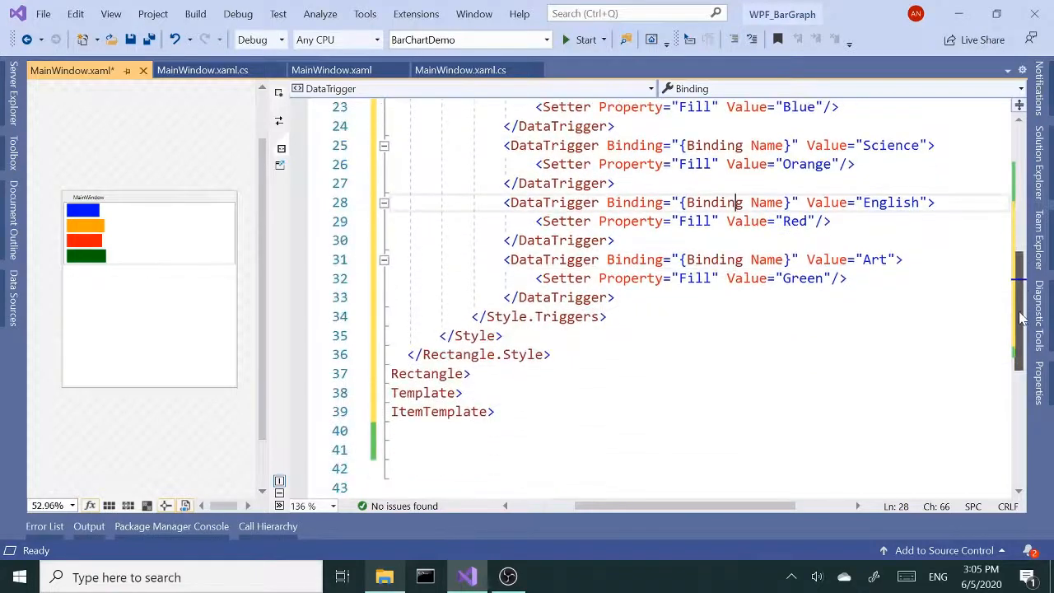
pyautogui.scroll(3)
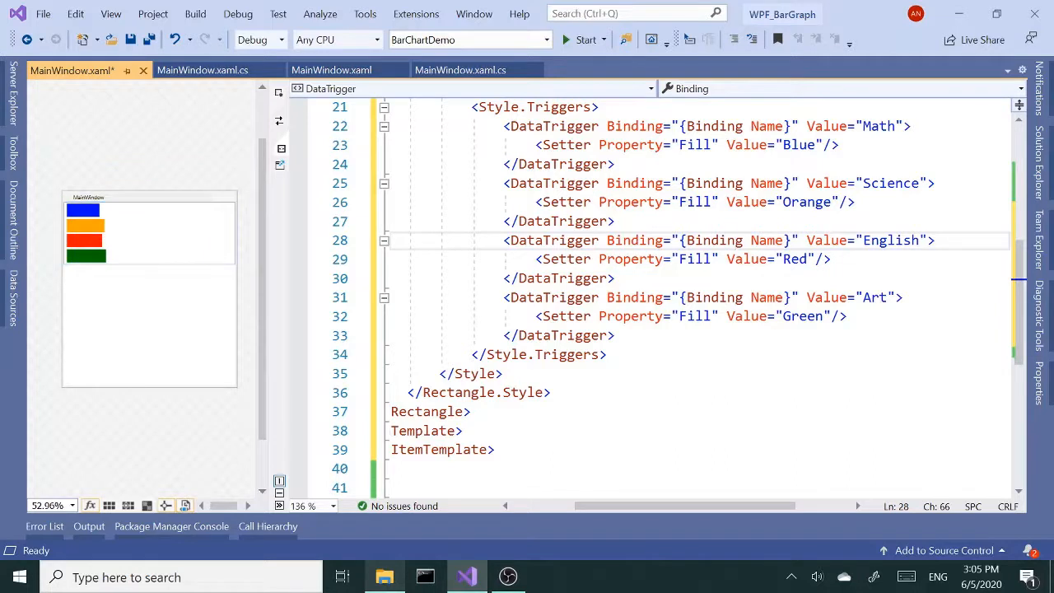
pyautogui.click(429, 411)
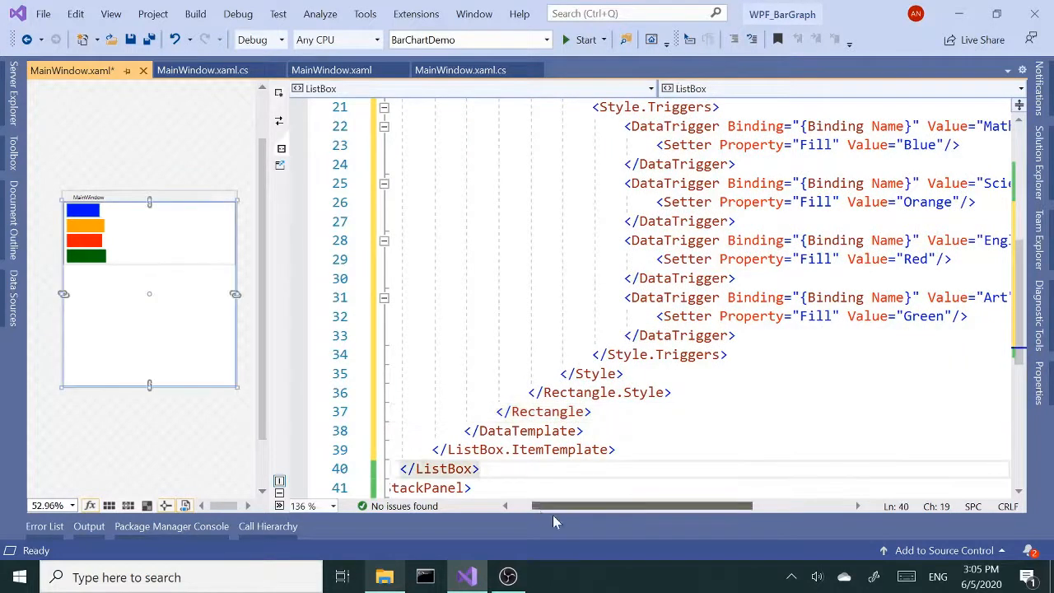
# - After the ListBox, add a horizontal StackPanel with a blue, size-30 'Math' TextBlock
pyautogui.write('<')
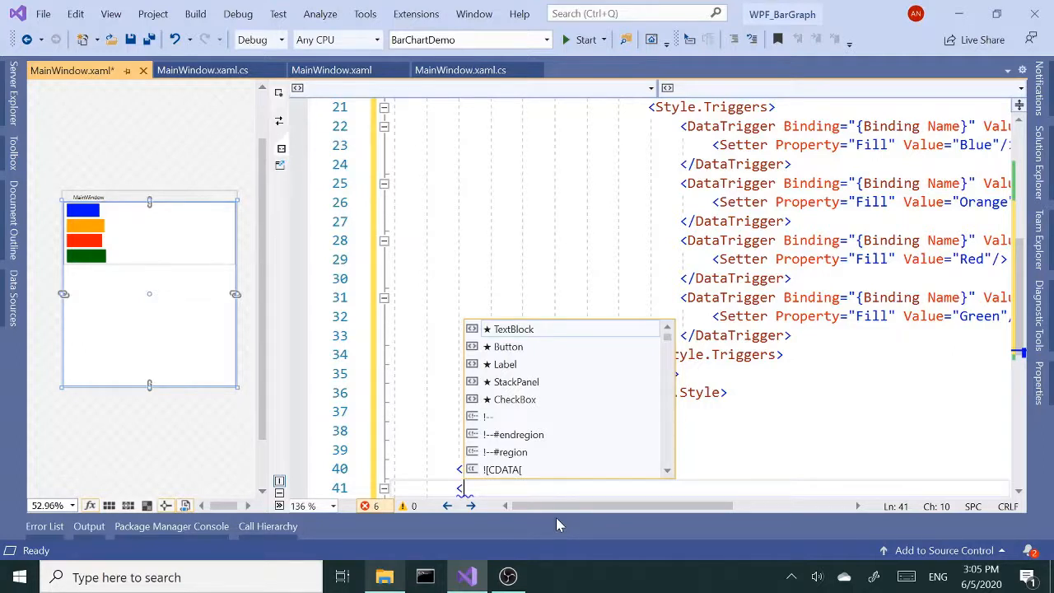
pyautogui.write('s')
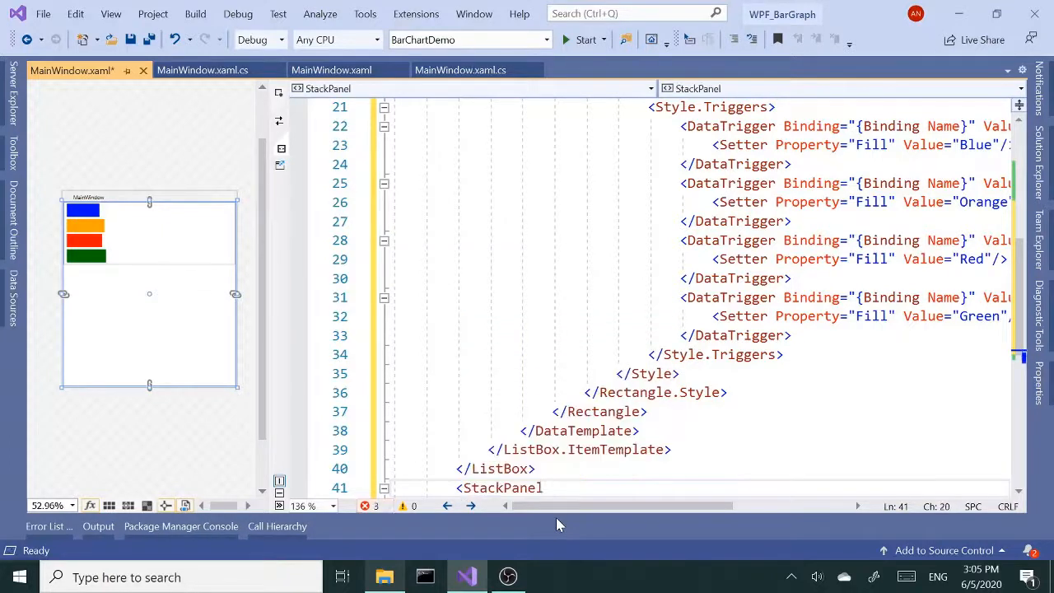
pyautogui.write('Orientation="Horizontal">')
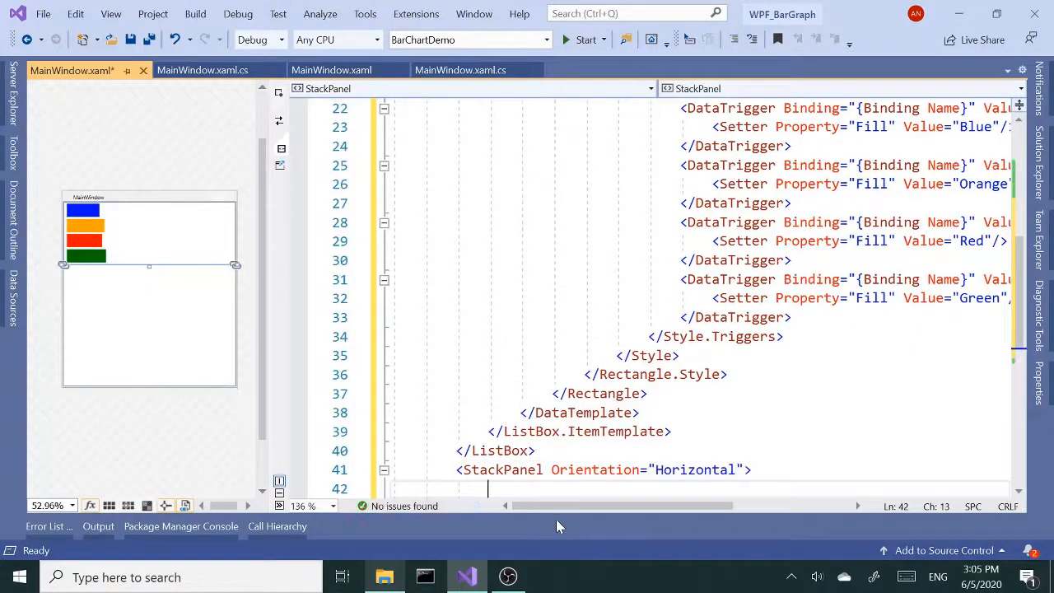
pyautogui.write('<te')
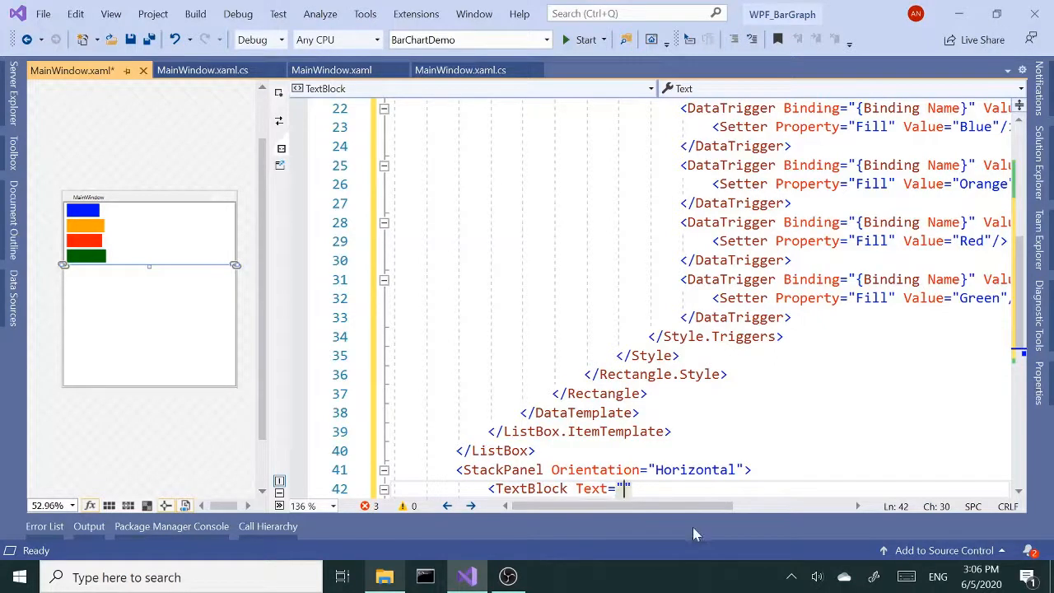
pyautogui.write('Math')
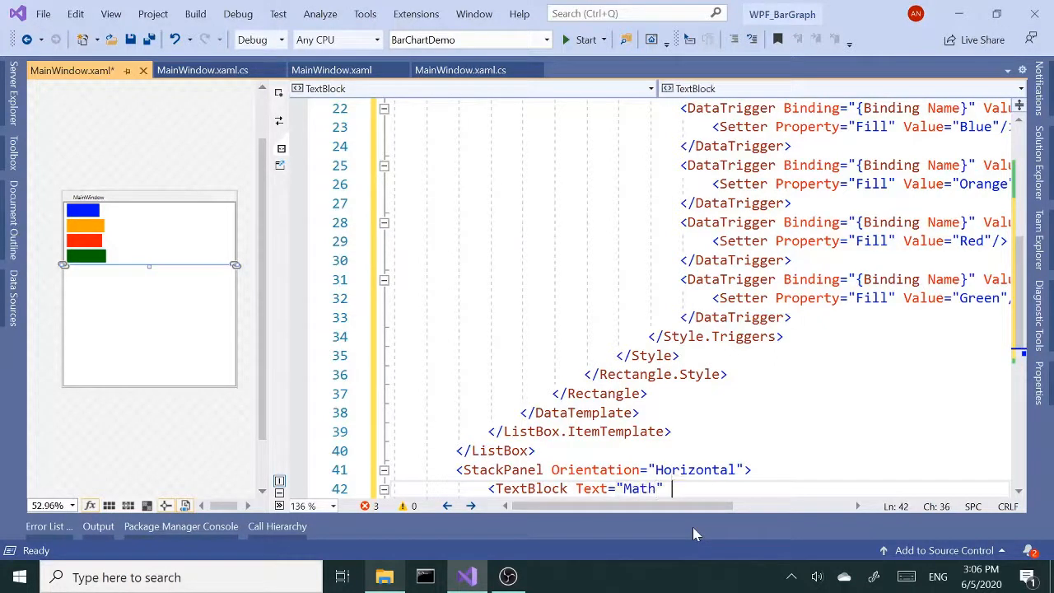
pyautogui.write('f')
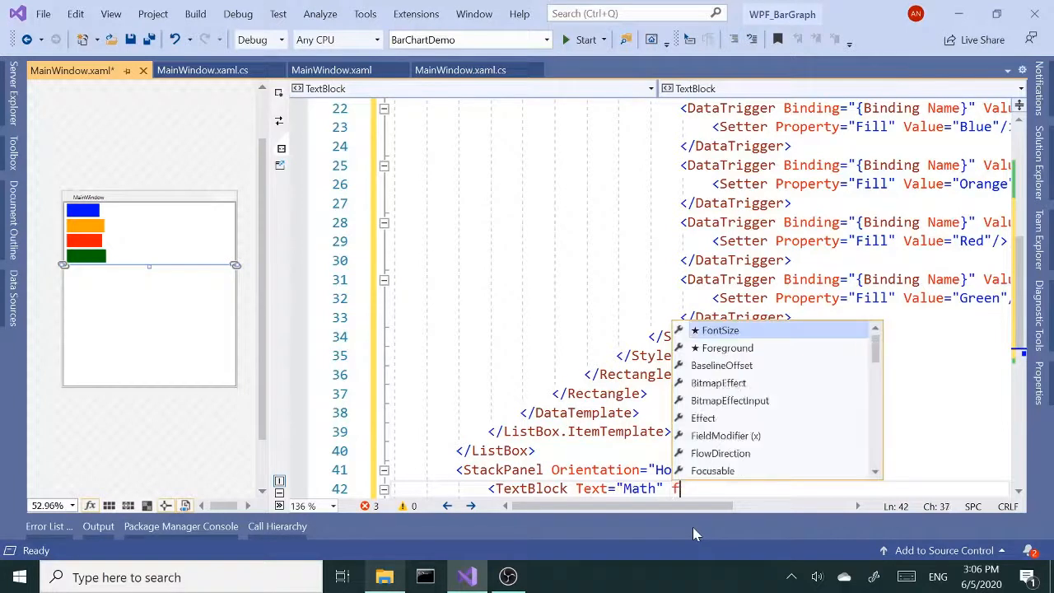
pyautogui.write('ontSize=""')
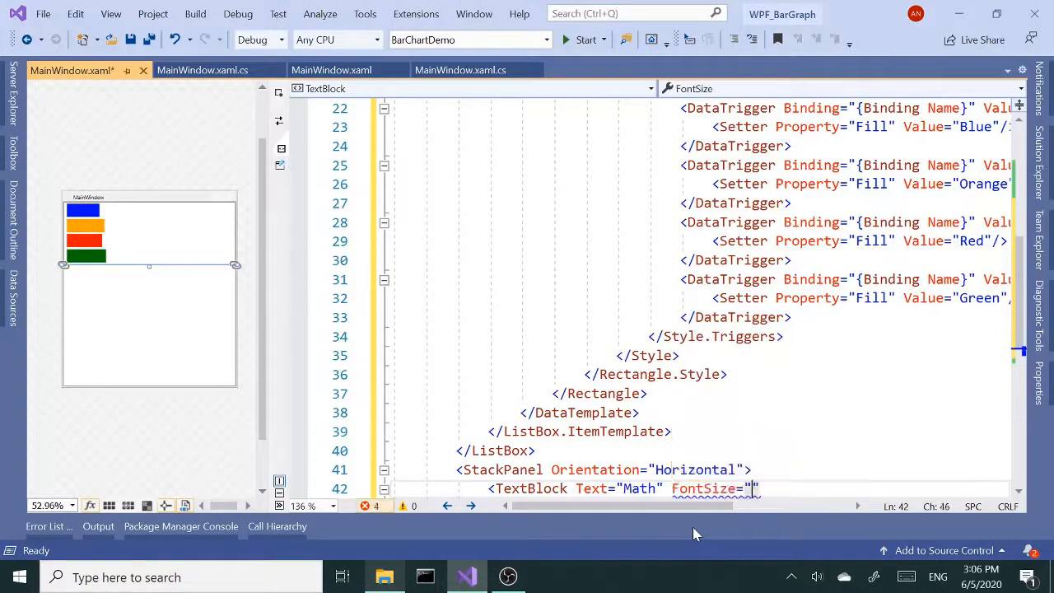
pyautogui.write('30')
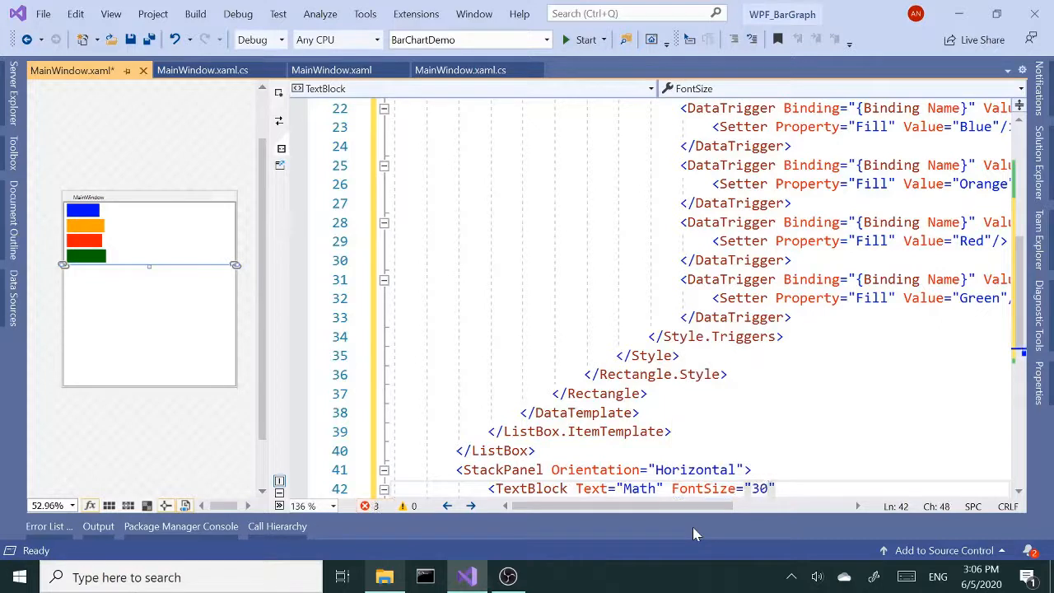
pyautogui.write('fore')
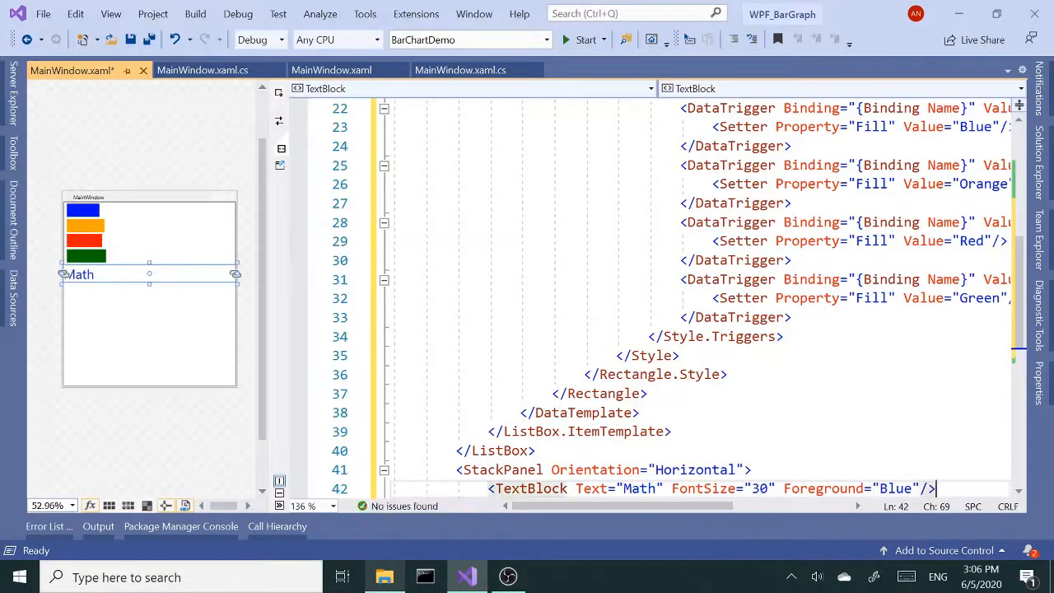
pyautogui.scroll(-3)
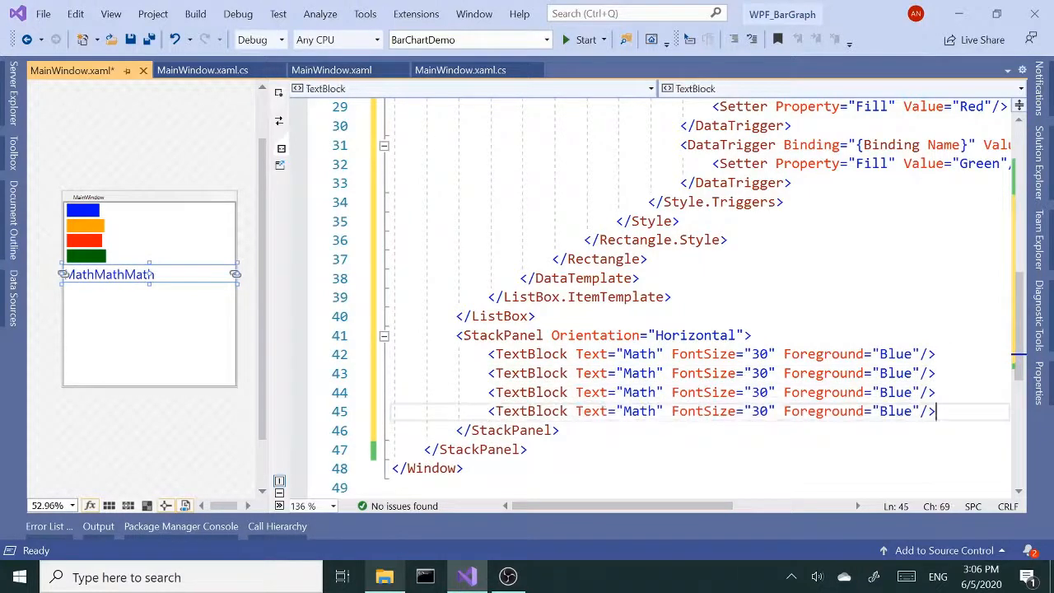
# - Change the second legend label to Science with an Orange foreground
pyautogui.doubleClick(639, 373)
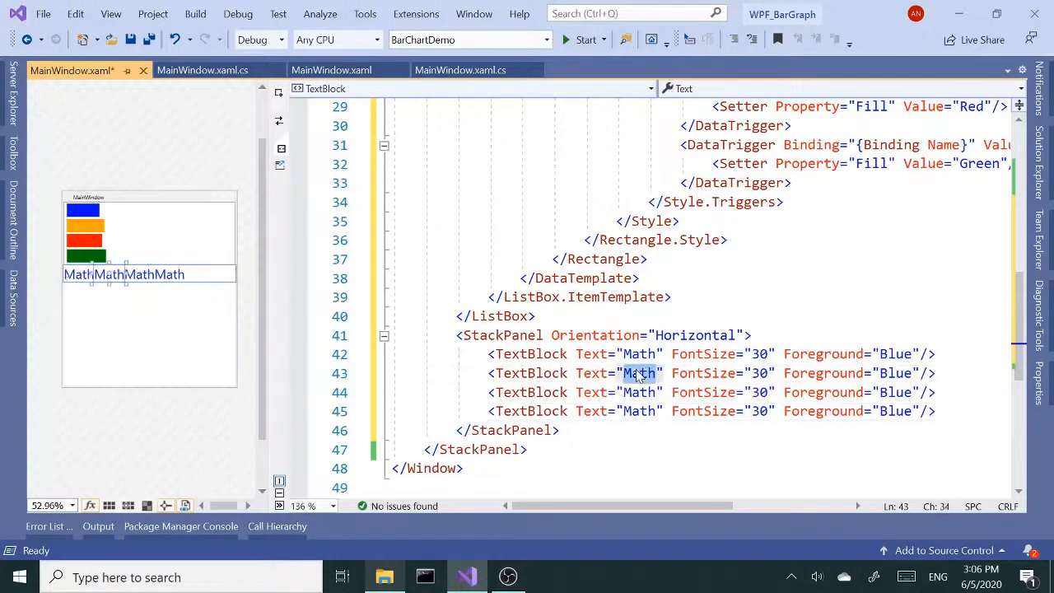
pyautogui.write('Science')
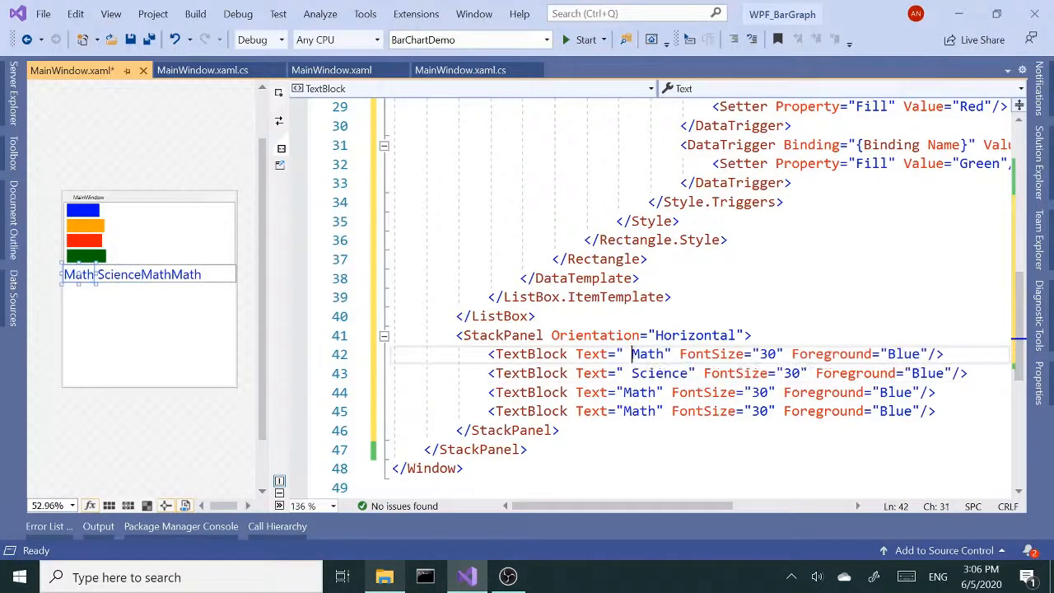
pyautogui.click(626, 392)
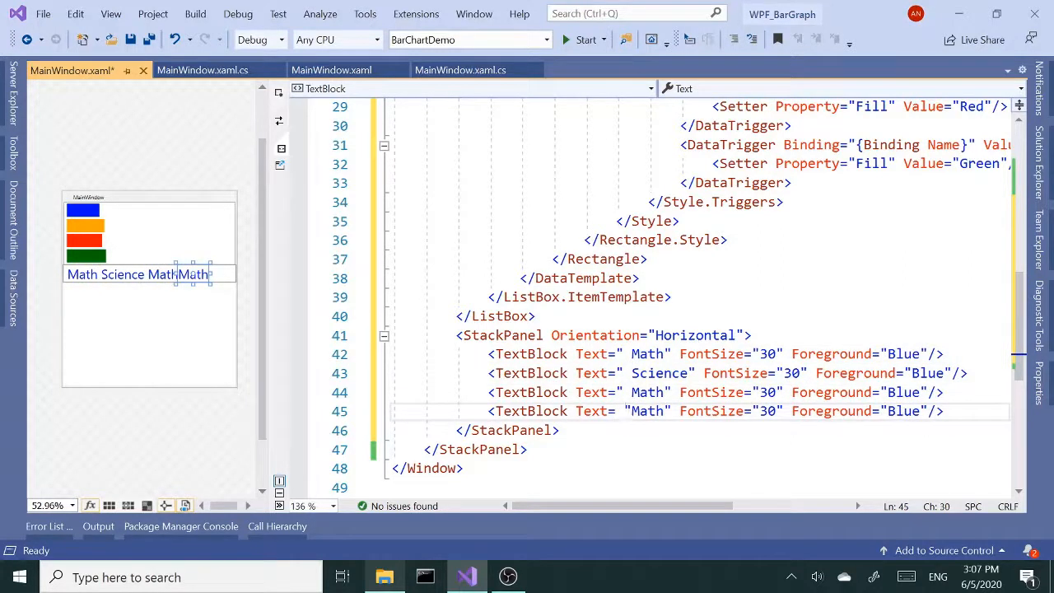
pyautogui.click(919, 372)
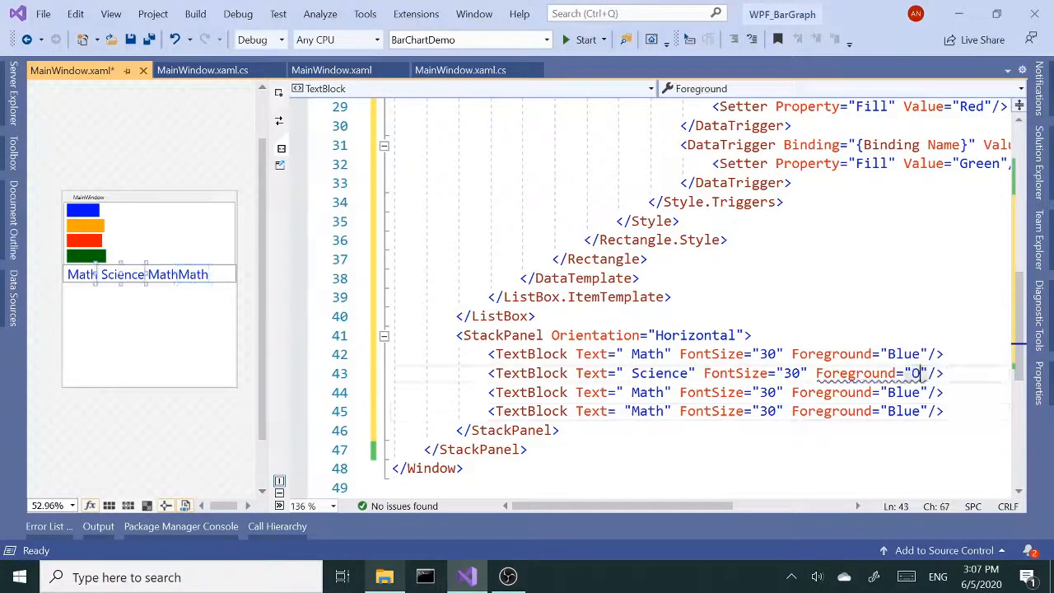
pyautogui.write('Orange')
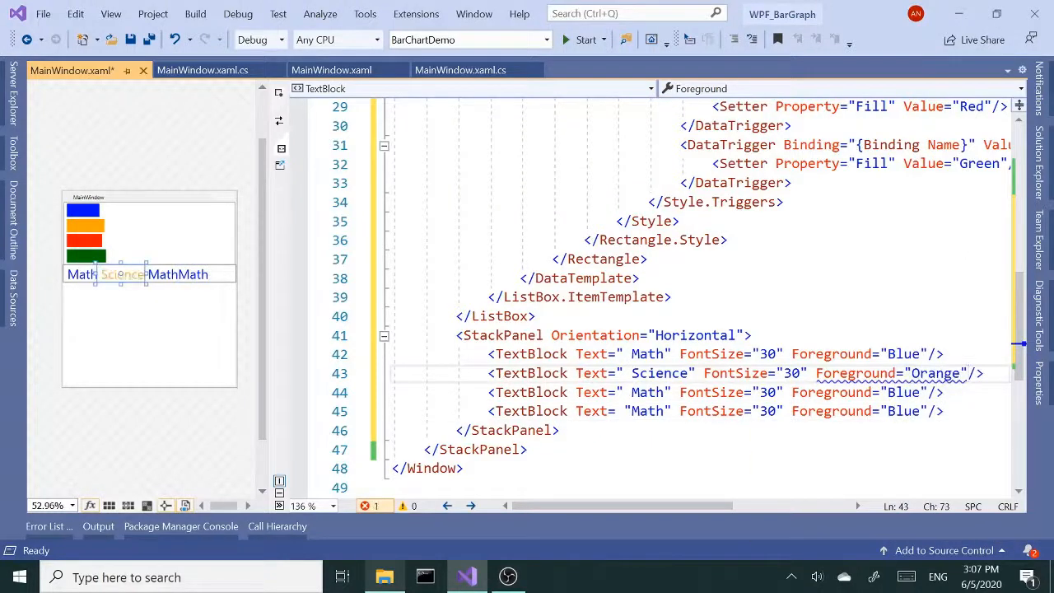
# - Make the third label English in Red and give the Art label Green
pyautogui.write('Eng')
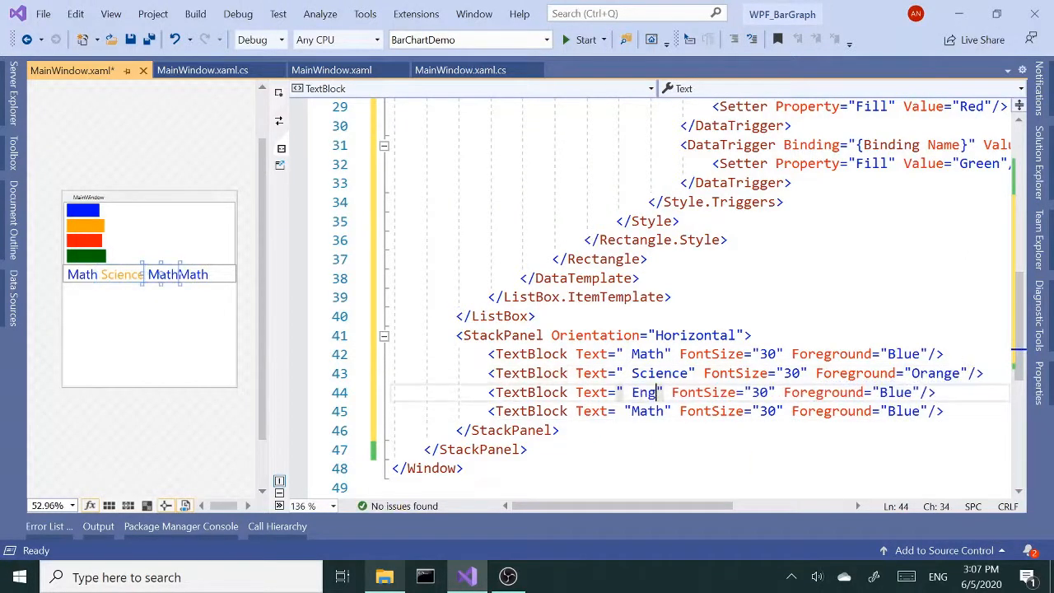
pyautogui.write('lish')
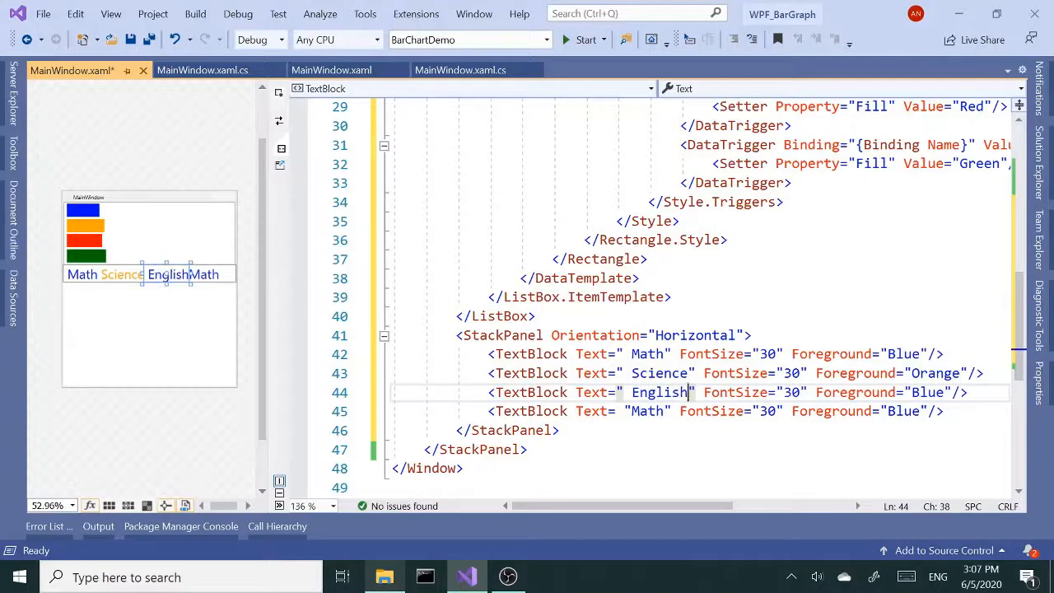
pyautogui.write('re')
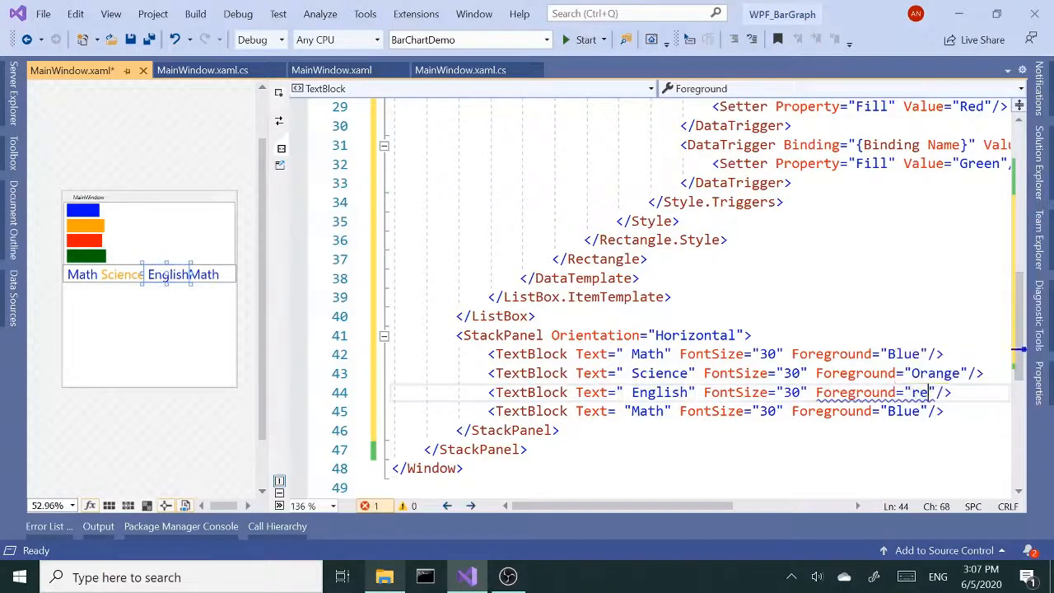
pyautogui.write('d')
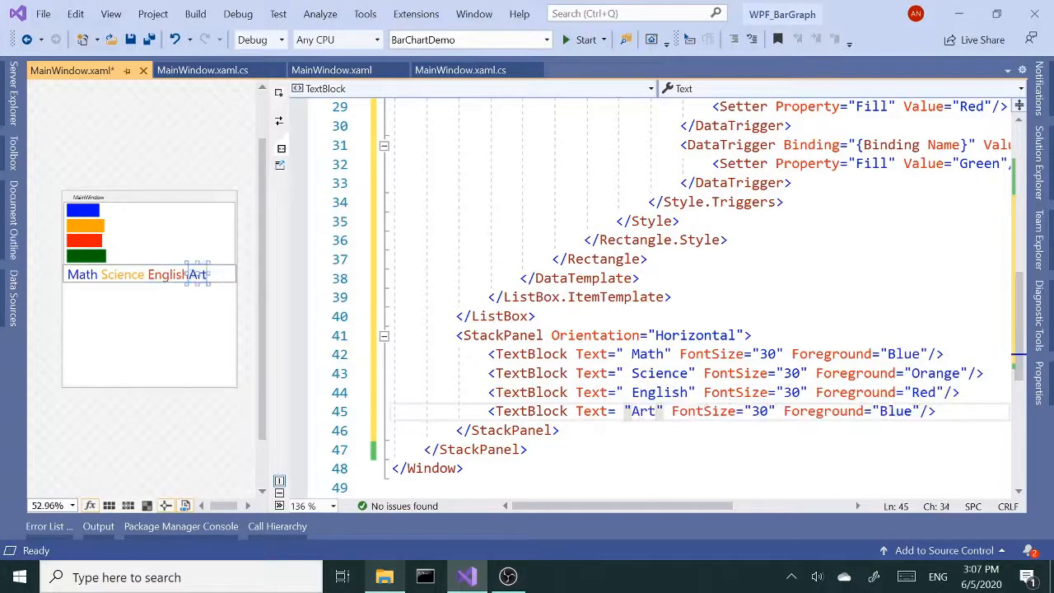
pyautogui.write('Green')
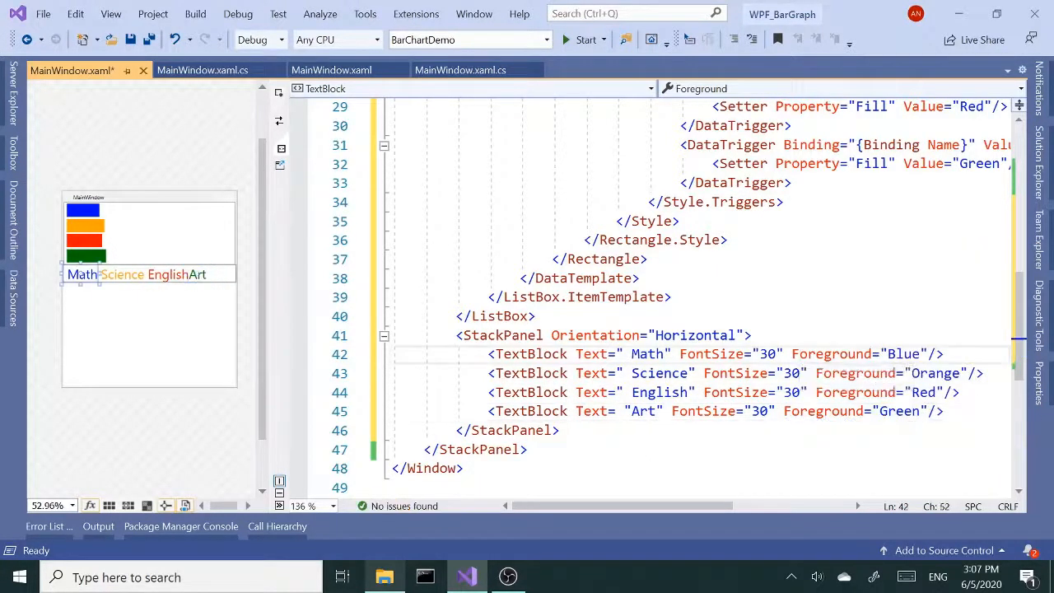
pyautogui.click(791, 411)
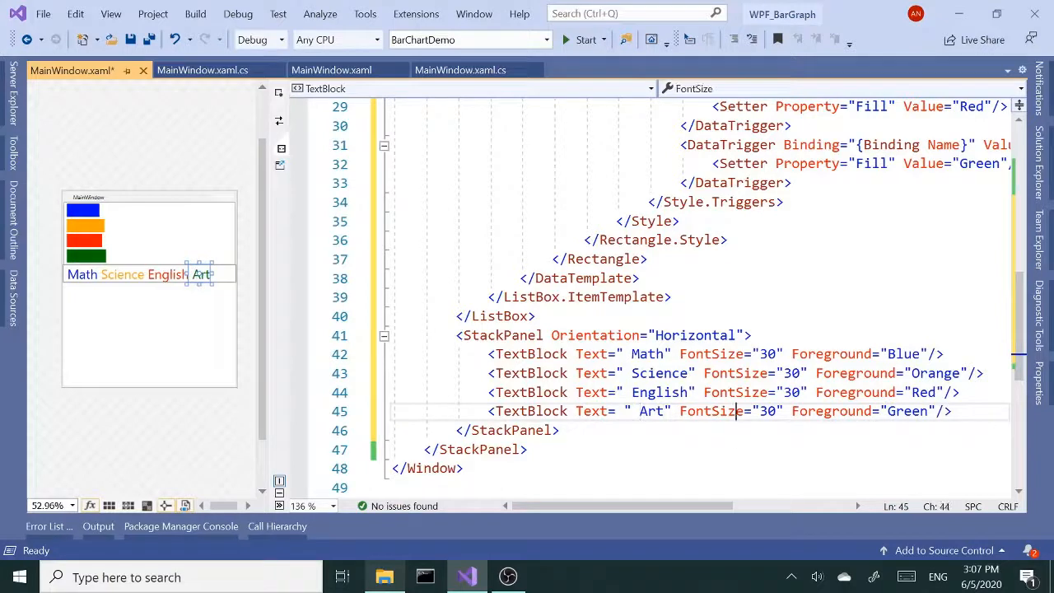
# - Put a leading space before the Art label text, then build and run BarChartDemo
pyautogui.click(671, 297)
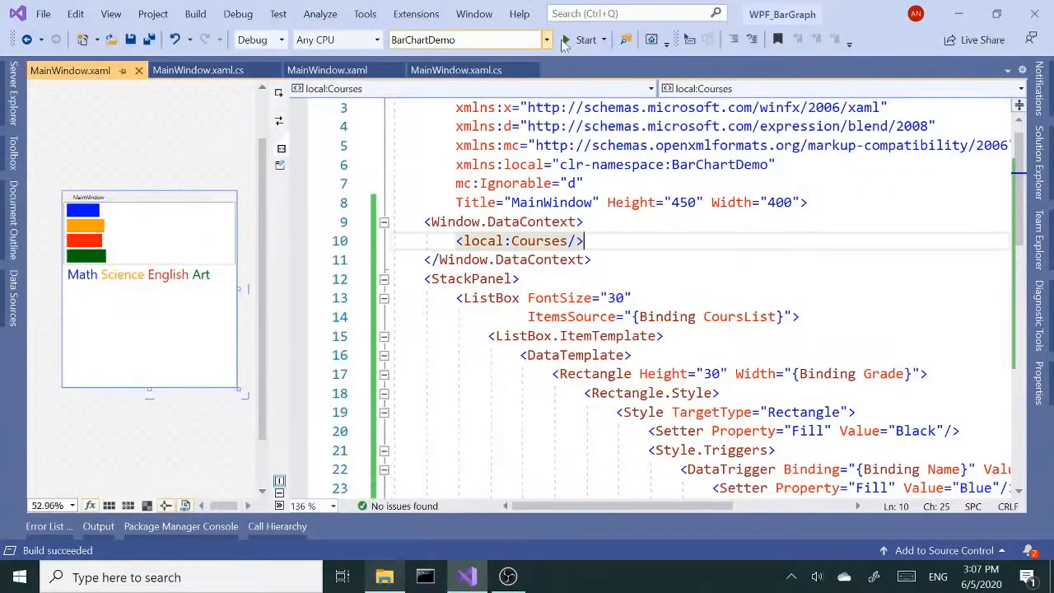
pyautogui.click(585, 40)
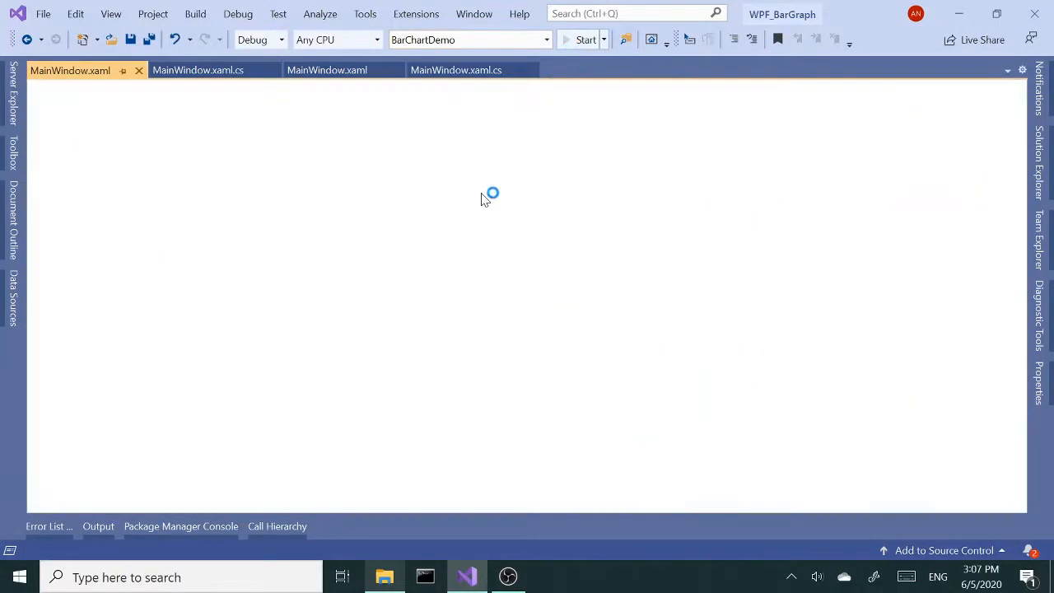
pyautogui.click(581, 40)
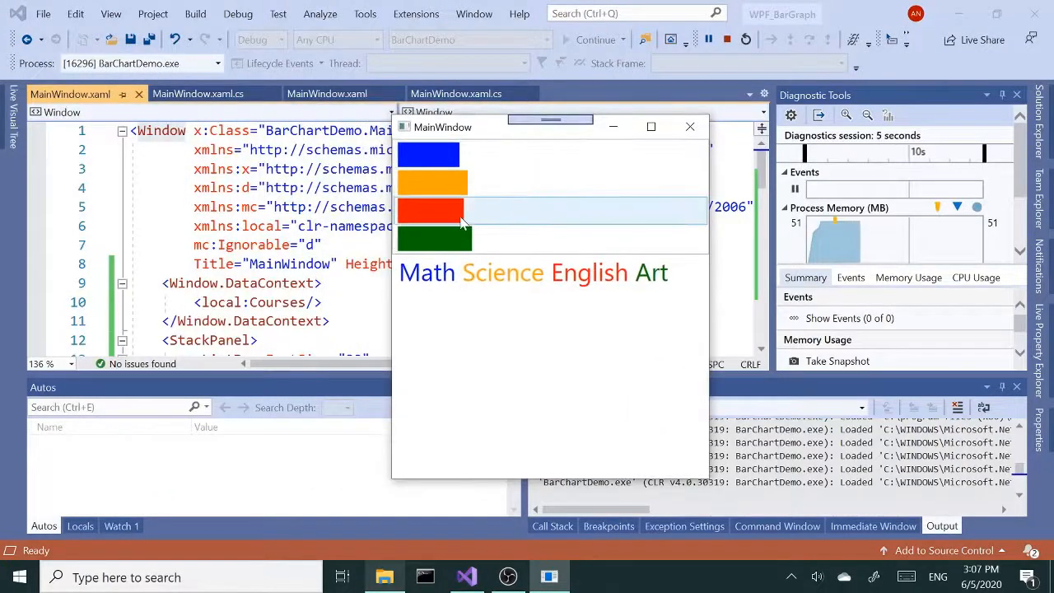
pyautogui.moveTo(690, 127)
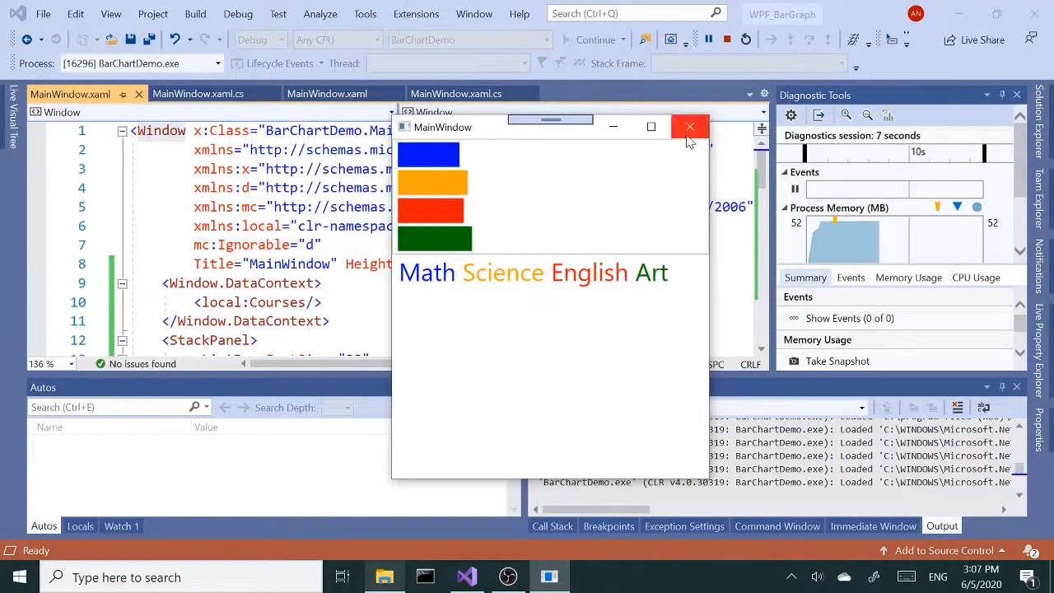
pyautogui.click(690, 126)
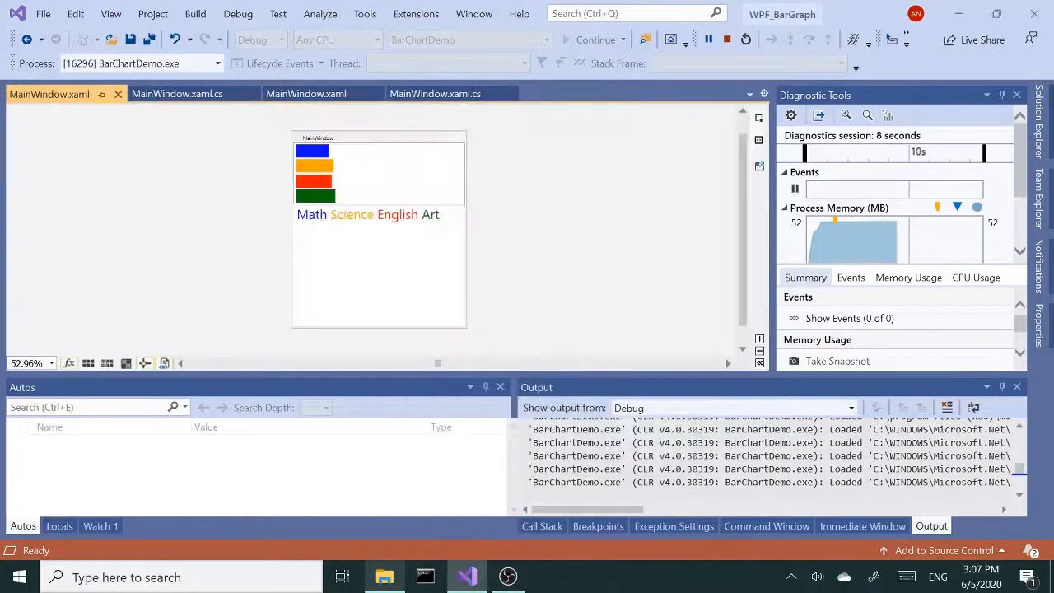
pyautogui.click(726, 40)
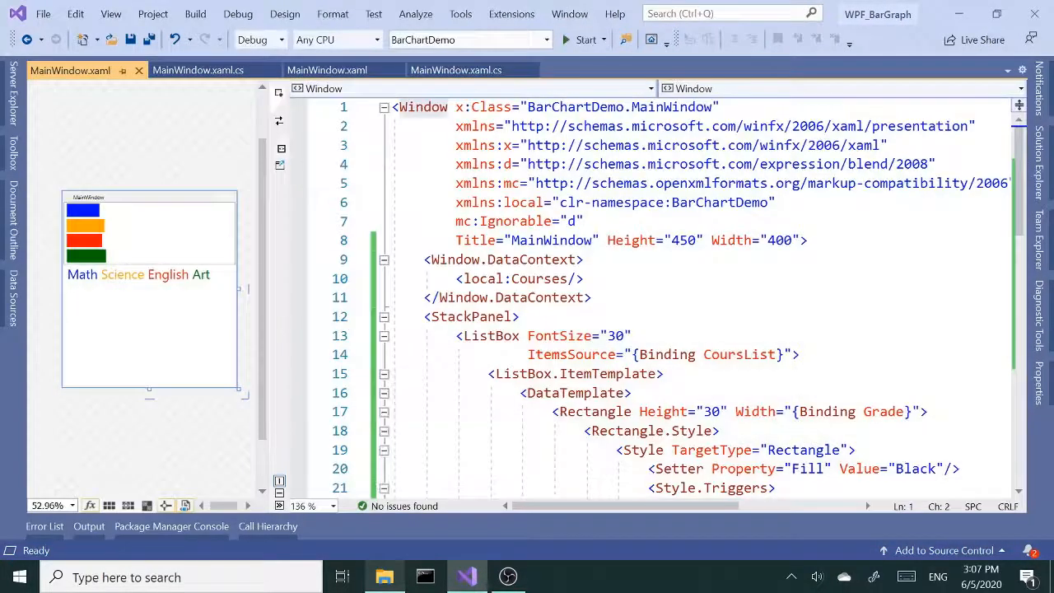
pyautogui.click(198, 70)
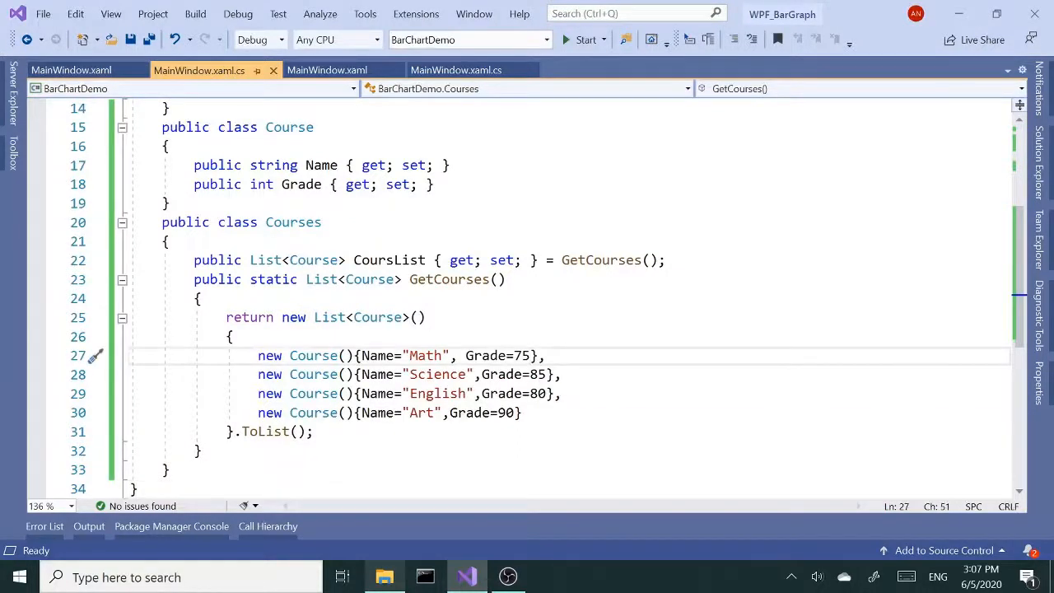
# - Append *3 to the Math, Science, English and Art grades in GetCourses()
pyautogui.write('*')
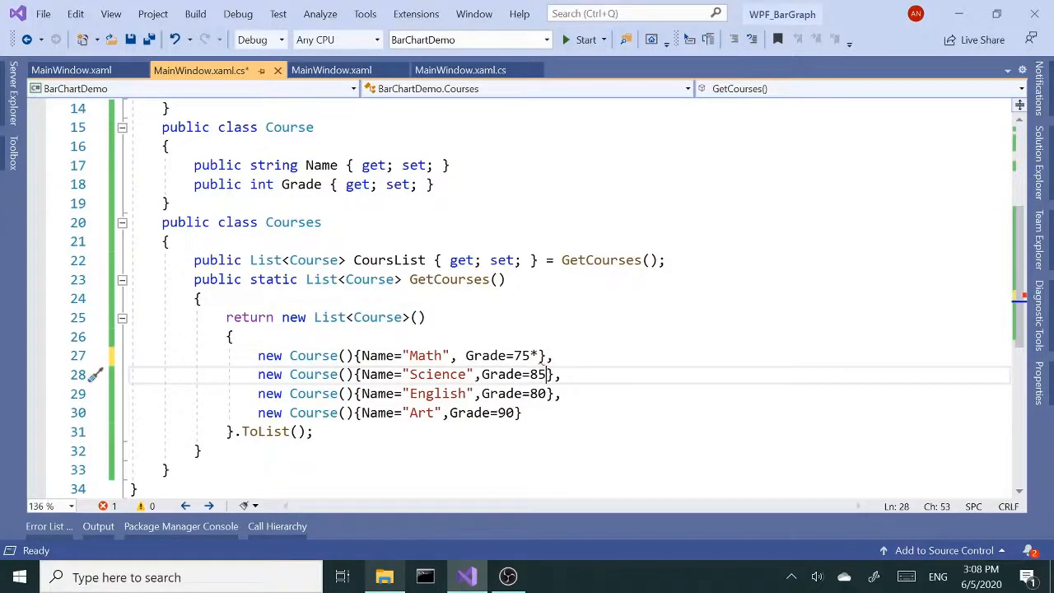
pyautogui.click(553, 355)
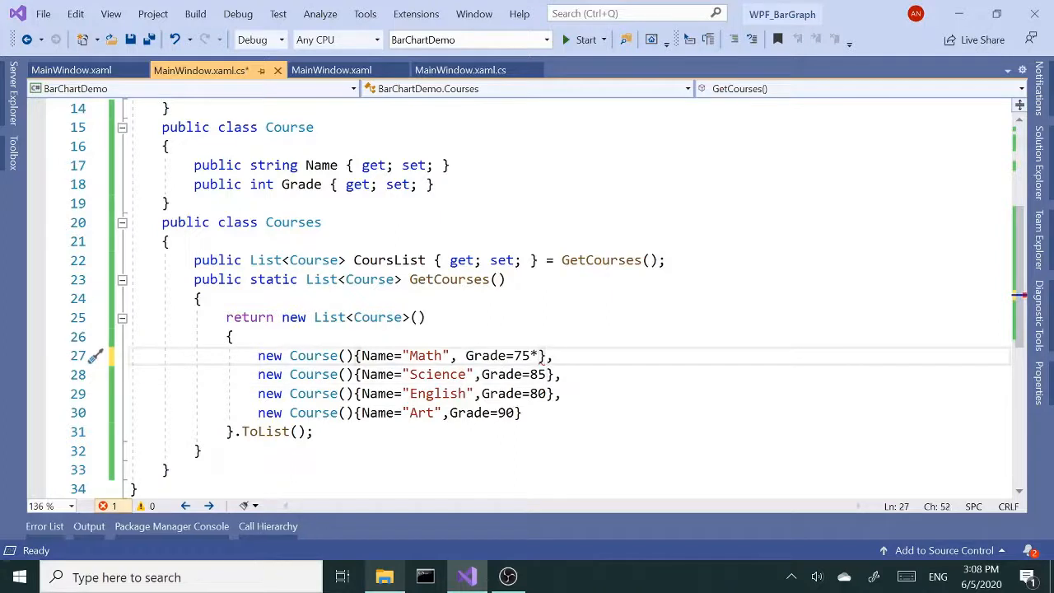
pyautogui.write('3')
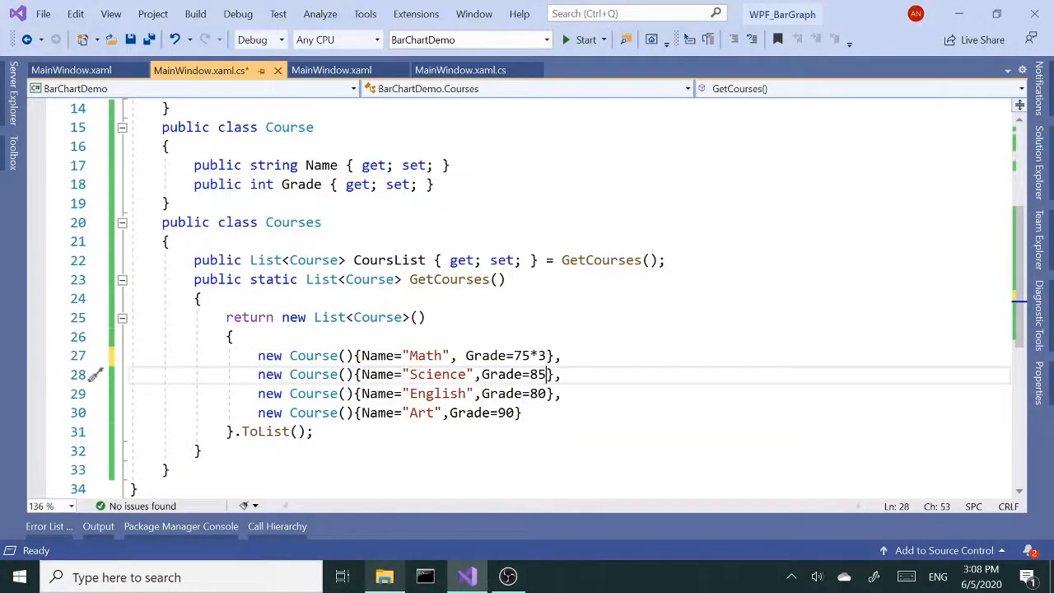
pyautogui.write('*')
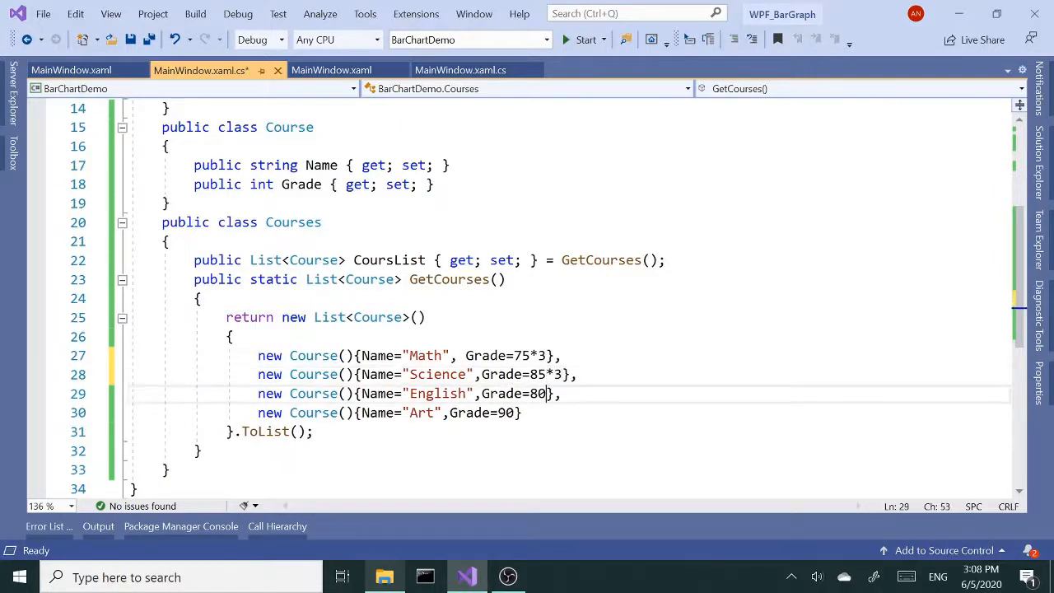
pyautogui.write('83')
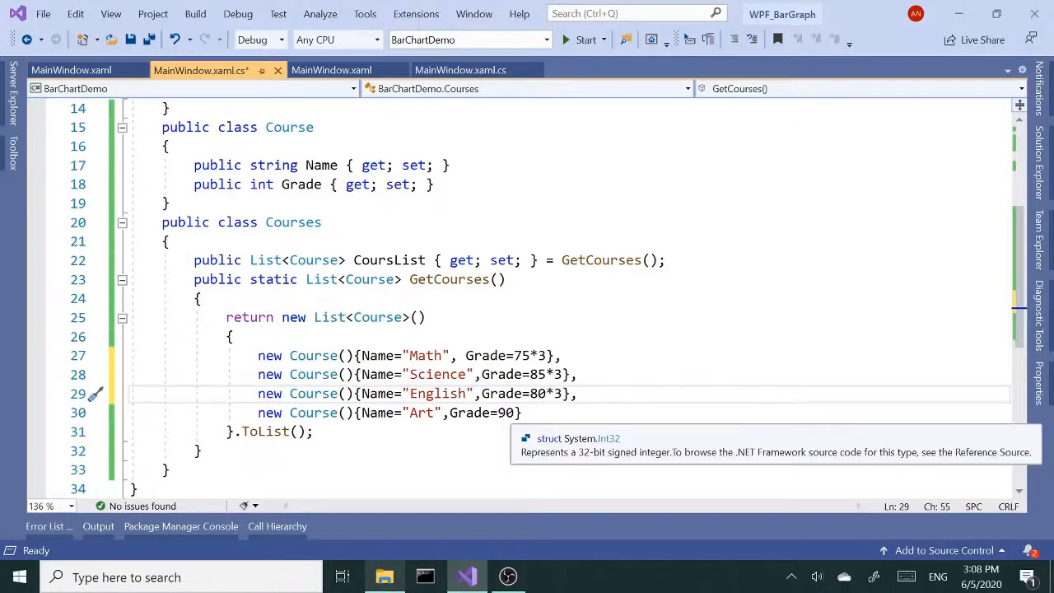
pyautogui.write('*3')
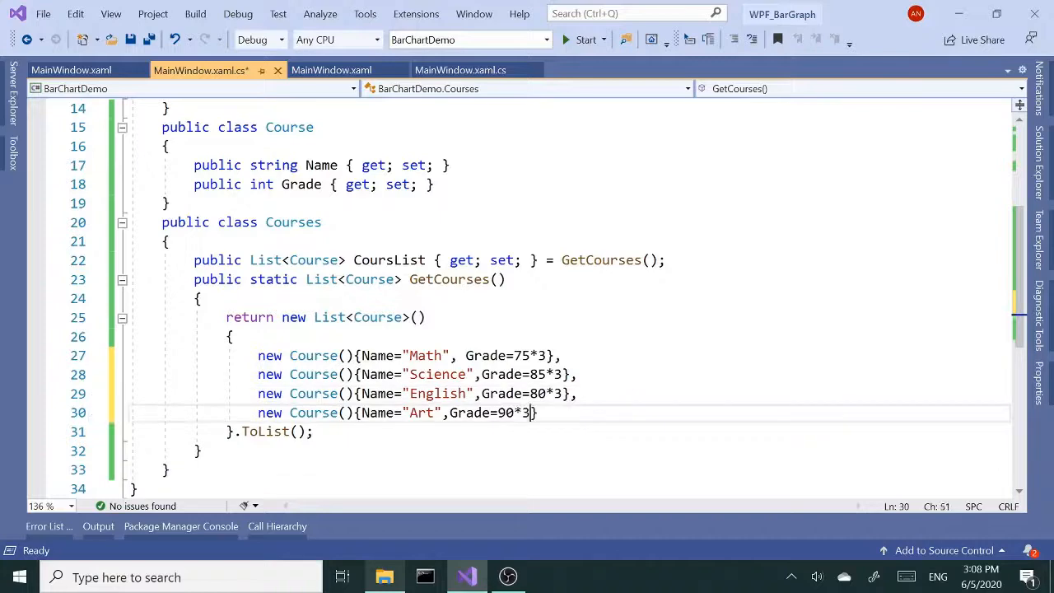
pyautogui.write('}')
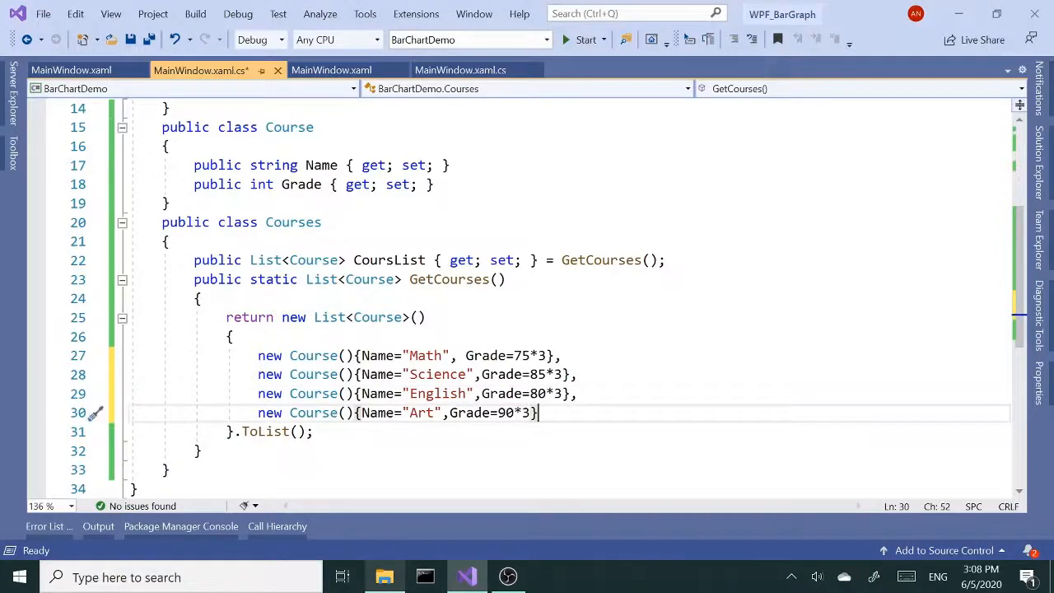
pyautogui.click(71, 70)
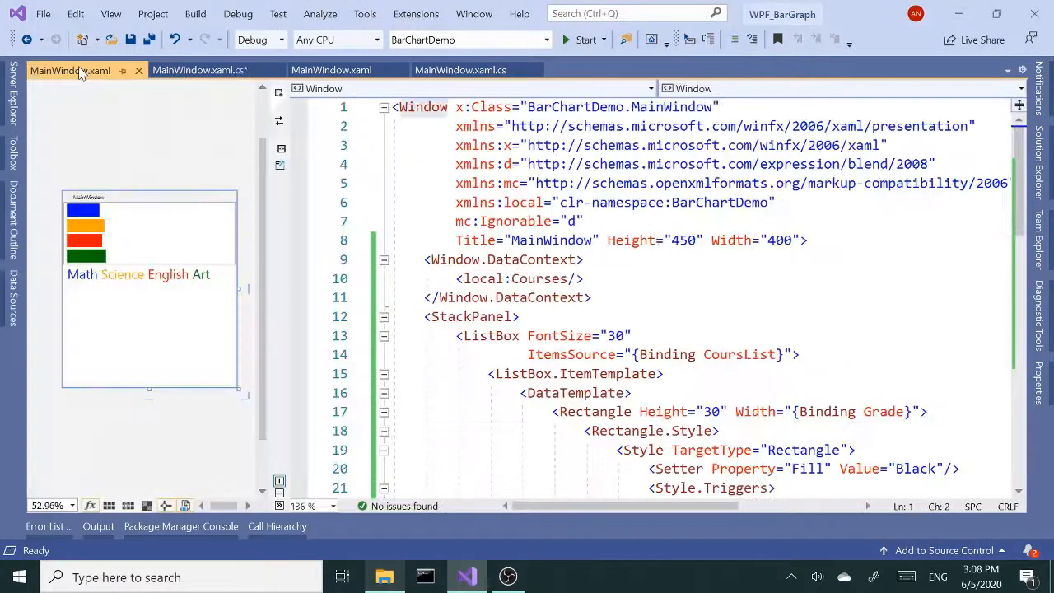
# - Run BarChartDemo with tripled grades and select the Math bar in the running app
pyautogui.click(196, 14)
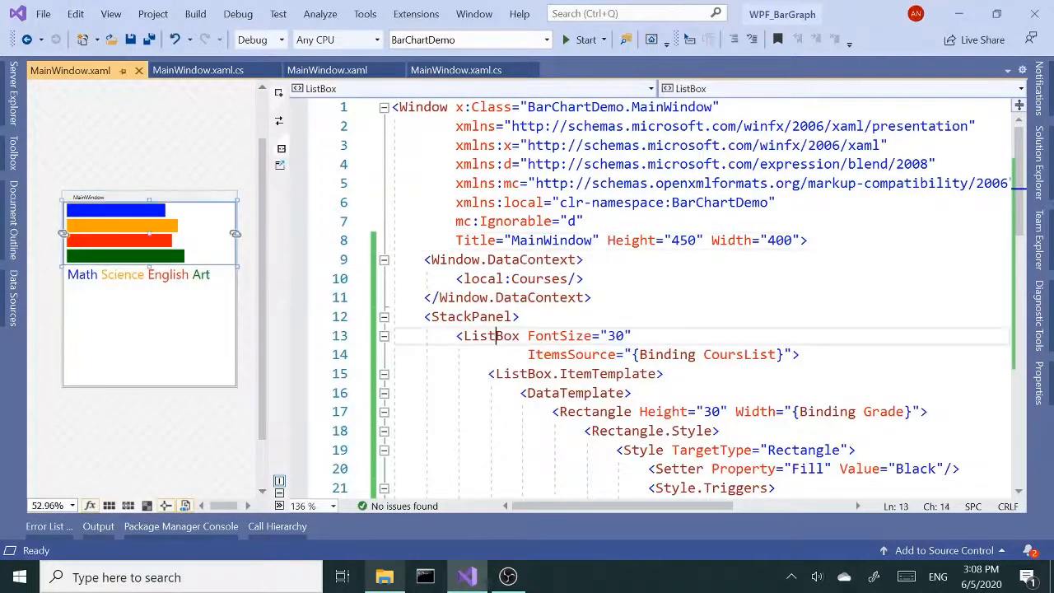
pyautogui.click(585, 40)
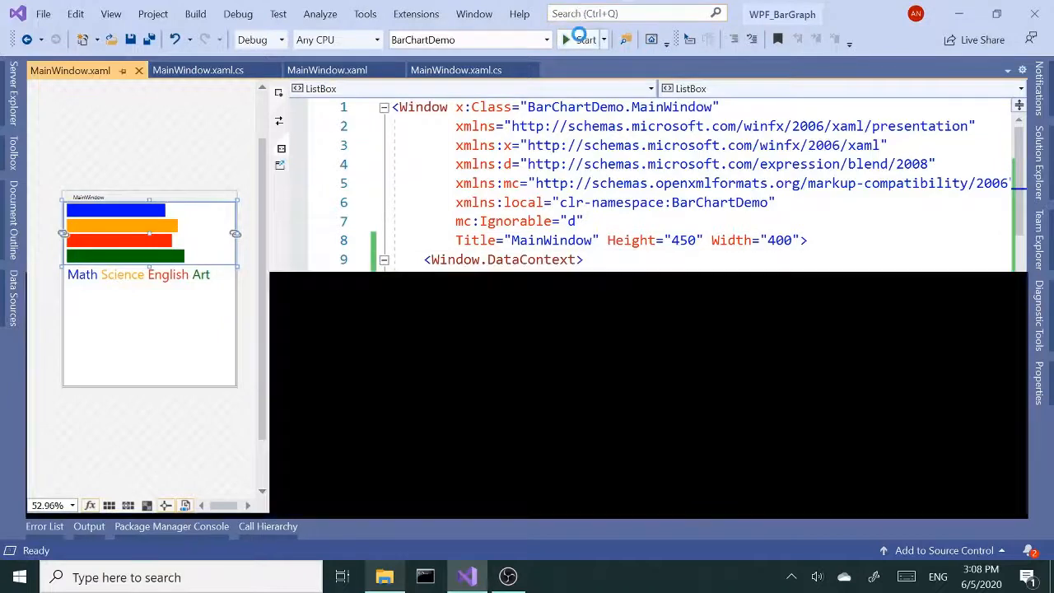
pyautogui.click(567, 39)
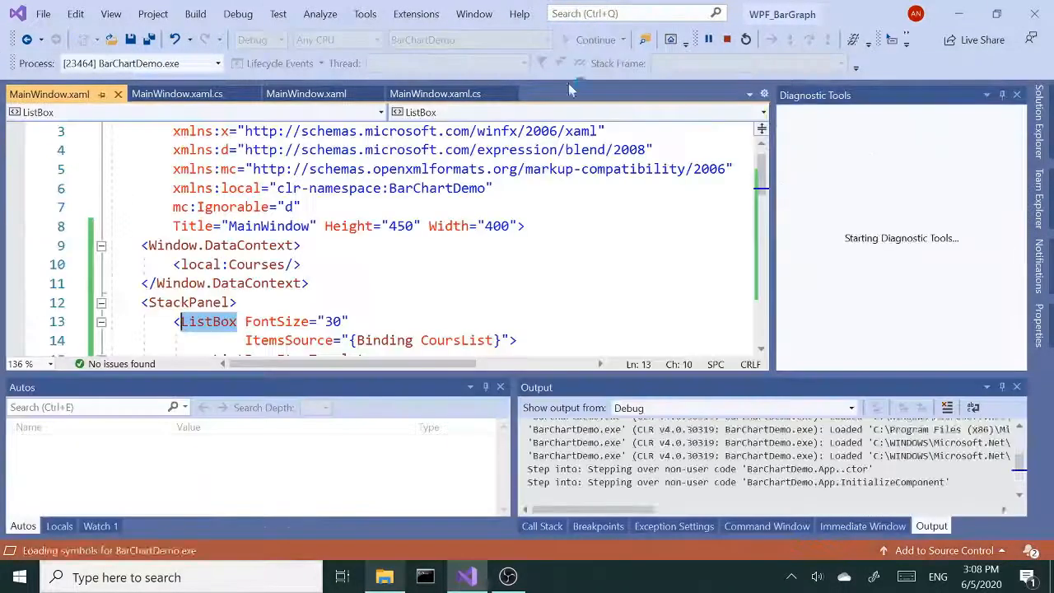
pyautogui.click(594, 39)
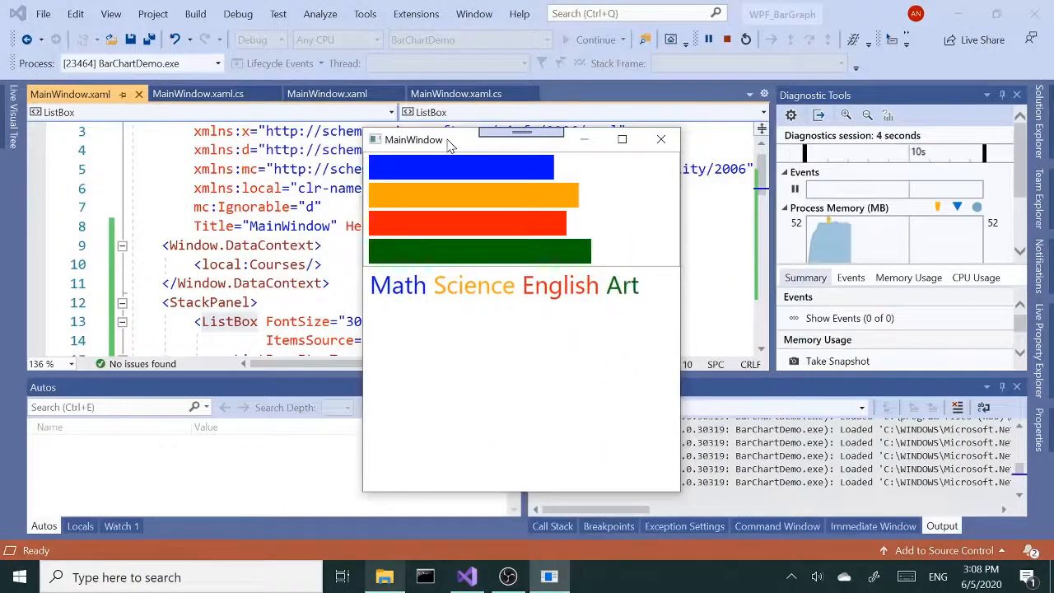
pyautogui.click(477, 251)
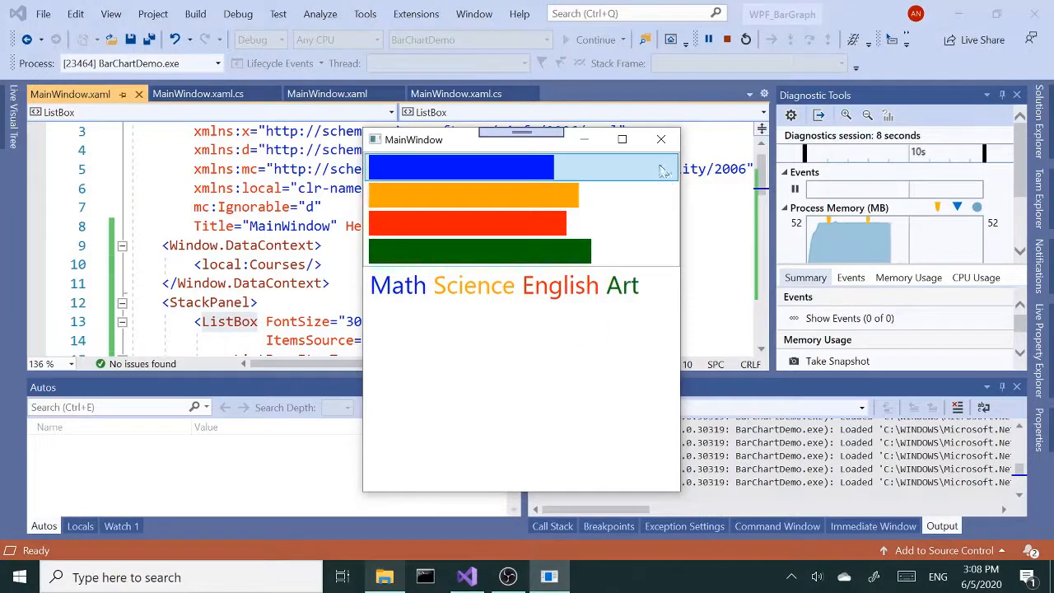
pyautogui.moveTo(660, 139)
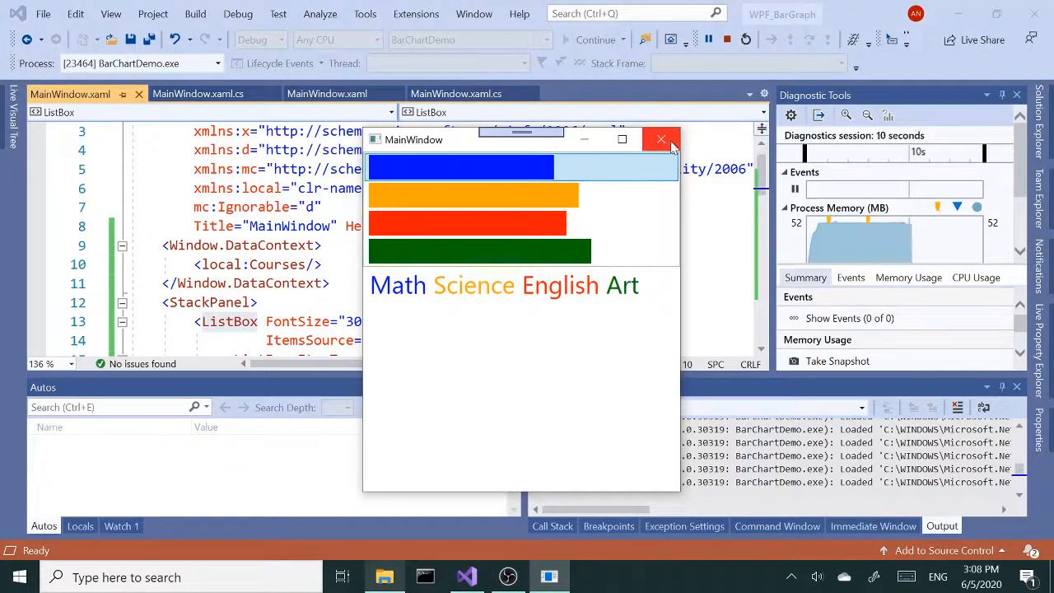
pyautogui.moveTo(622, 138)
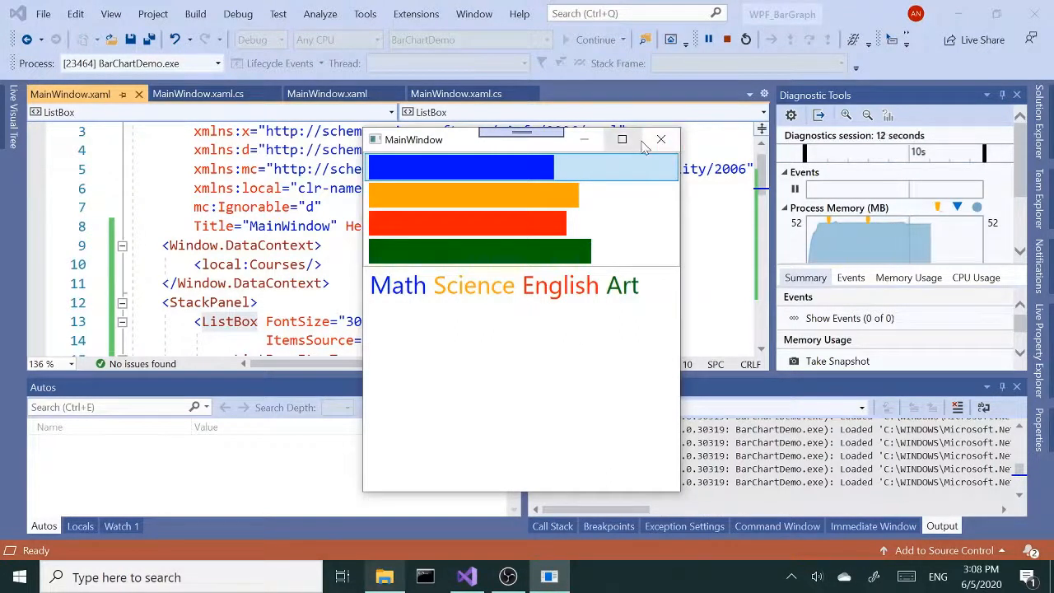